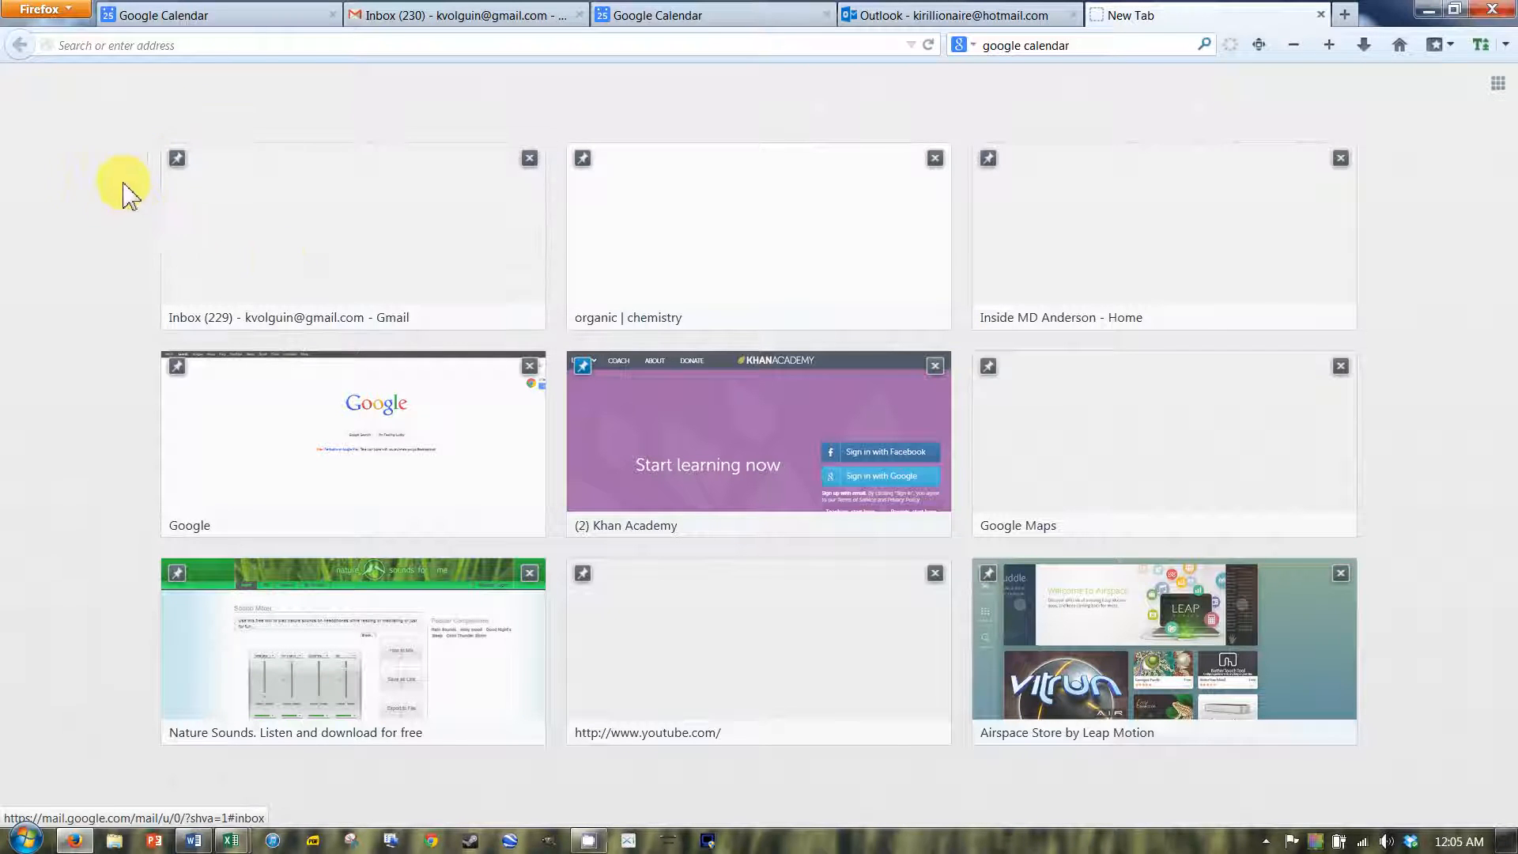
mouse_move(91, 164)
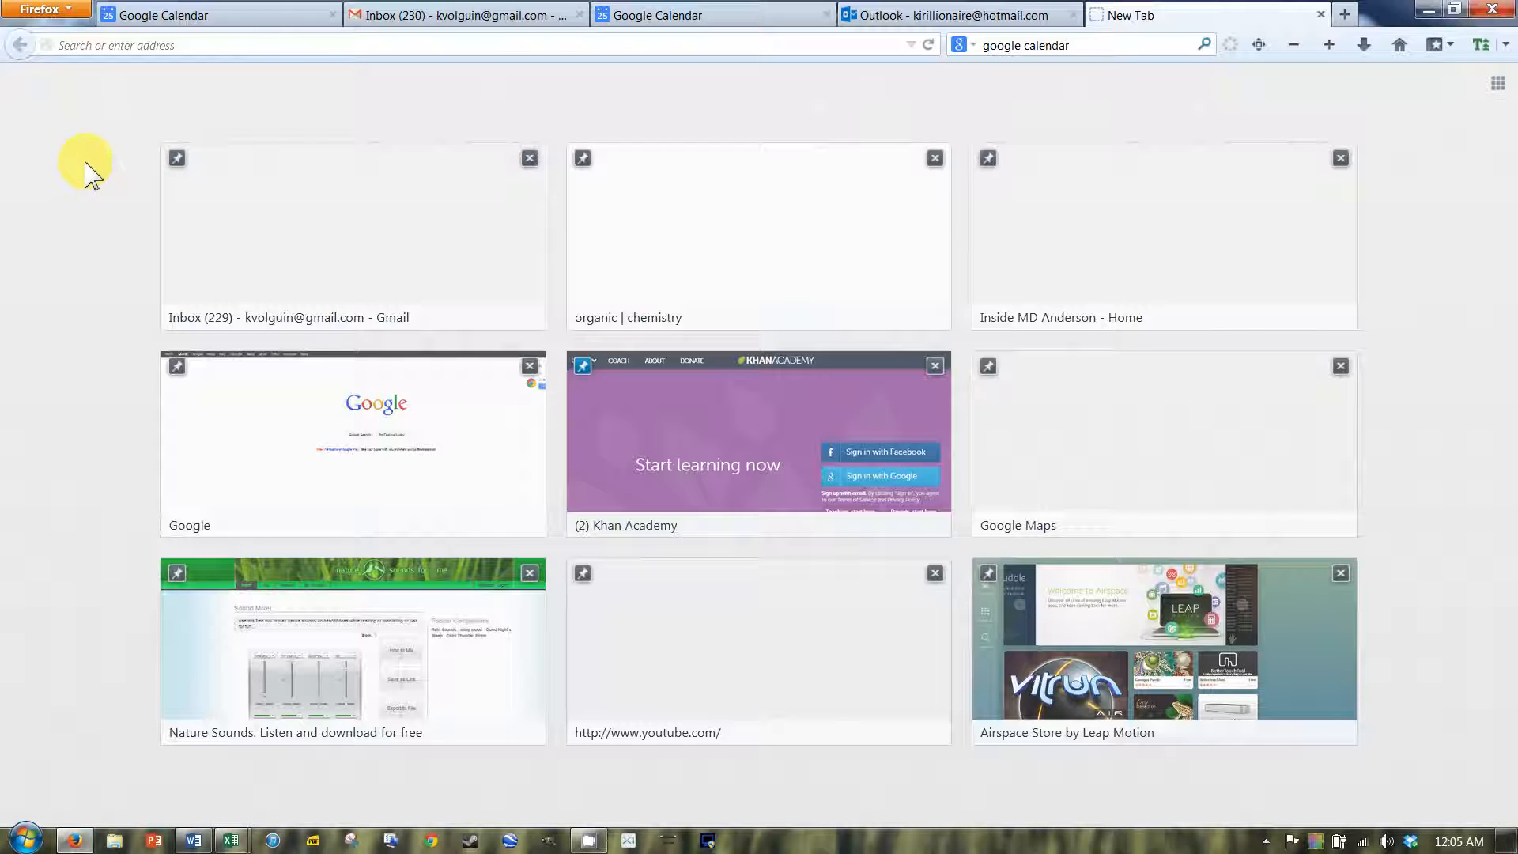
mouse_move(116, 120)
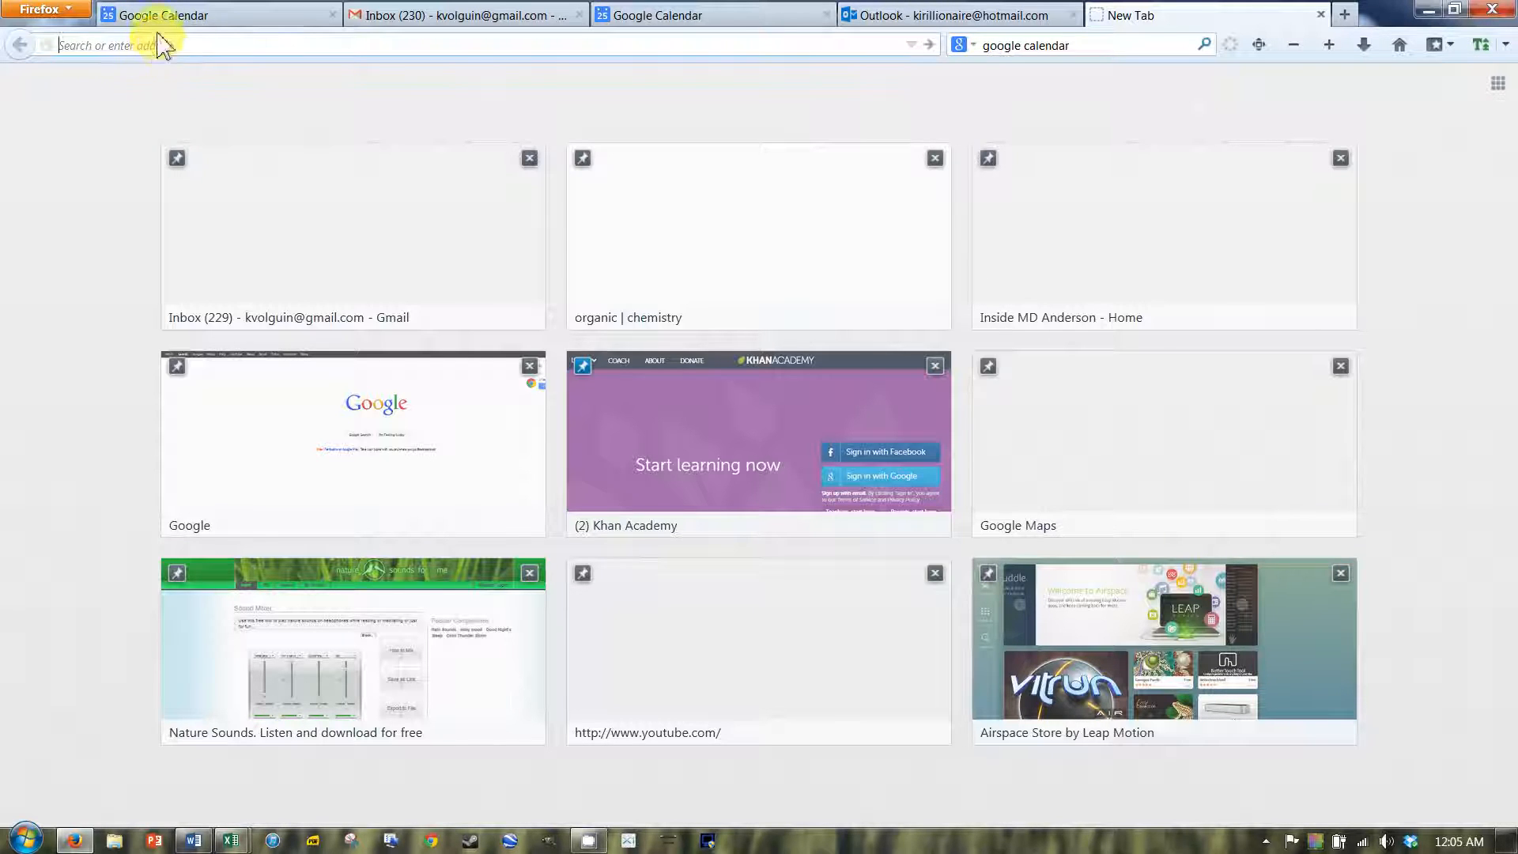
mouse_move(233, 13)
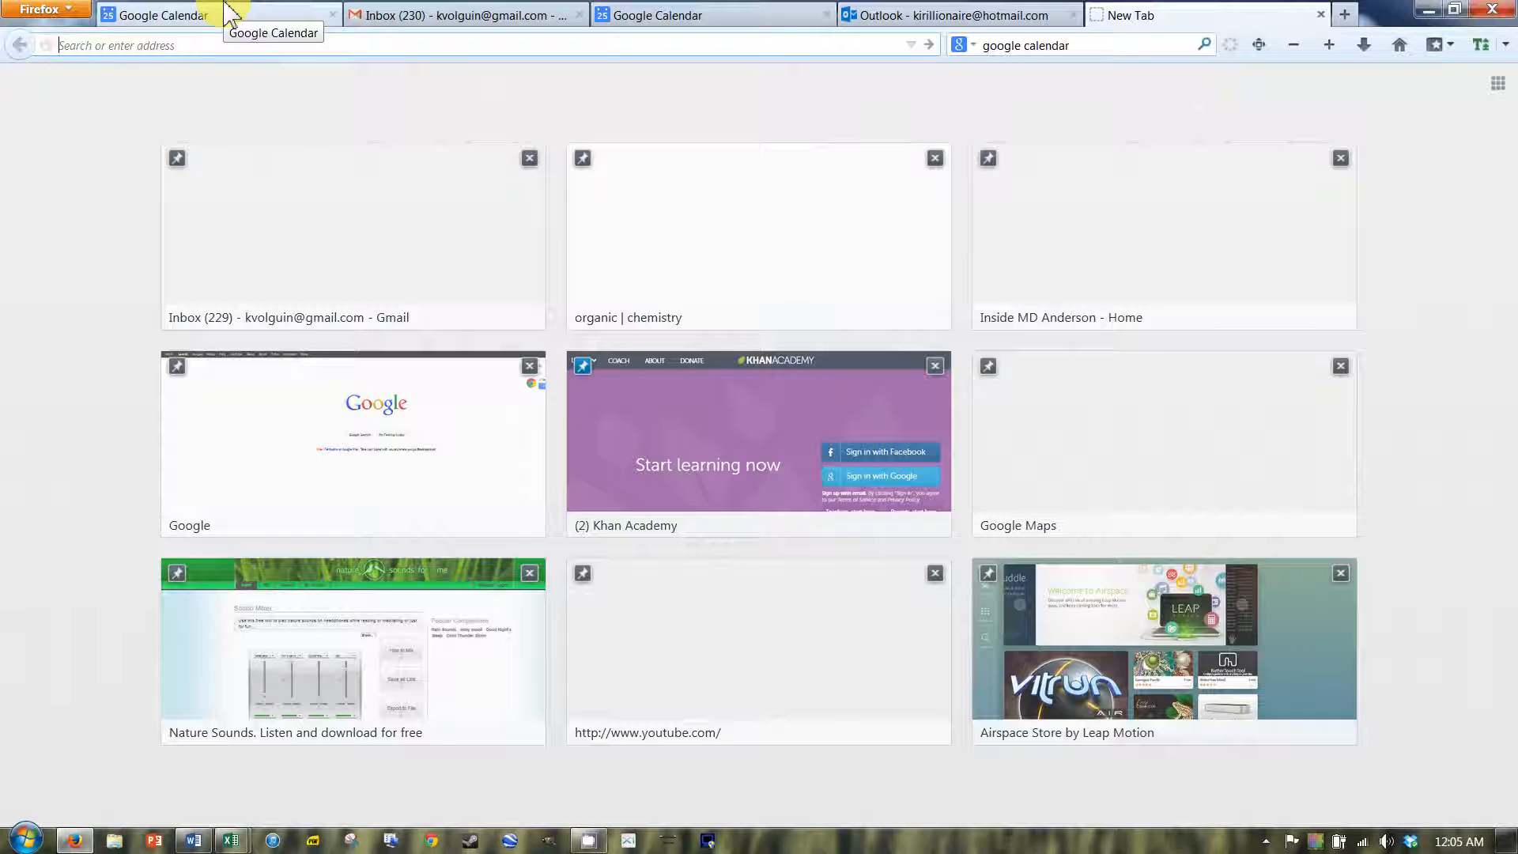
Go to mdanderson.org/ and submit the Sakai user id and password to log in.
text(mdanderson.org/portal/)
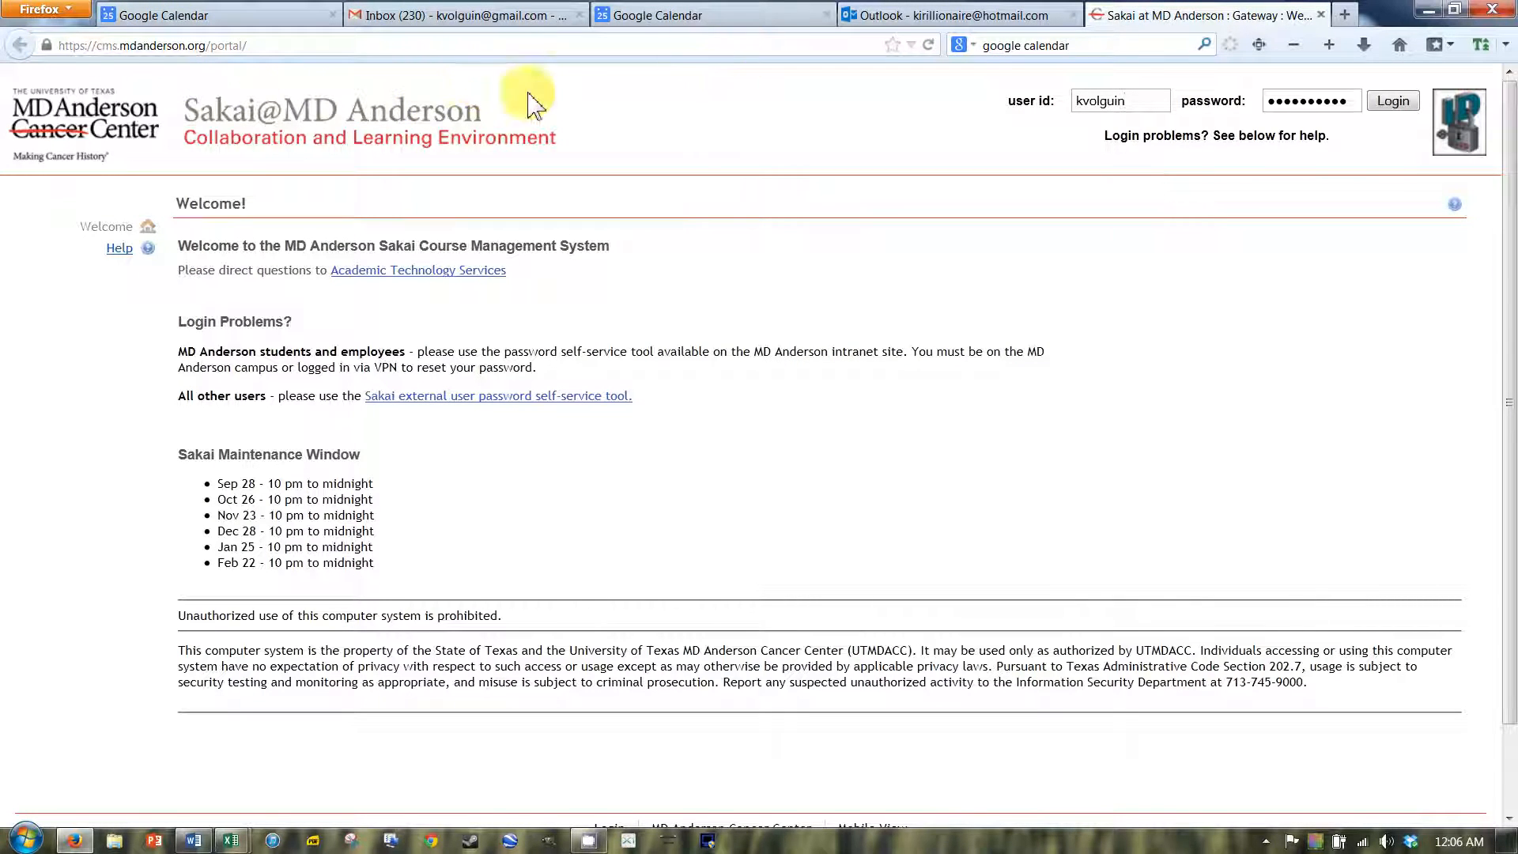
mouse_move(331, 76)
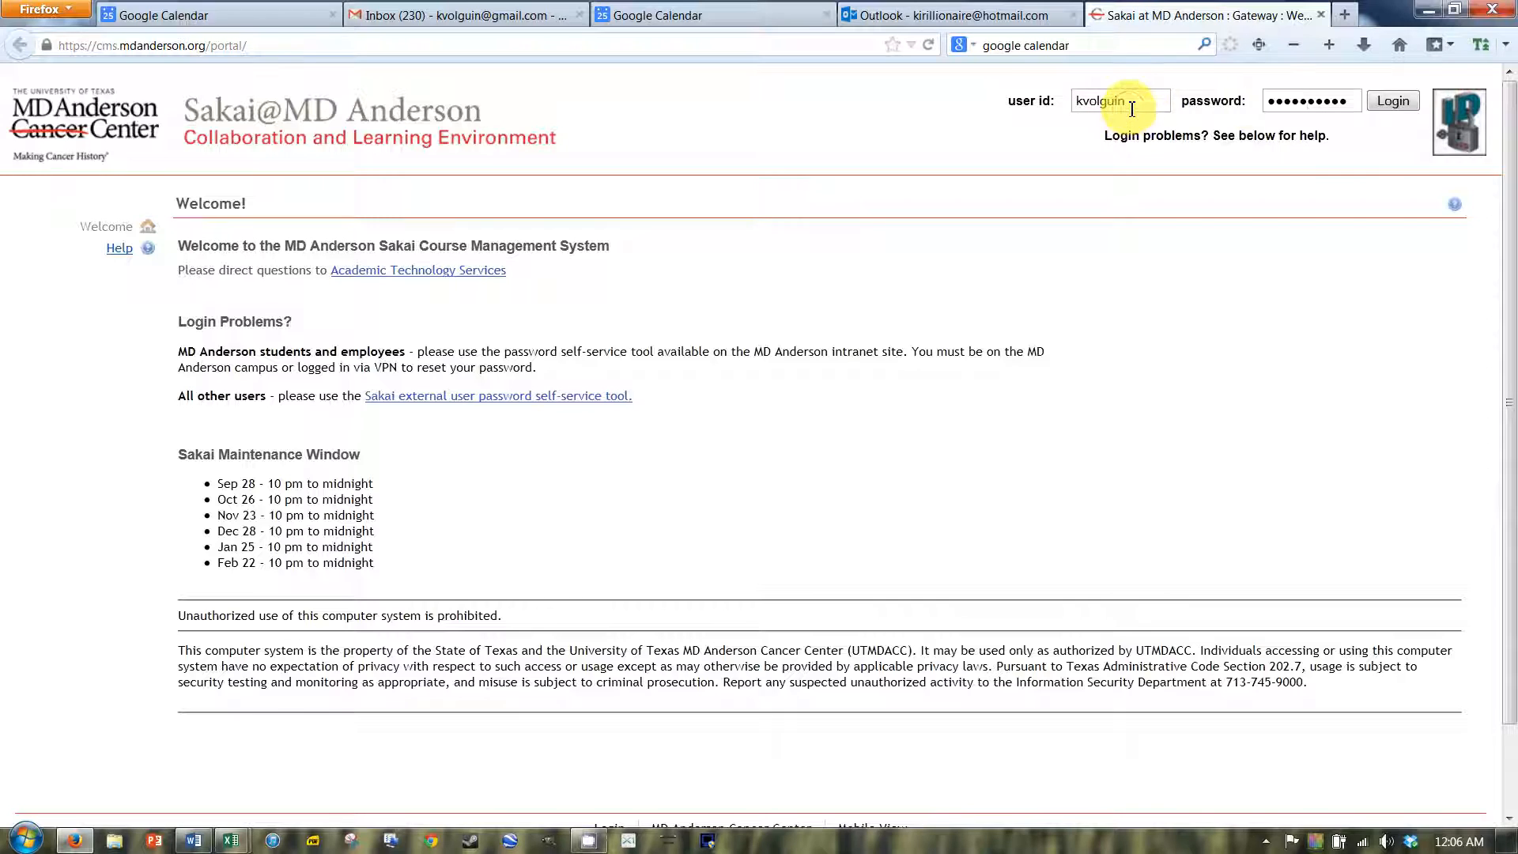
mouse_move(310, 145)
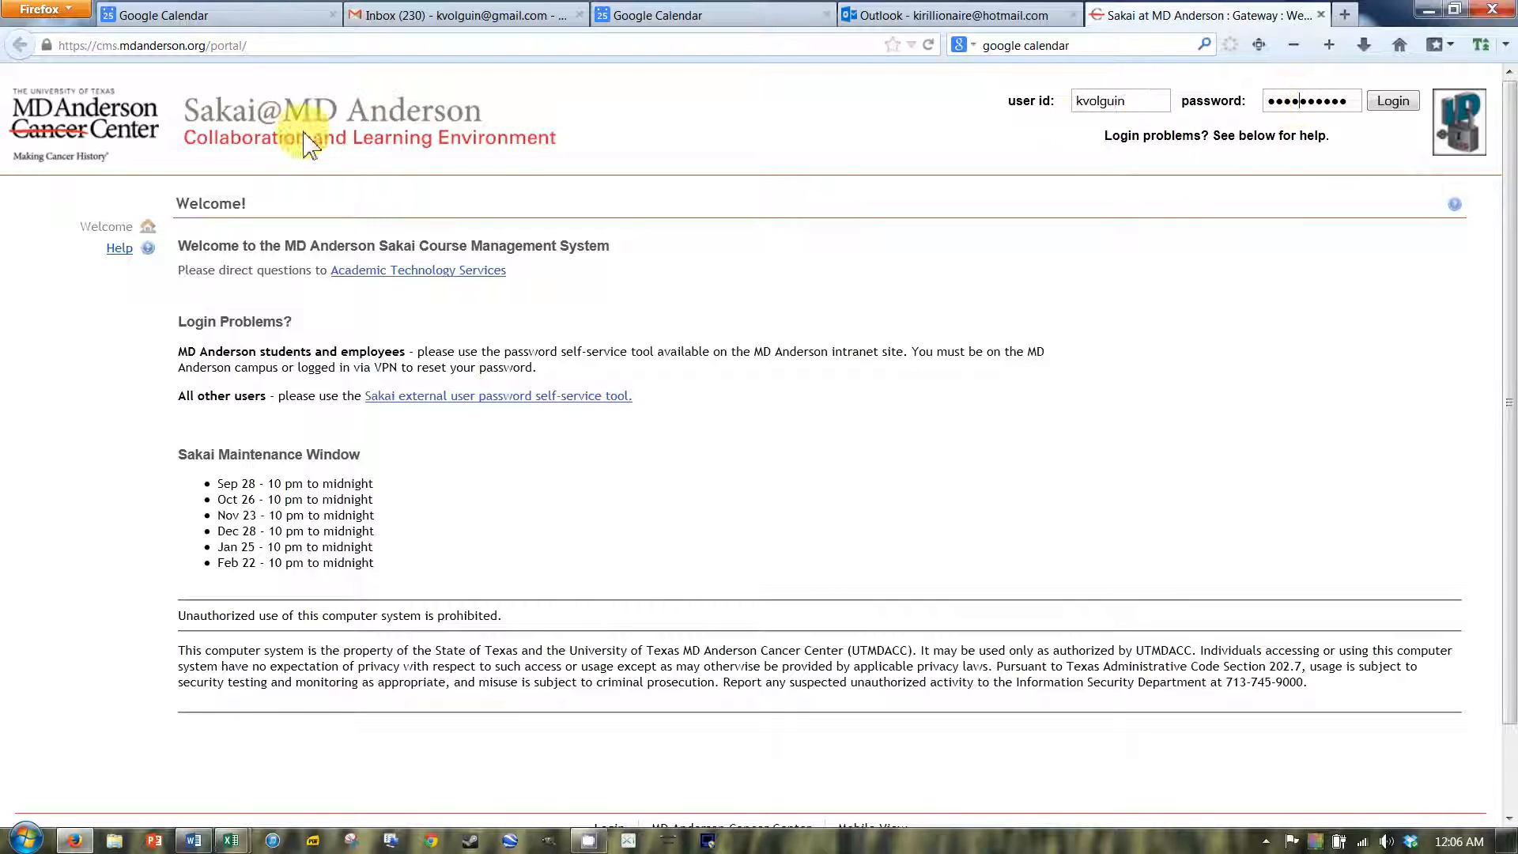
mouse_move(484, 155)
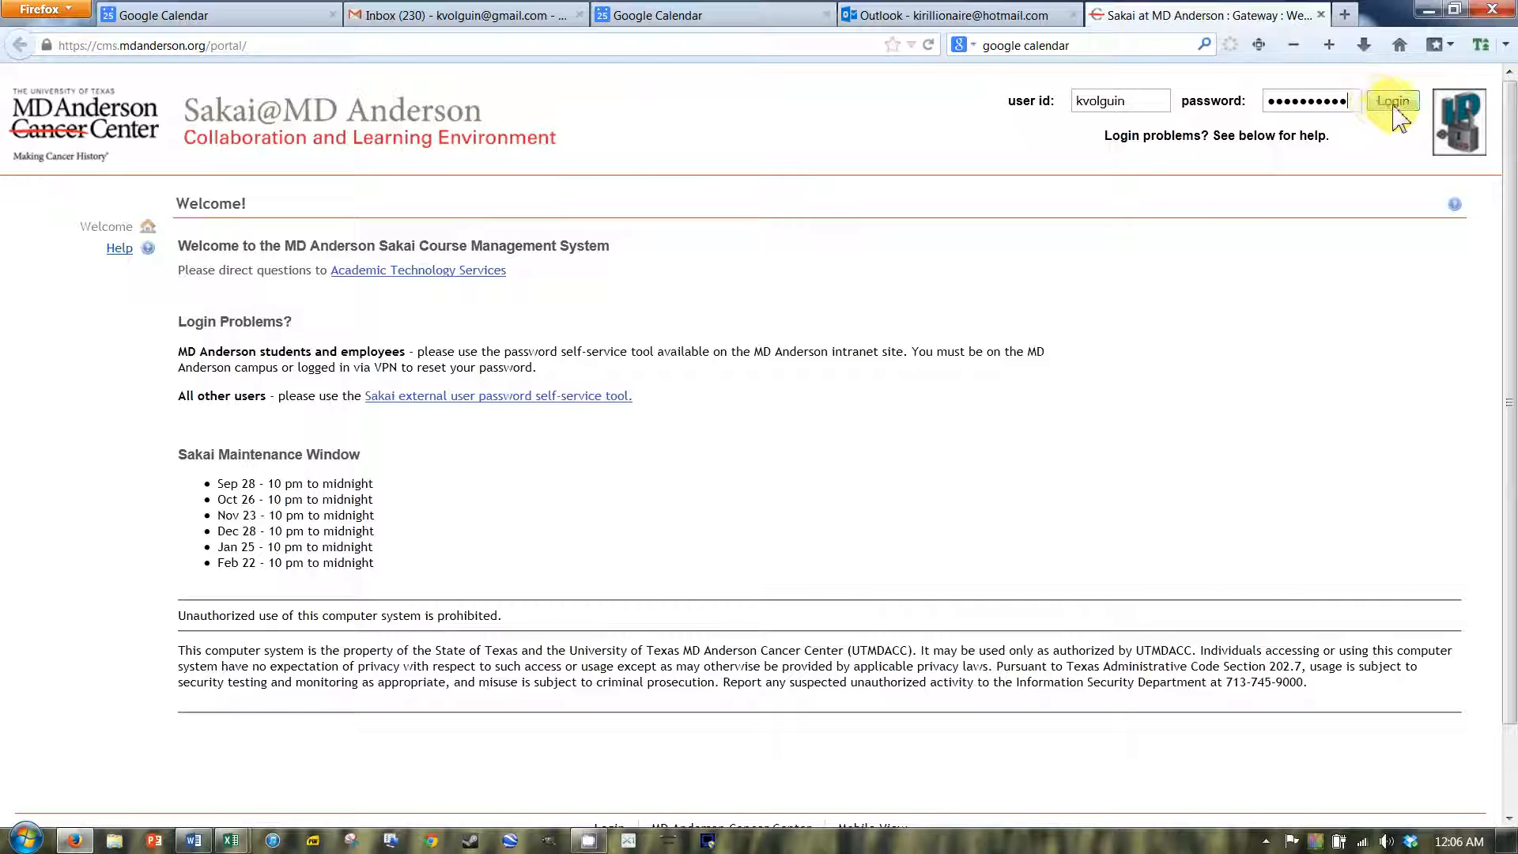
mouse_move(1197, 80)
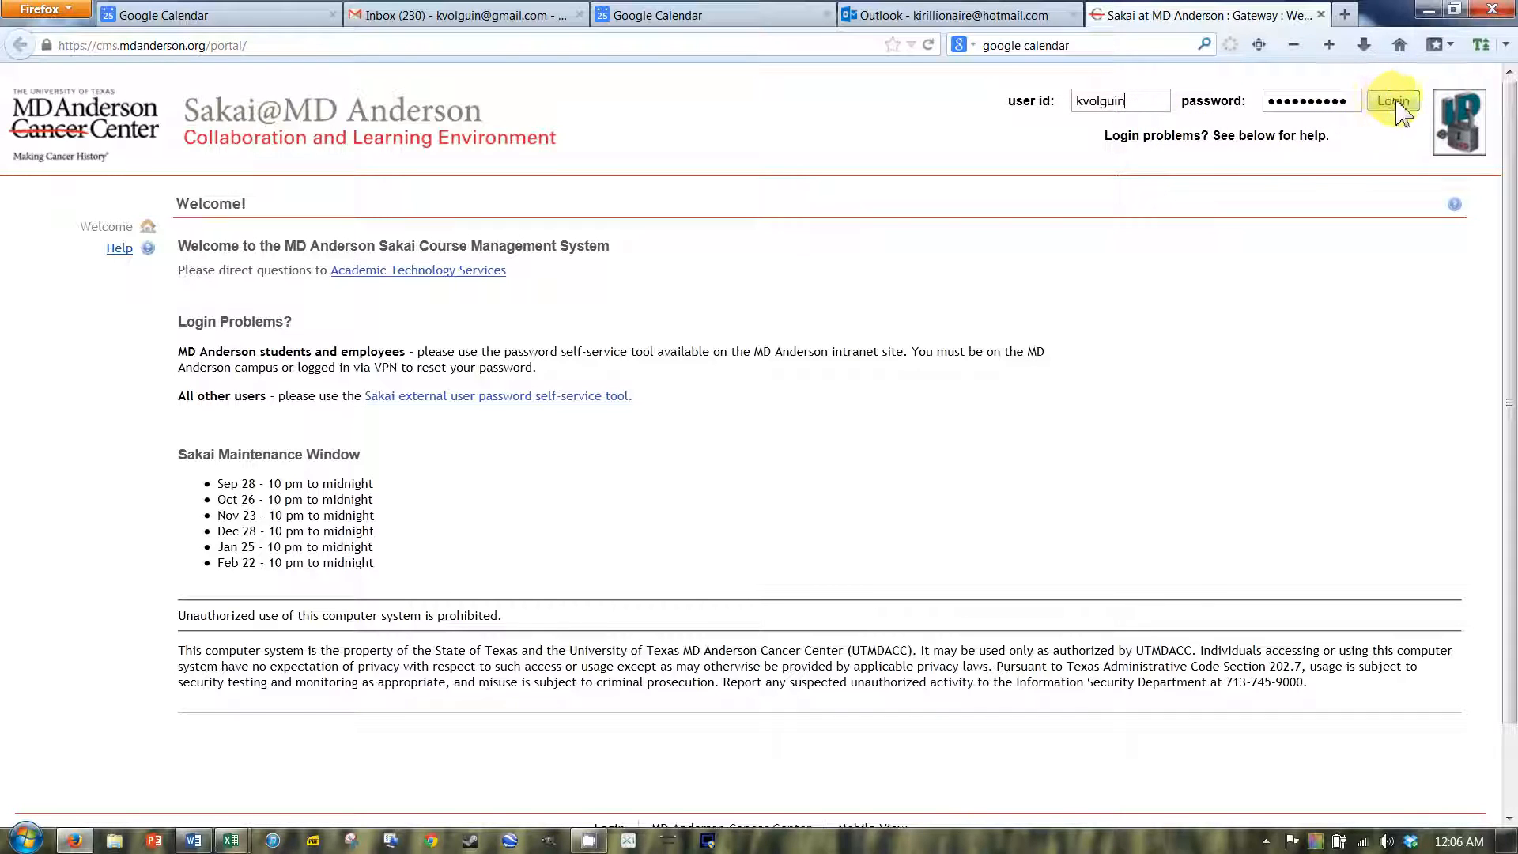
click(1391, 100)
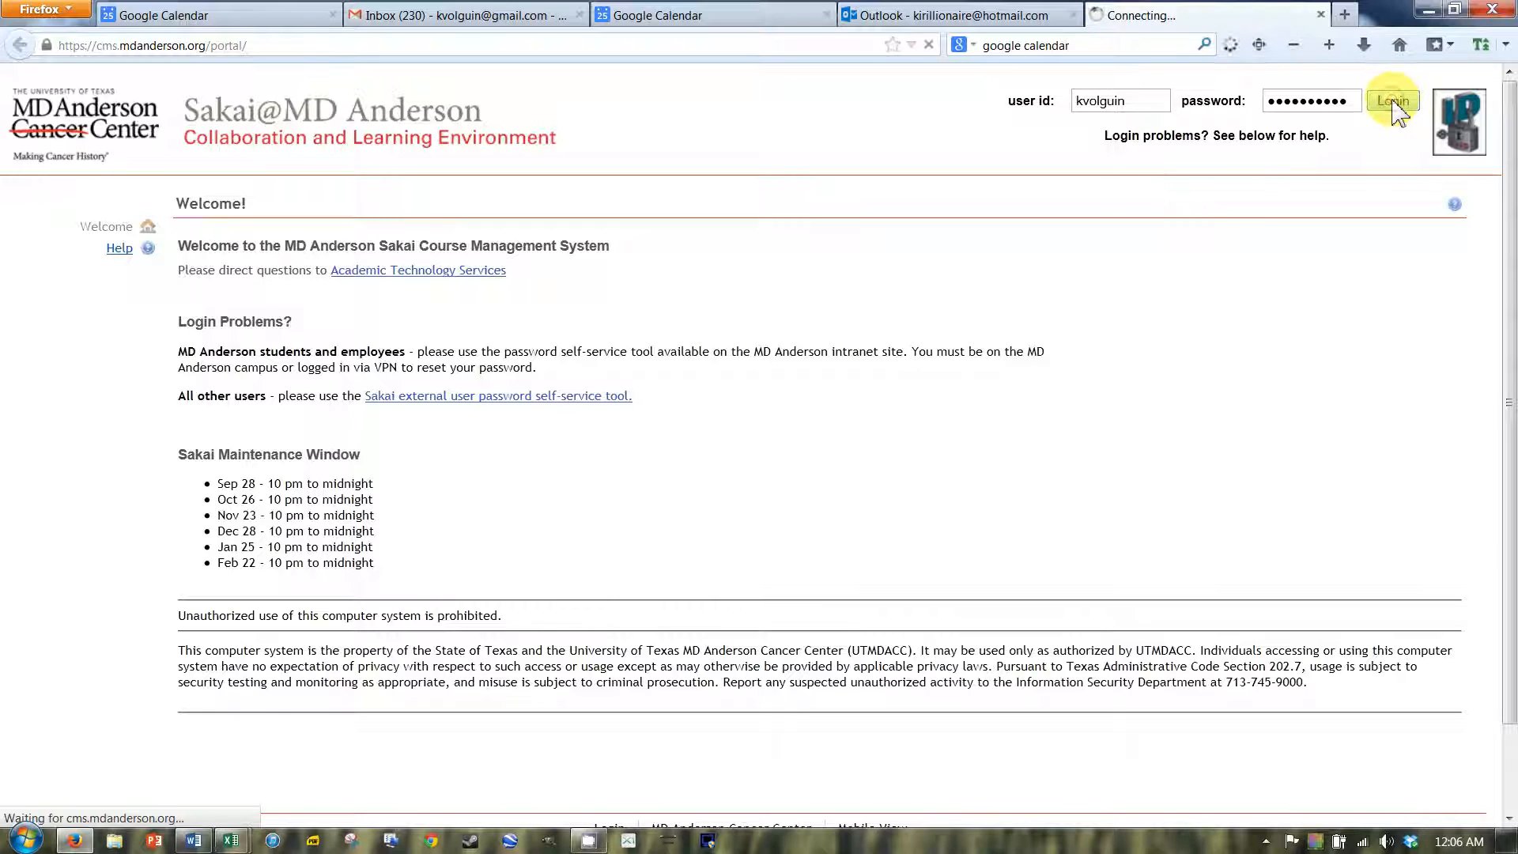
Open Preferences from the My Workspace left tool menu once the home page loads.
click(1393, 100)
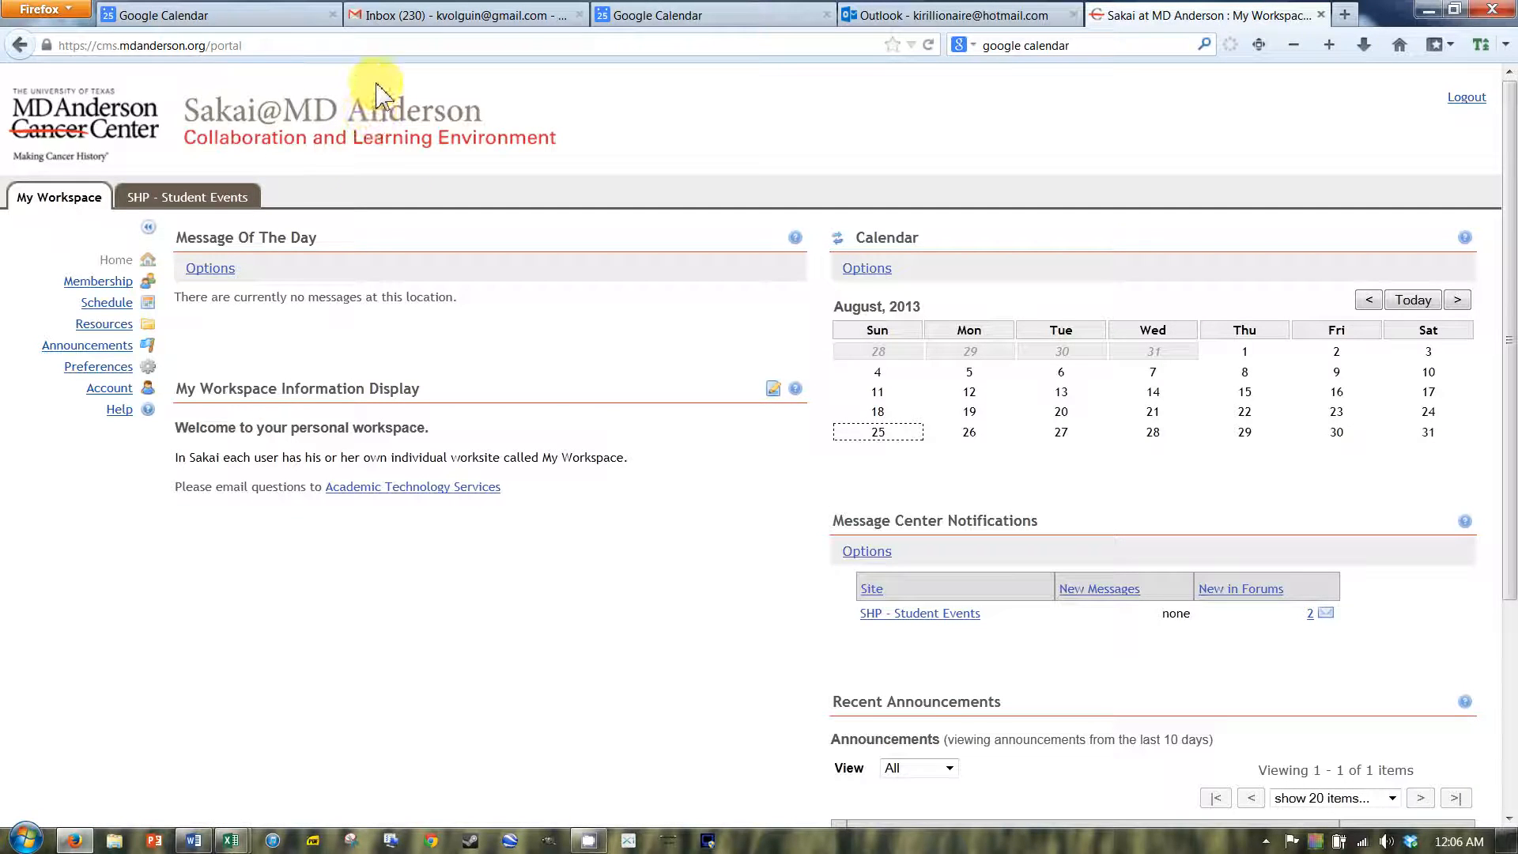
mouse_move(450, 186)
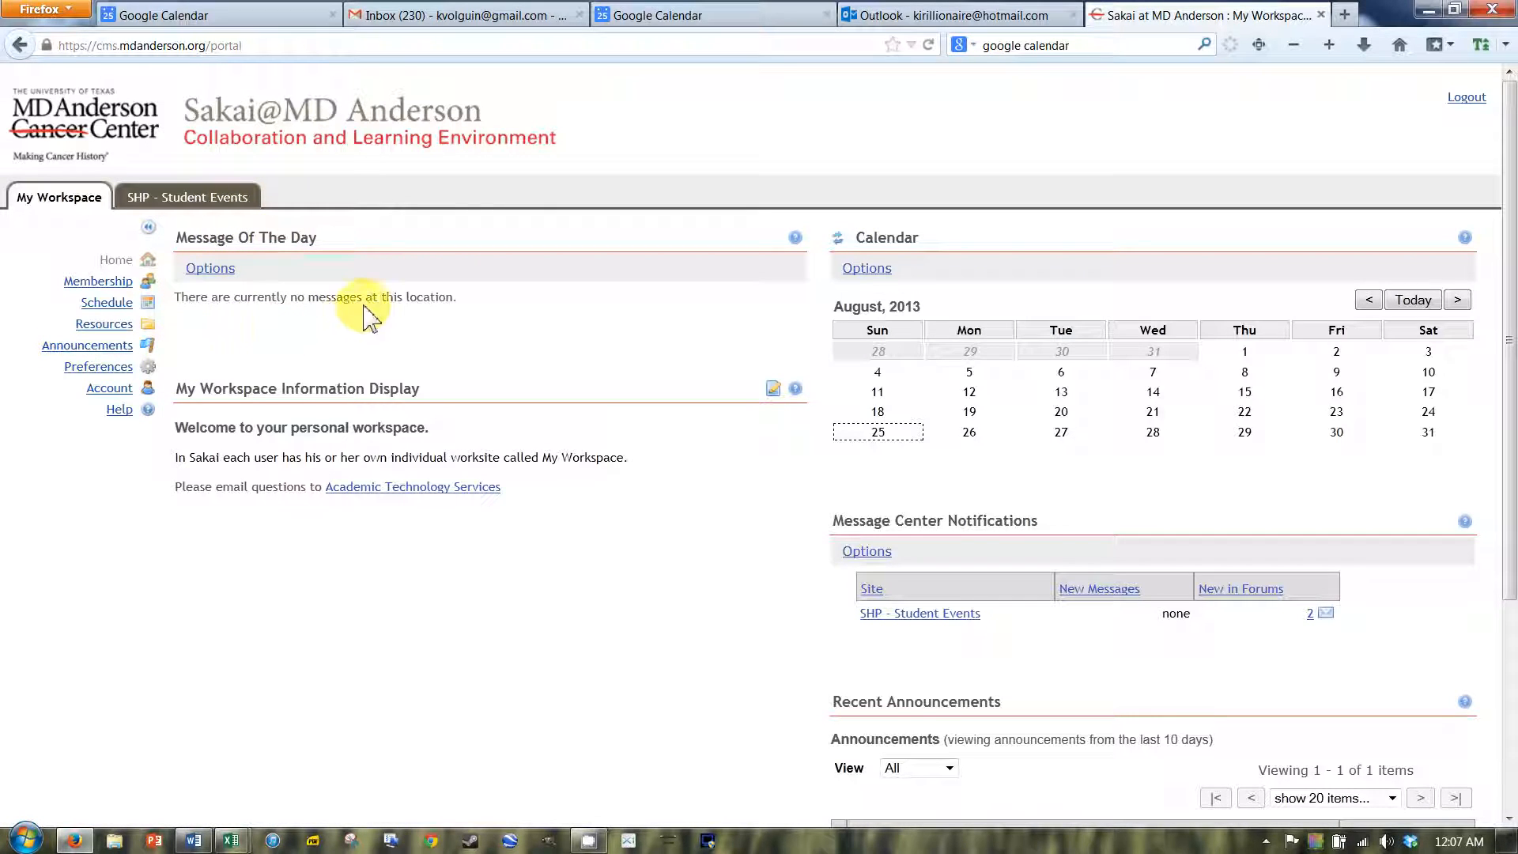
click(98, 366)
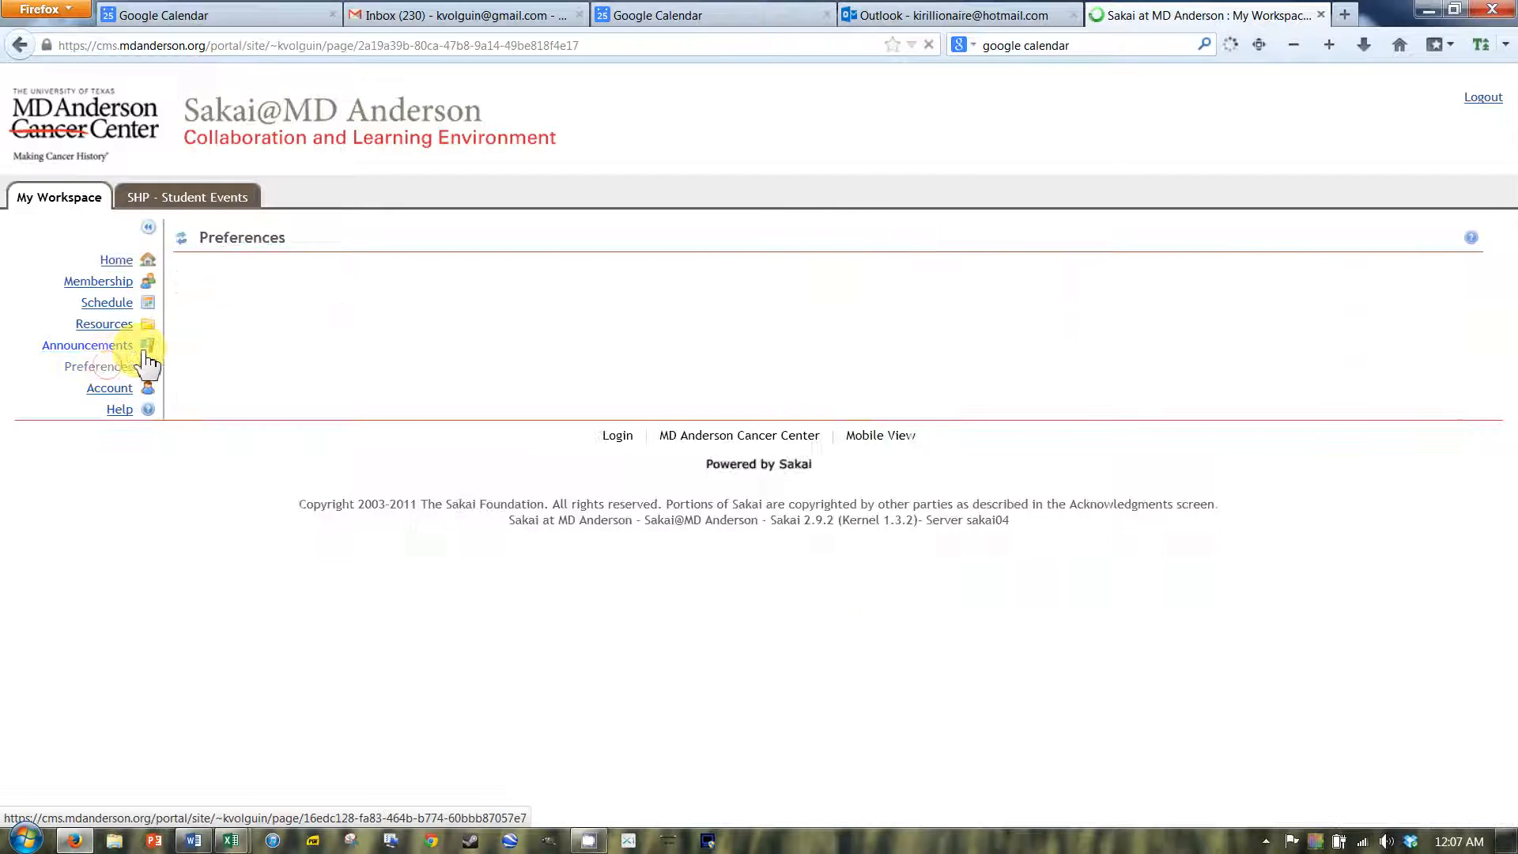
Move Medical Genetics, Molecular Techniques Laboratory, Immunohistochemistry and Health Care Ethics to My Active Sites, then update preferences.
click(96, 366)
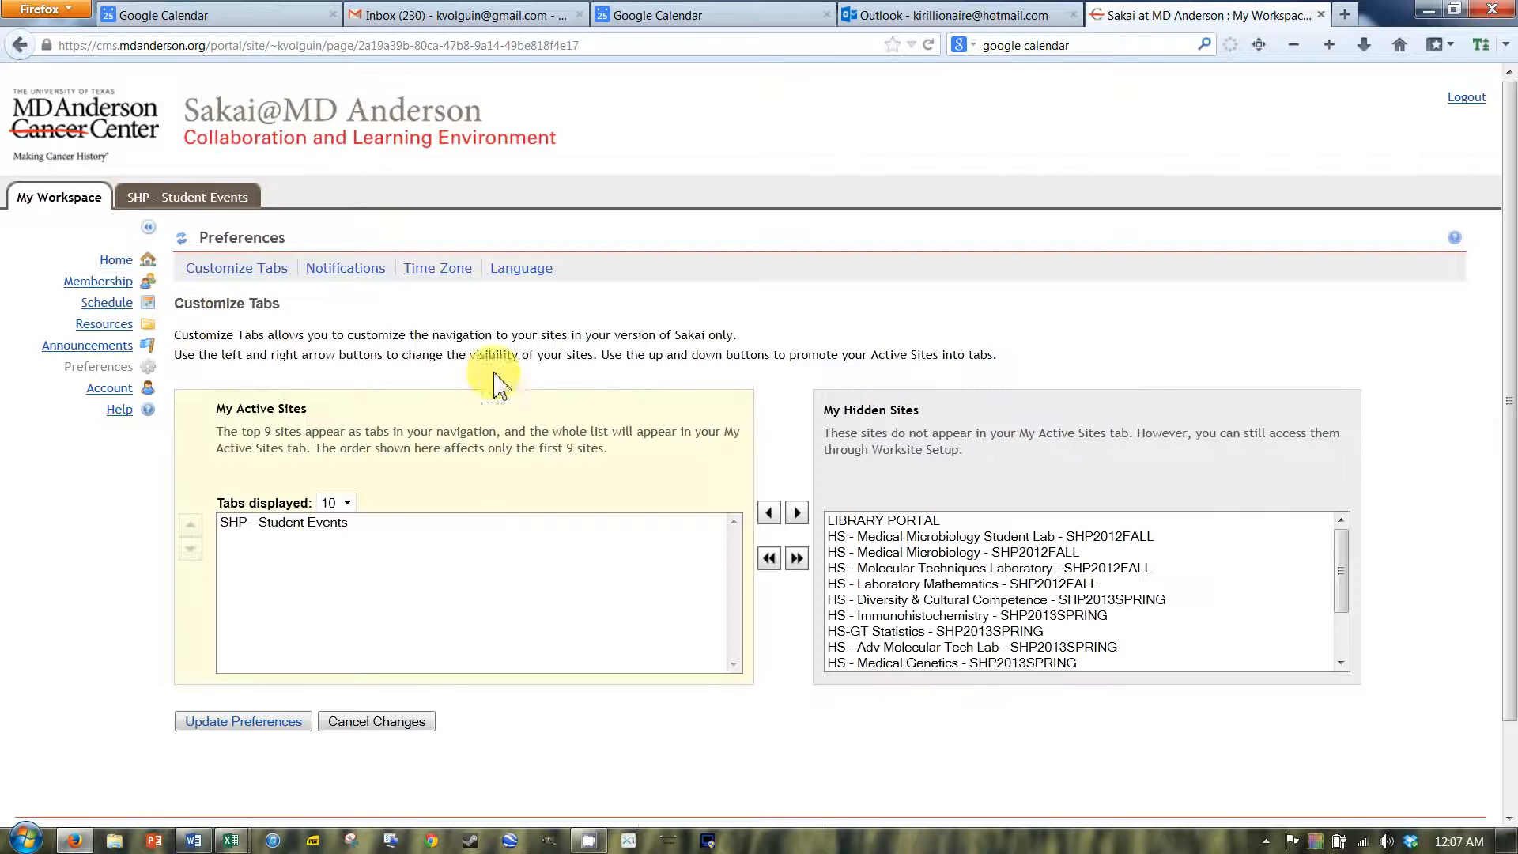
click(987, 536)
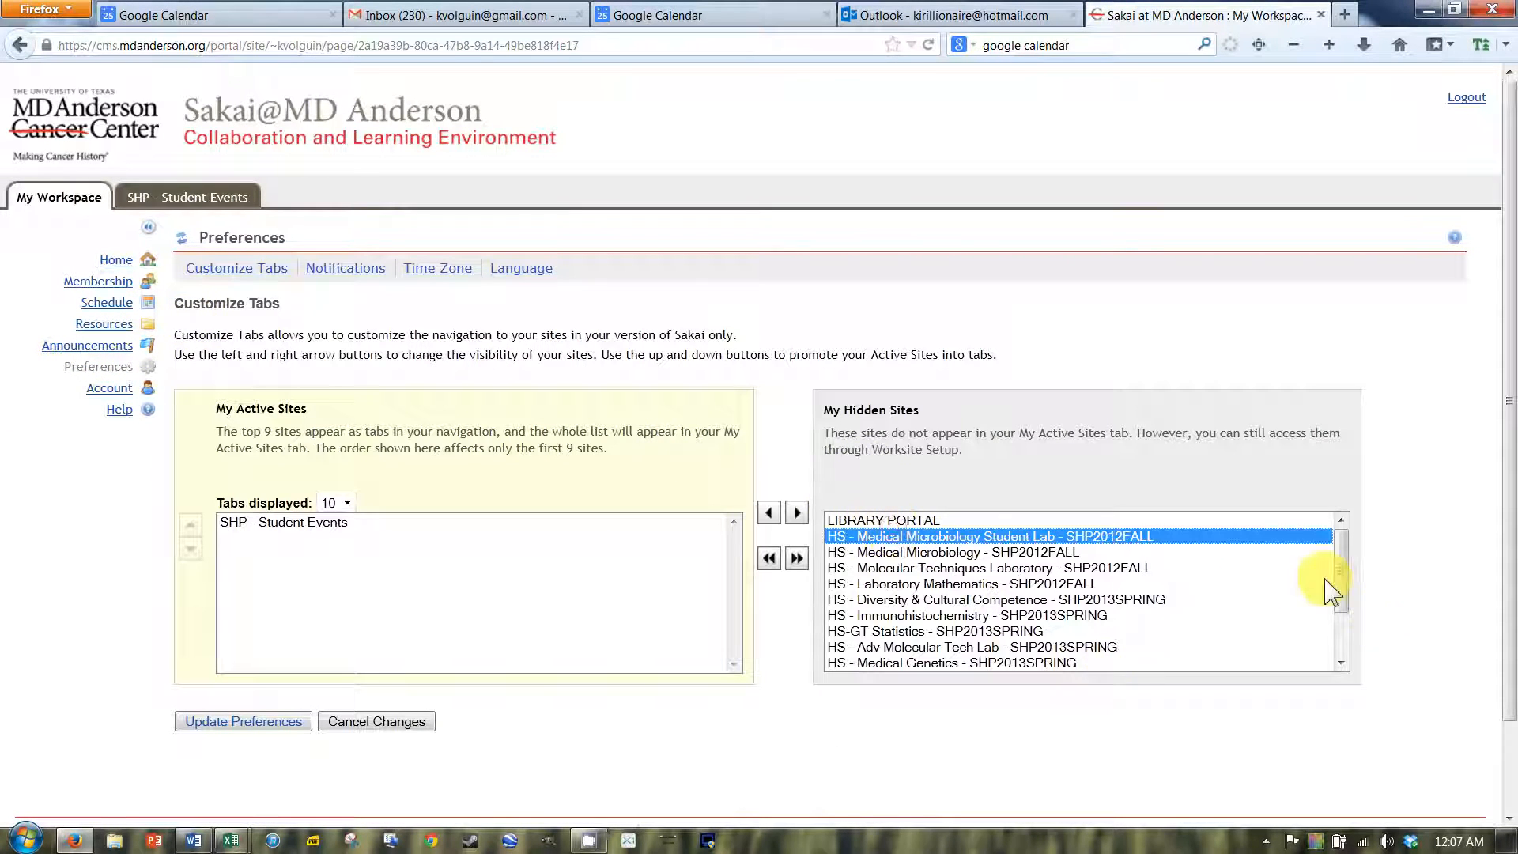
scroll(down, 3)
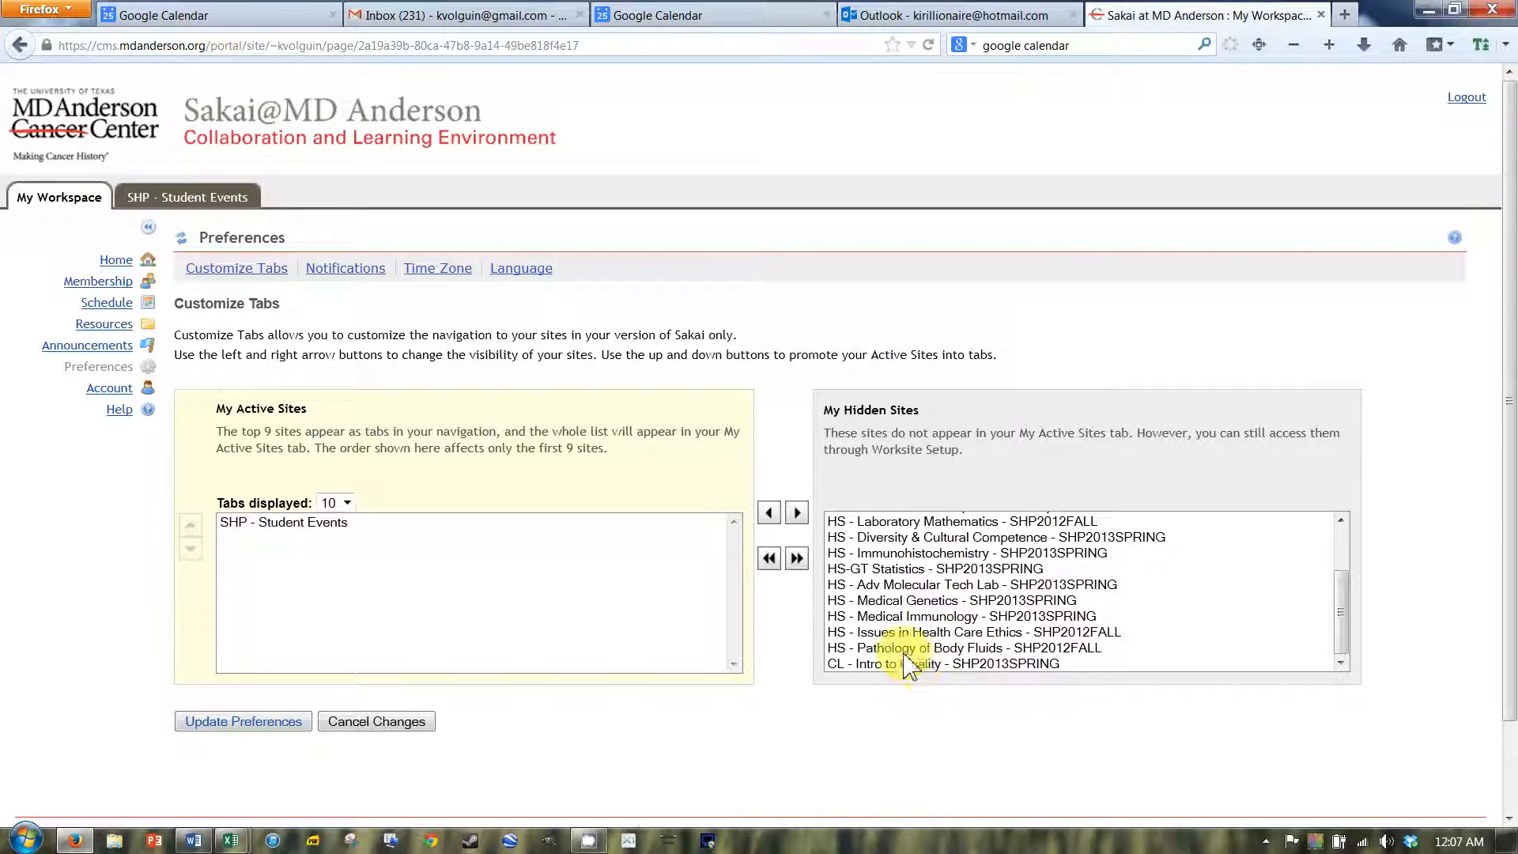
click(941, 663)
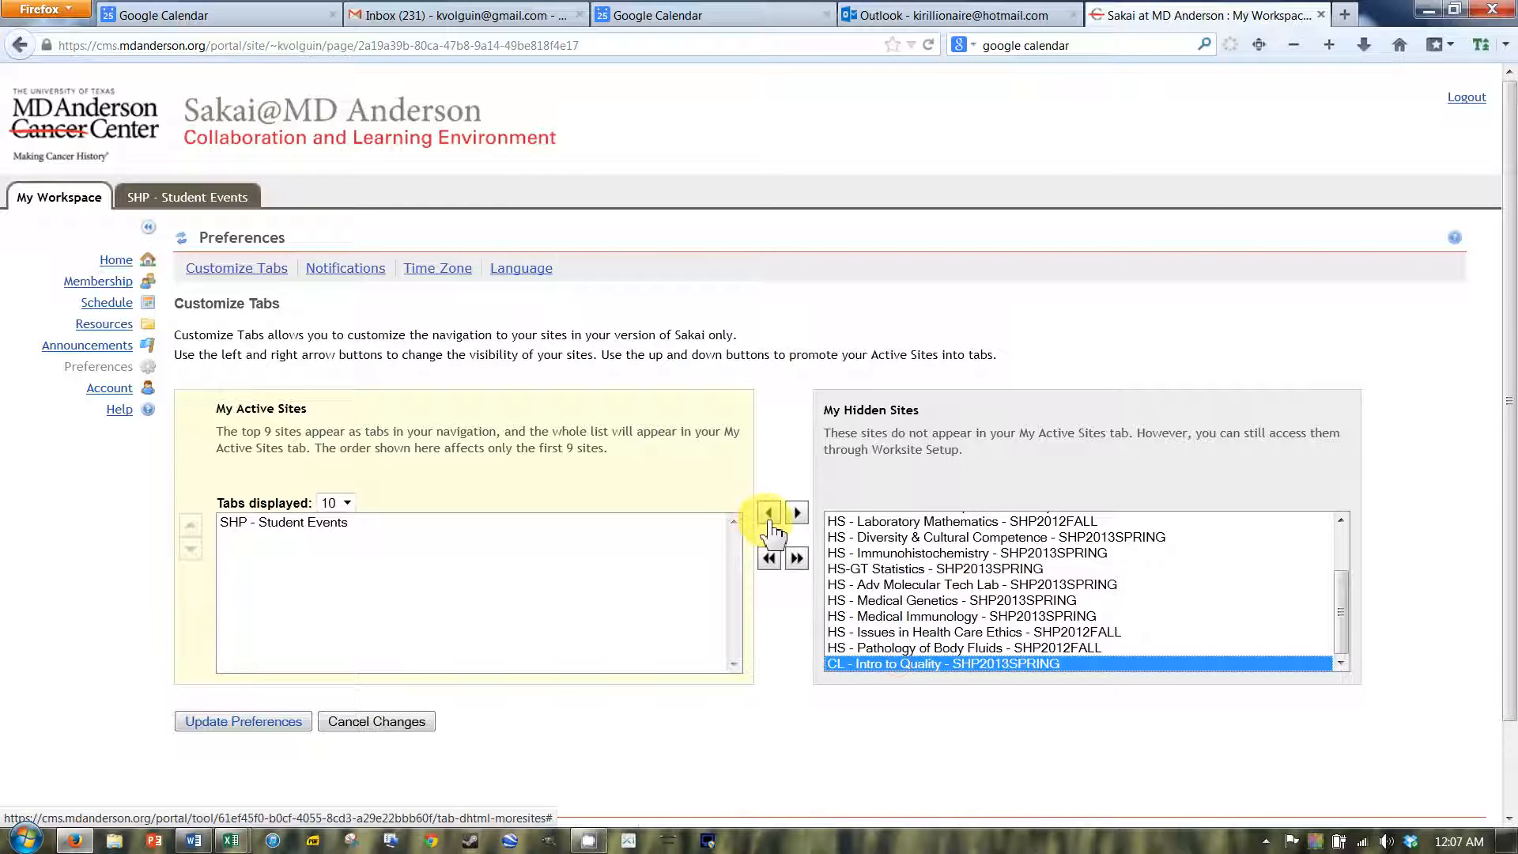
click(766, 512)
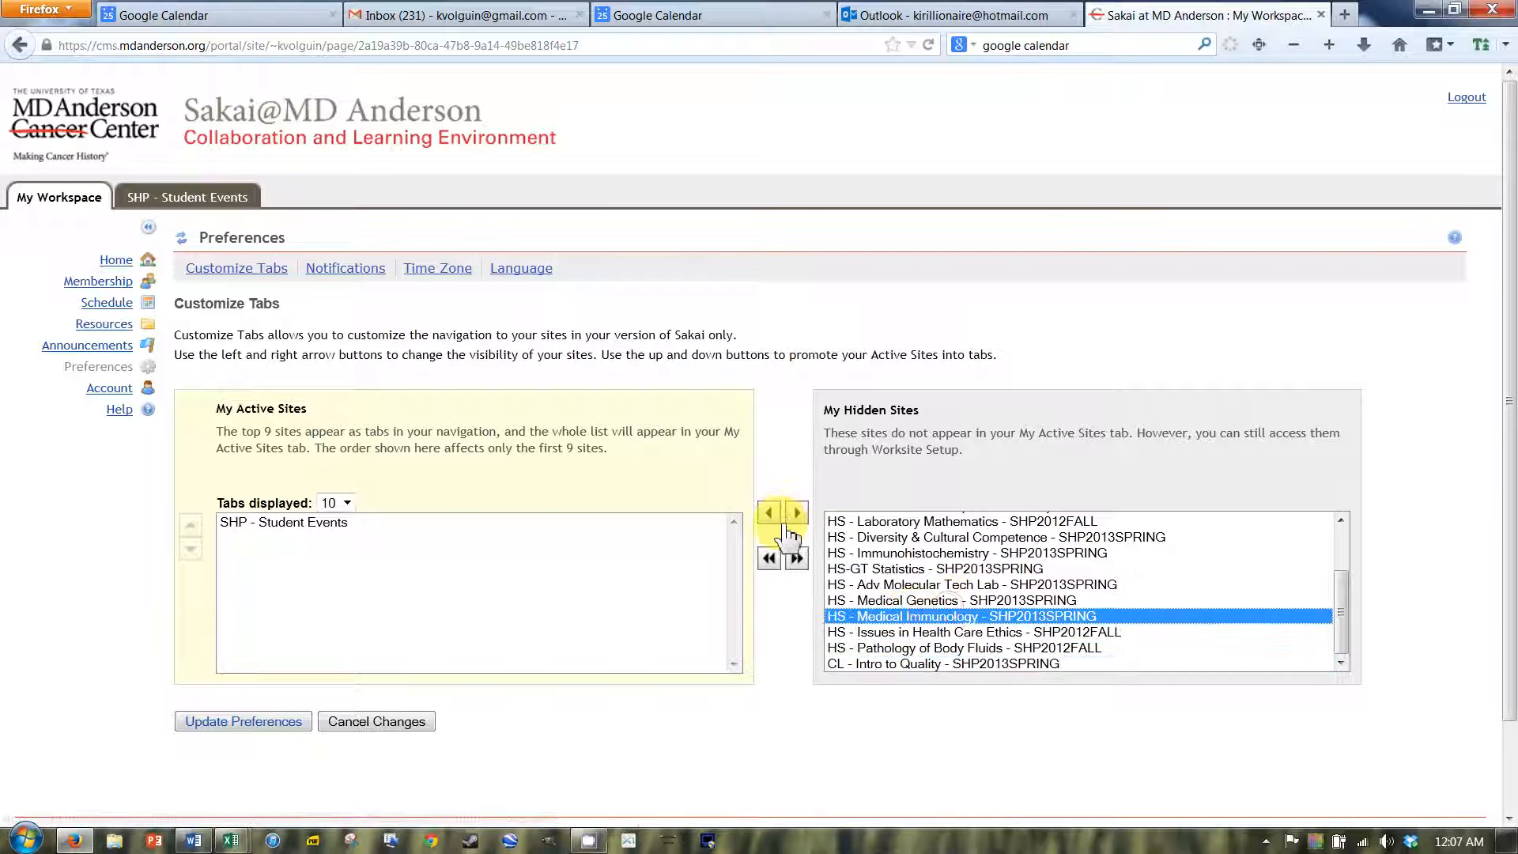
click(768, 512)
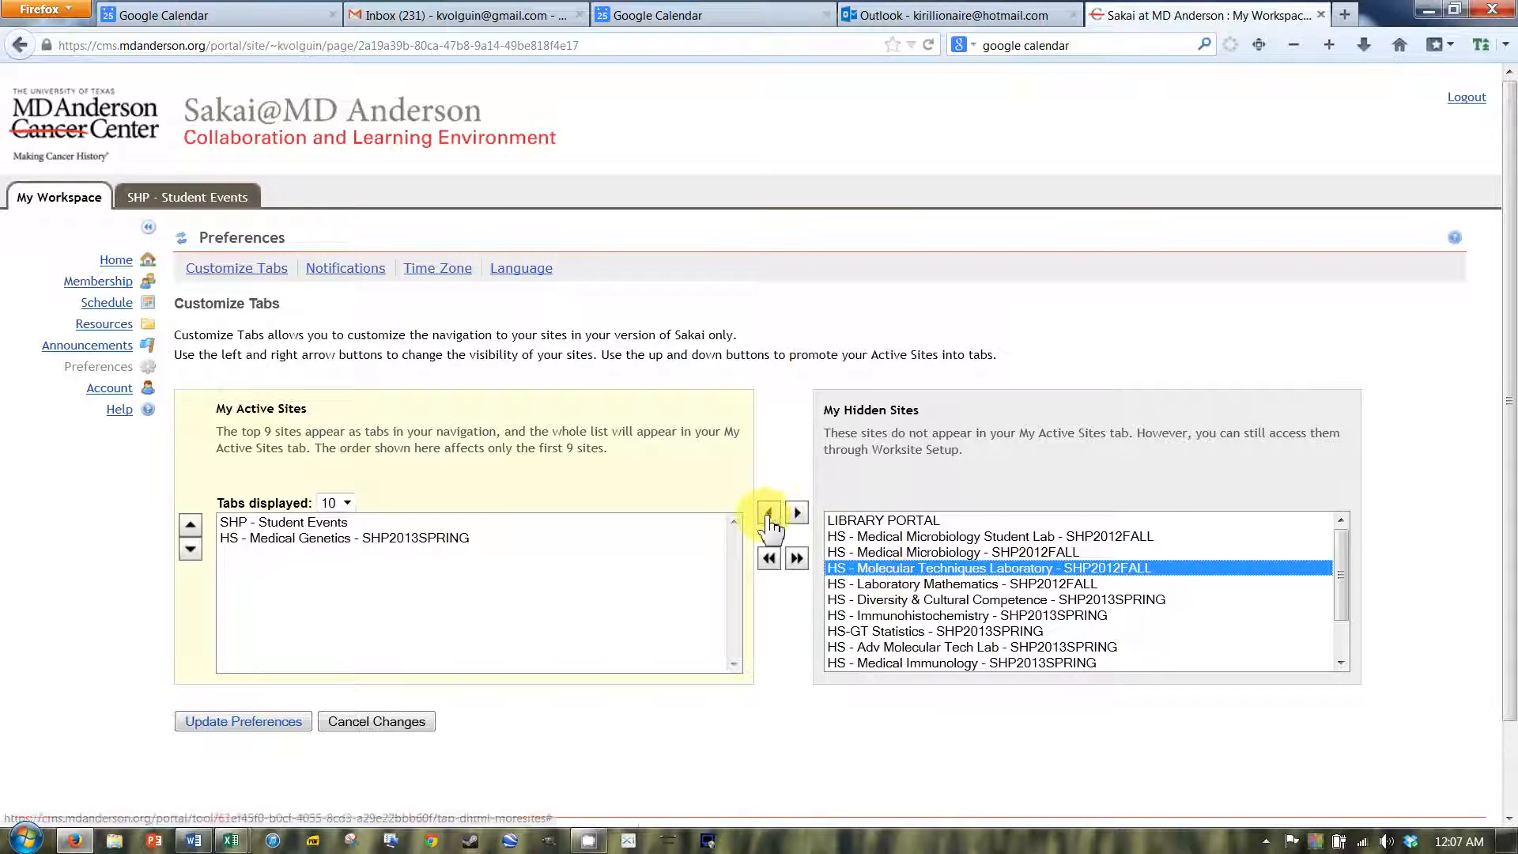
click(769, 512)
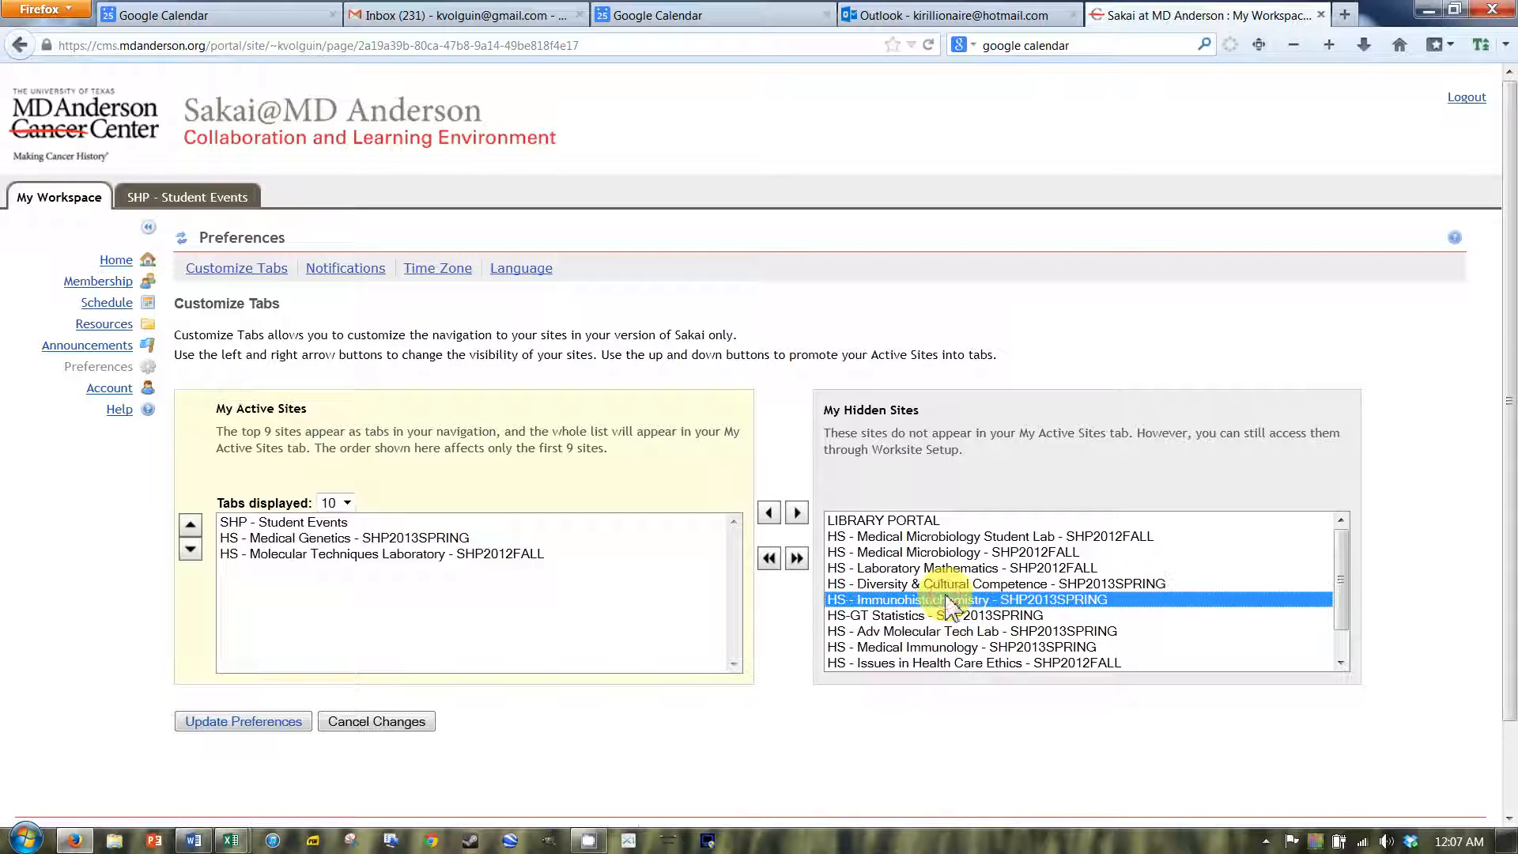
click(768, 511)
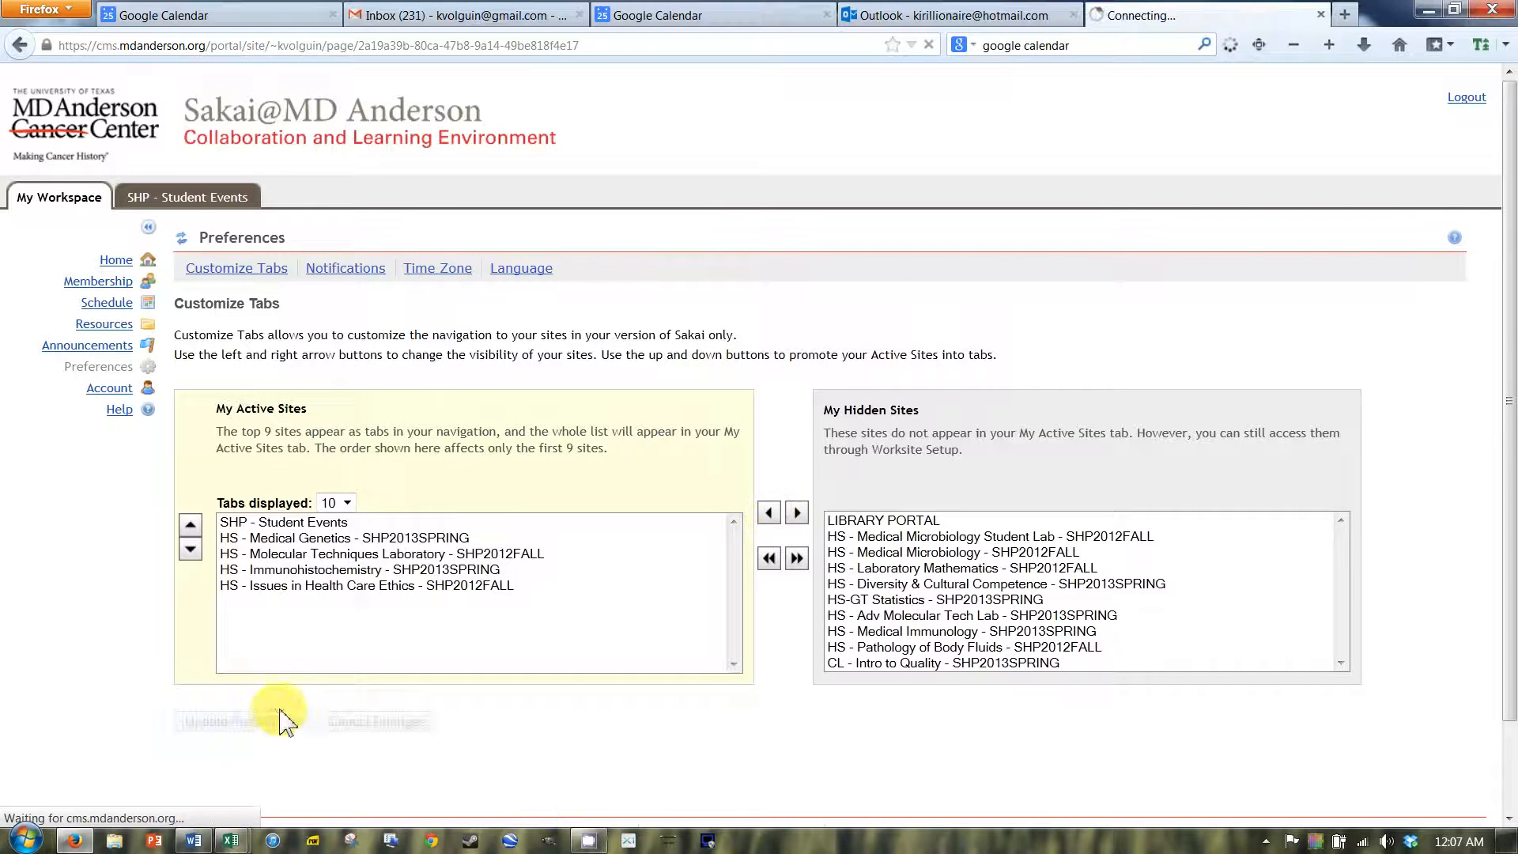
click(242, 721)
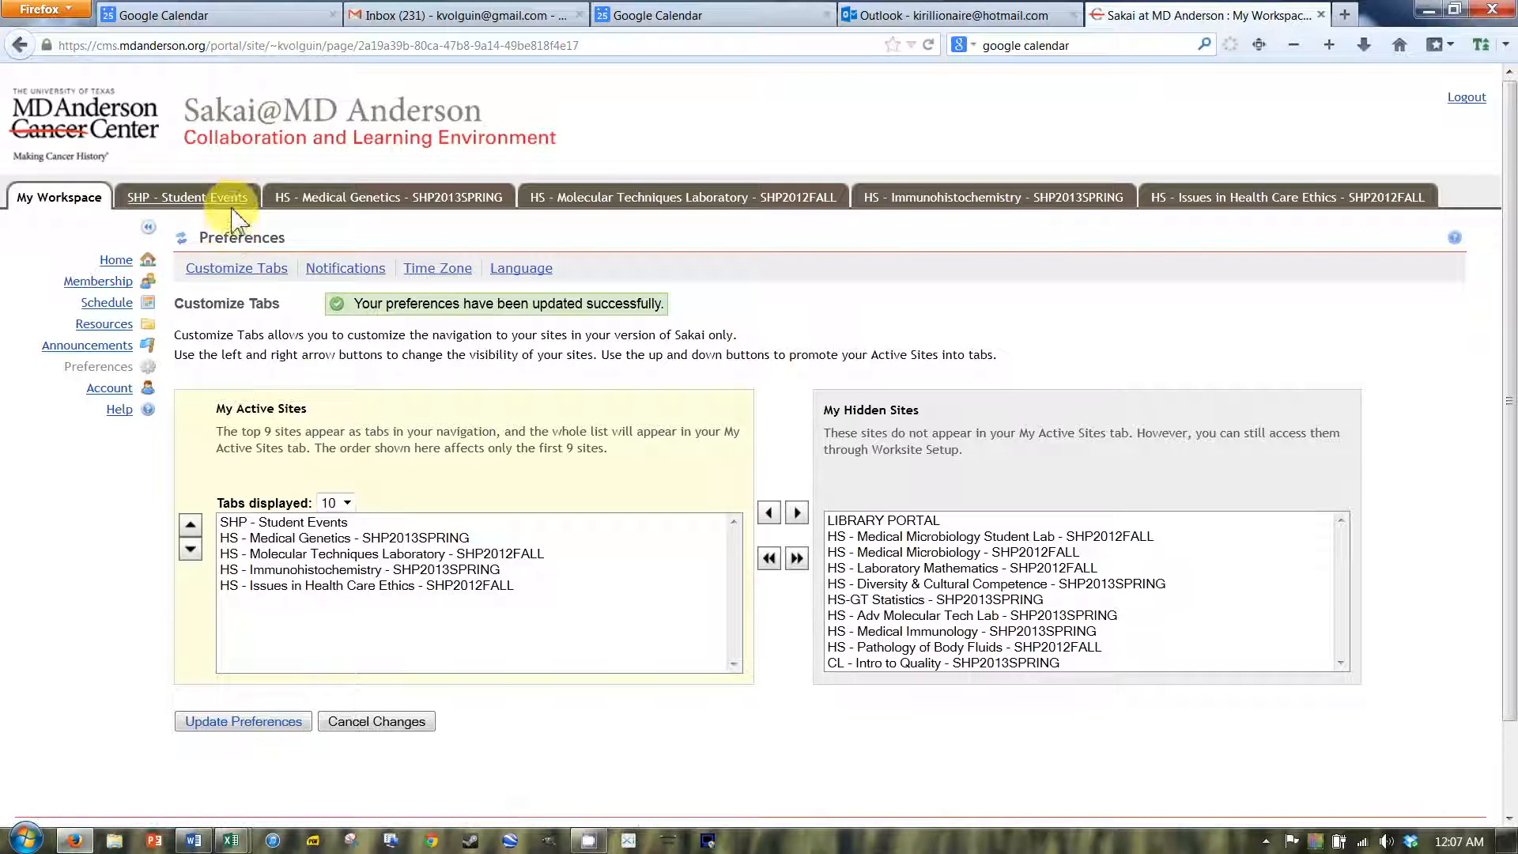
mouse_move(131, 223)
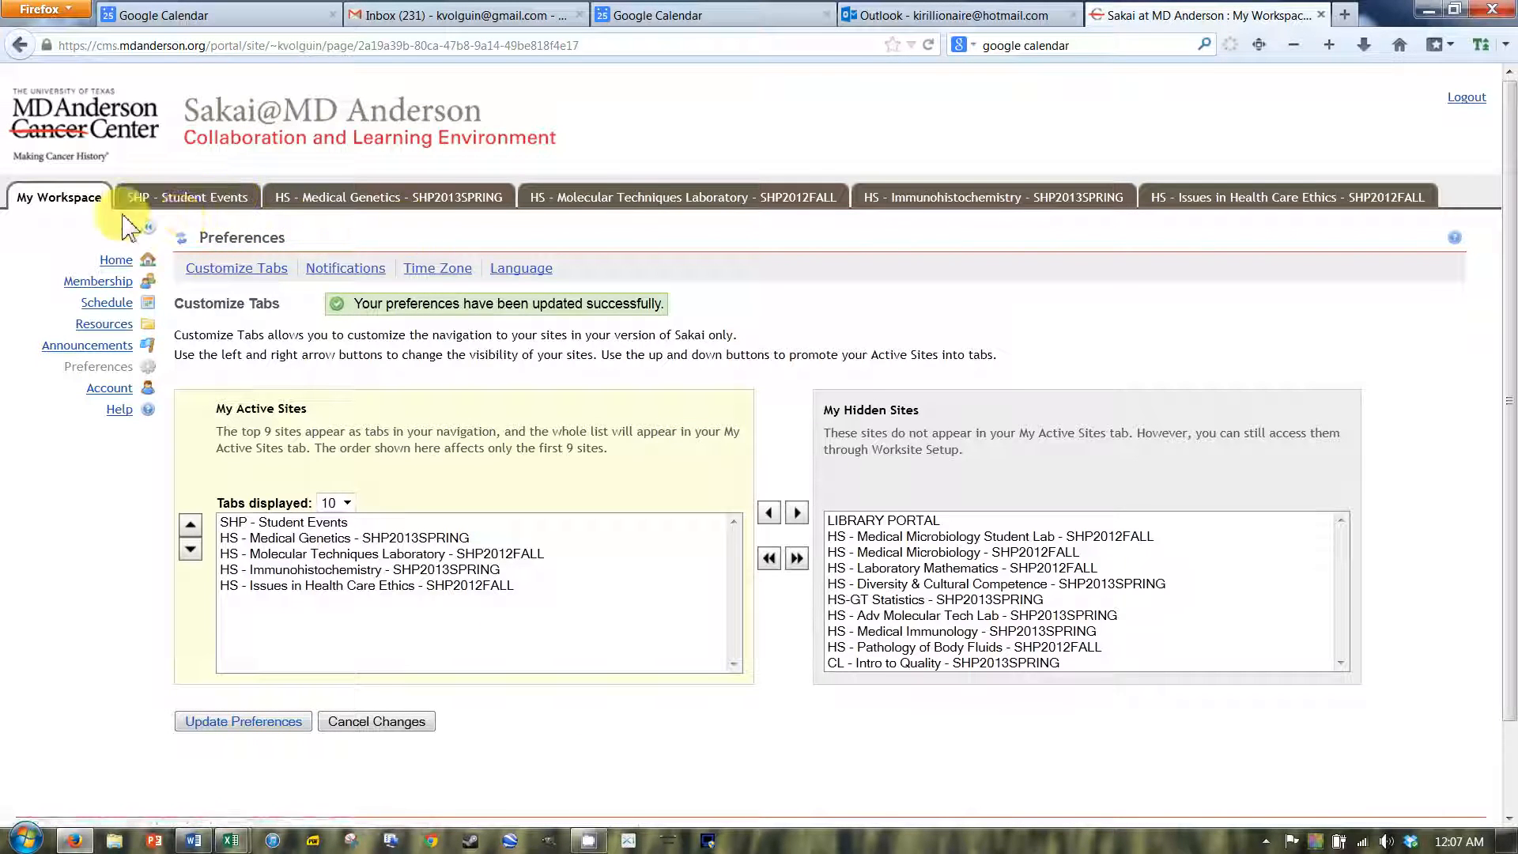
Browse the Medical Genetics, Molecular Techniques Laboratory and Immunohistochemistry tabs, ending on Medical Genetics.
click(116, 259)
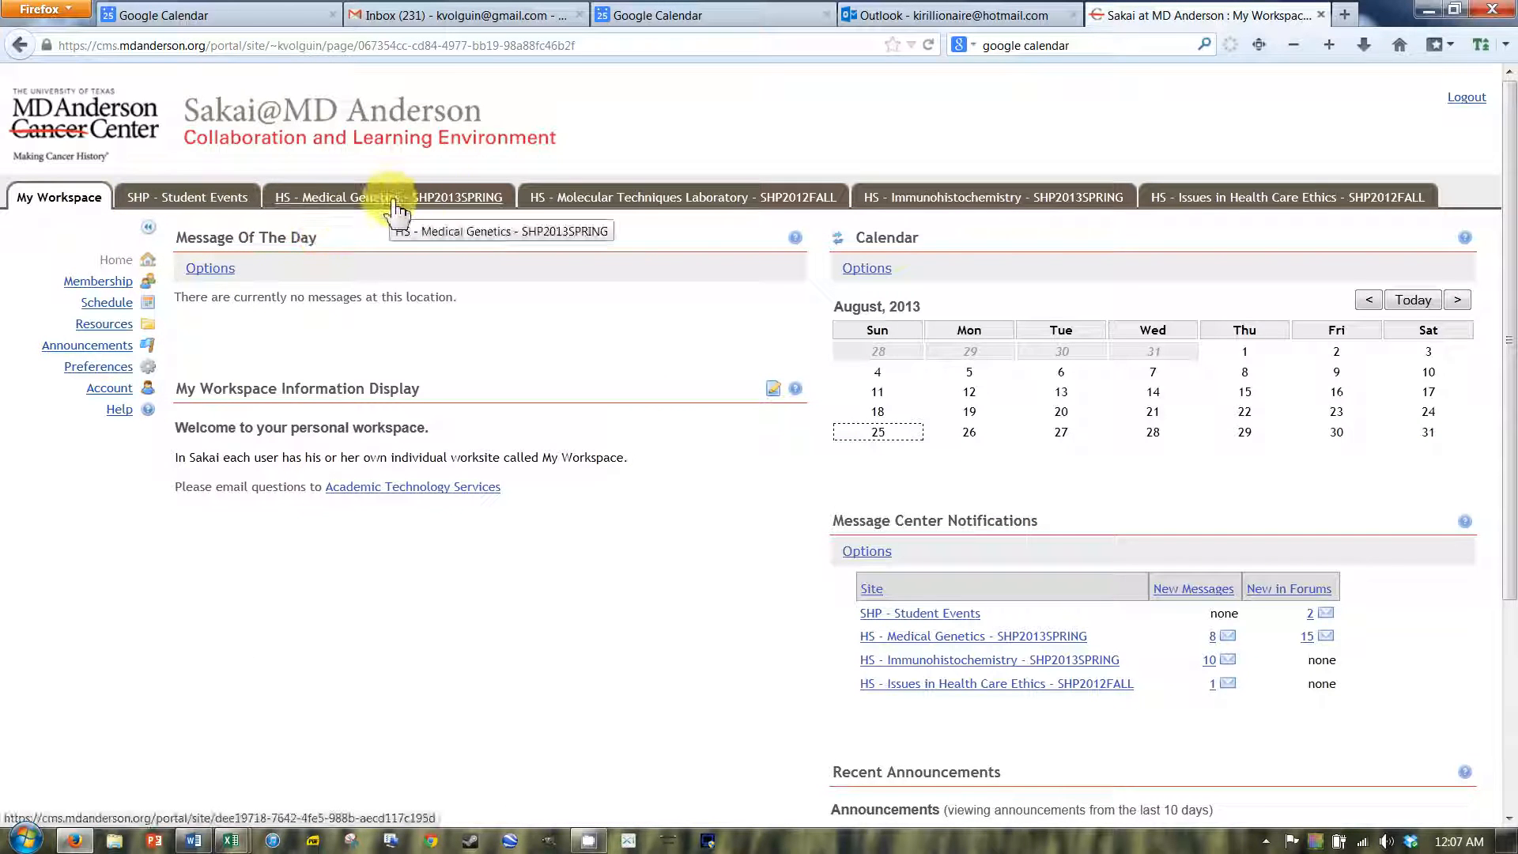
click(389, 197)
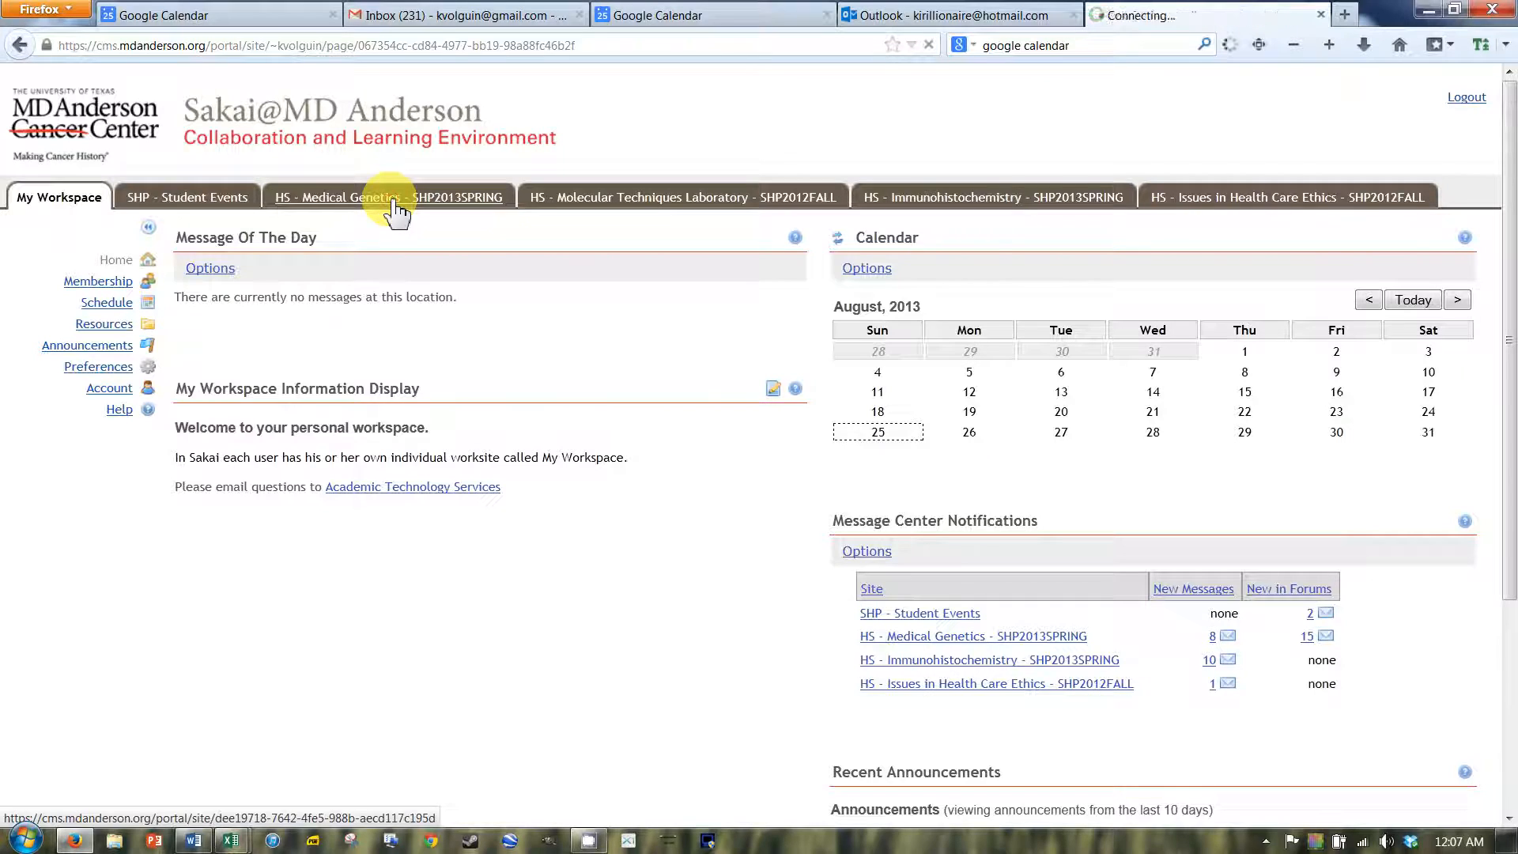
click(387, 197)
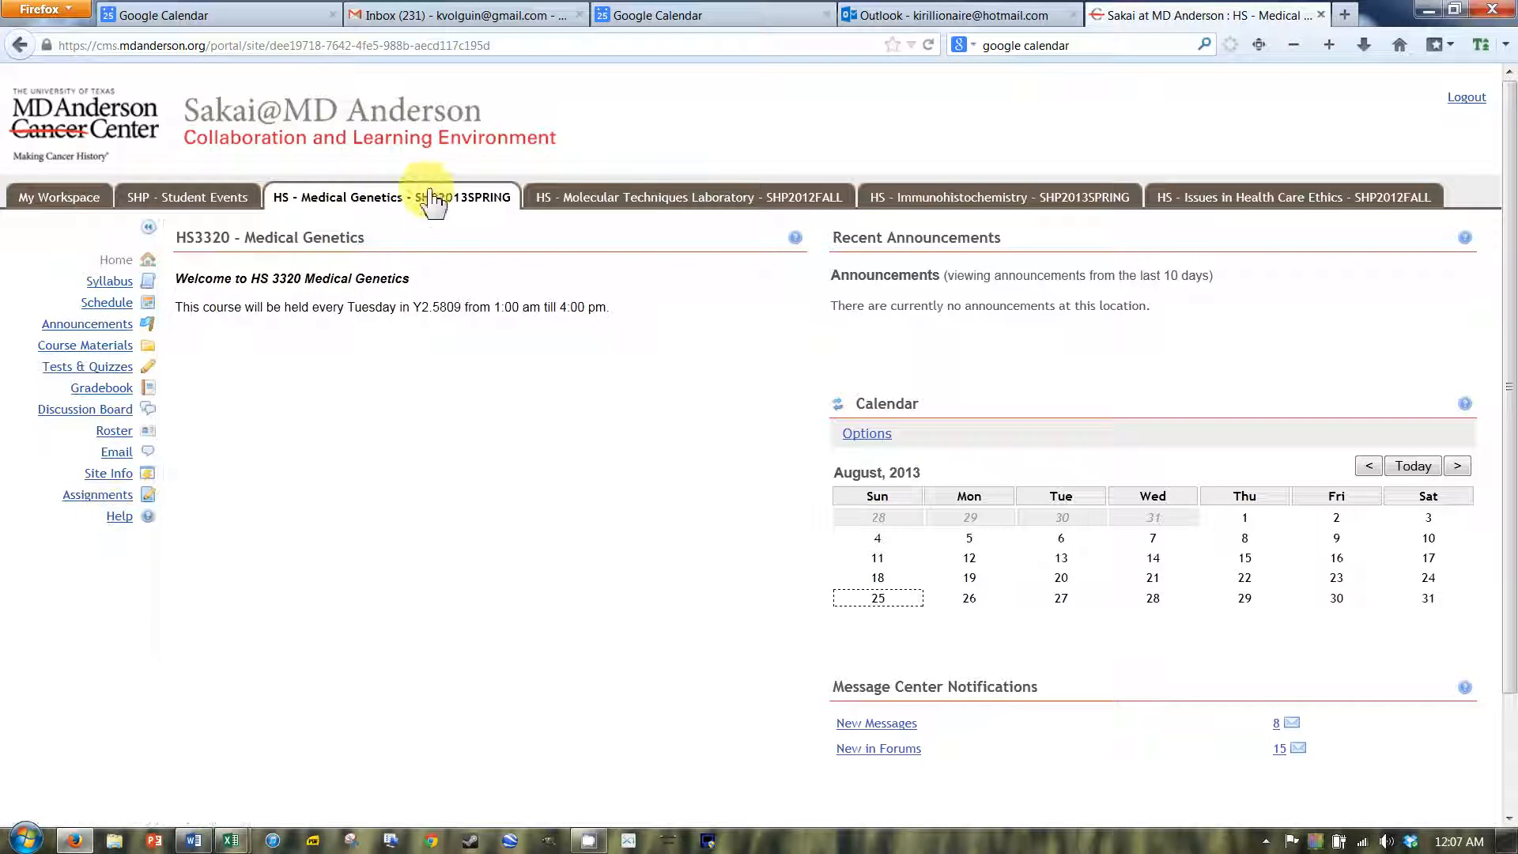
mouse_move(77, 479)
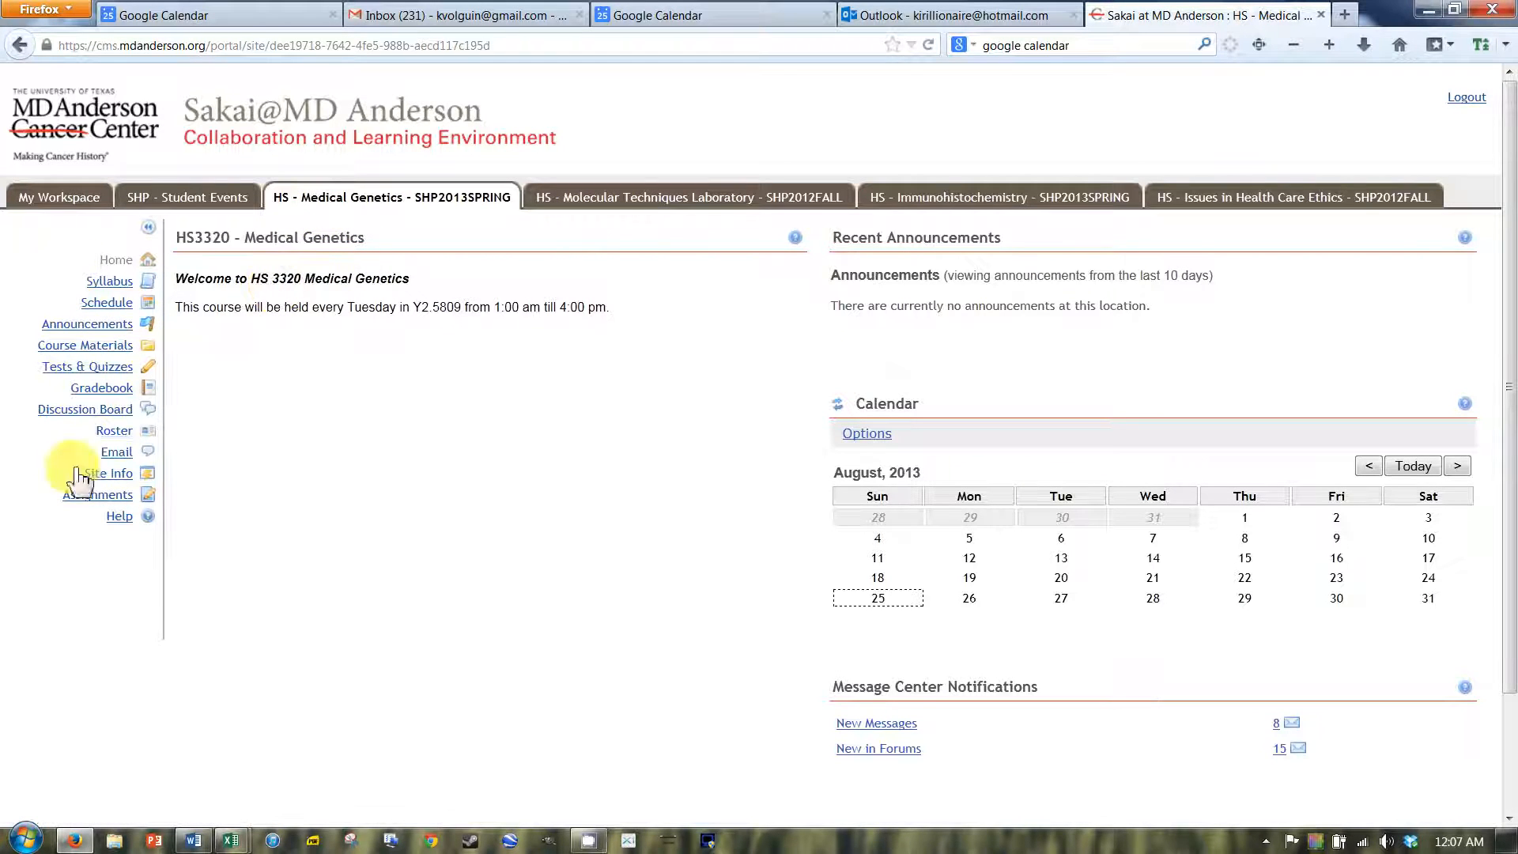
mouse_move(97, 495)
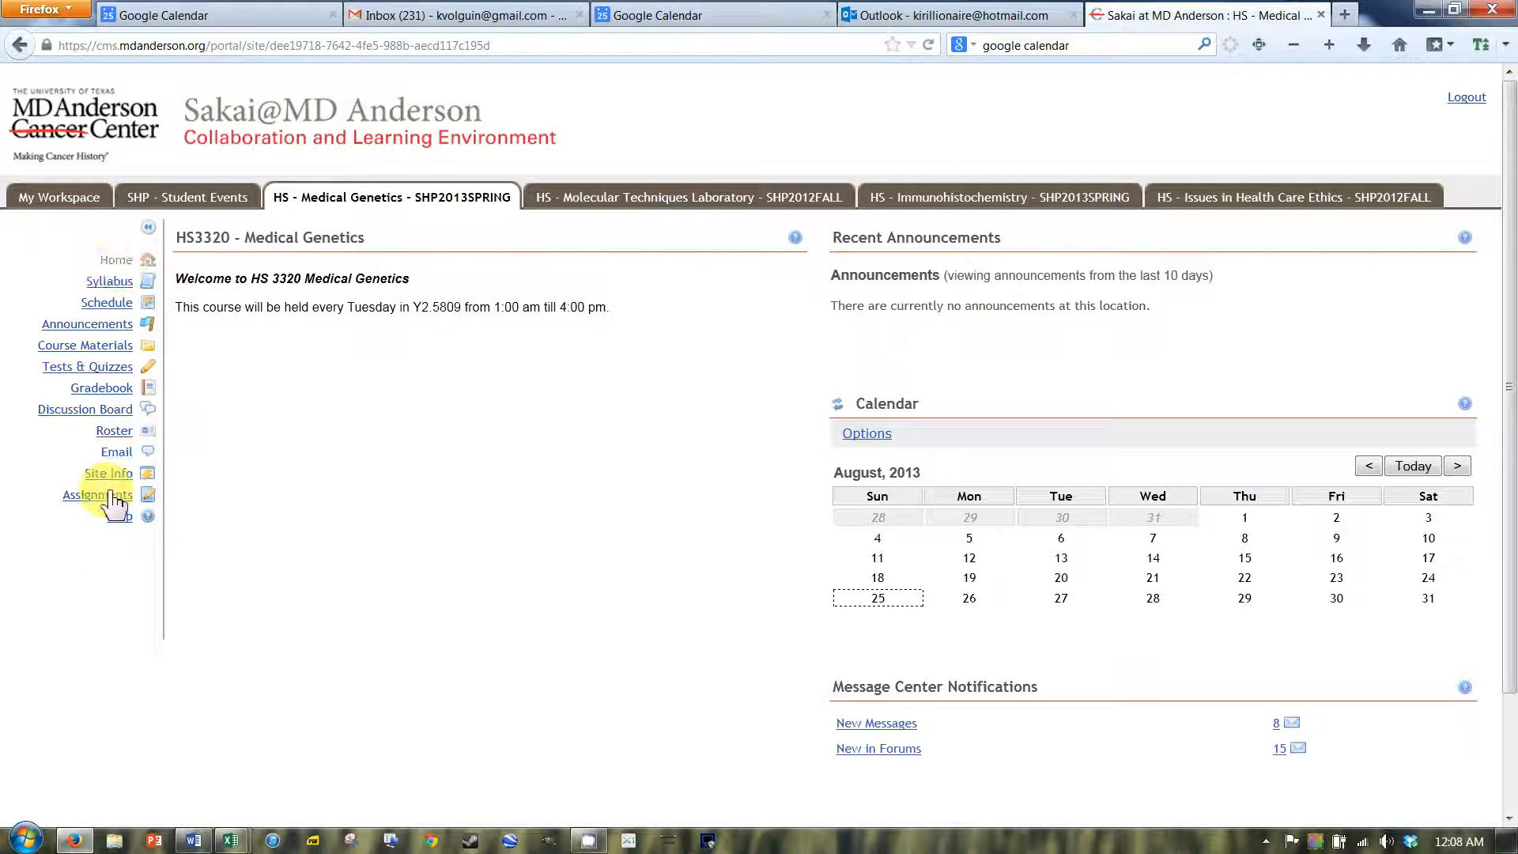
click(687, 197)
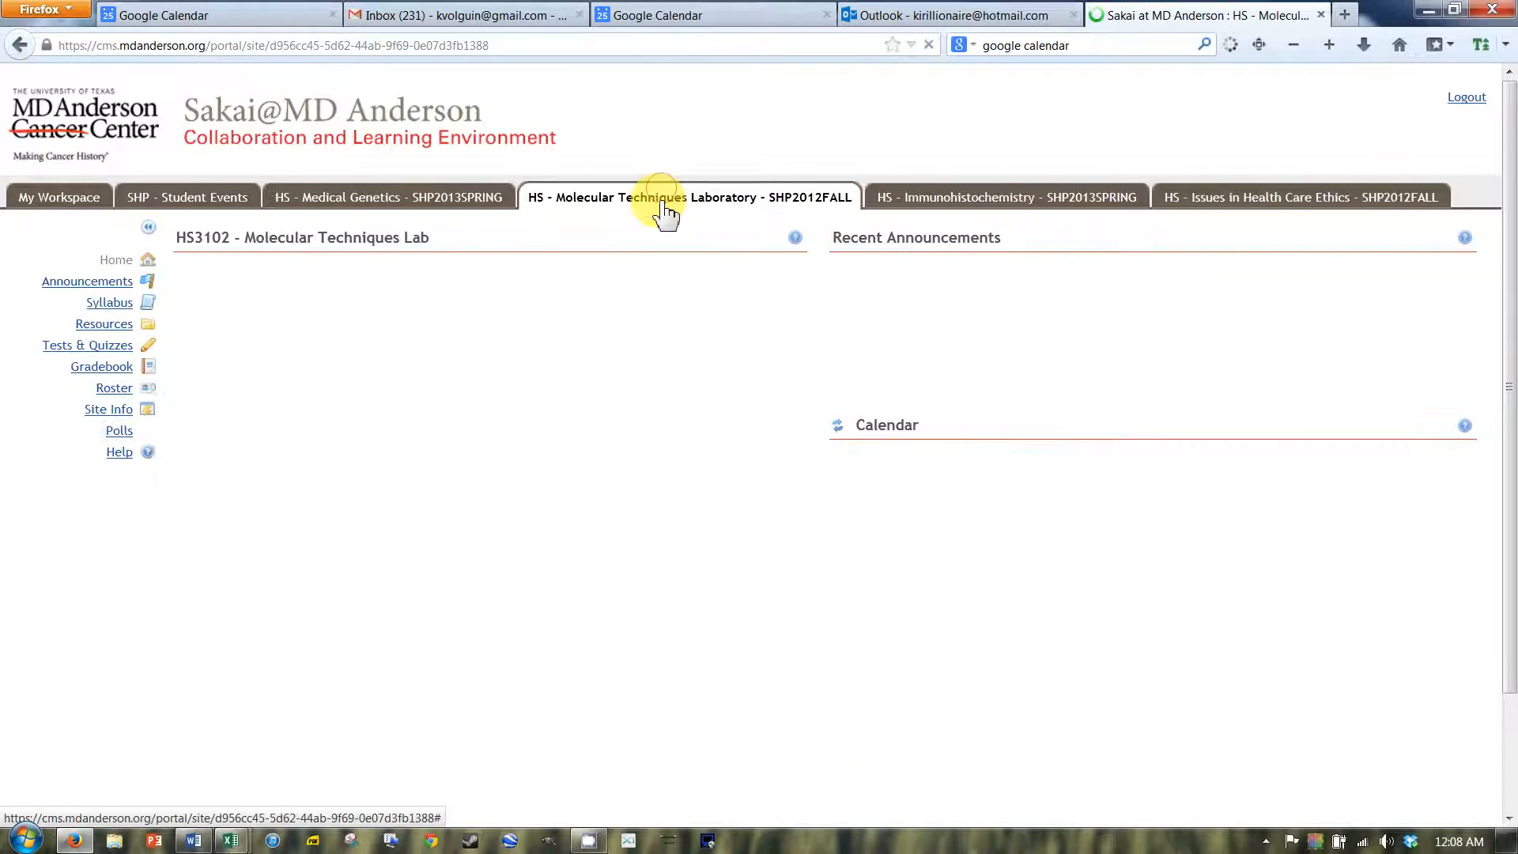
click(690, 197)
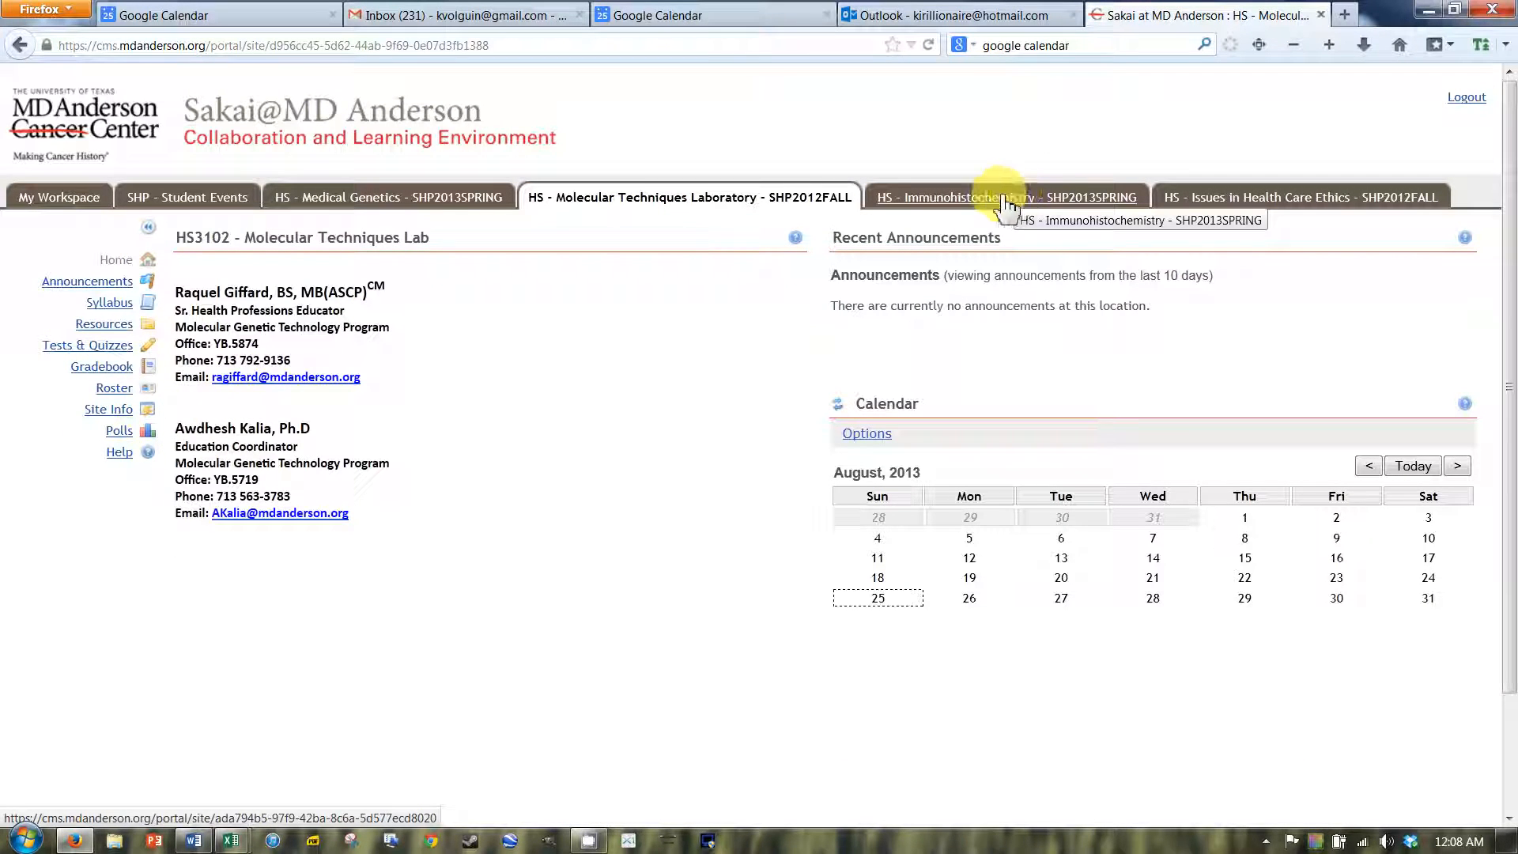
mouse_move(658, 241)
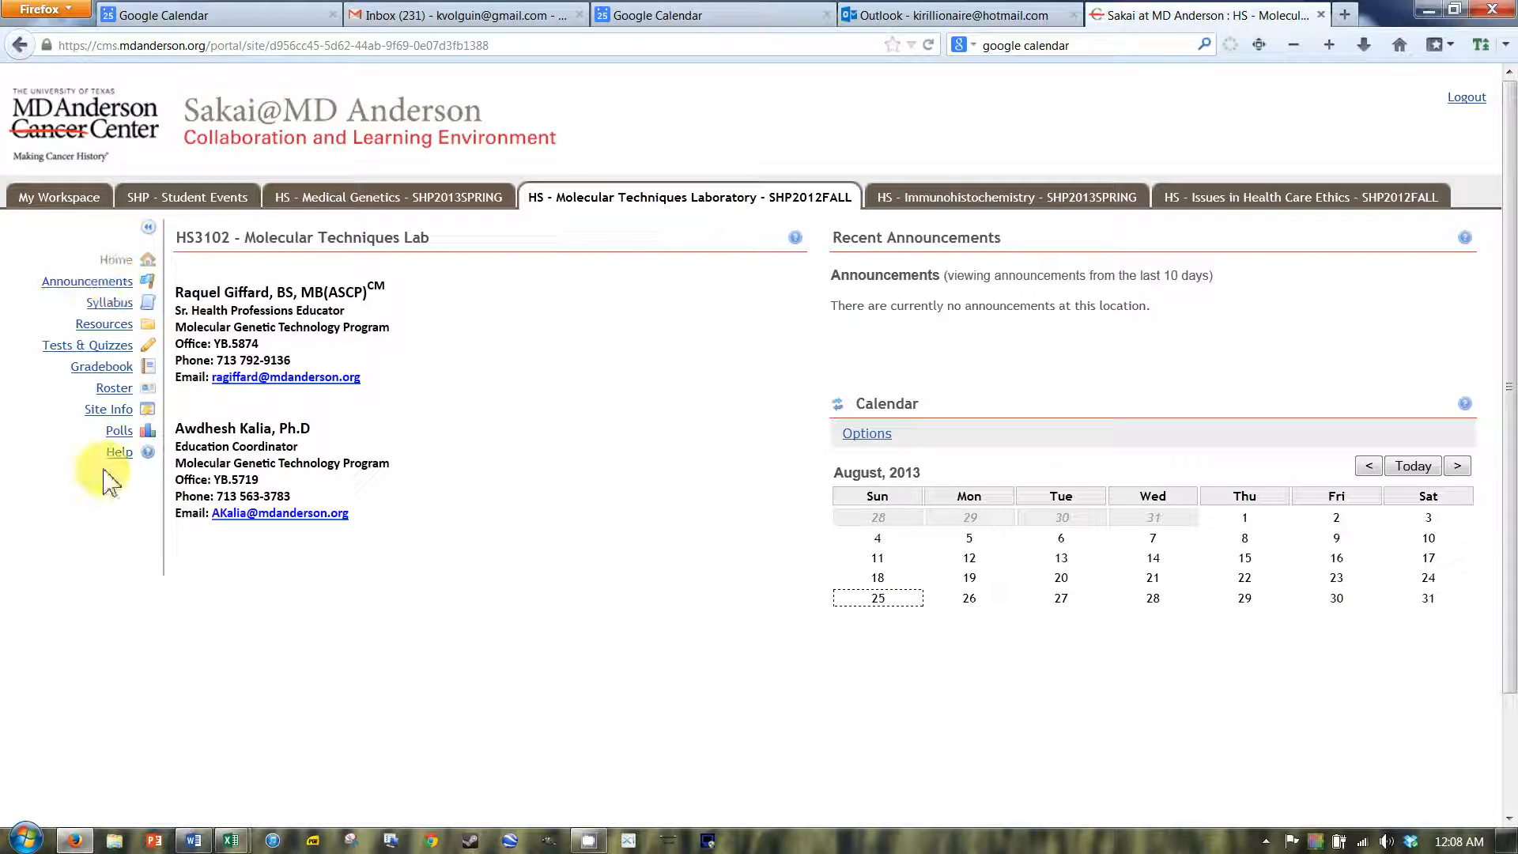
click(1005, 196)
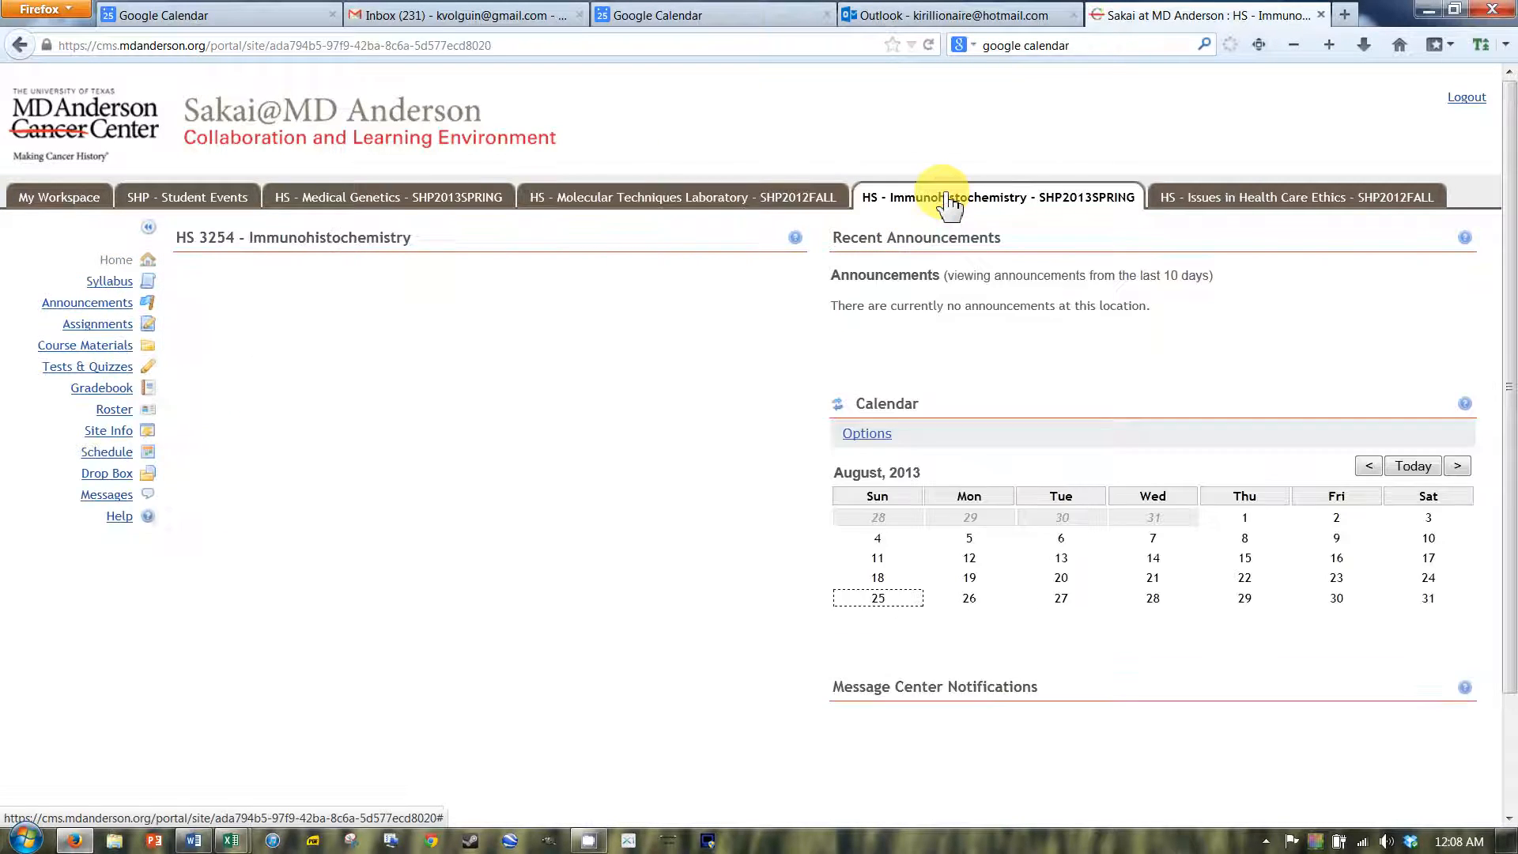
click(387, 197)
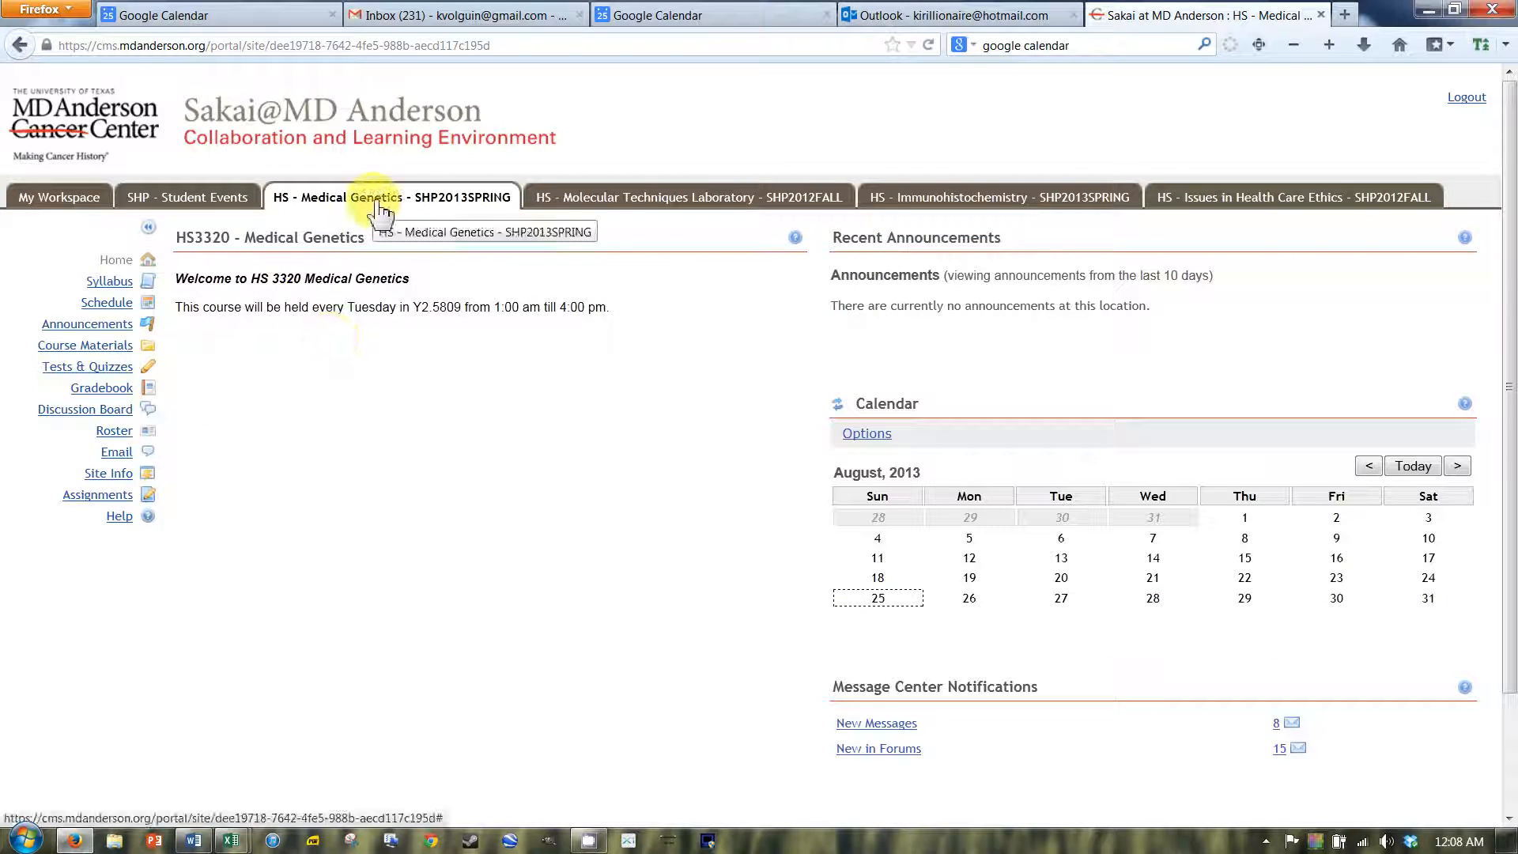
View the Medical Genetics syllabus, then scroll through its weekly Schedule calendar.
click(109, 280)
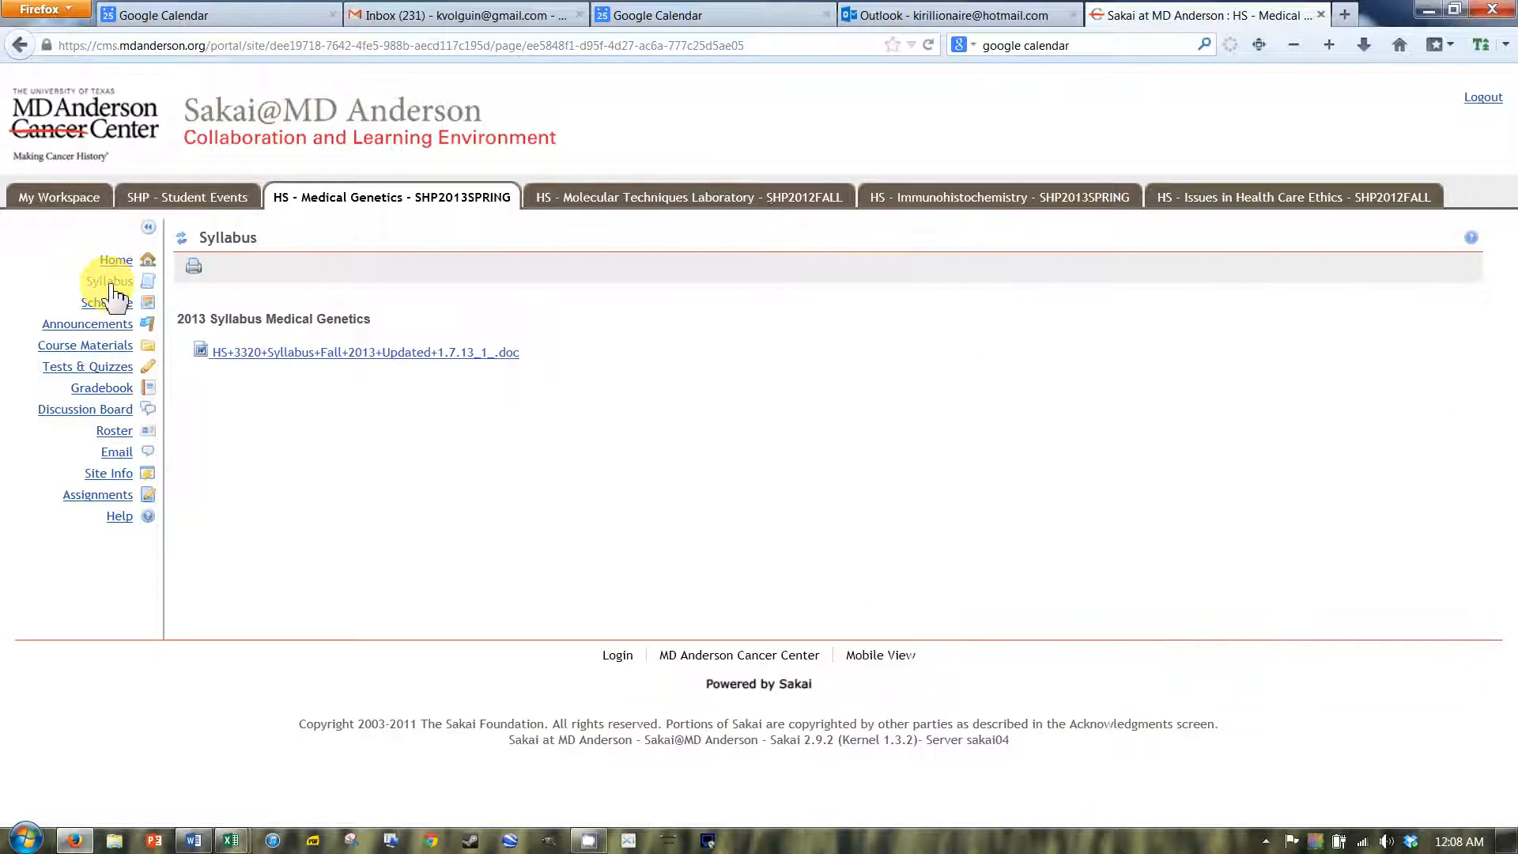
mouse_move(362, 351)
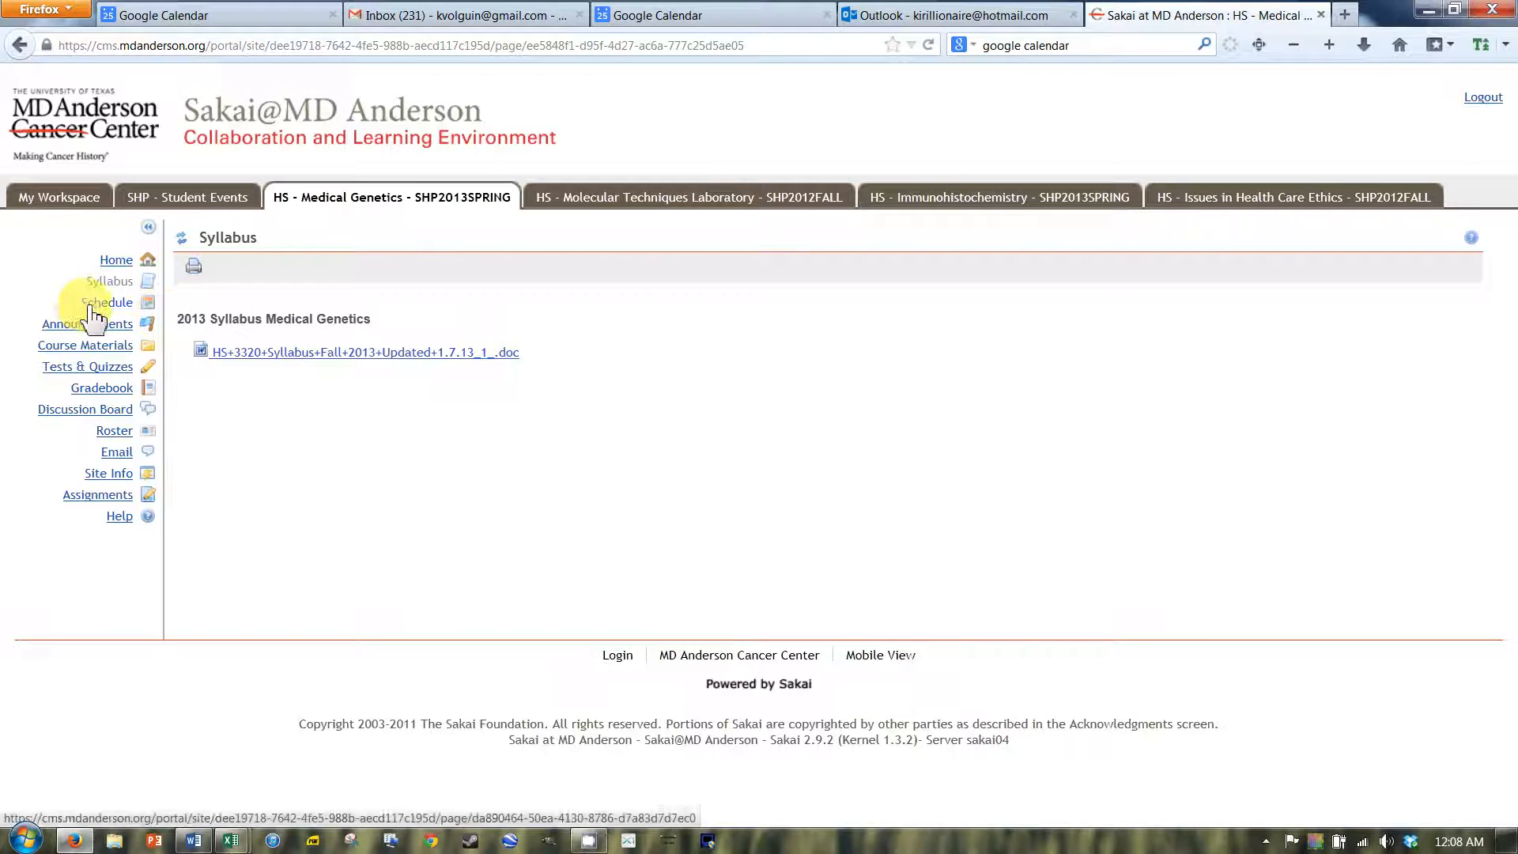
click(107, 302)
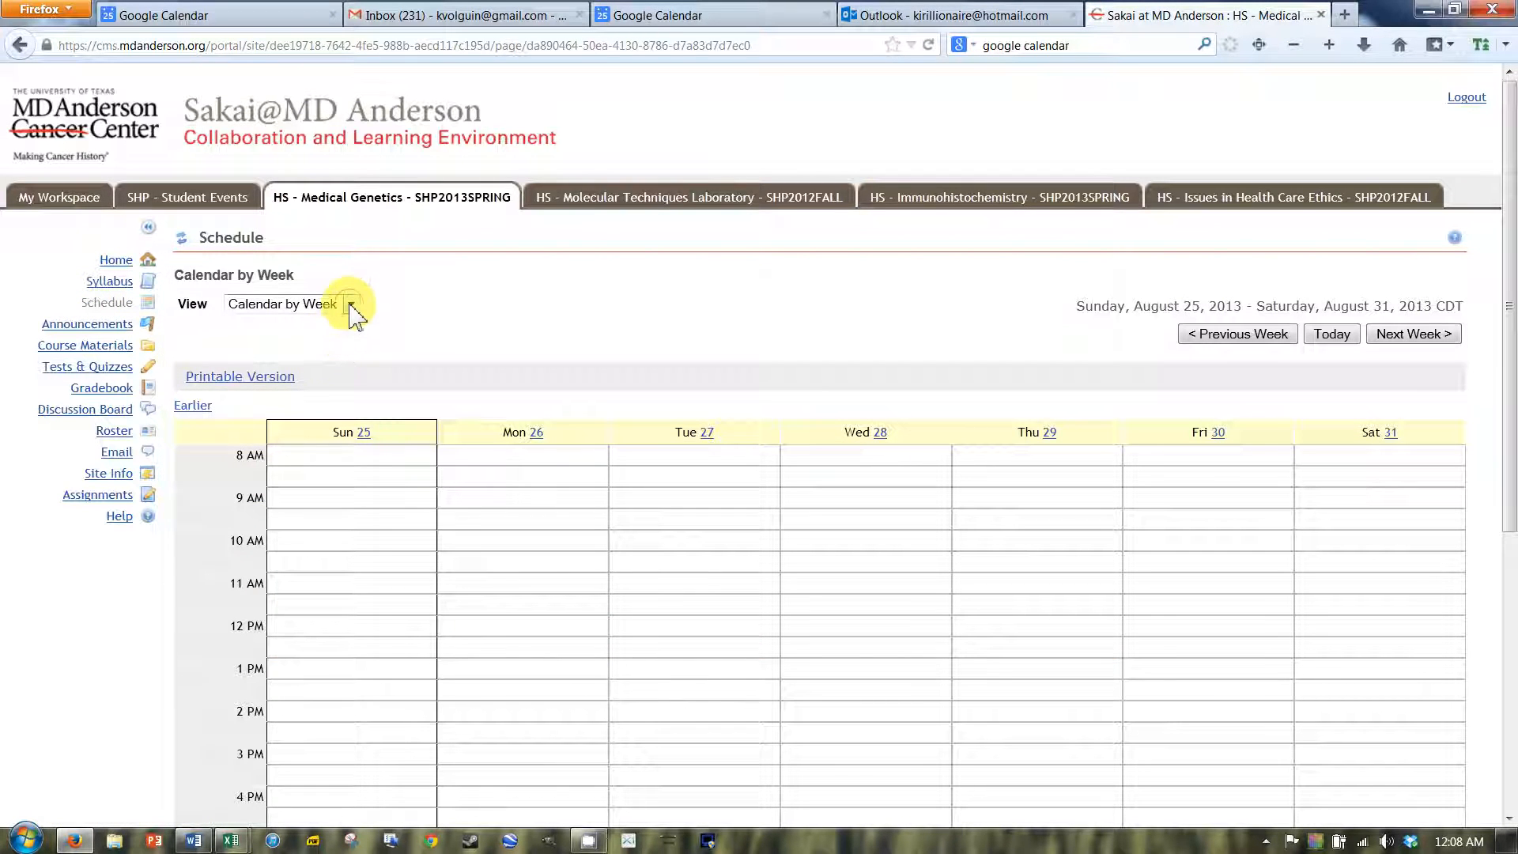
scroll(down, 3)
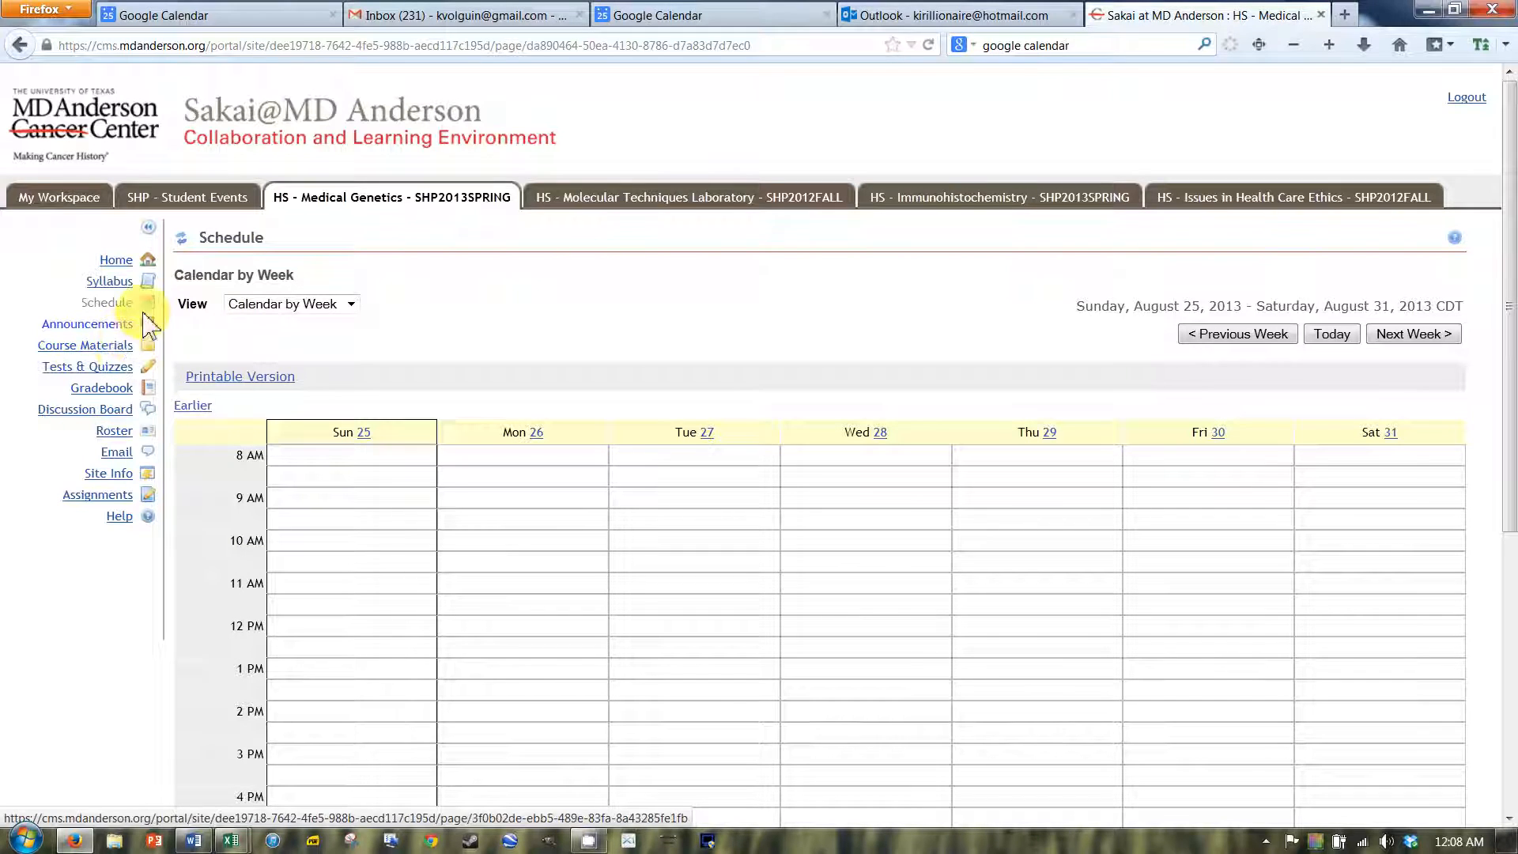
mouse_move(109, 280)
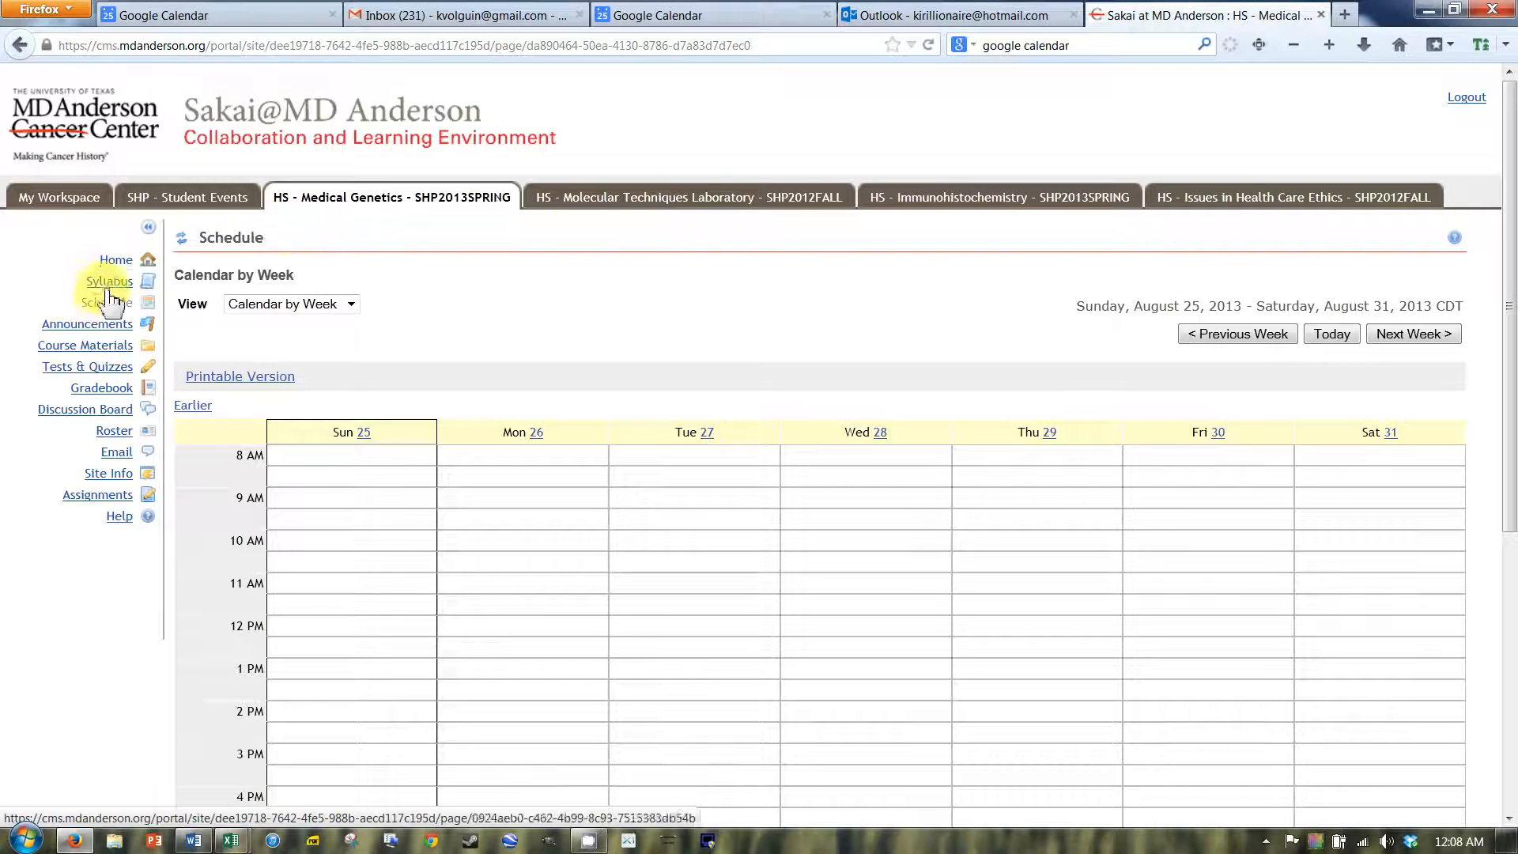
mouse_move(86, 323)
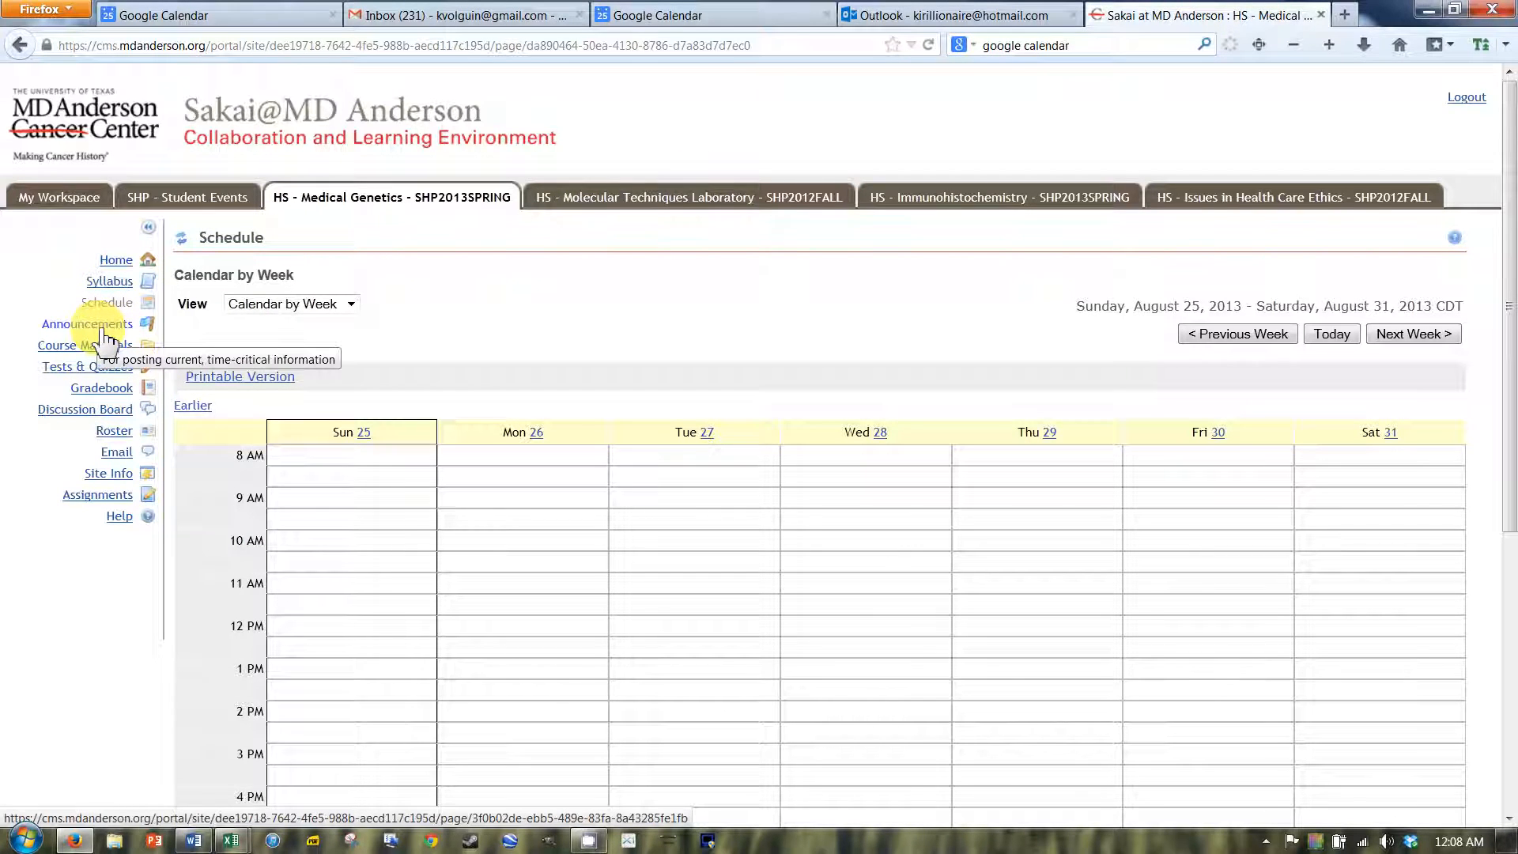
Open the Announcements tool to list the course's nine announcements.
click(86, 323)
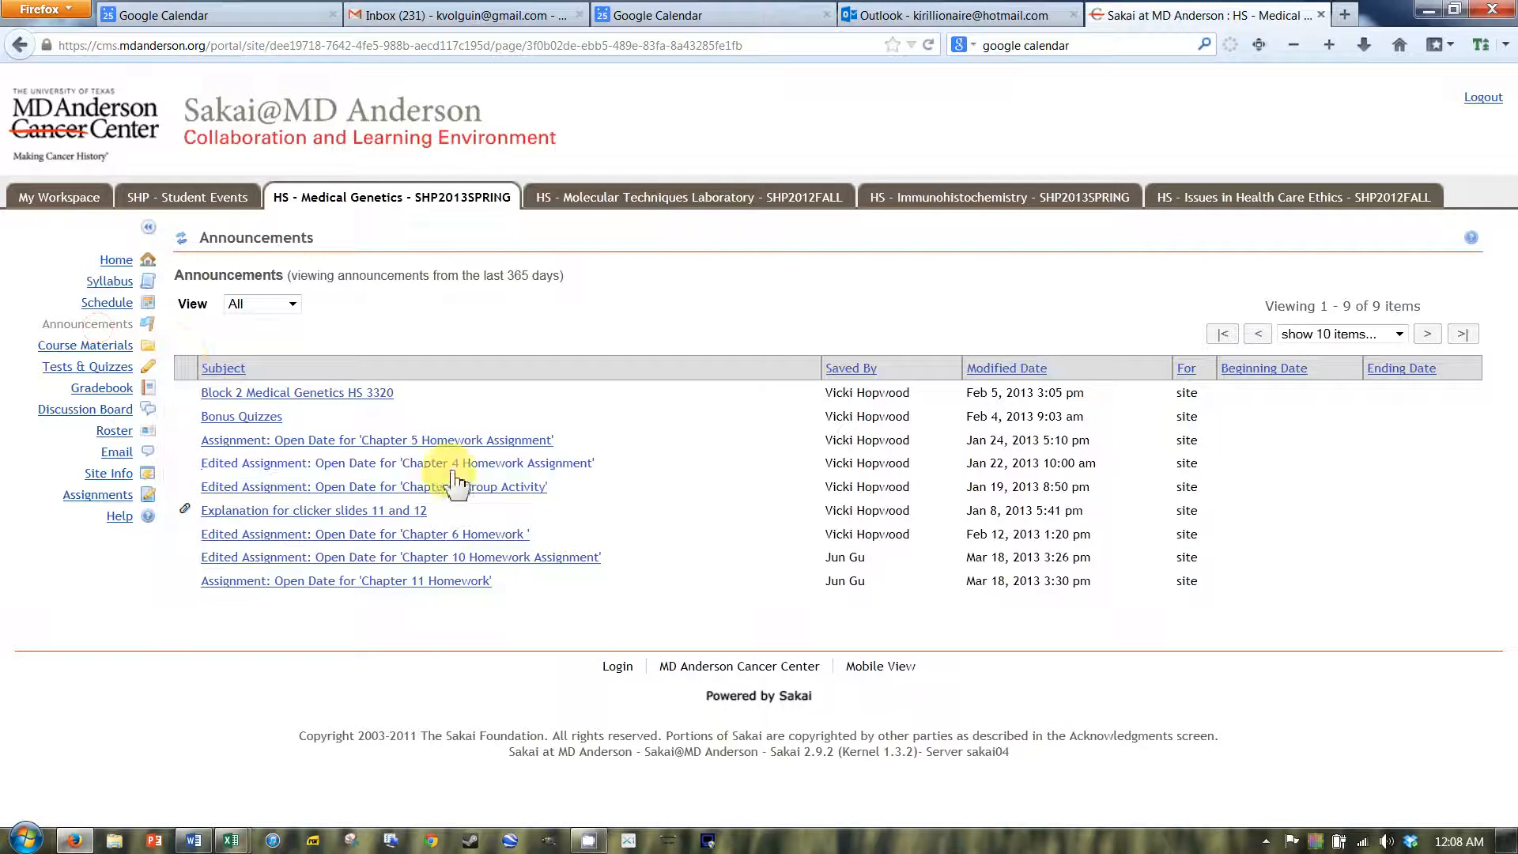
mouse_move(344, 579)
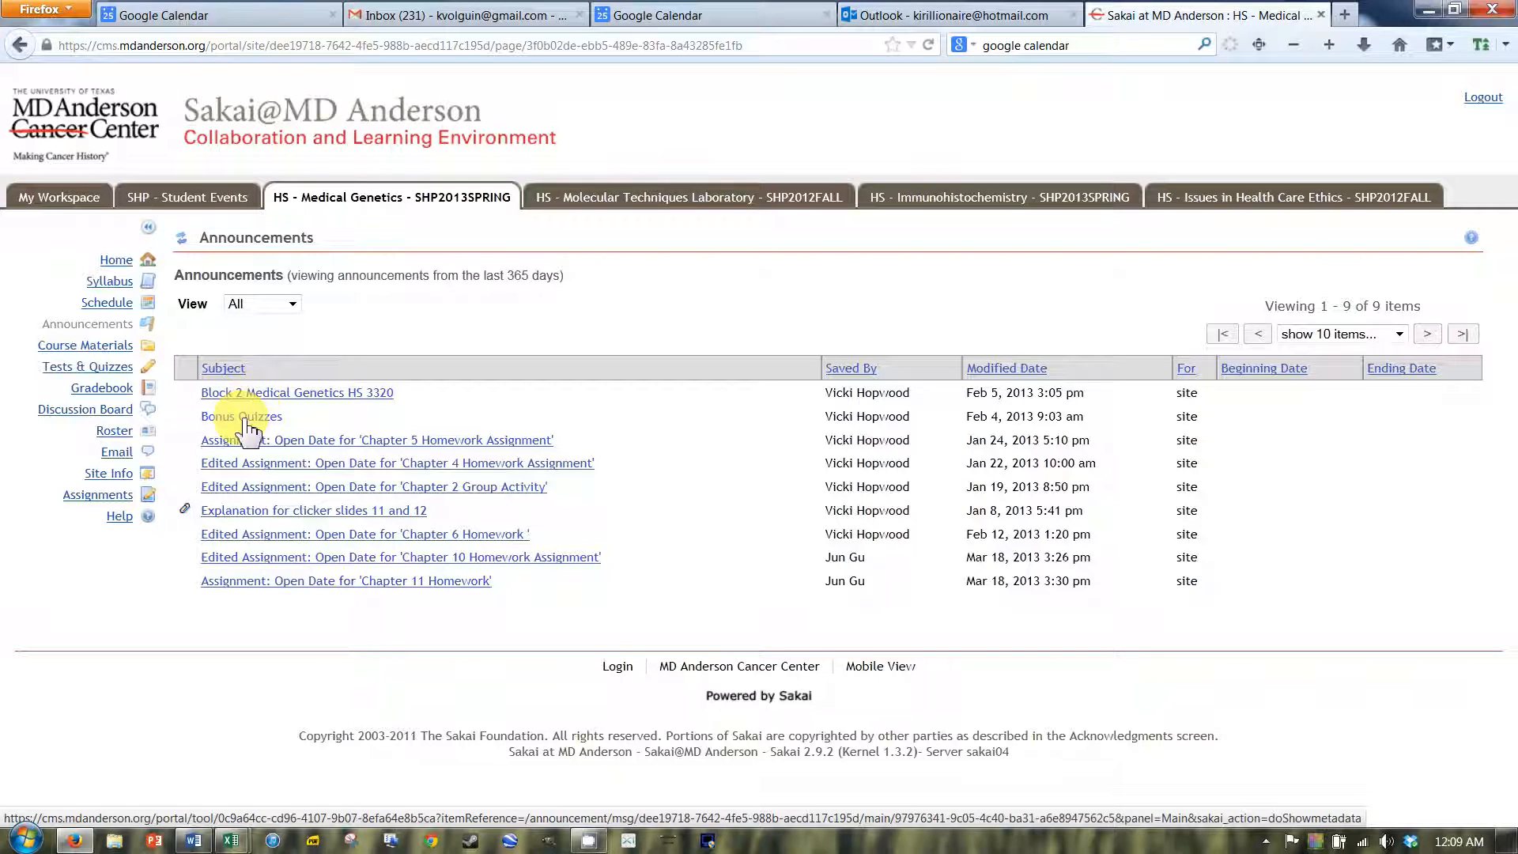
mouse_move(908, 375)
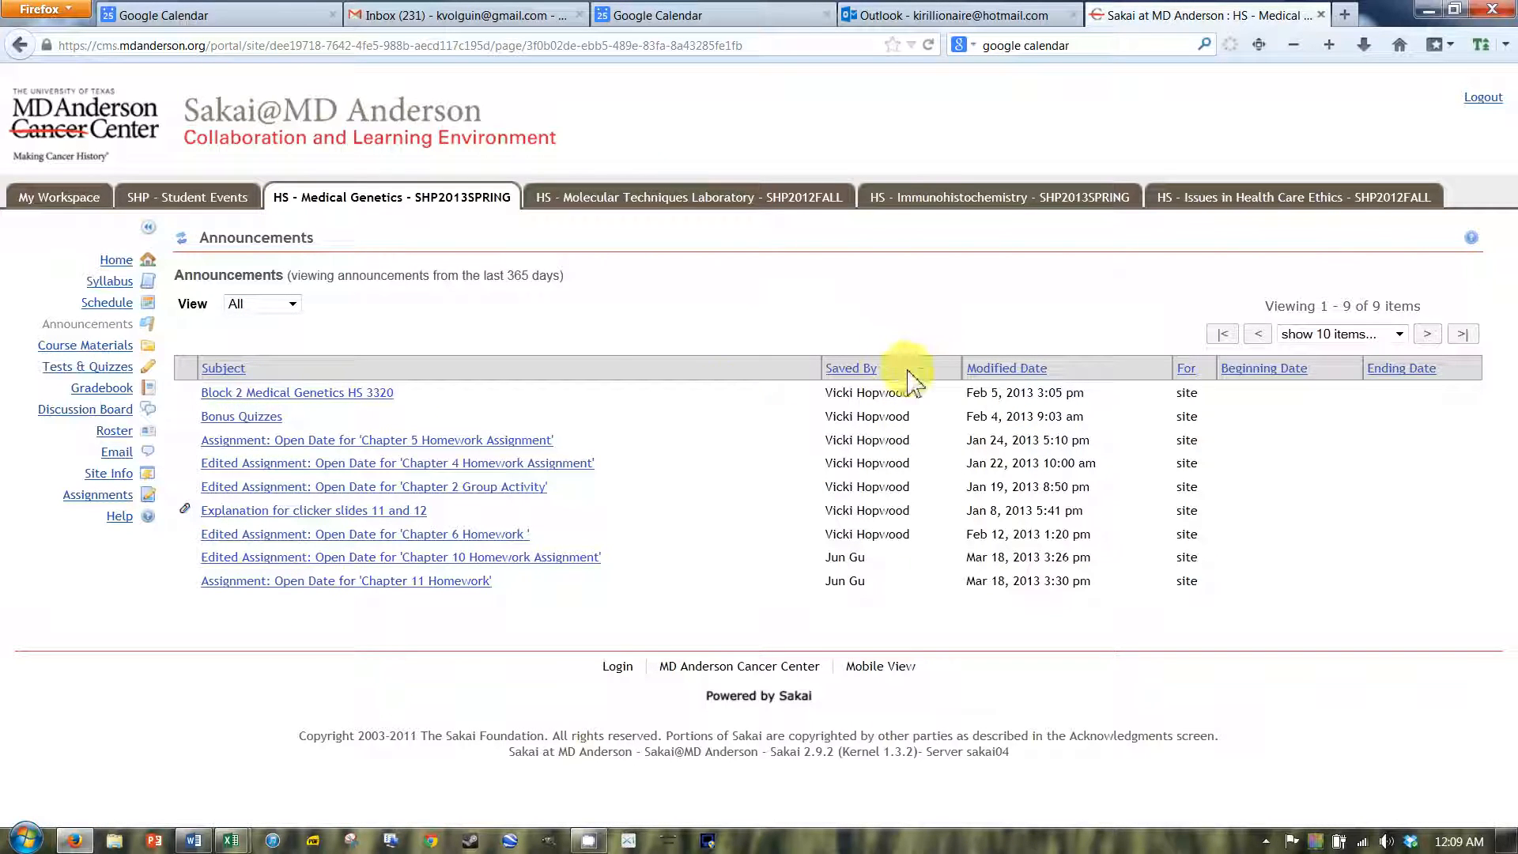
mouse_move(508, 172)
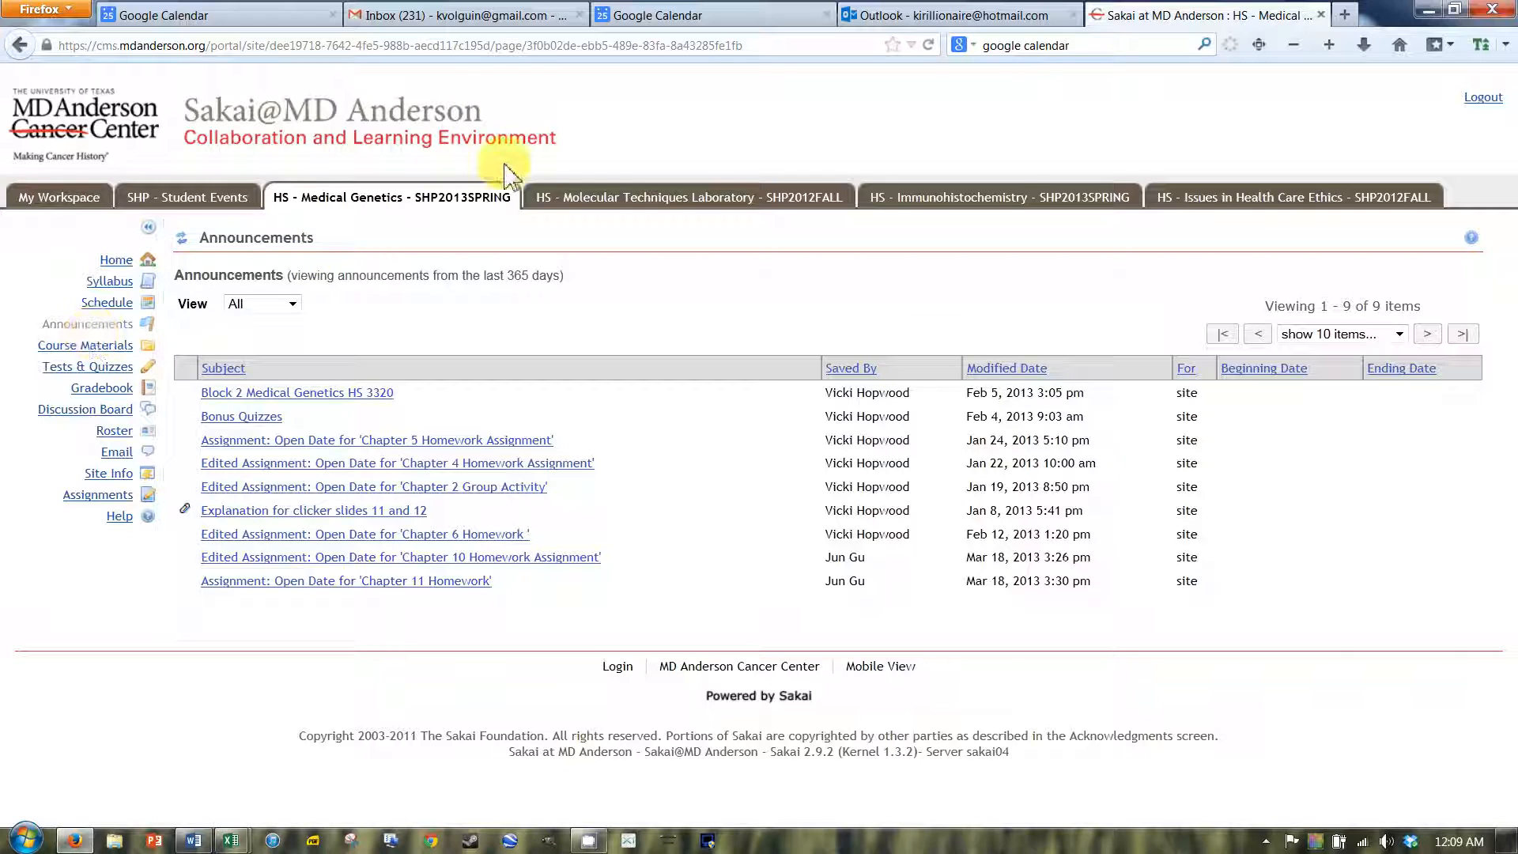
mouse_move(569, 202)
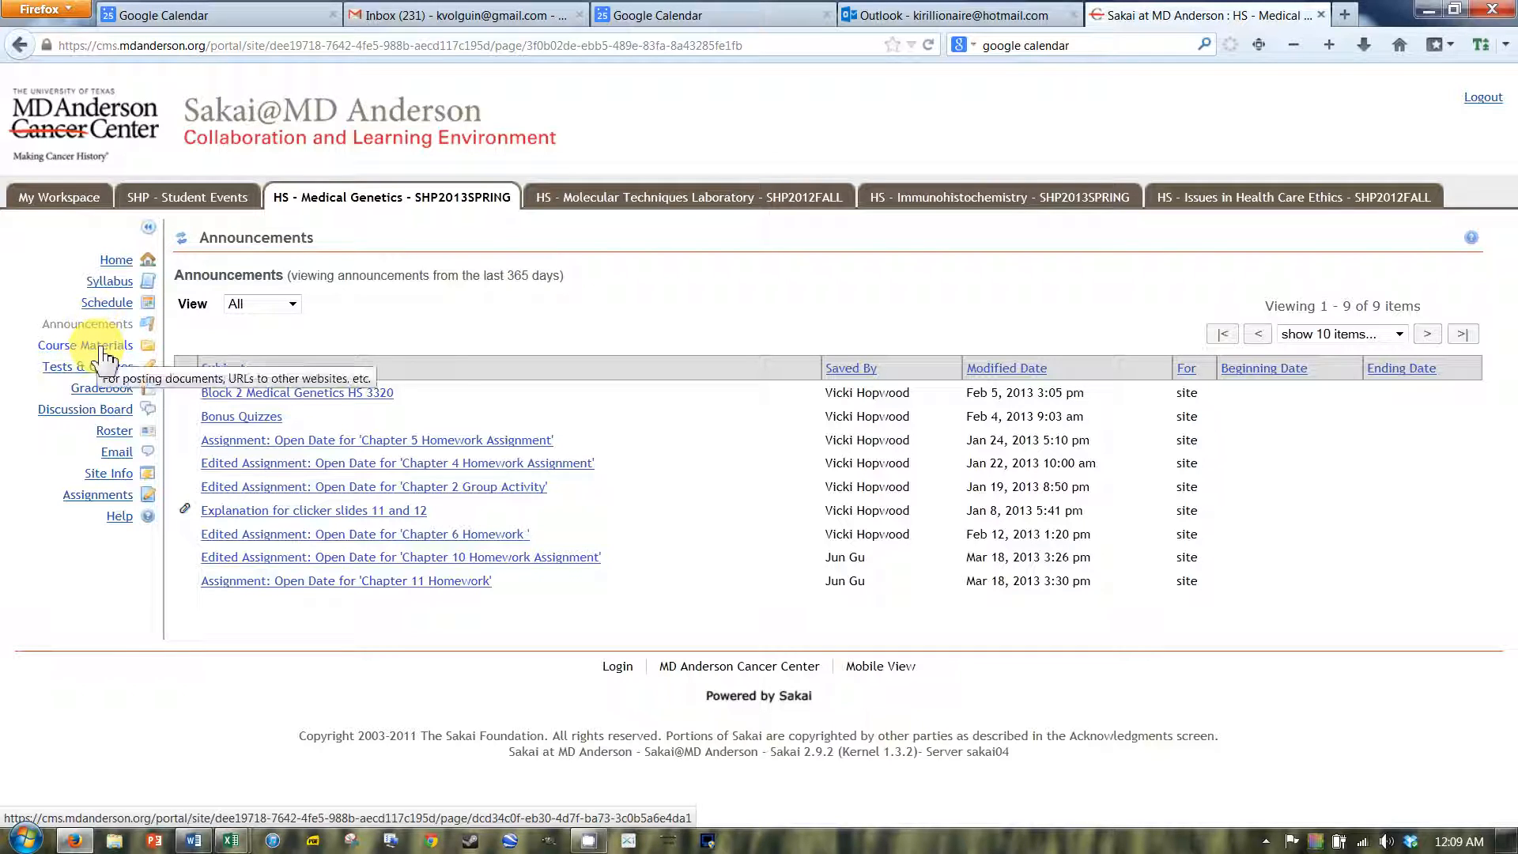
Expand Block 1 Chapters 1 - 5 in Course Materials, visit Links to recorded lectures, and return.
click(83, 345)
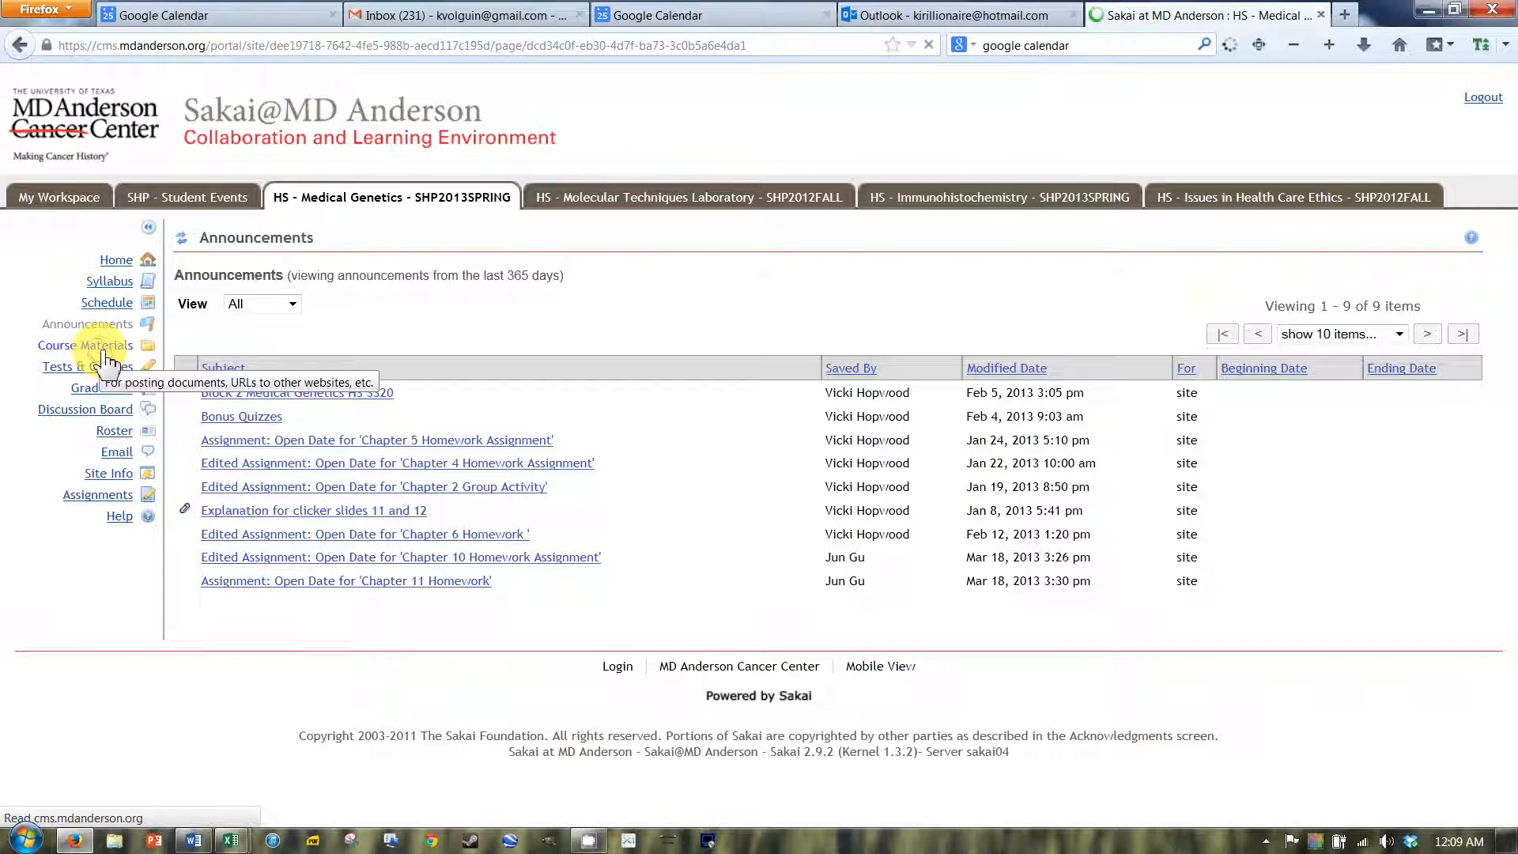
click(85, 346)
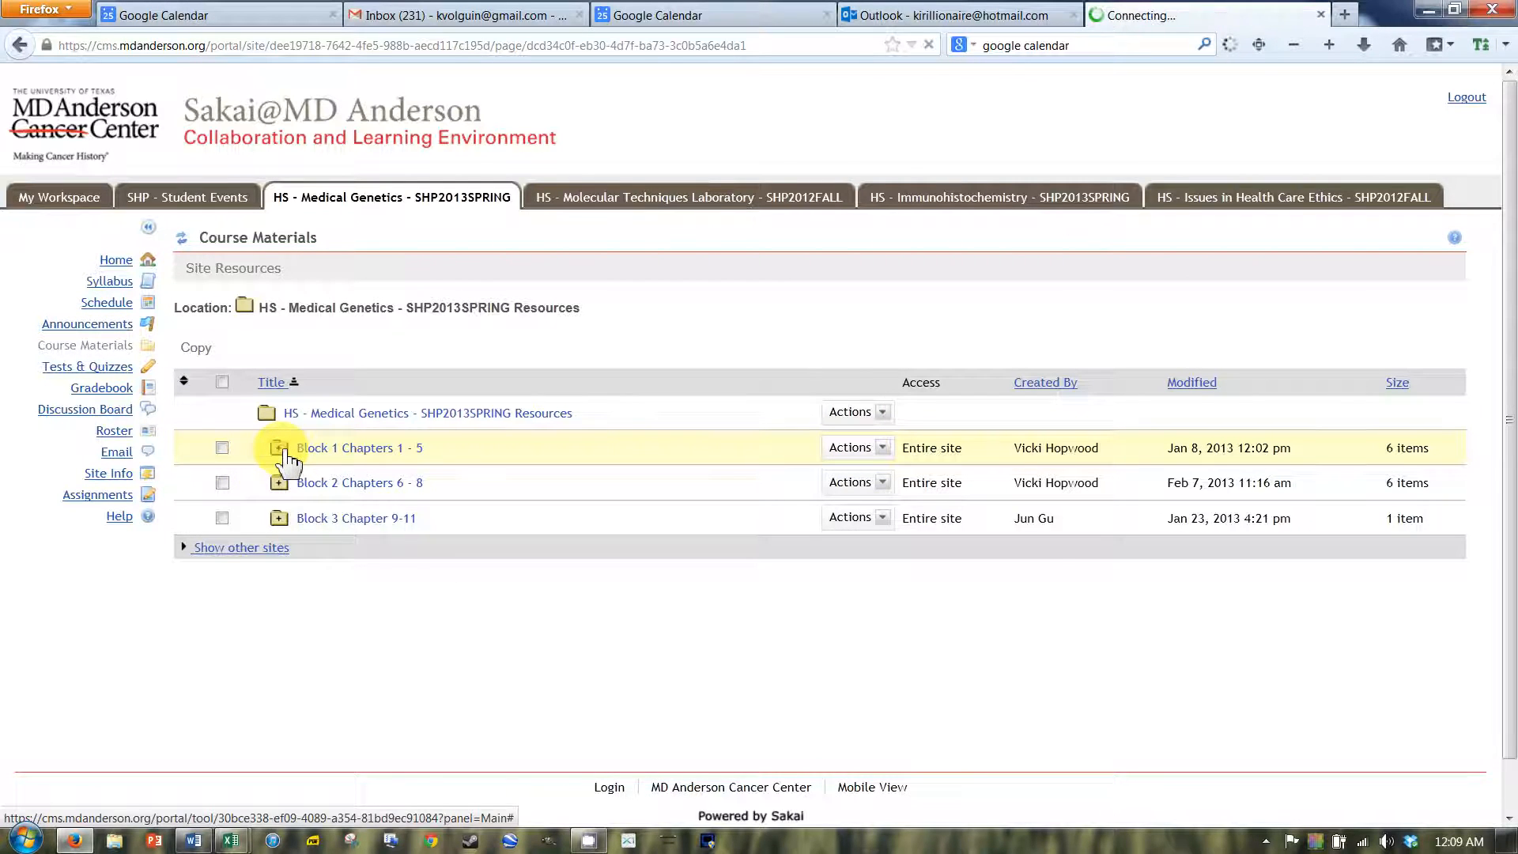
click(279, 447)
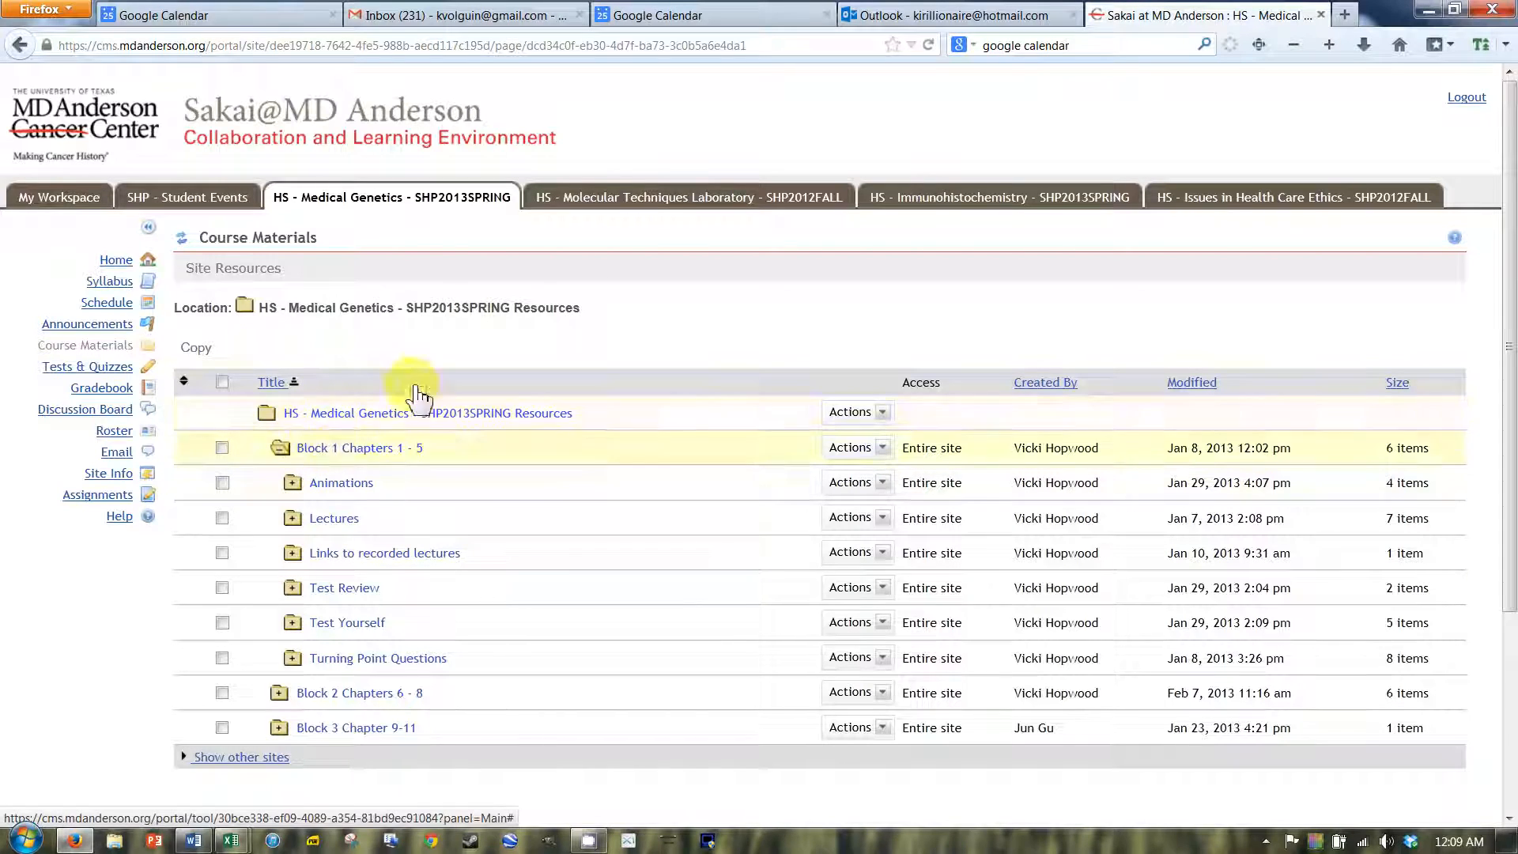
click(383, 552)
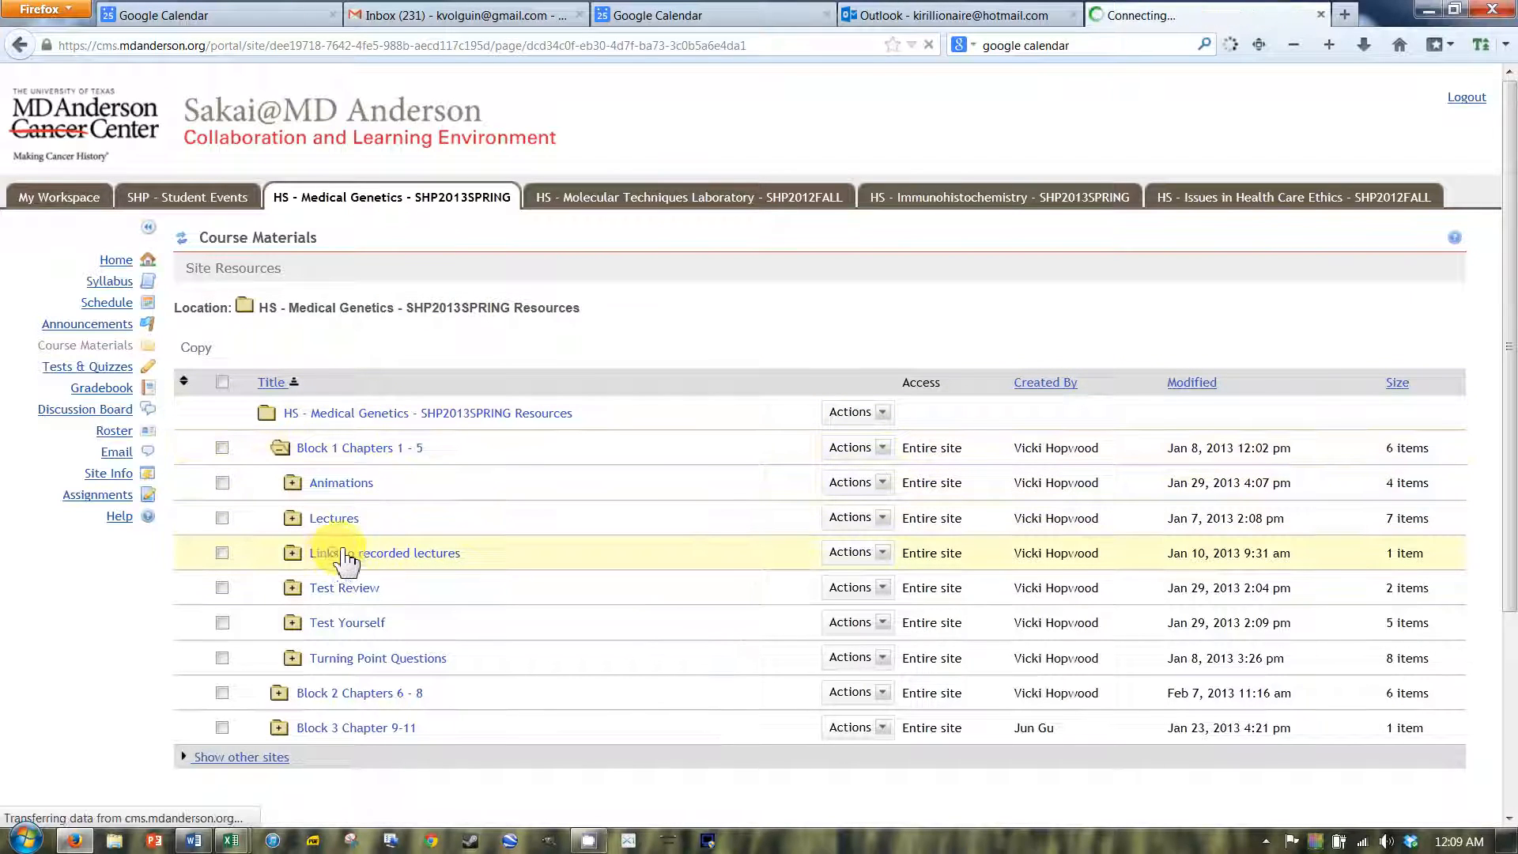
click(383, 553)
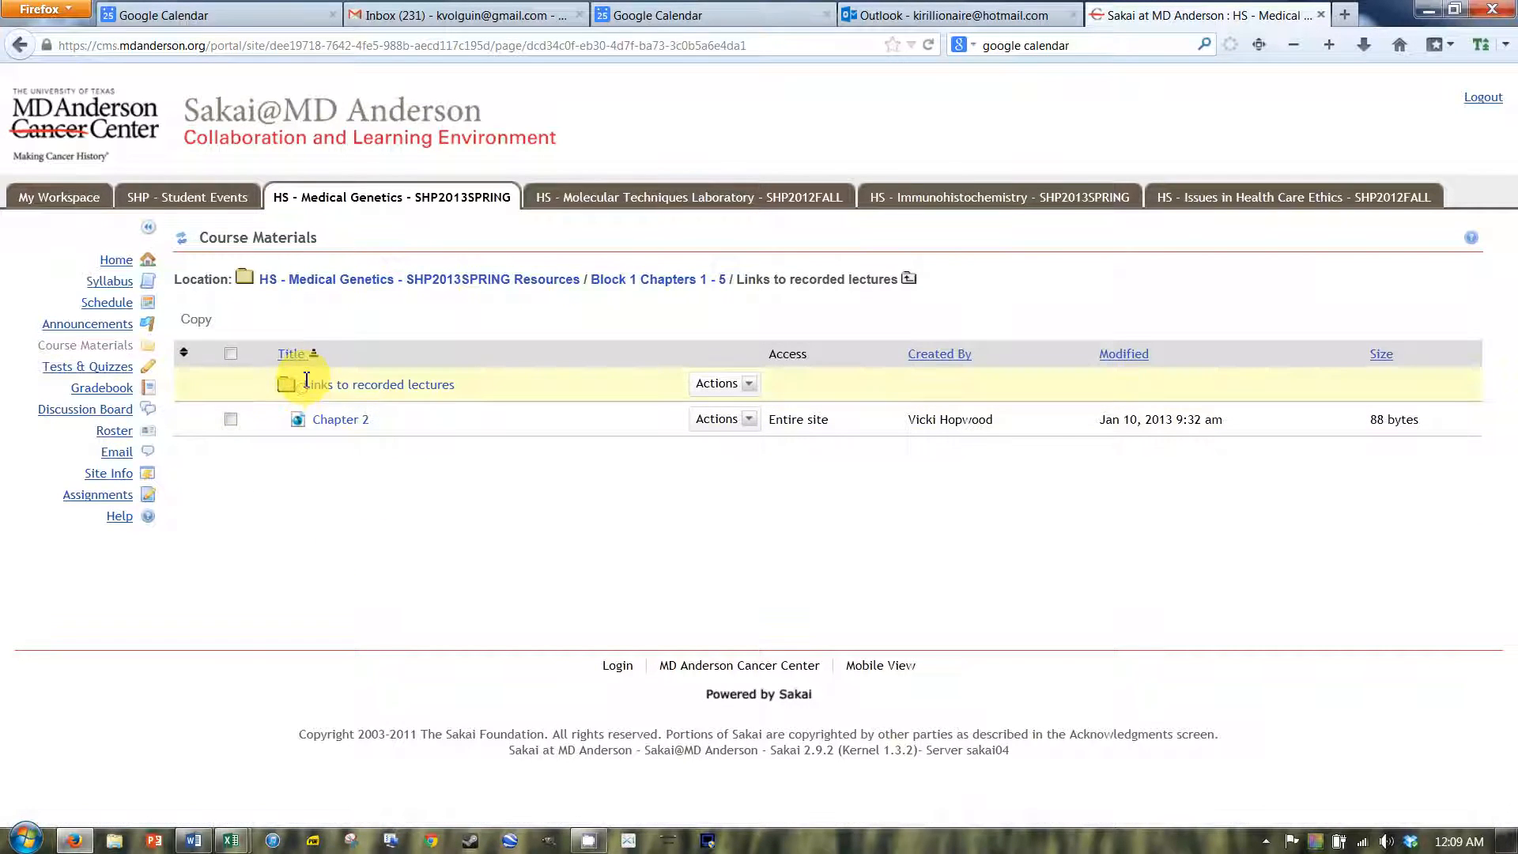
click(659, 279)
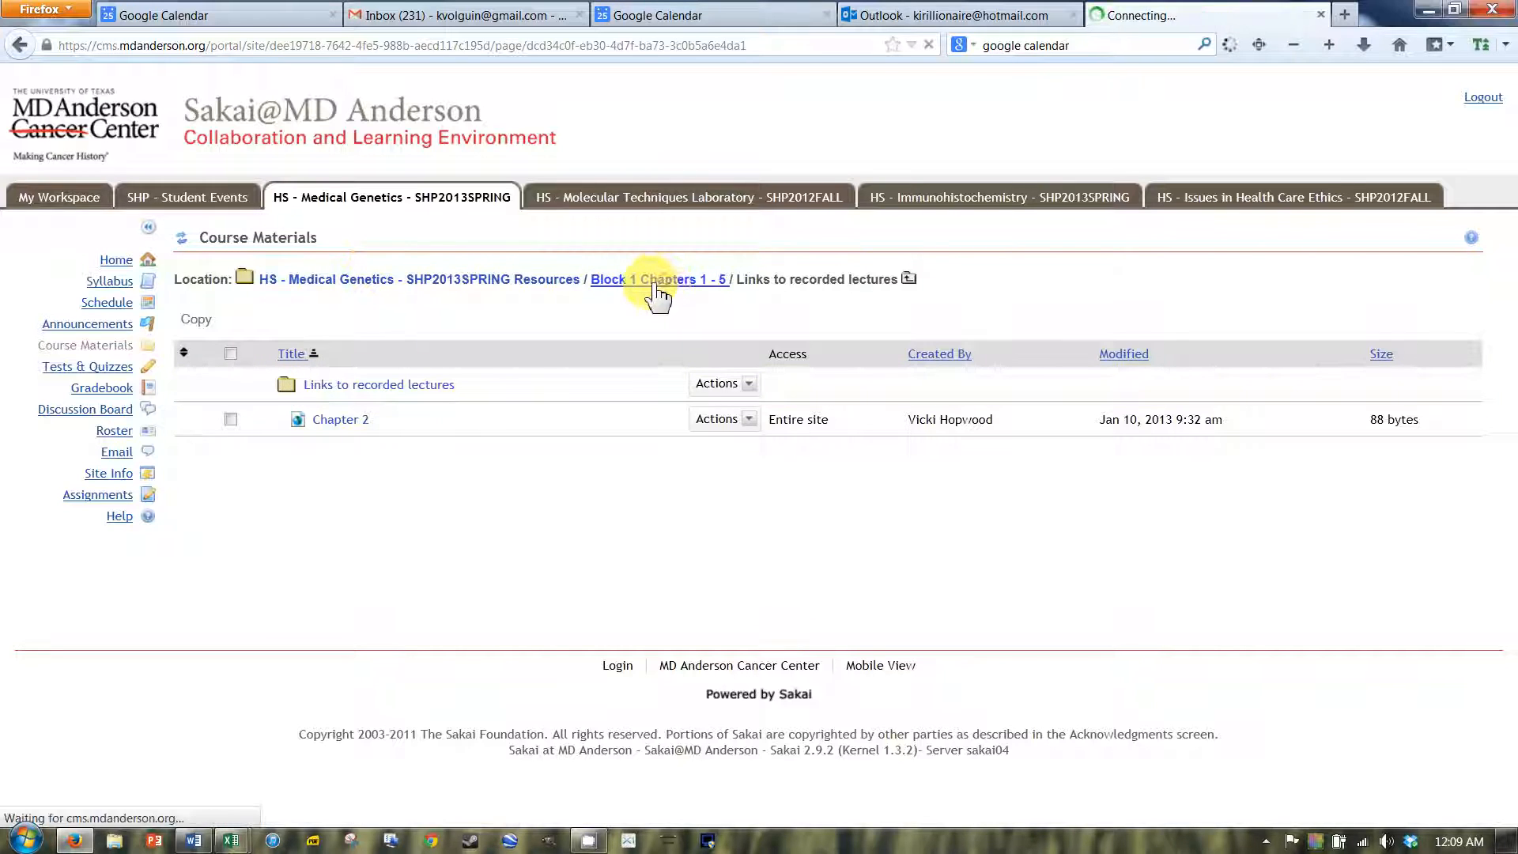
click(659, 279)
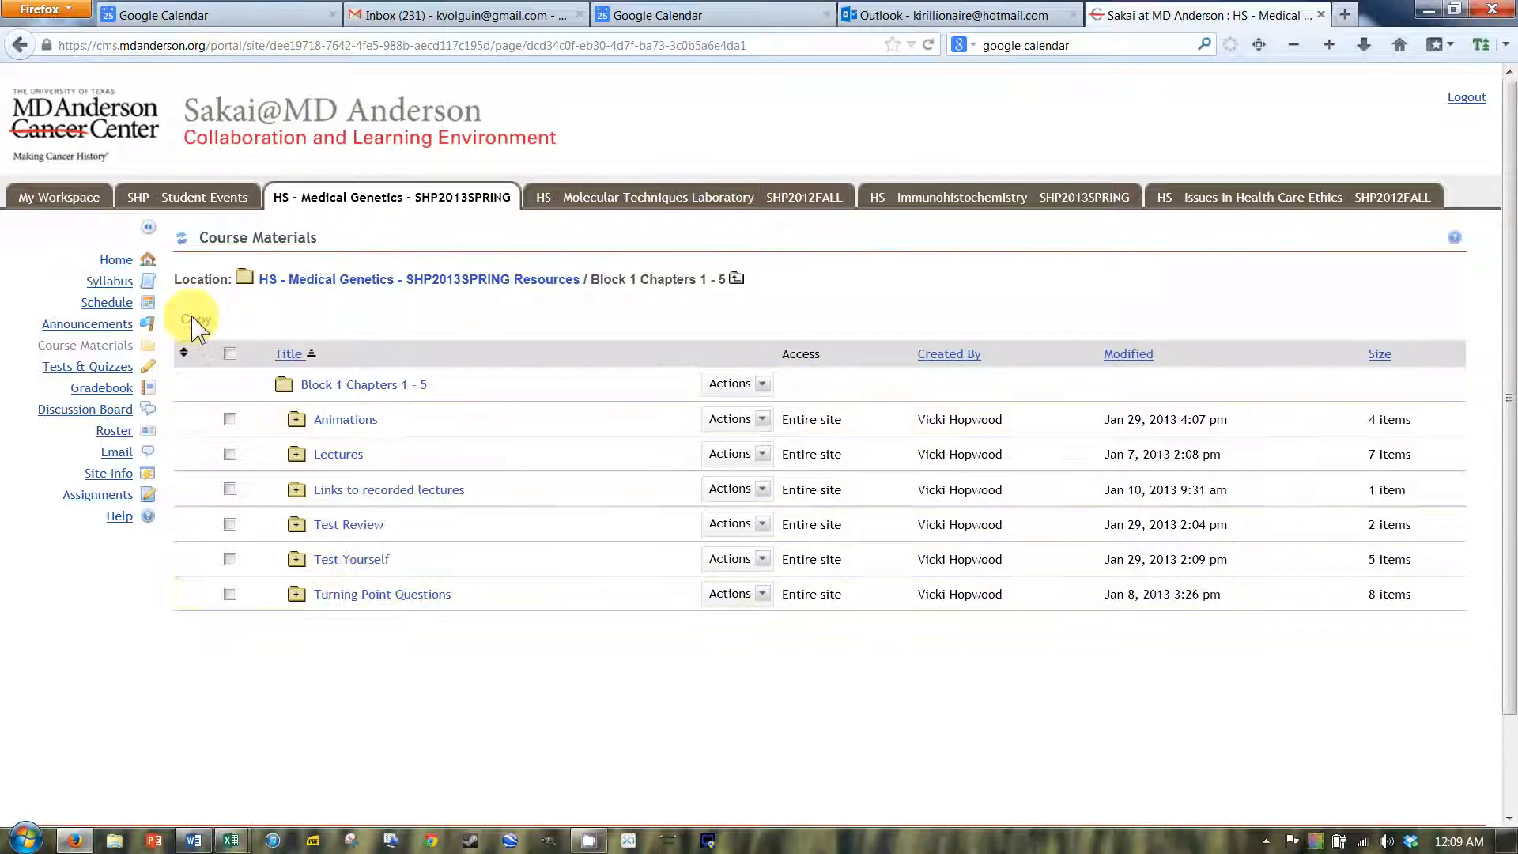
click(86, 366)
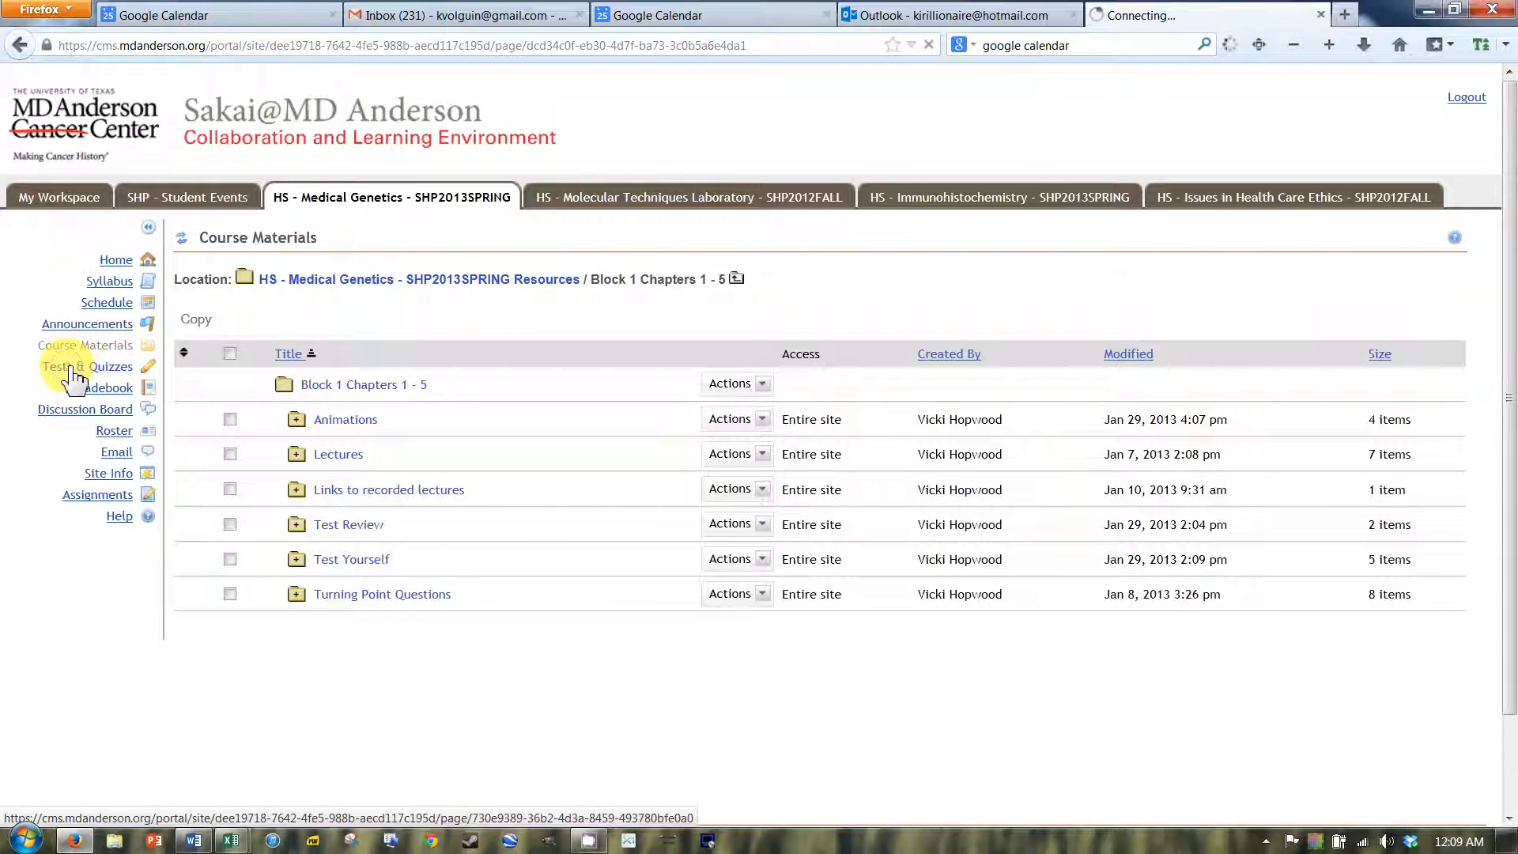
Open Tests & Quizzes, note no open assessments, and scroll the submitted exams with scores.
click(86, 366)
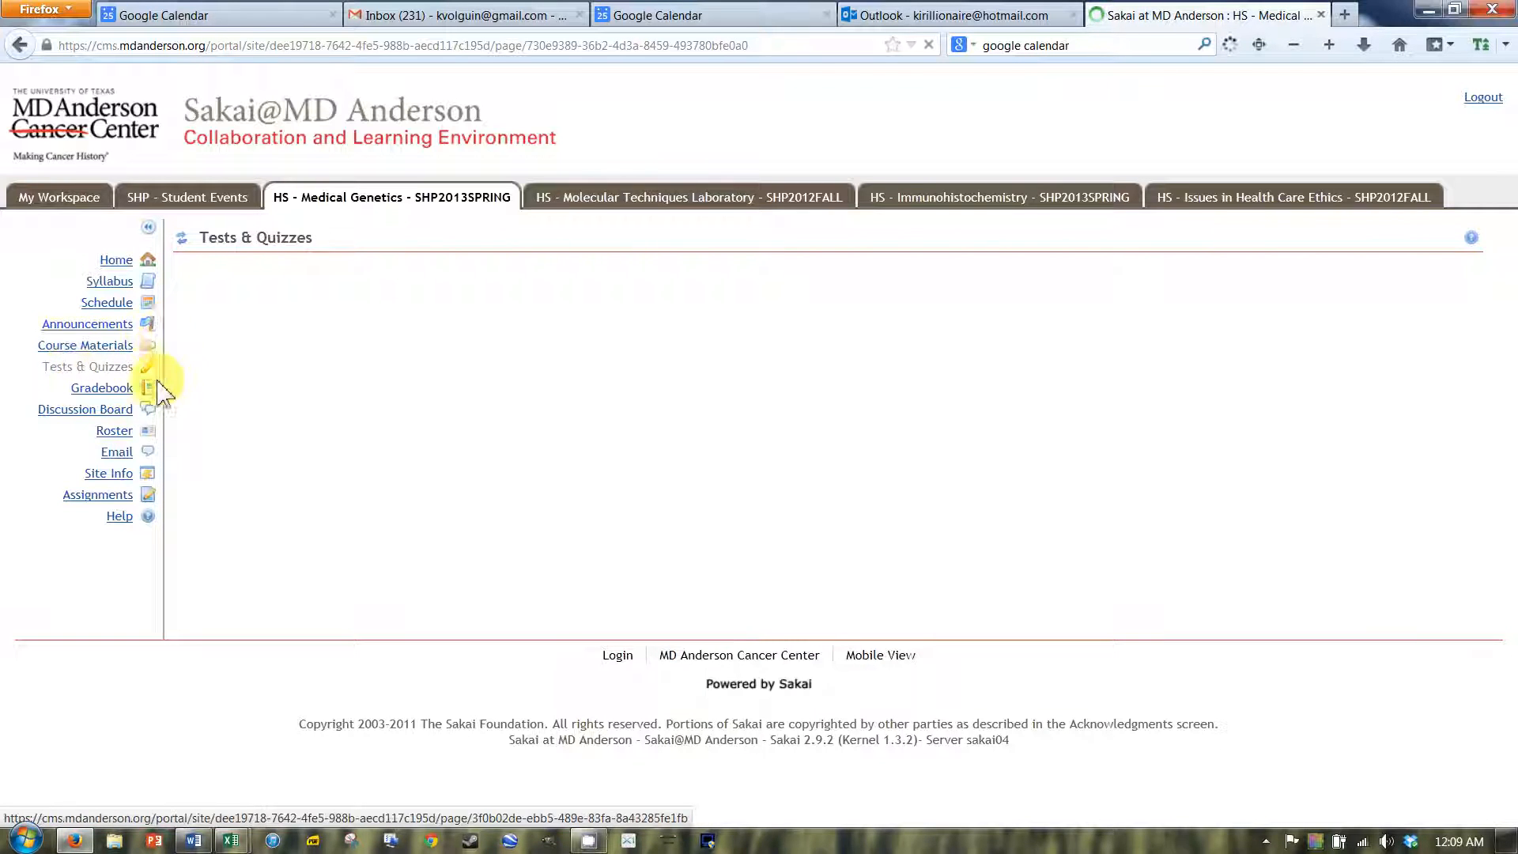
click(86, 366)
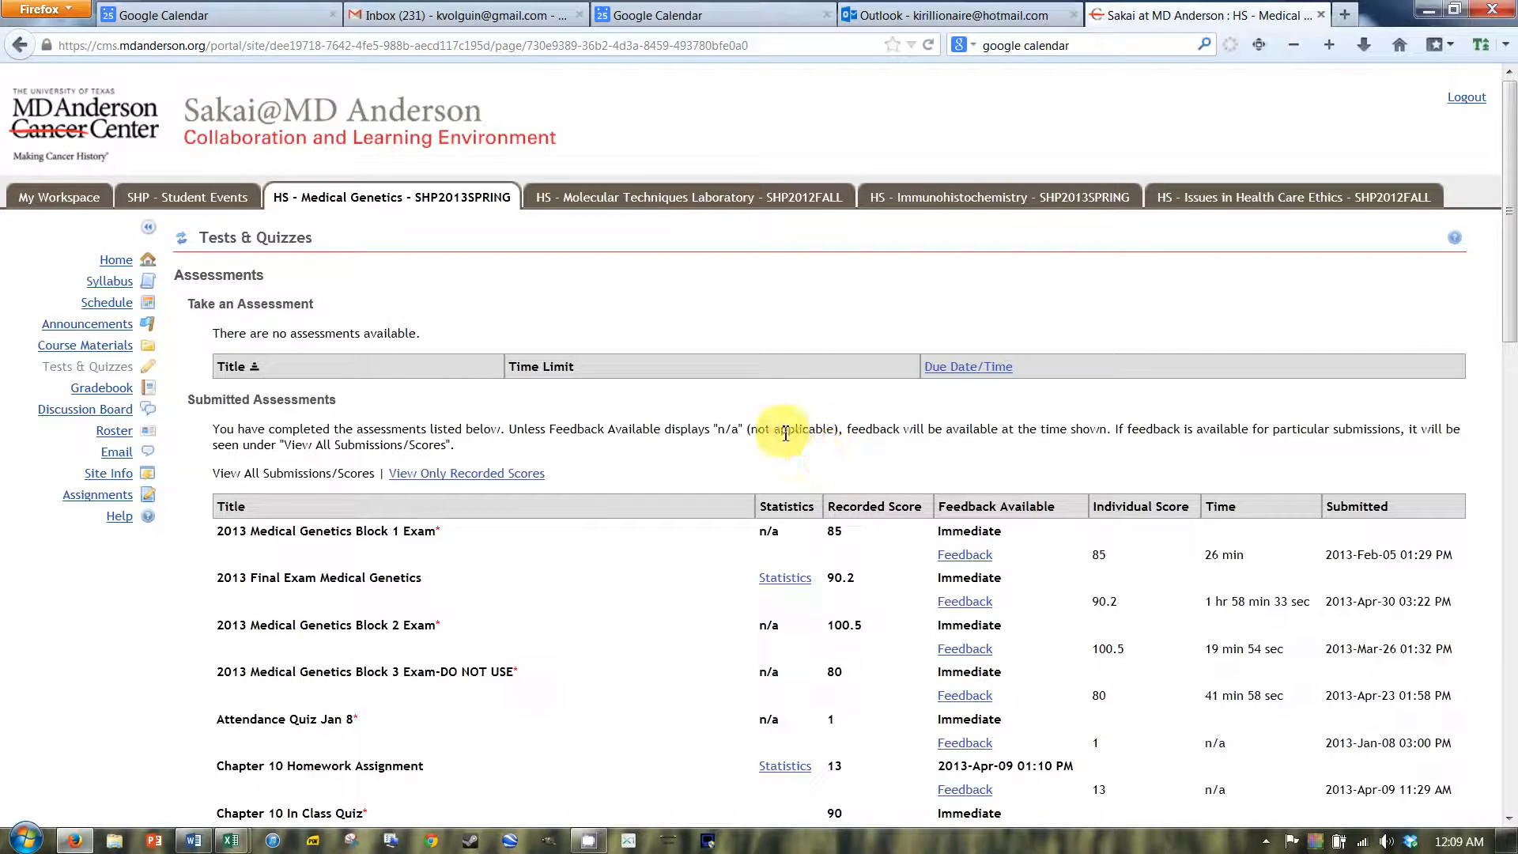
mouse_move(194, 372)
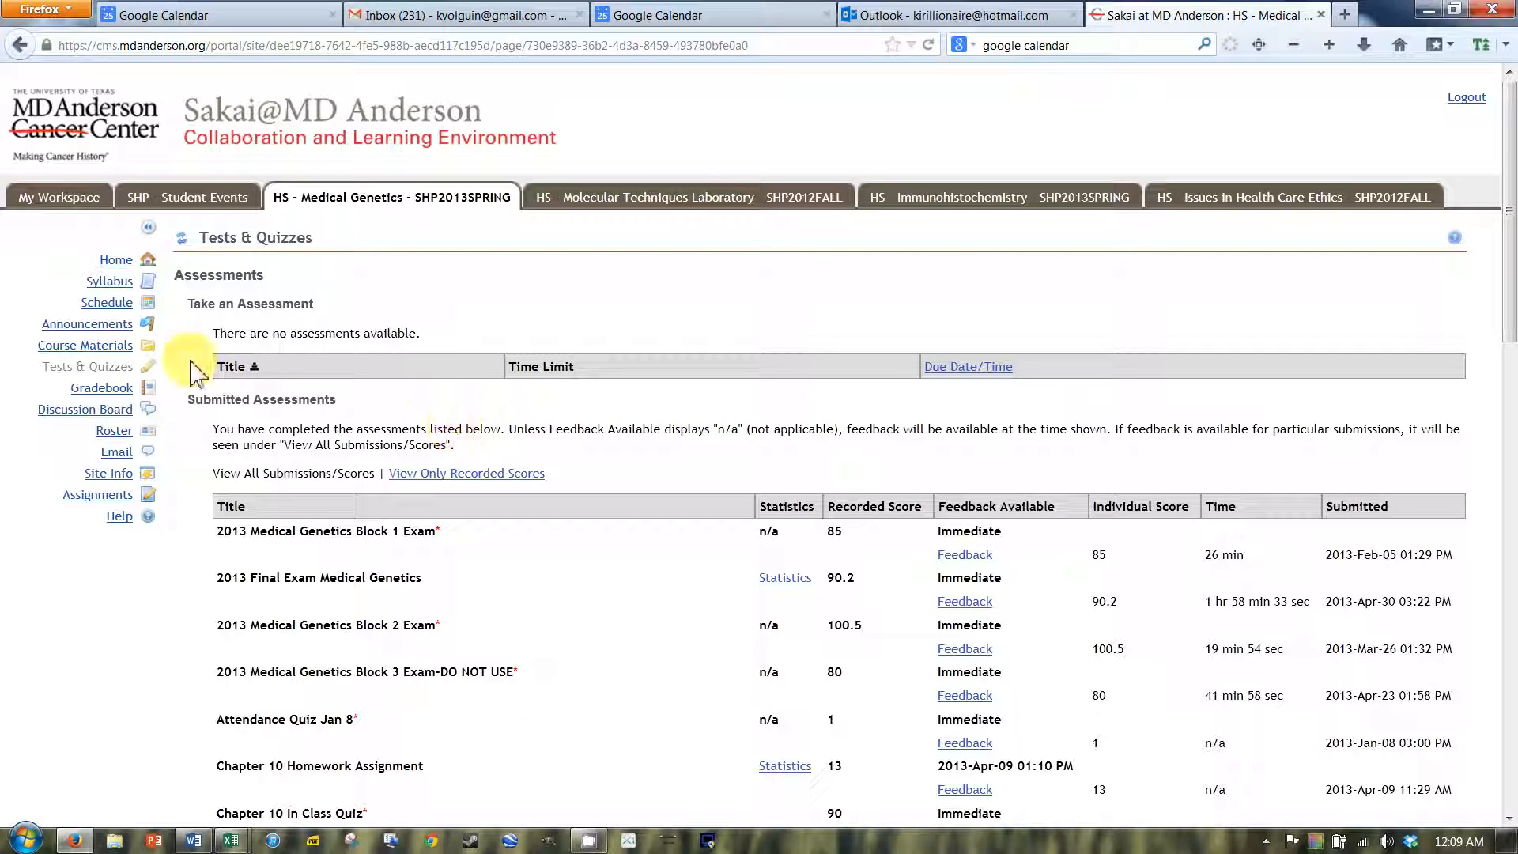
drag(193, 373, 1350, 378)
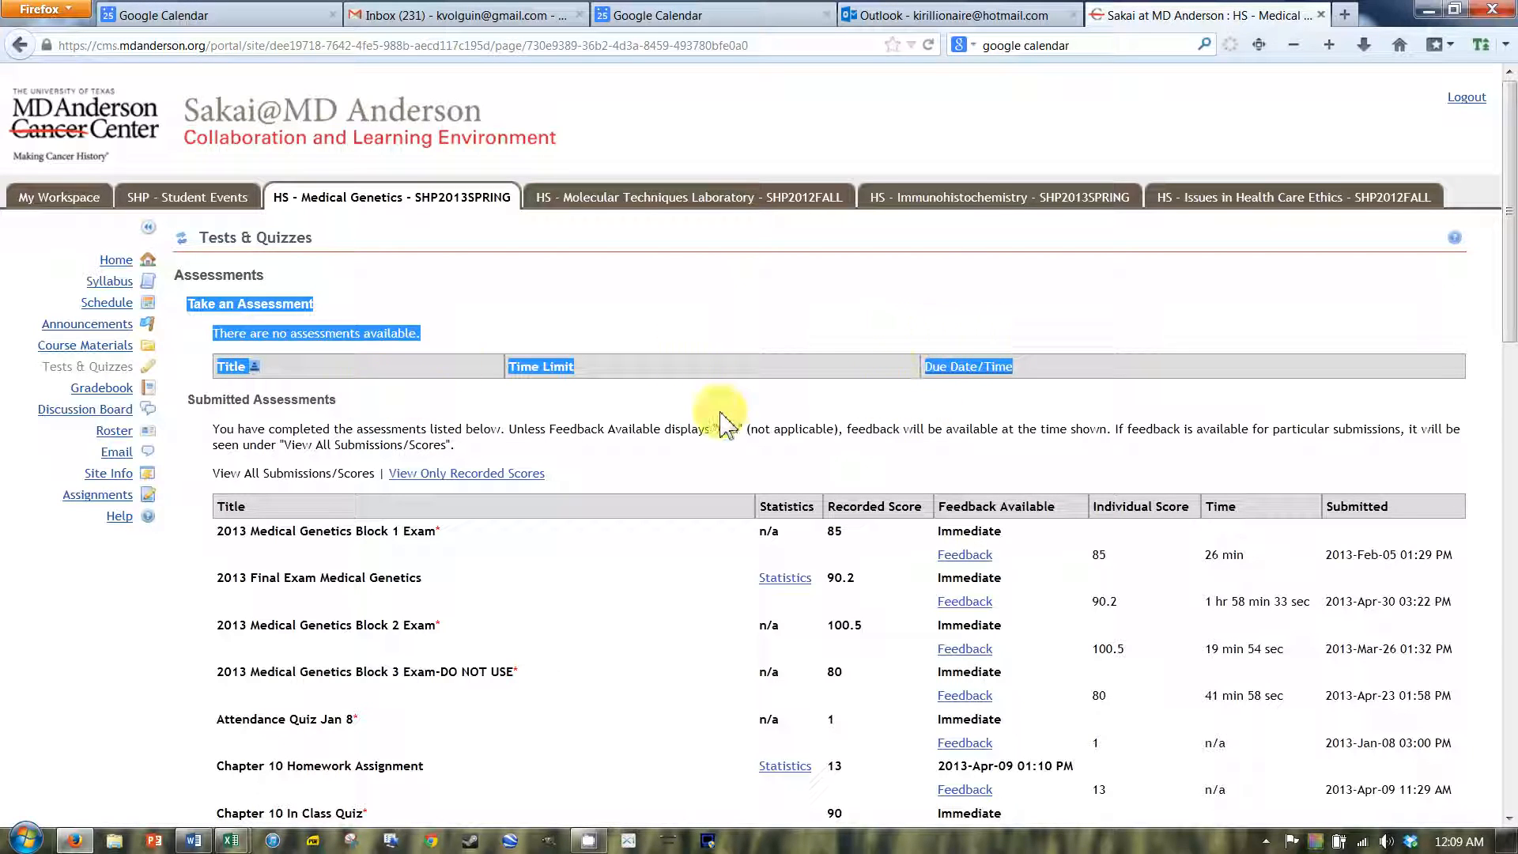
mouse_move(411, 378)
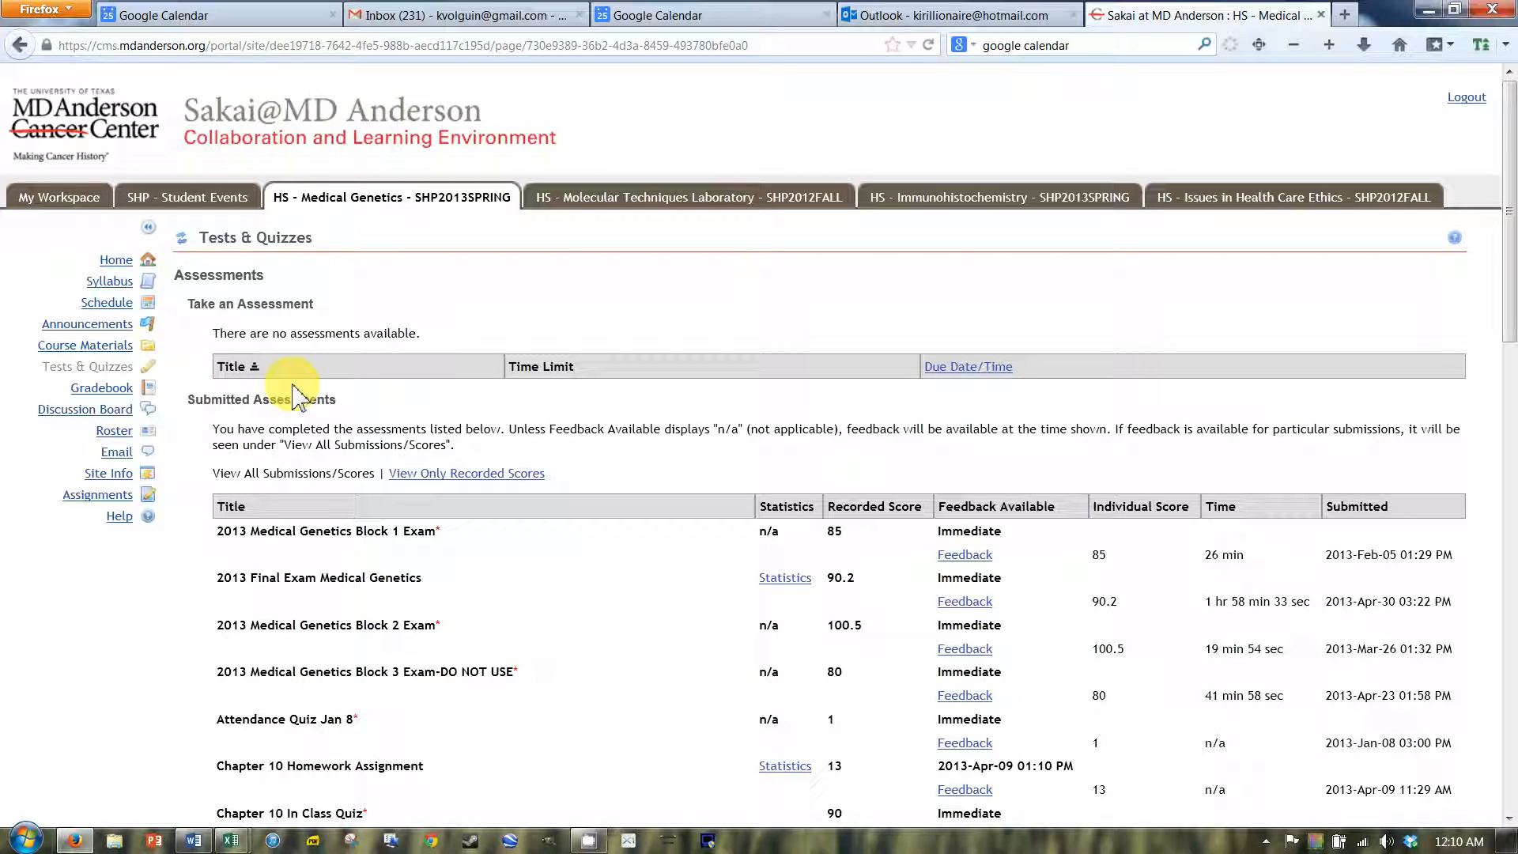
mouse_move(986, 664)
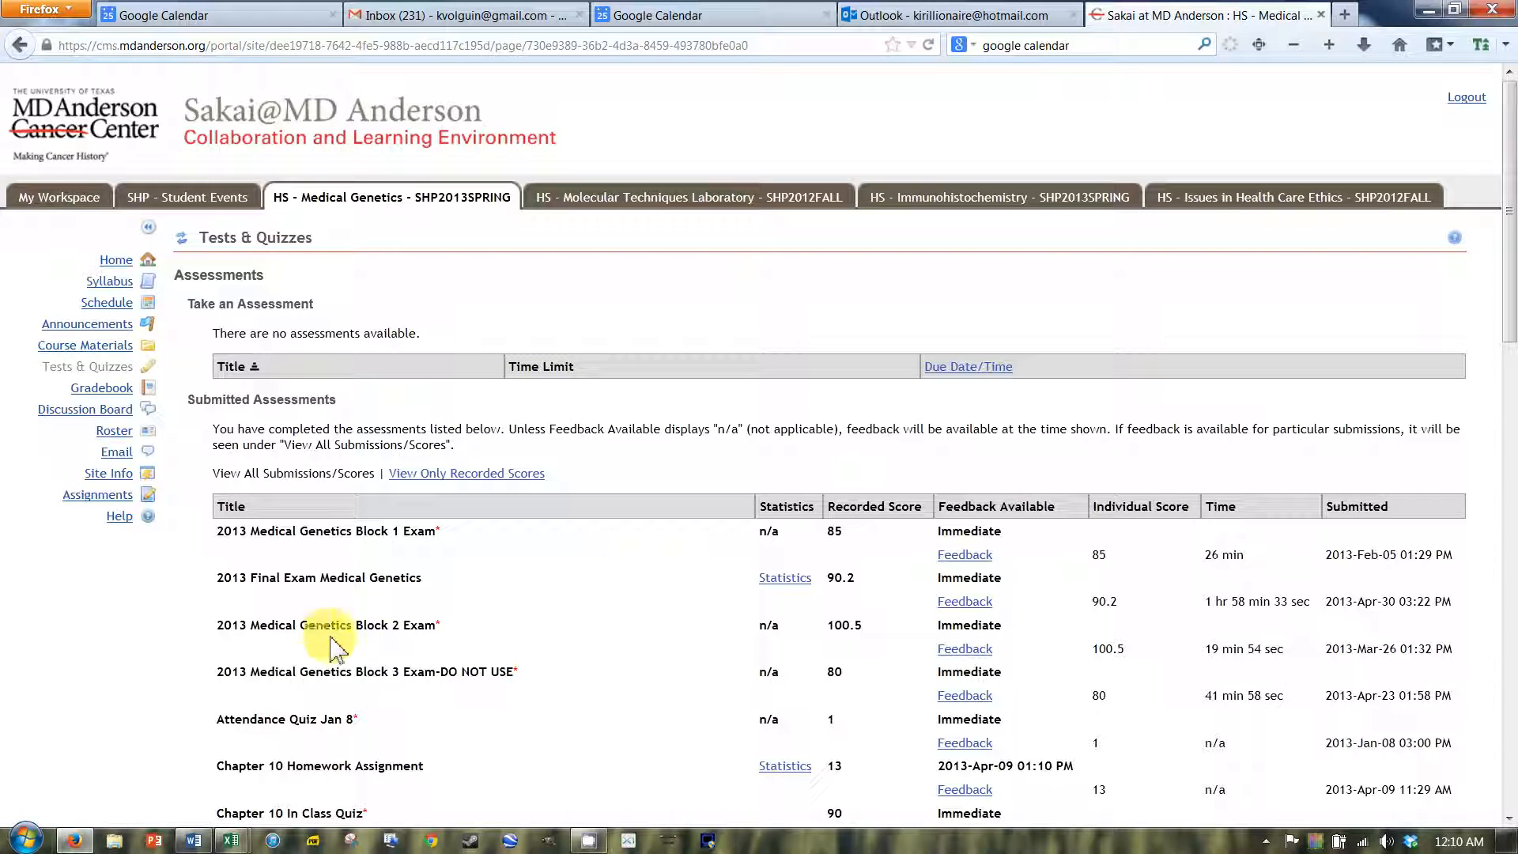
mouse_move(958, 648)
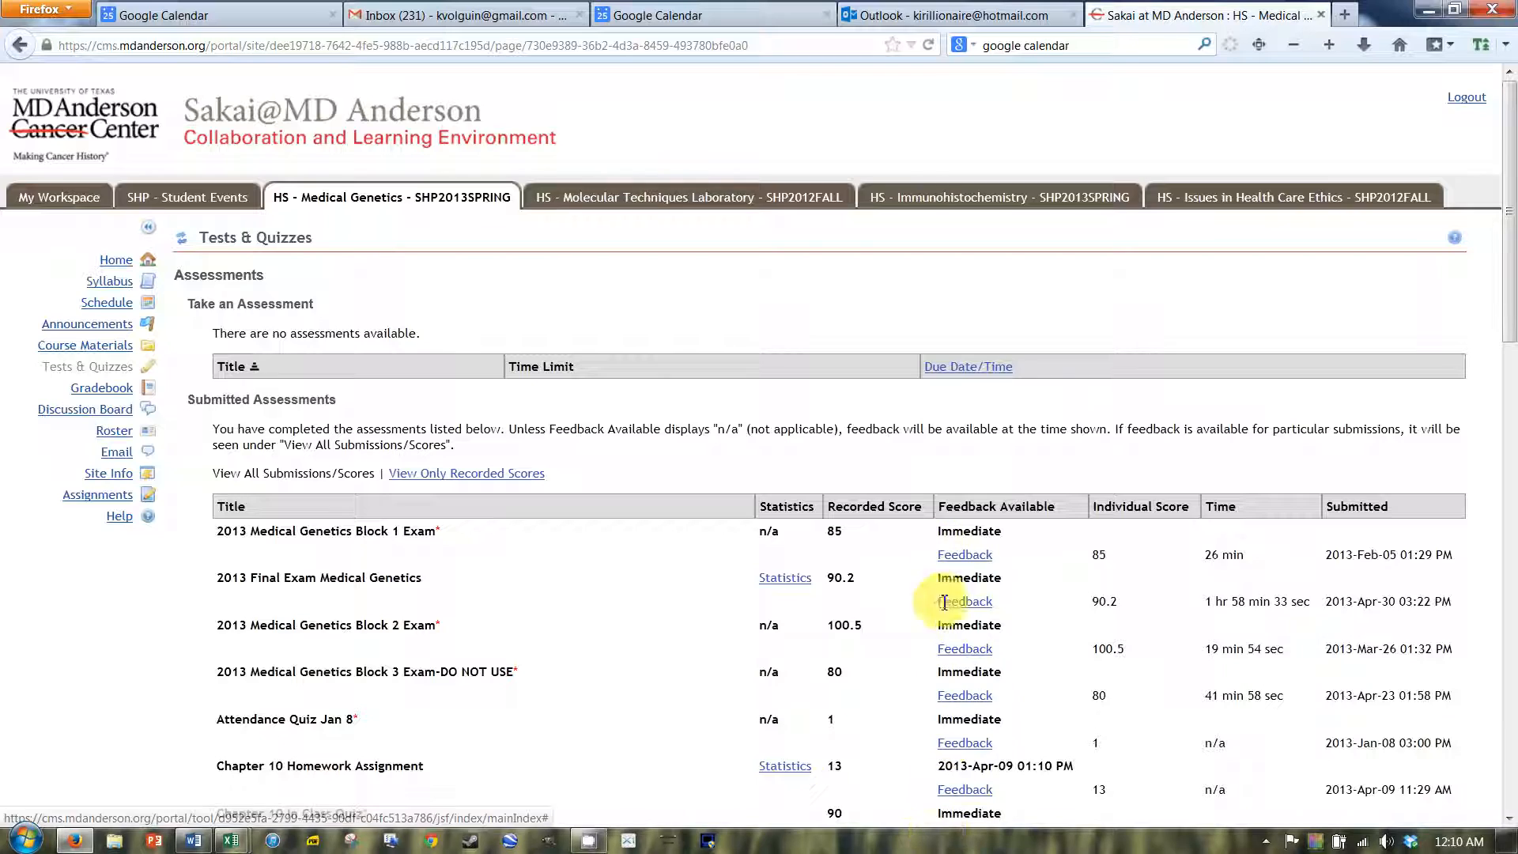
mouse_move(281, 604)
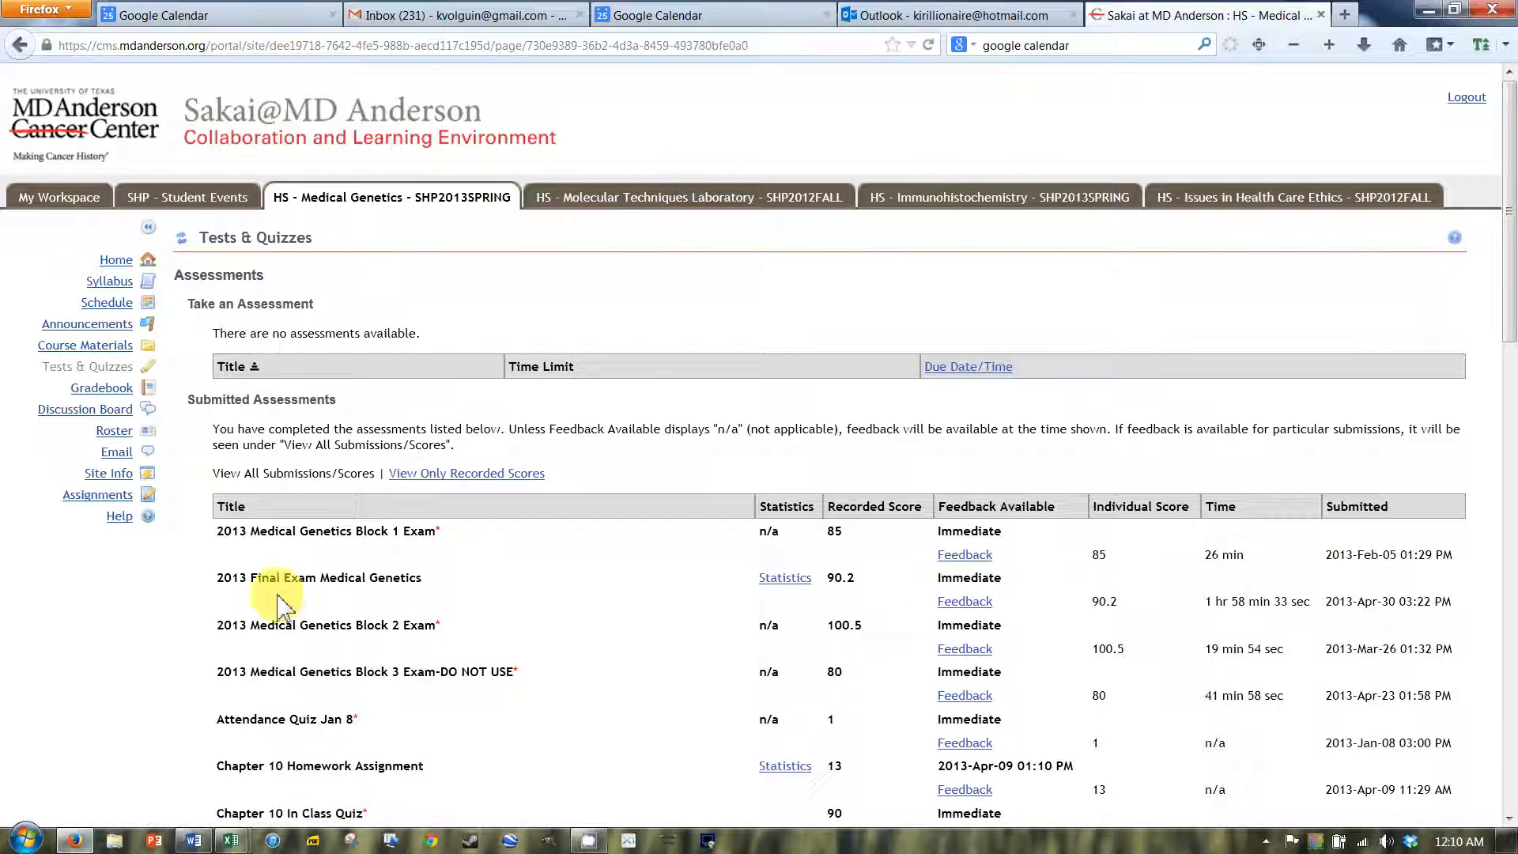
scroll(down, 3)
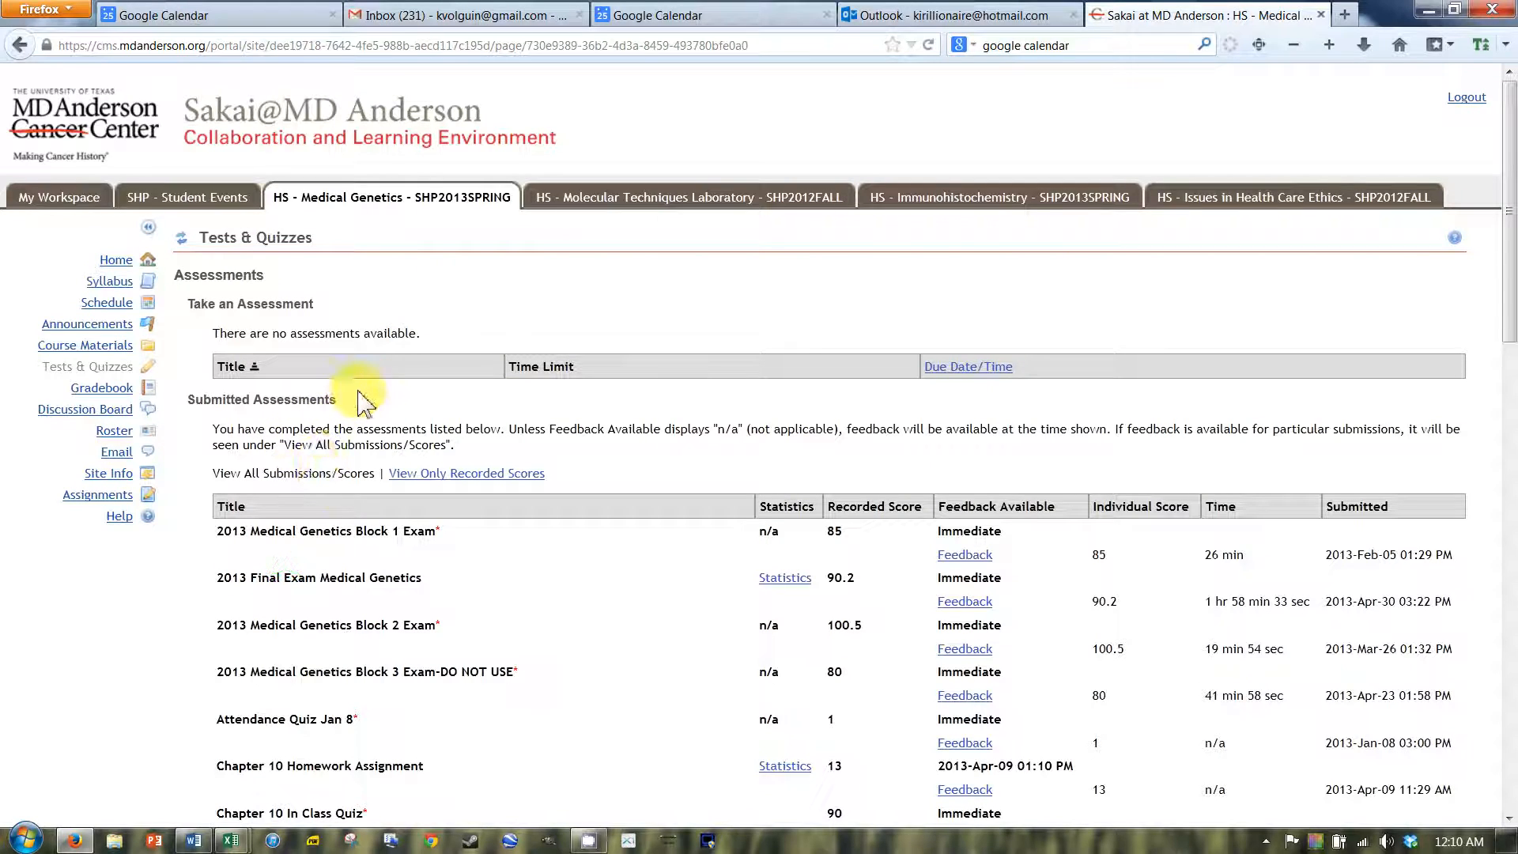
mouse_move(963, 600)
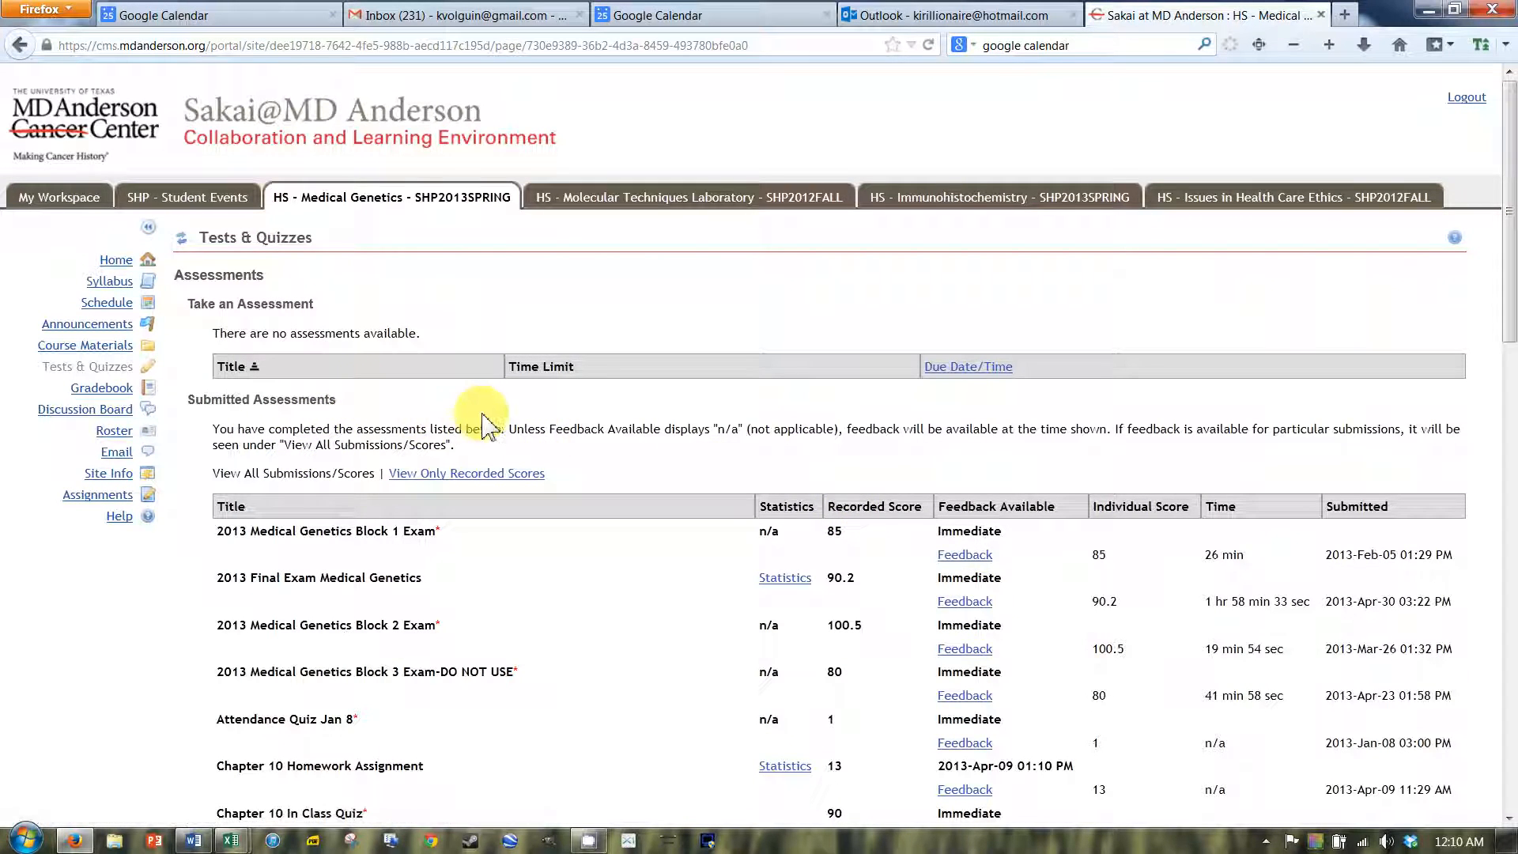
mouse_move(509, 406)
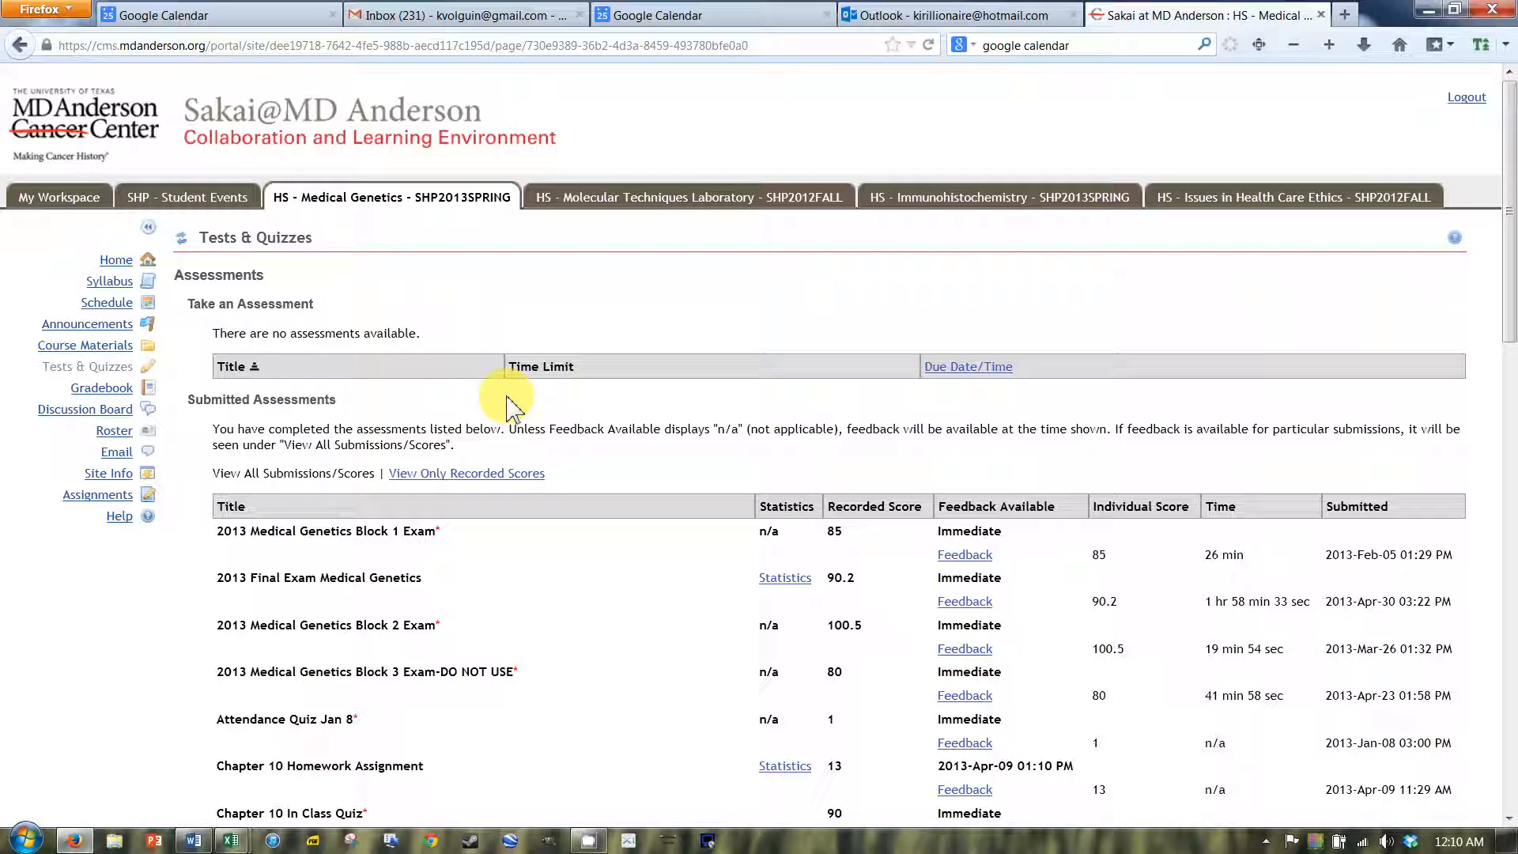
mouse_move(101, 387)
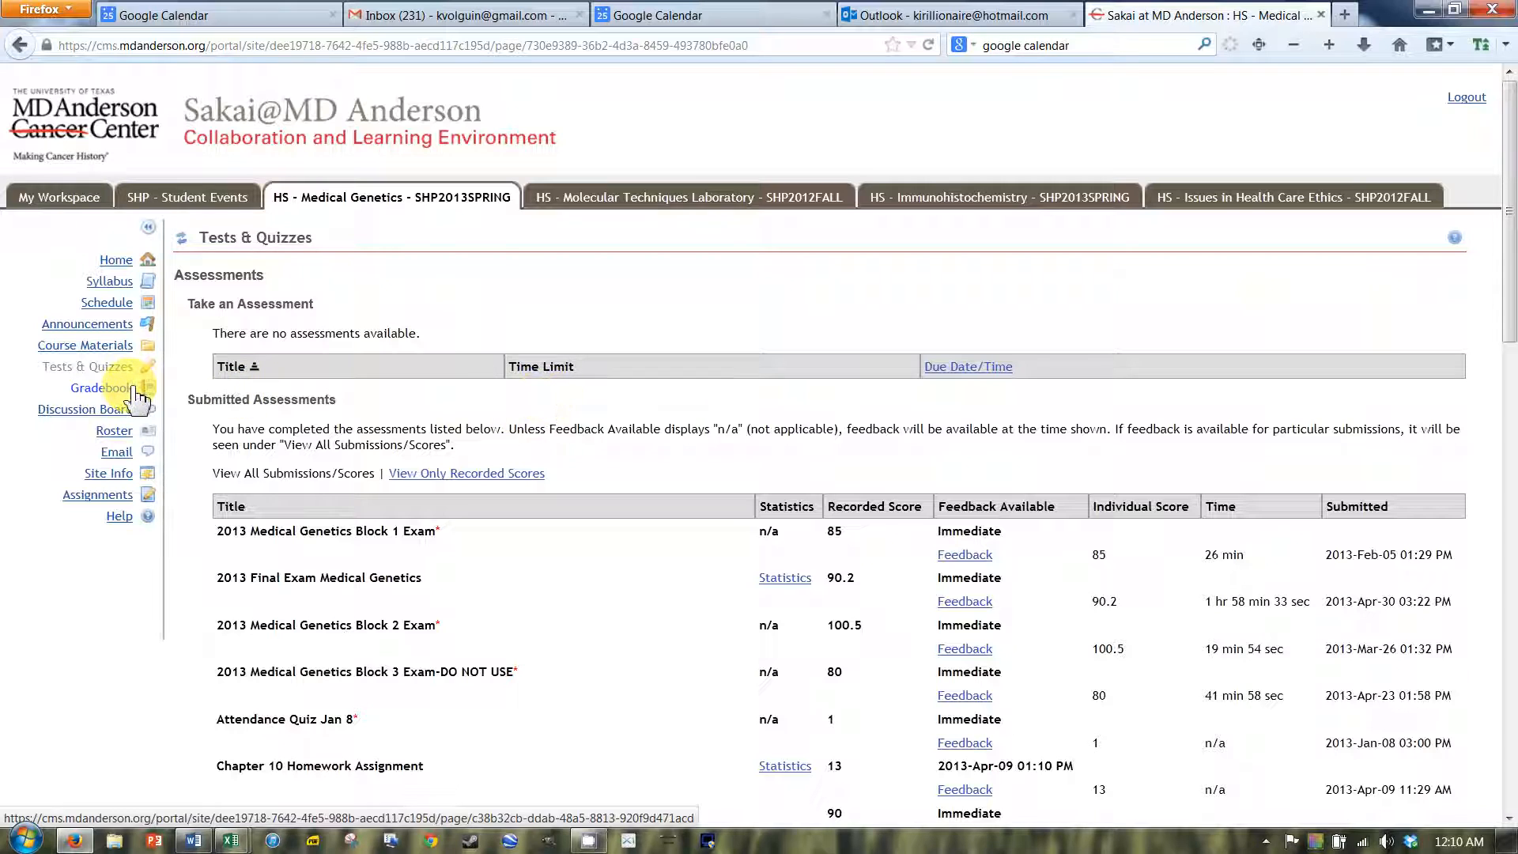
Open the Gradebook and scroll through the B+ (87.8%) course grade and itemized exam grades.
click(101, 387)
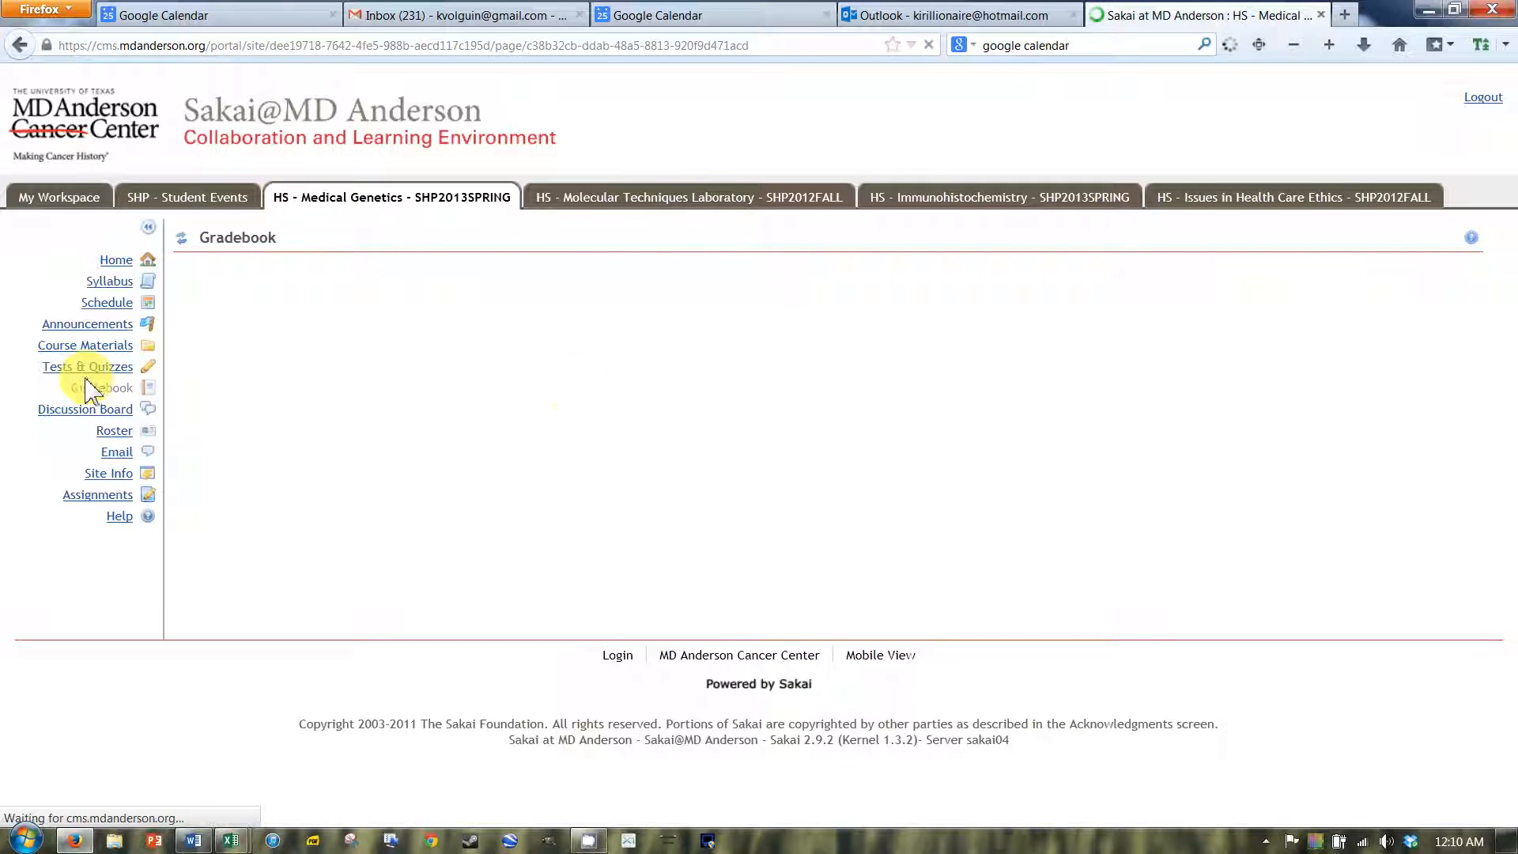
click(101, 387)
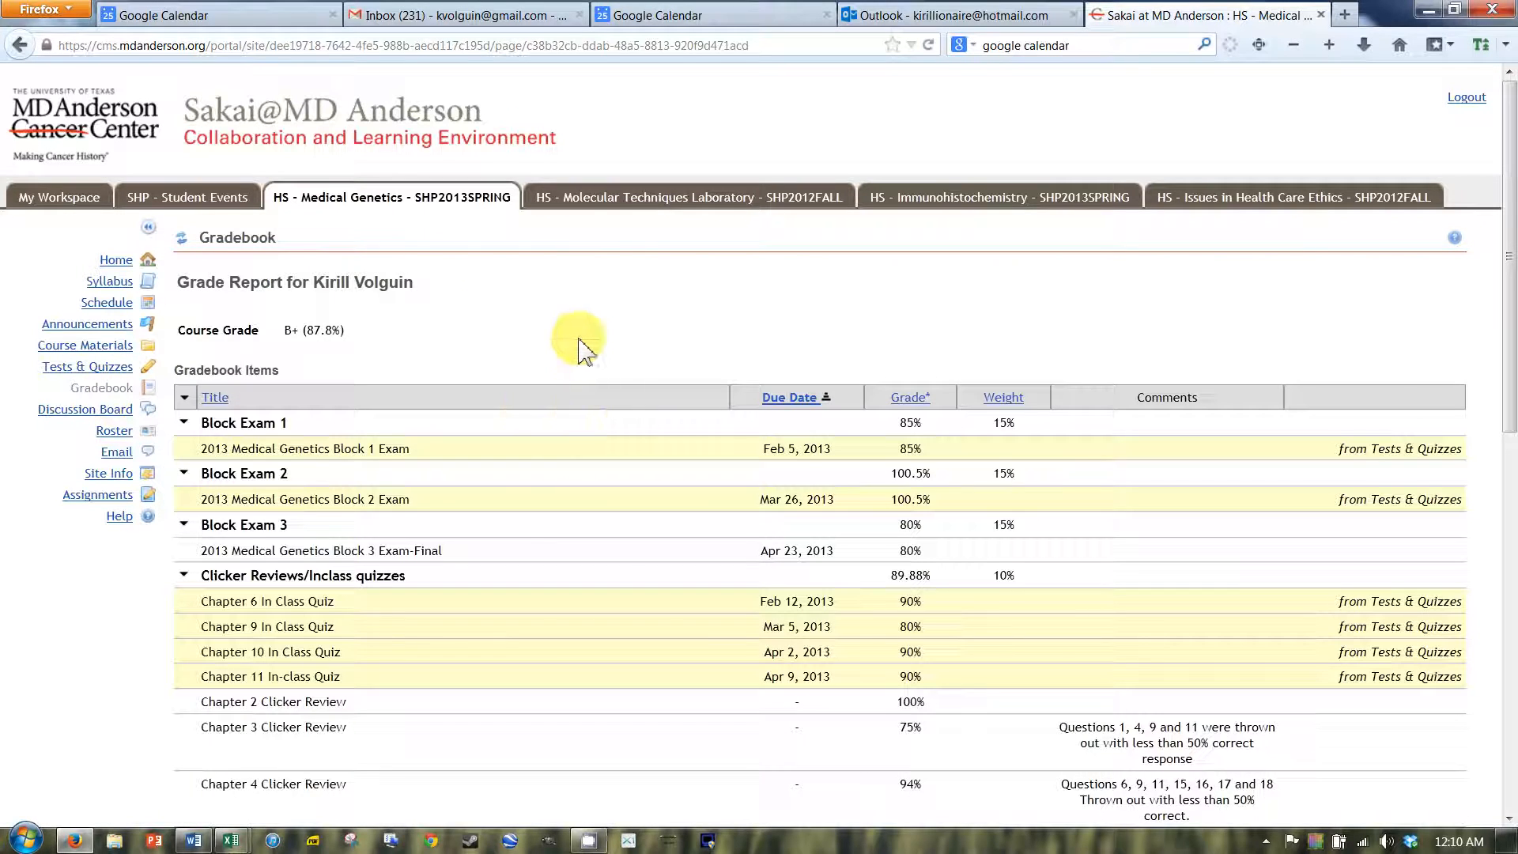
scroll(down, 3)
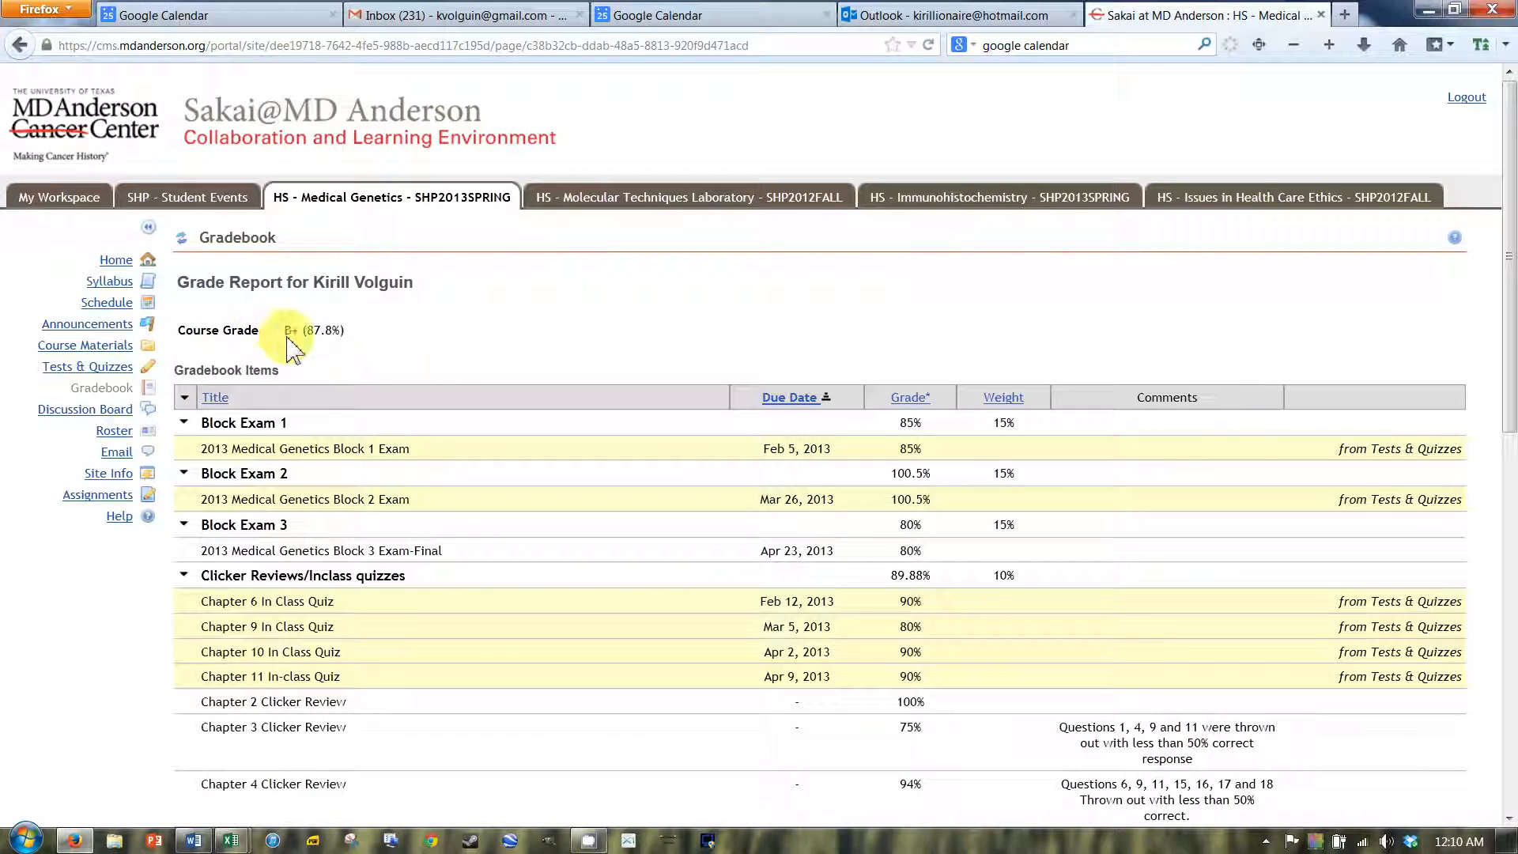
scroll(down, 3)
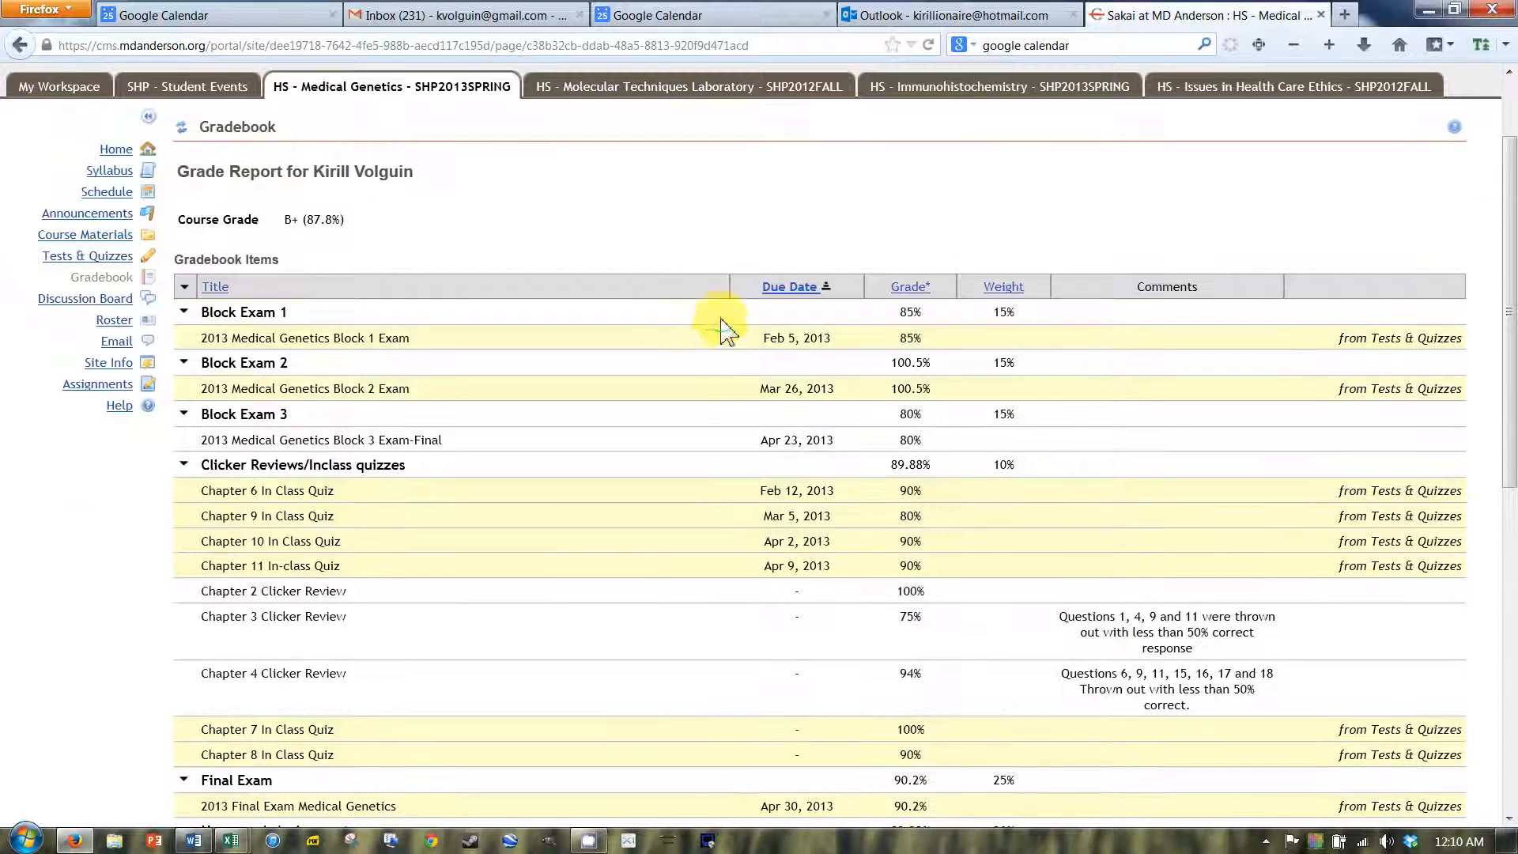
scroll(down, 3)
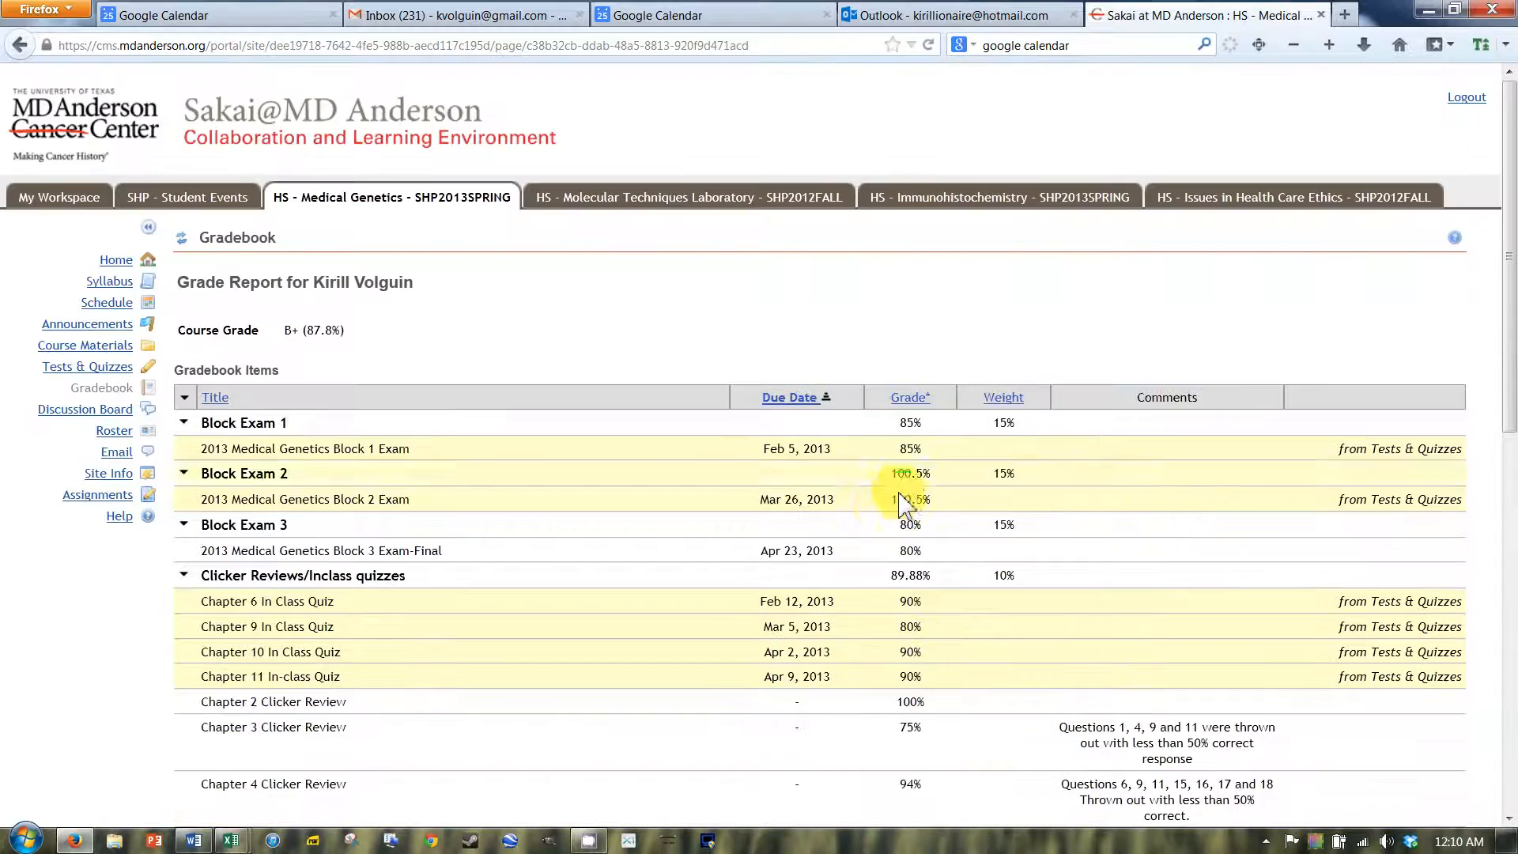
scroll(down, 3)
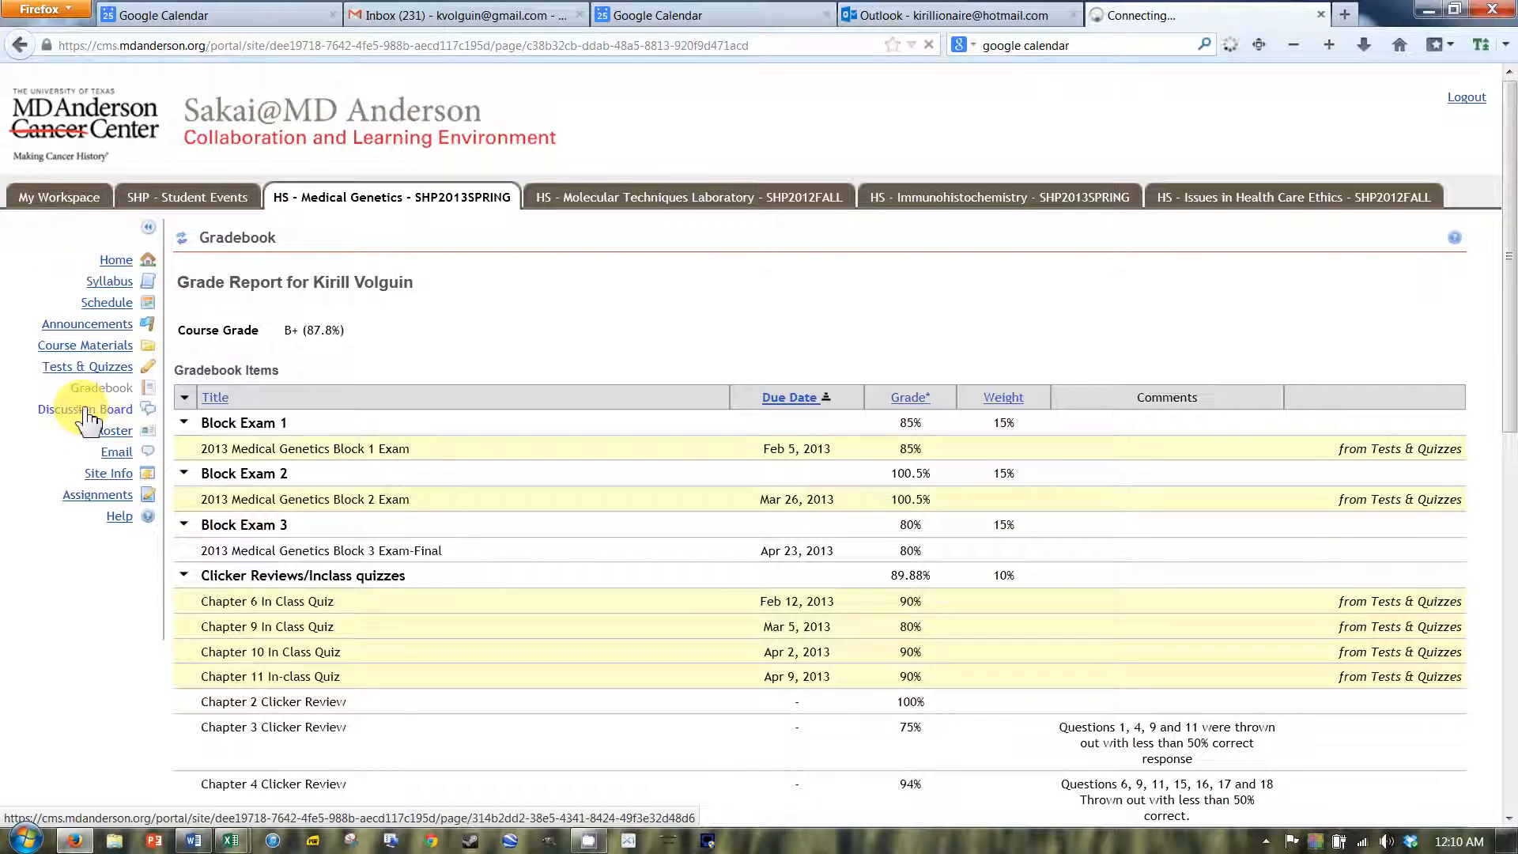
View the four homework chapter forums on the Discussion Board, then open the Roster.
click(83, 409)
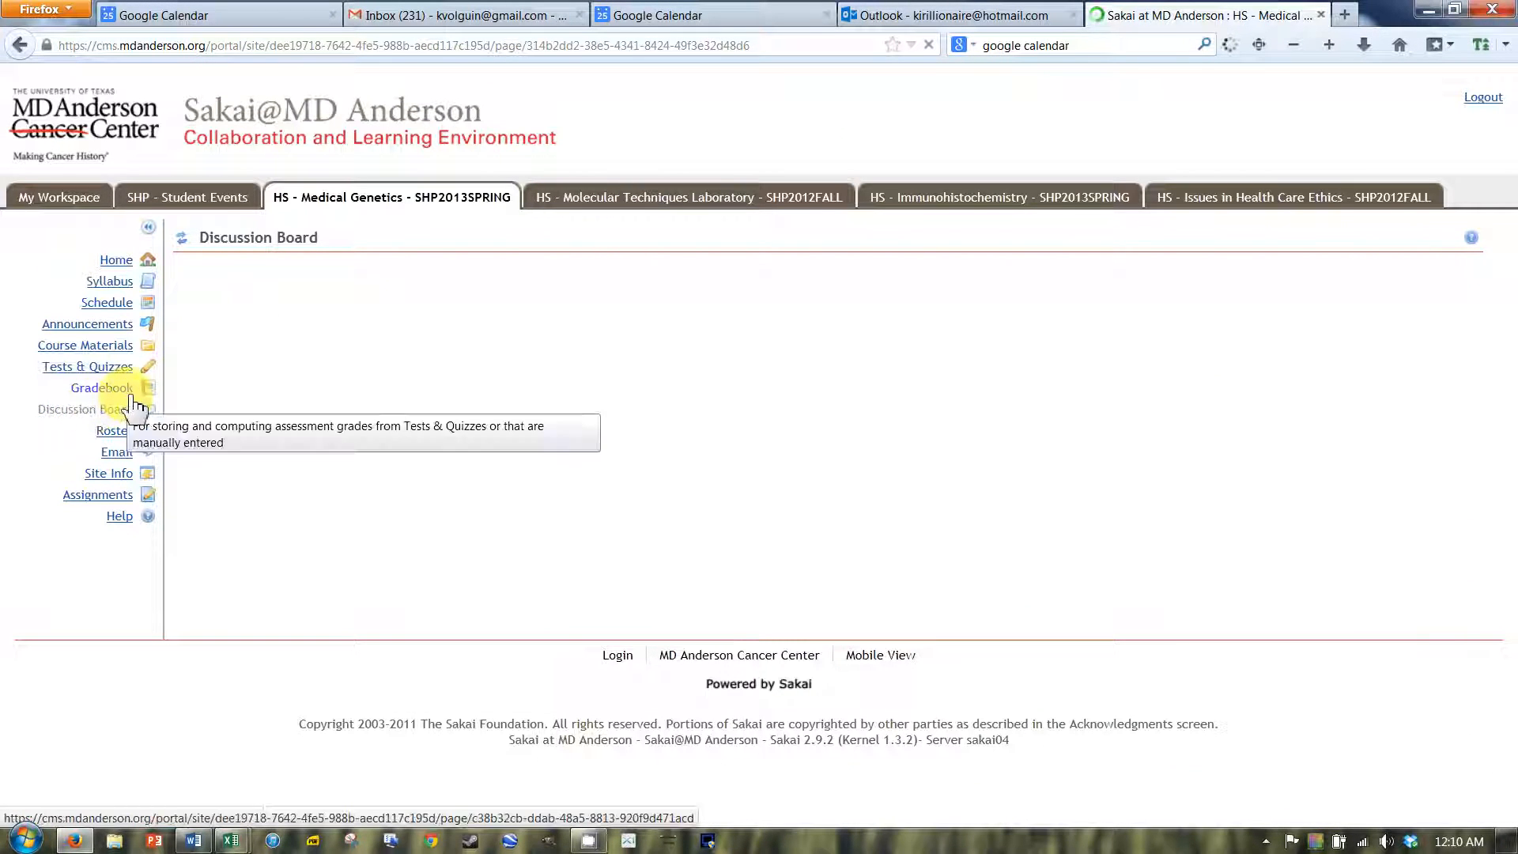
click(83, 409)
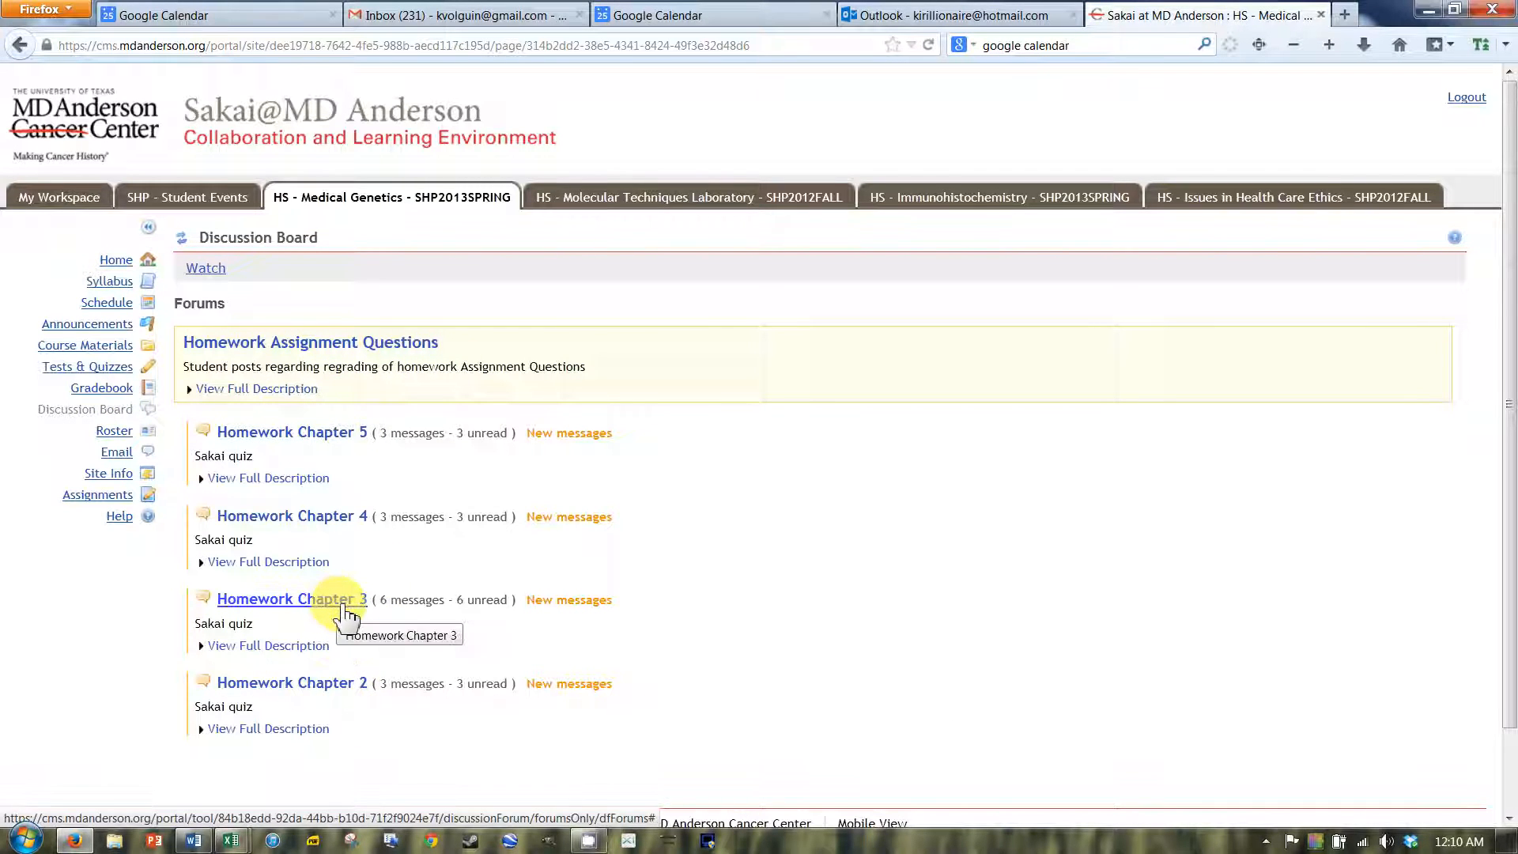
mouse_move(333, 706)
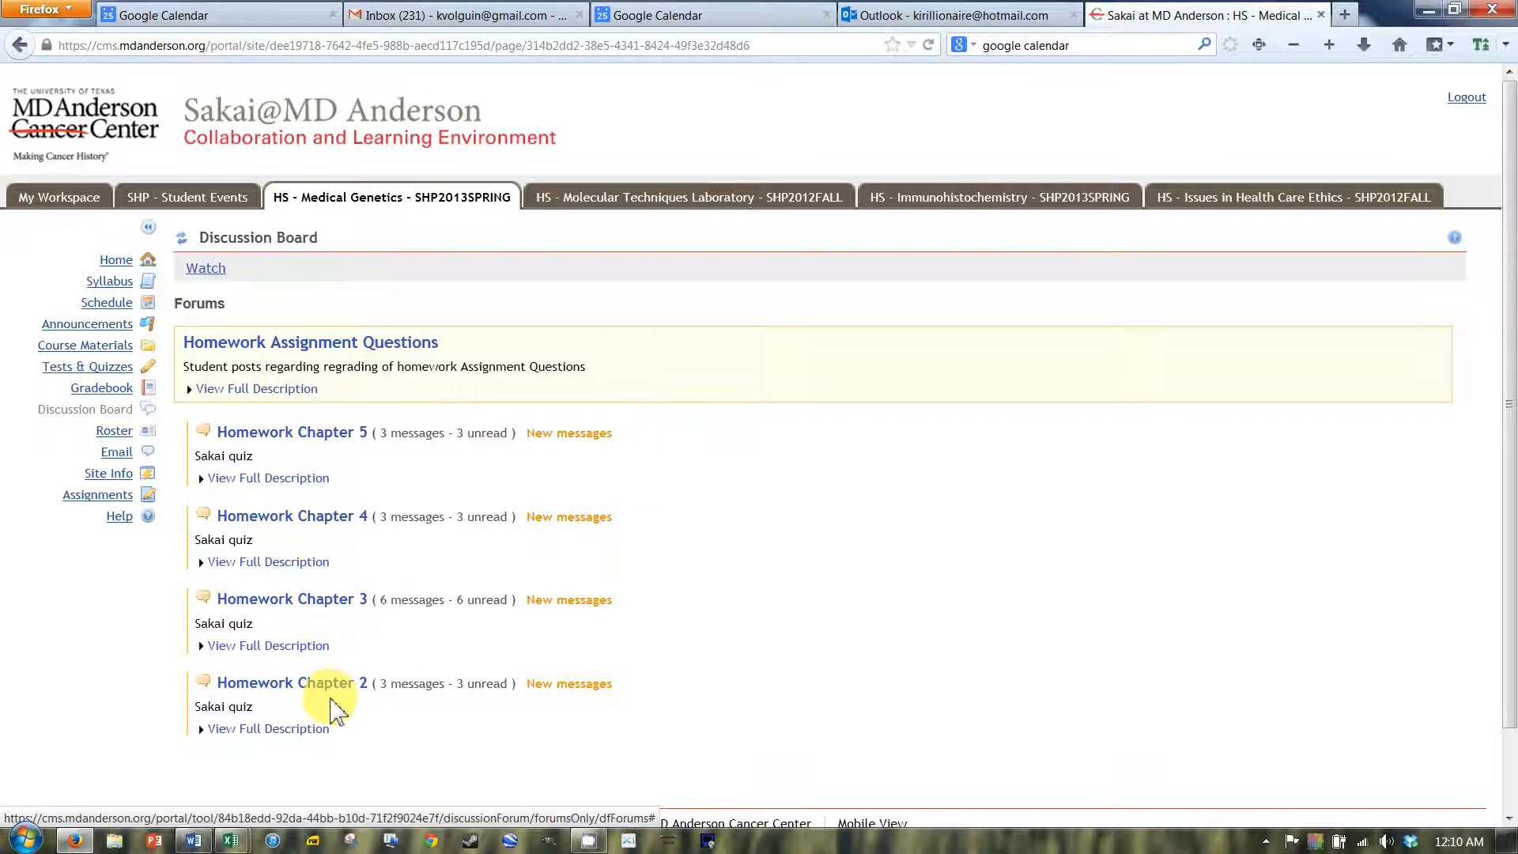
mouse_move(290, 682)
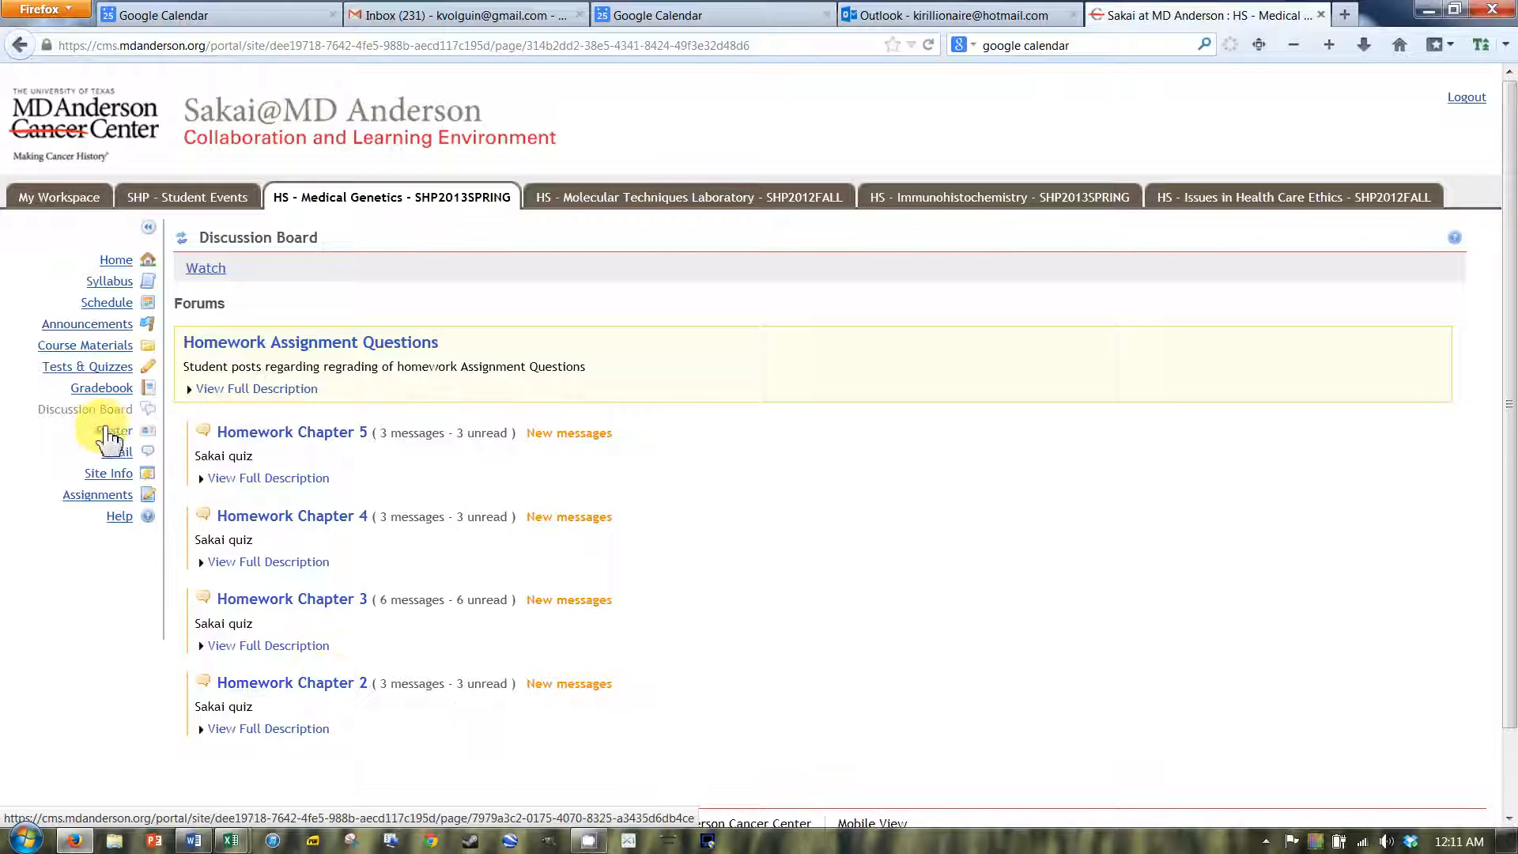
click(113, 431)
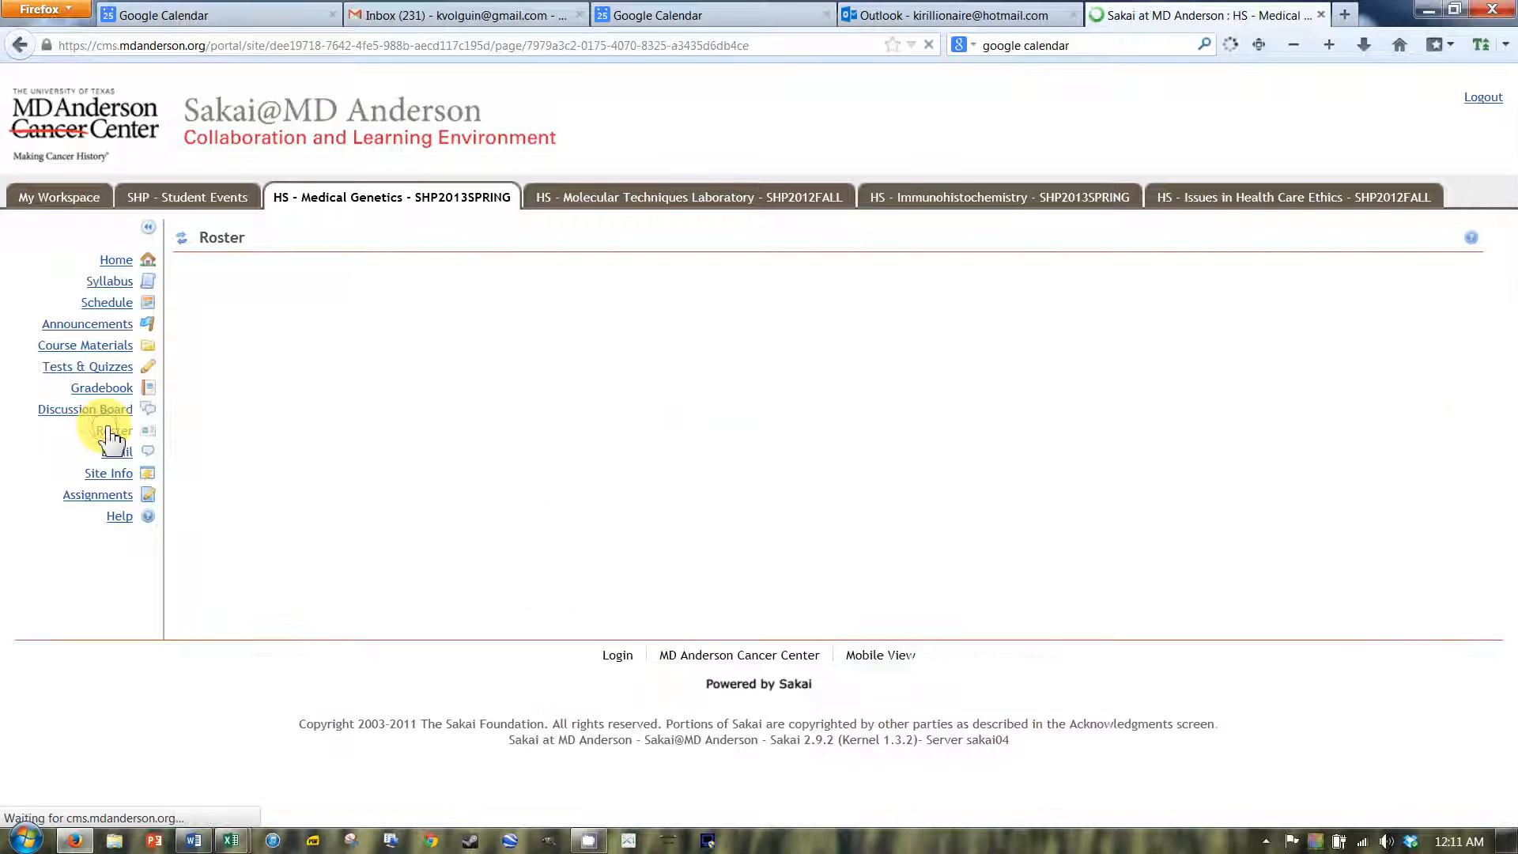
click(113, 431)
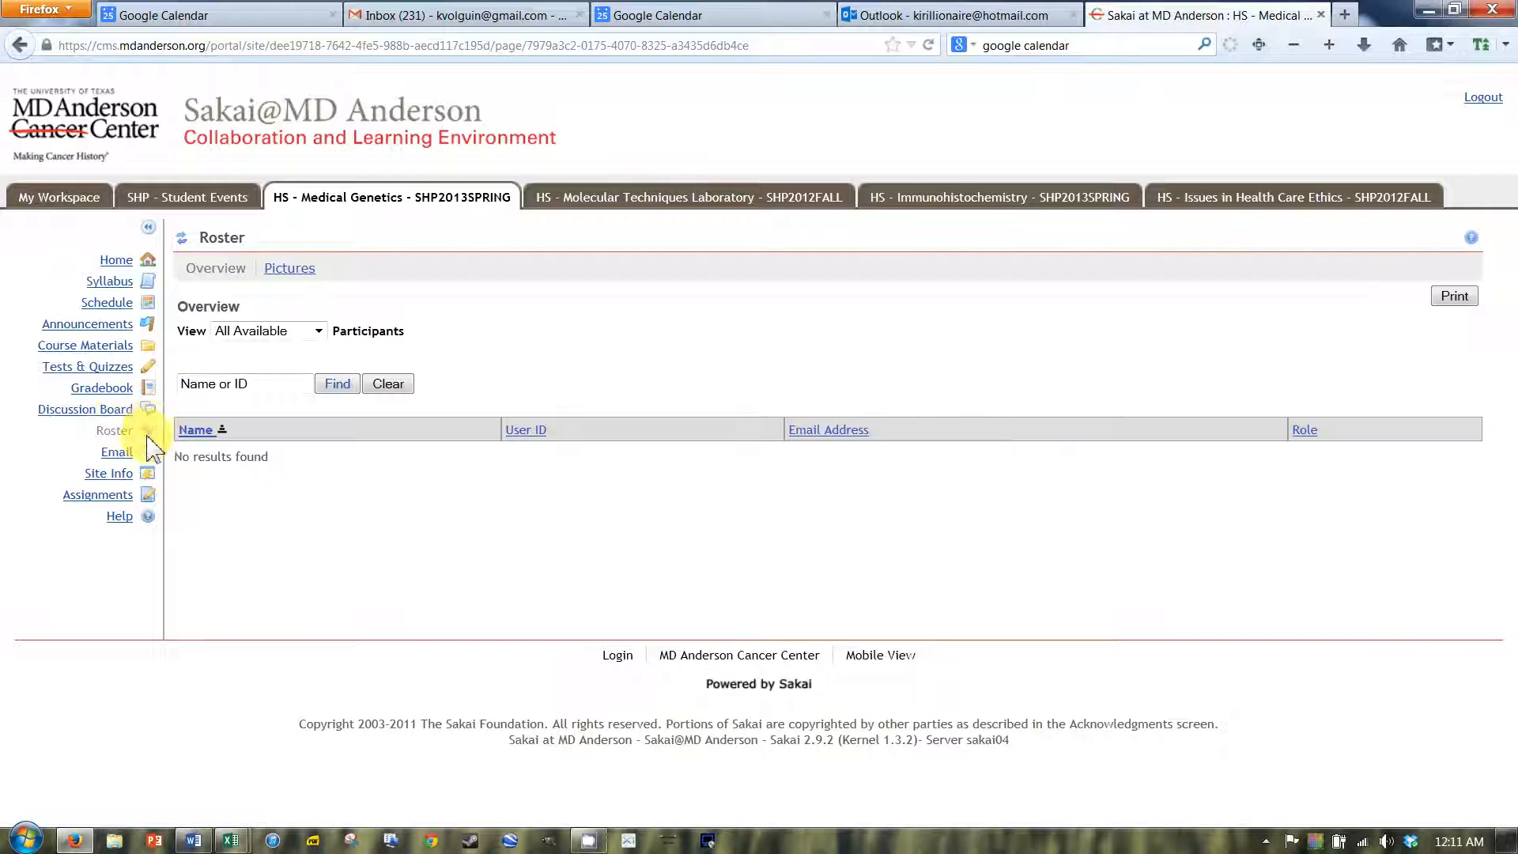
mouse_move(116, 452)
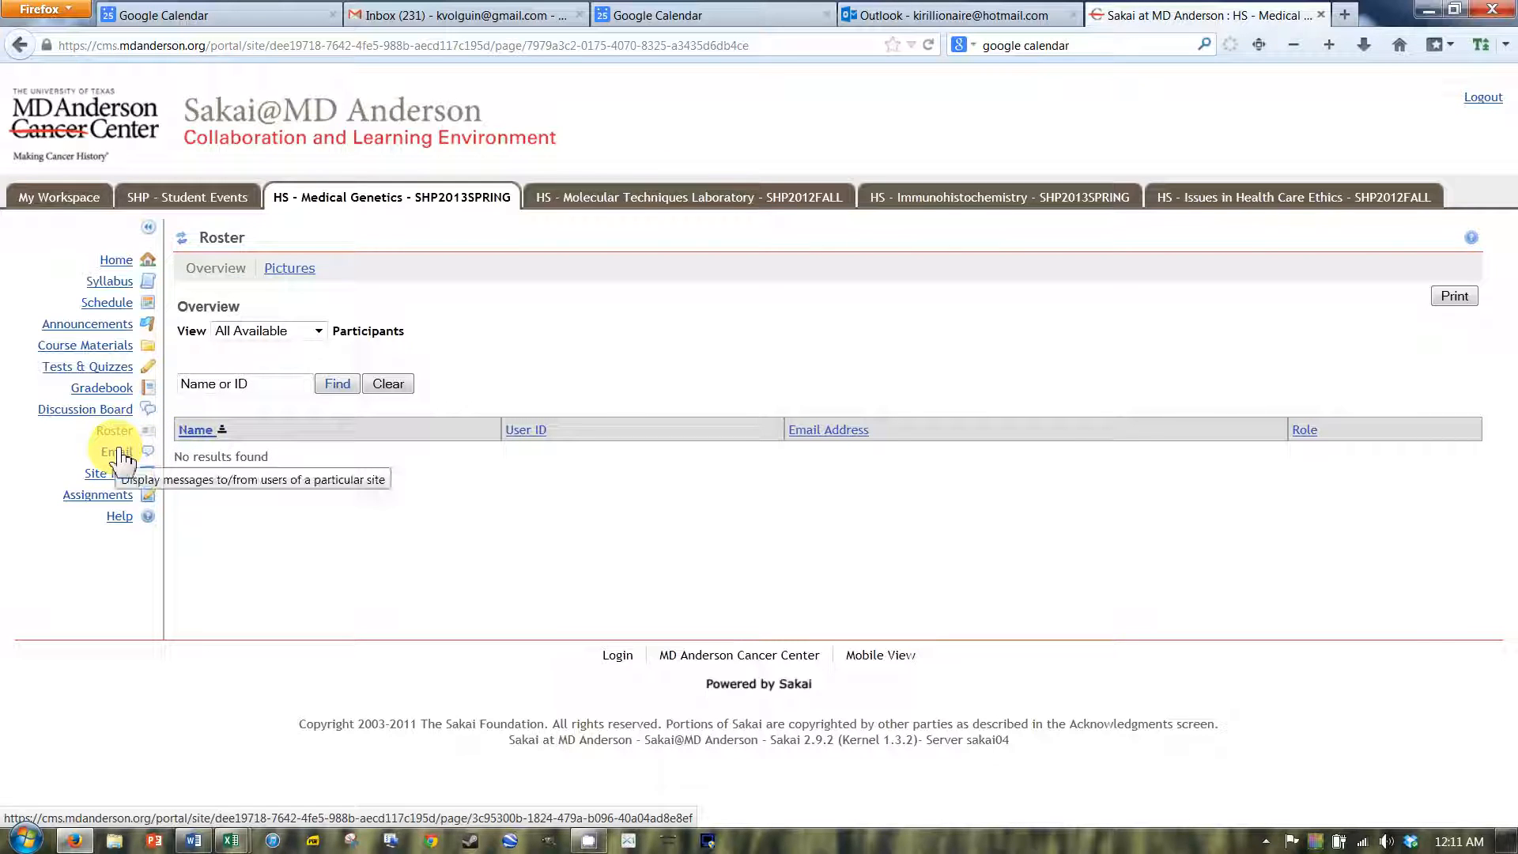
Open the Medical Genetics Received folder and browse its 15 messages by subject, author and date.
click(116, 452)
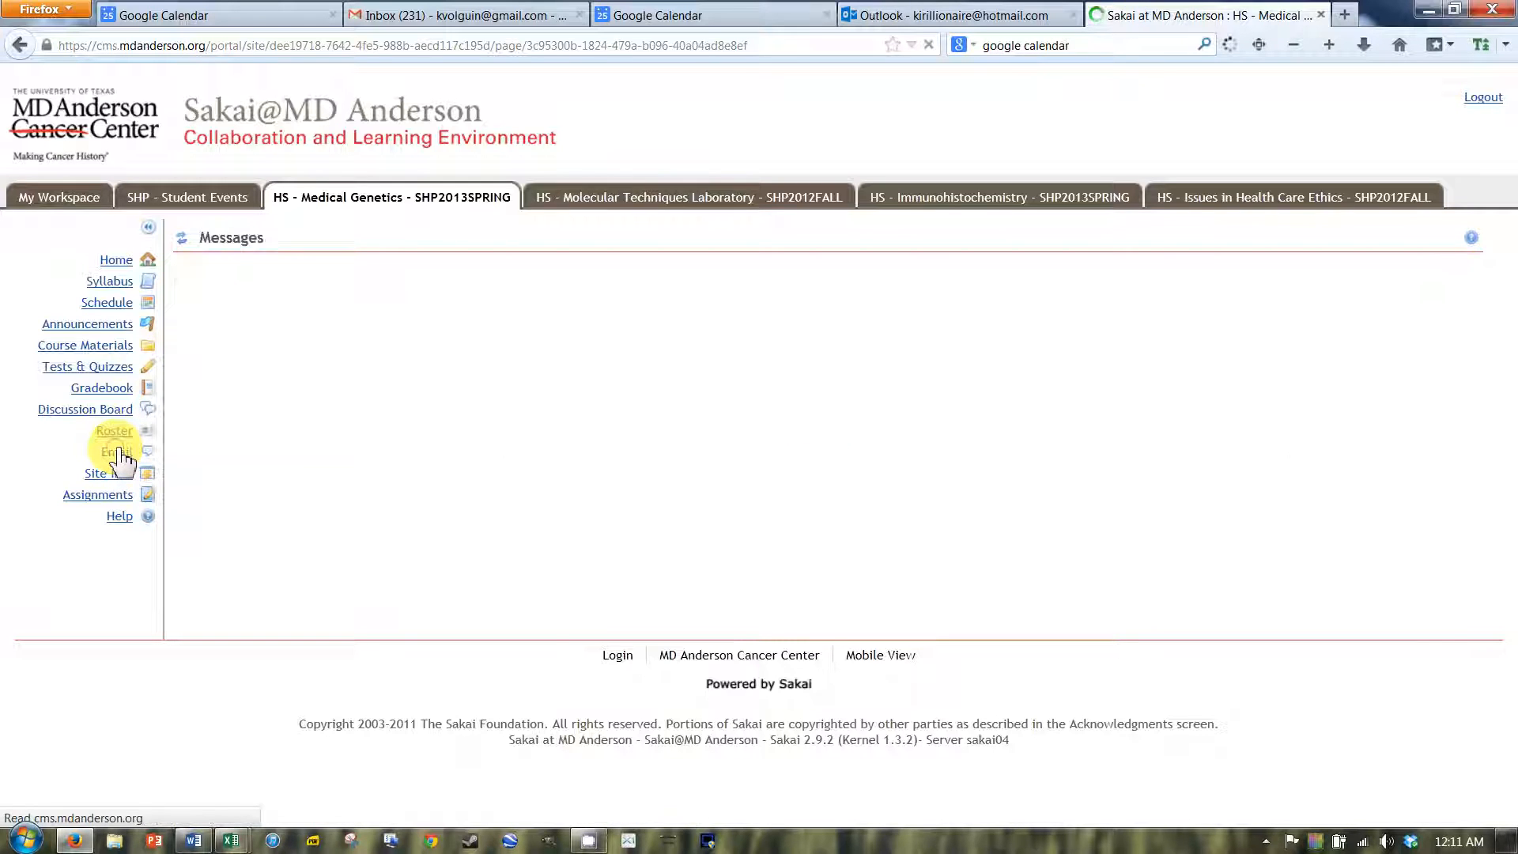
click(115, 450)
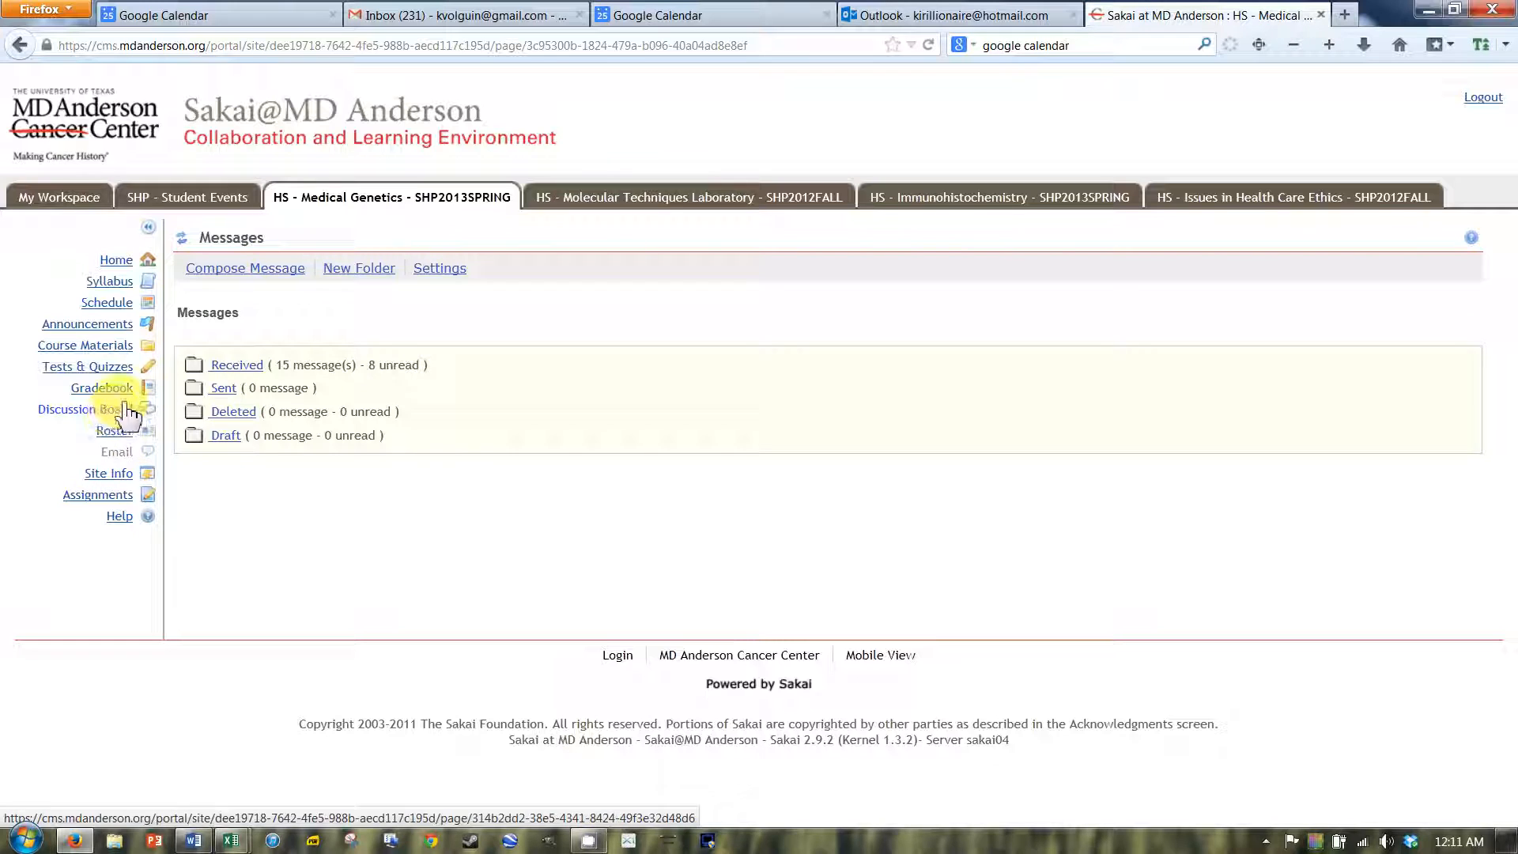
click(235, 366)
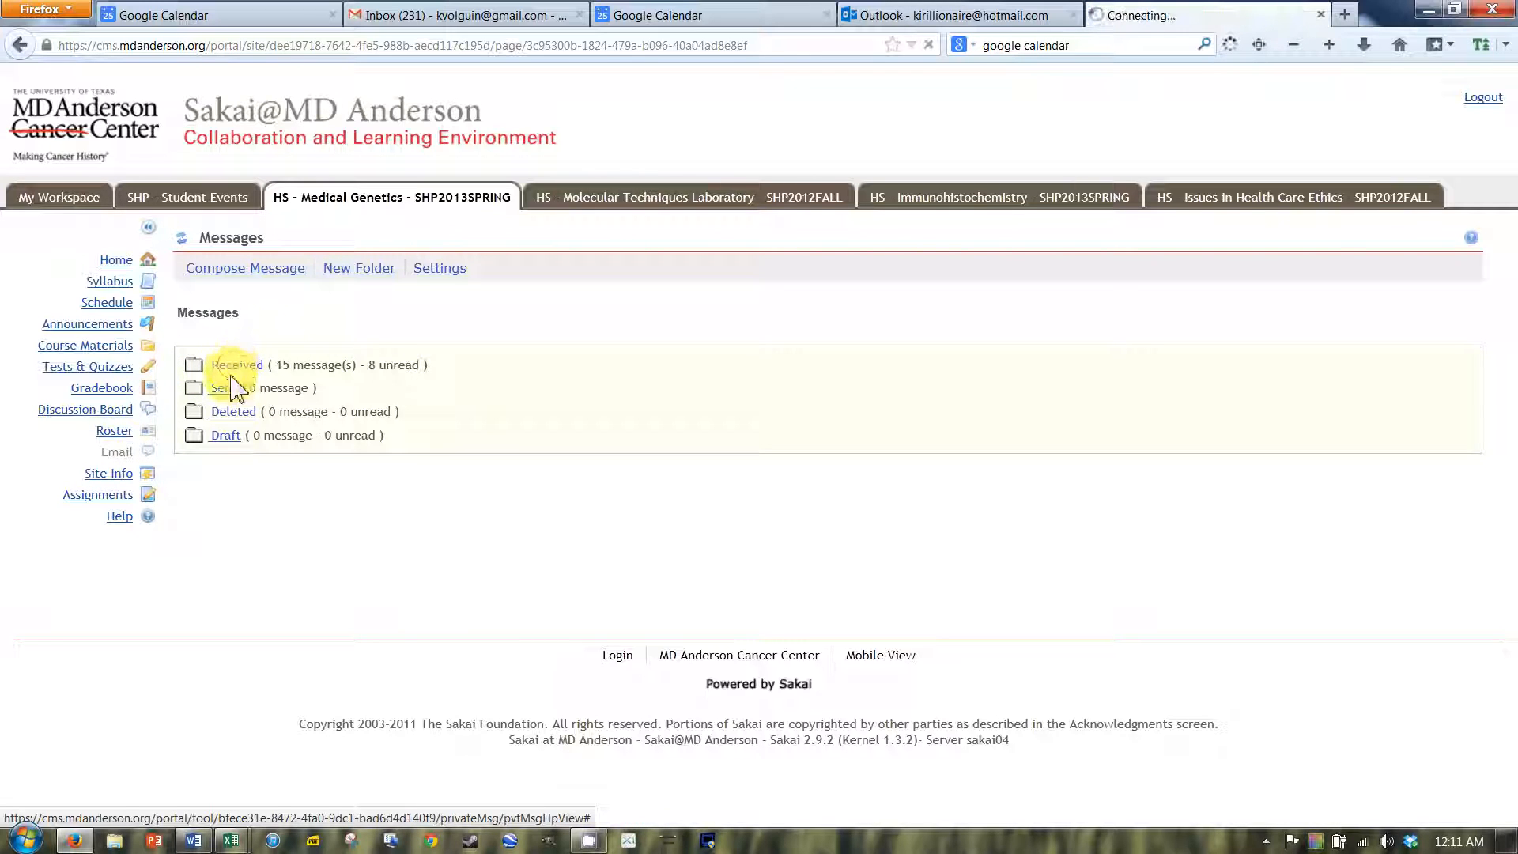
click(235, 366)
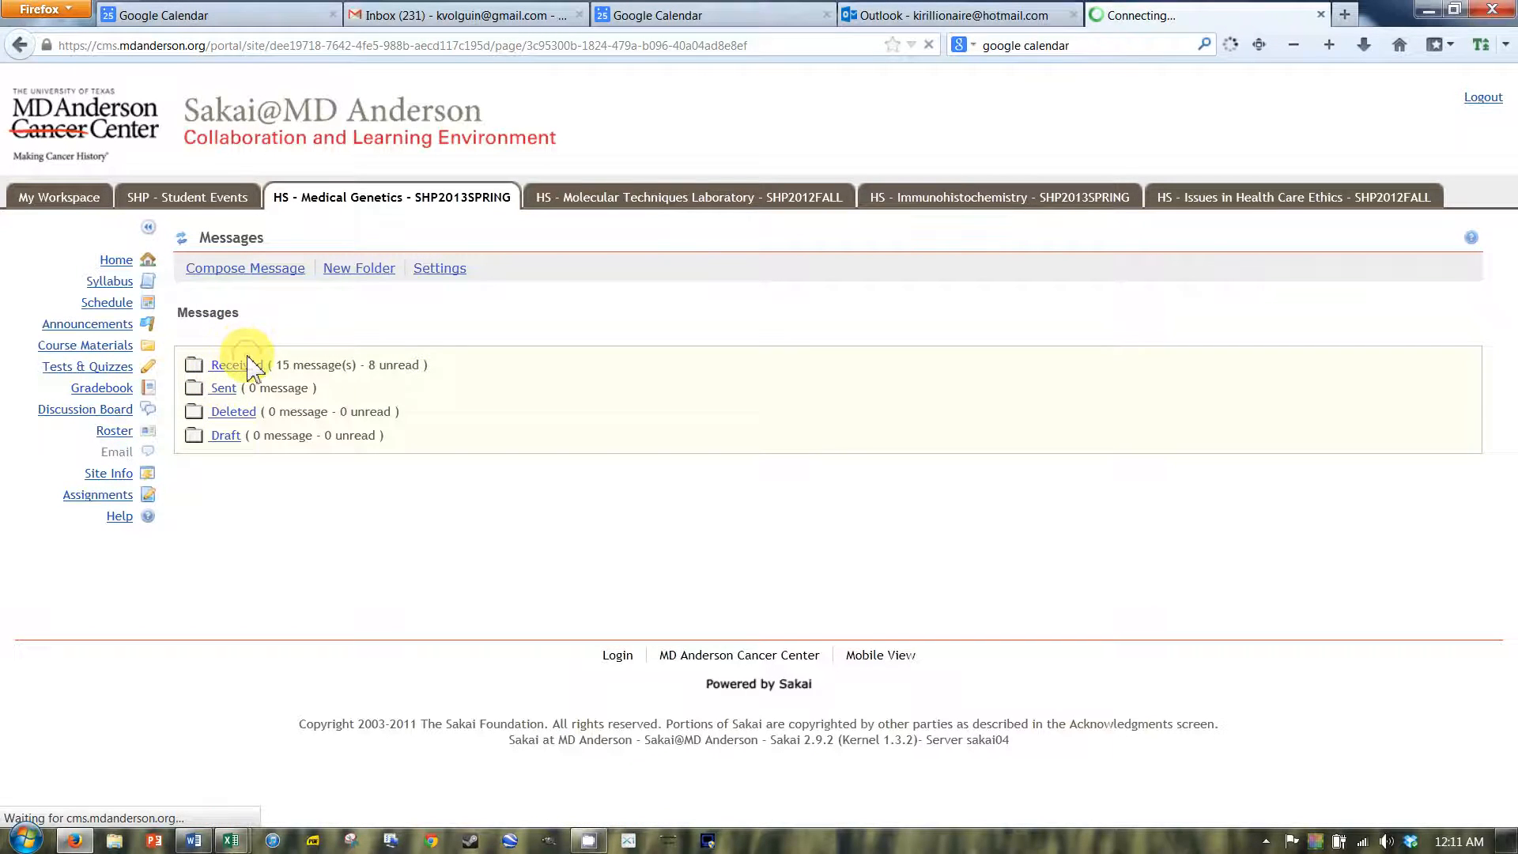
click(230, 366)
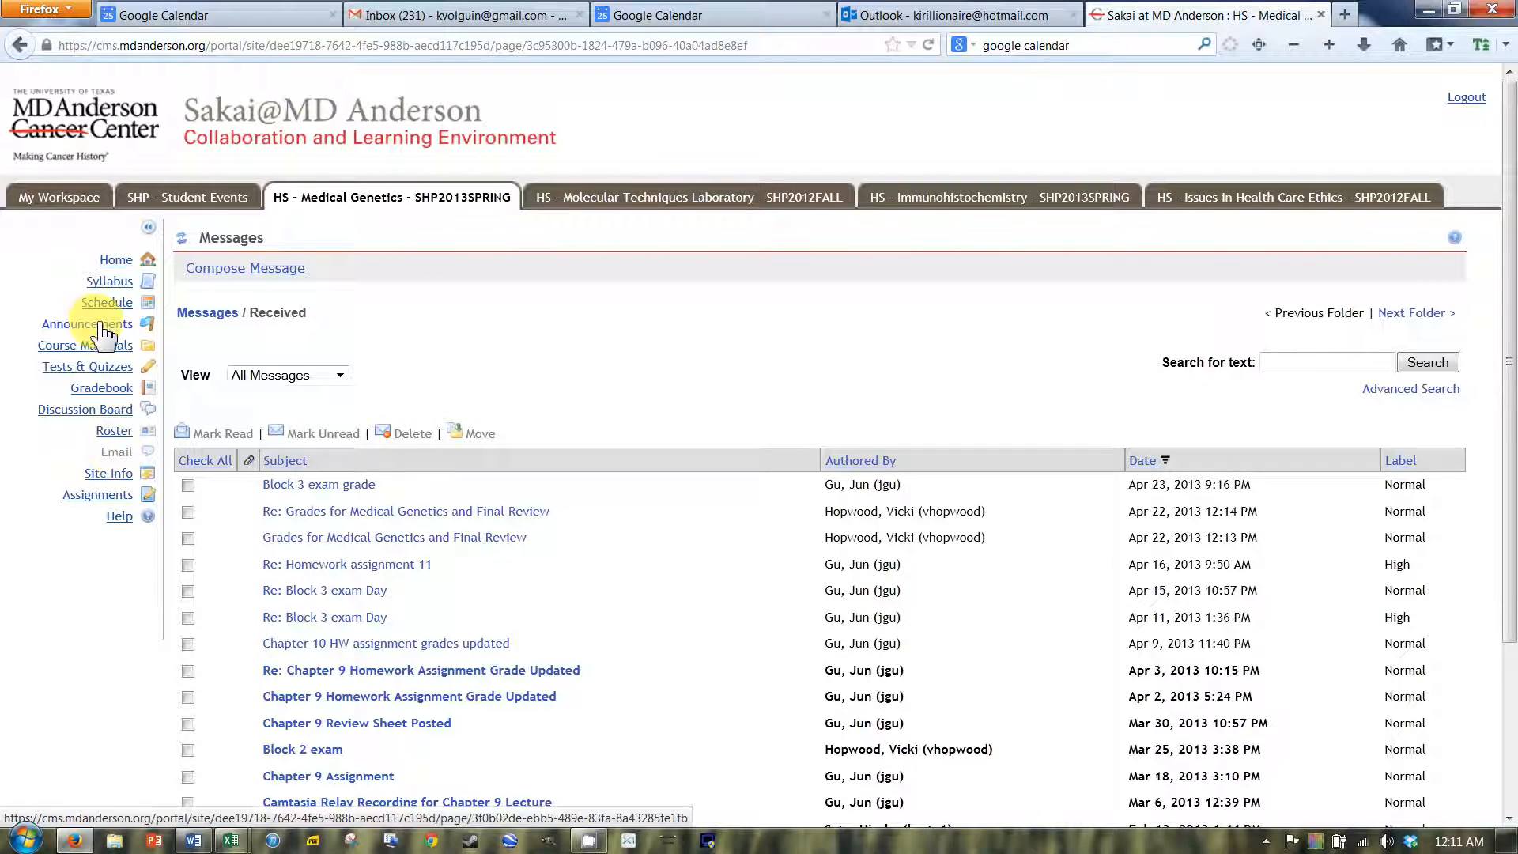
mouse_move(86, 324)
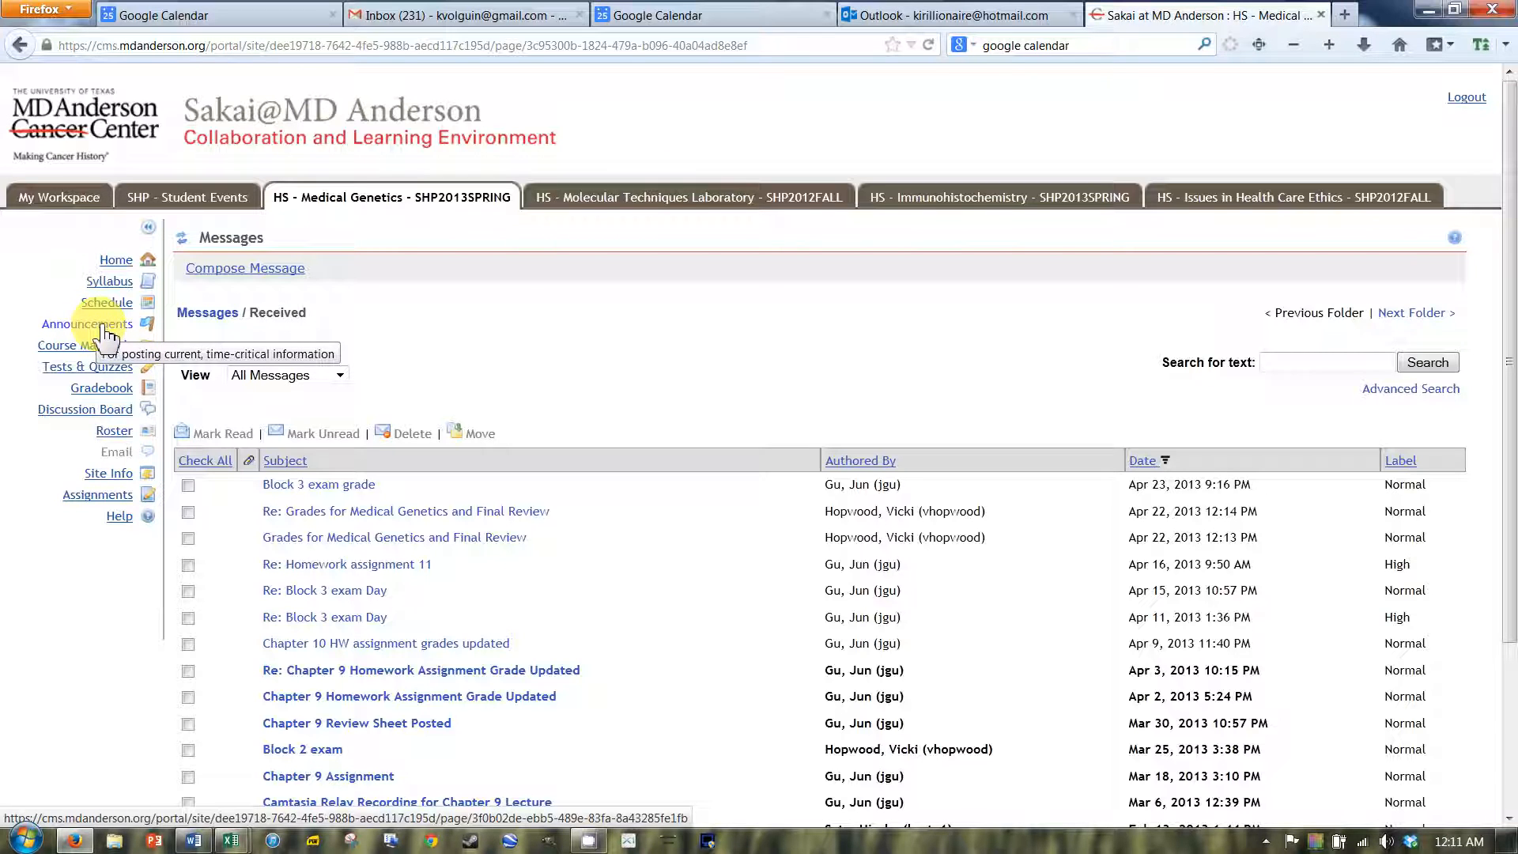
mouse_move(126, 455)
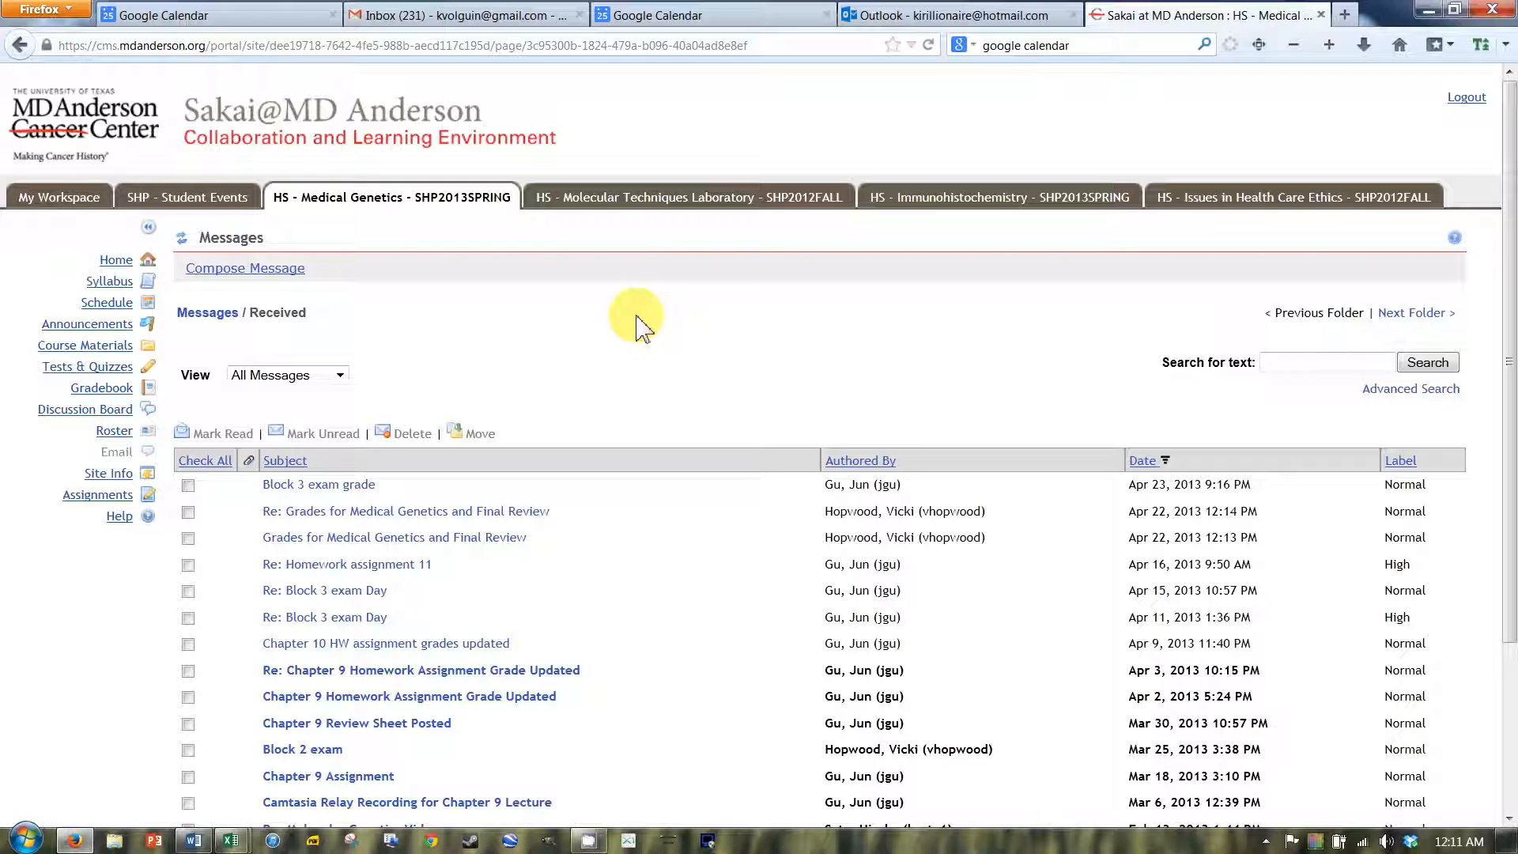
scroll(down, 3)
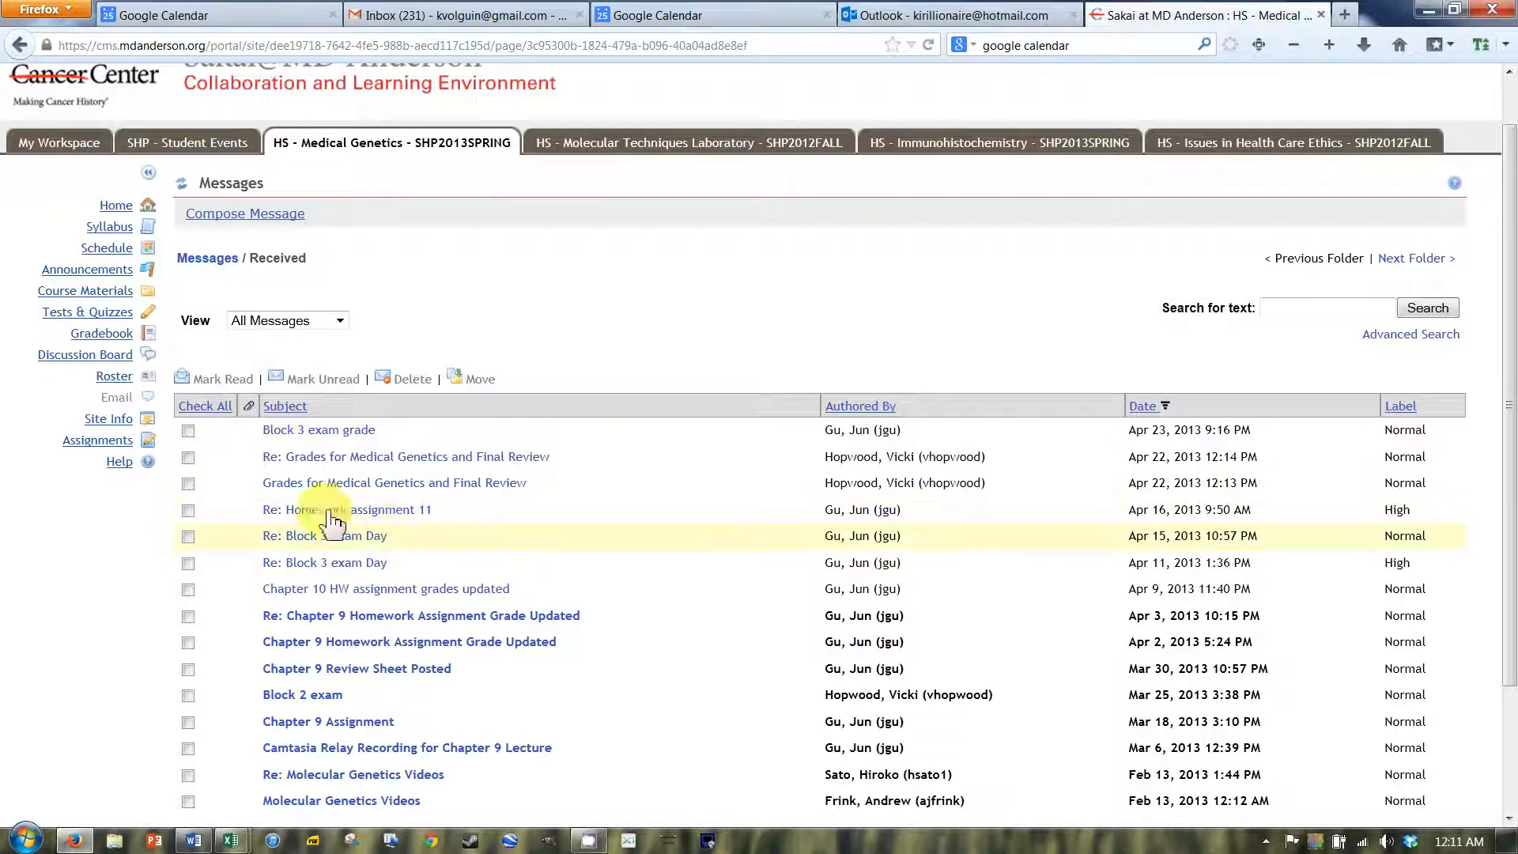
mouse_move(334, 630)
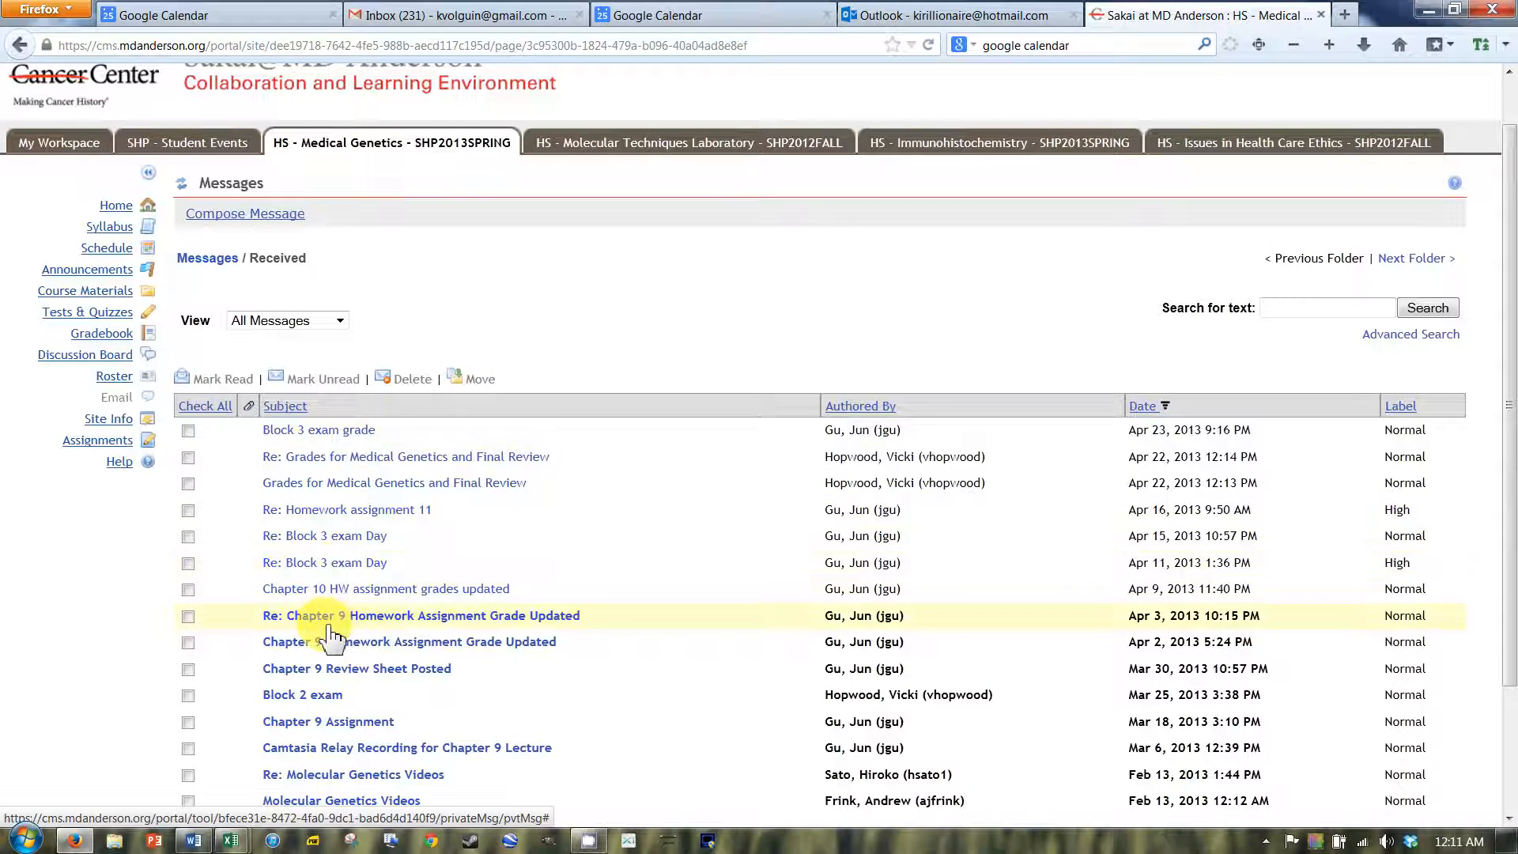
mouse_move(346, 624)
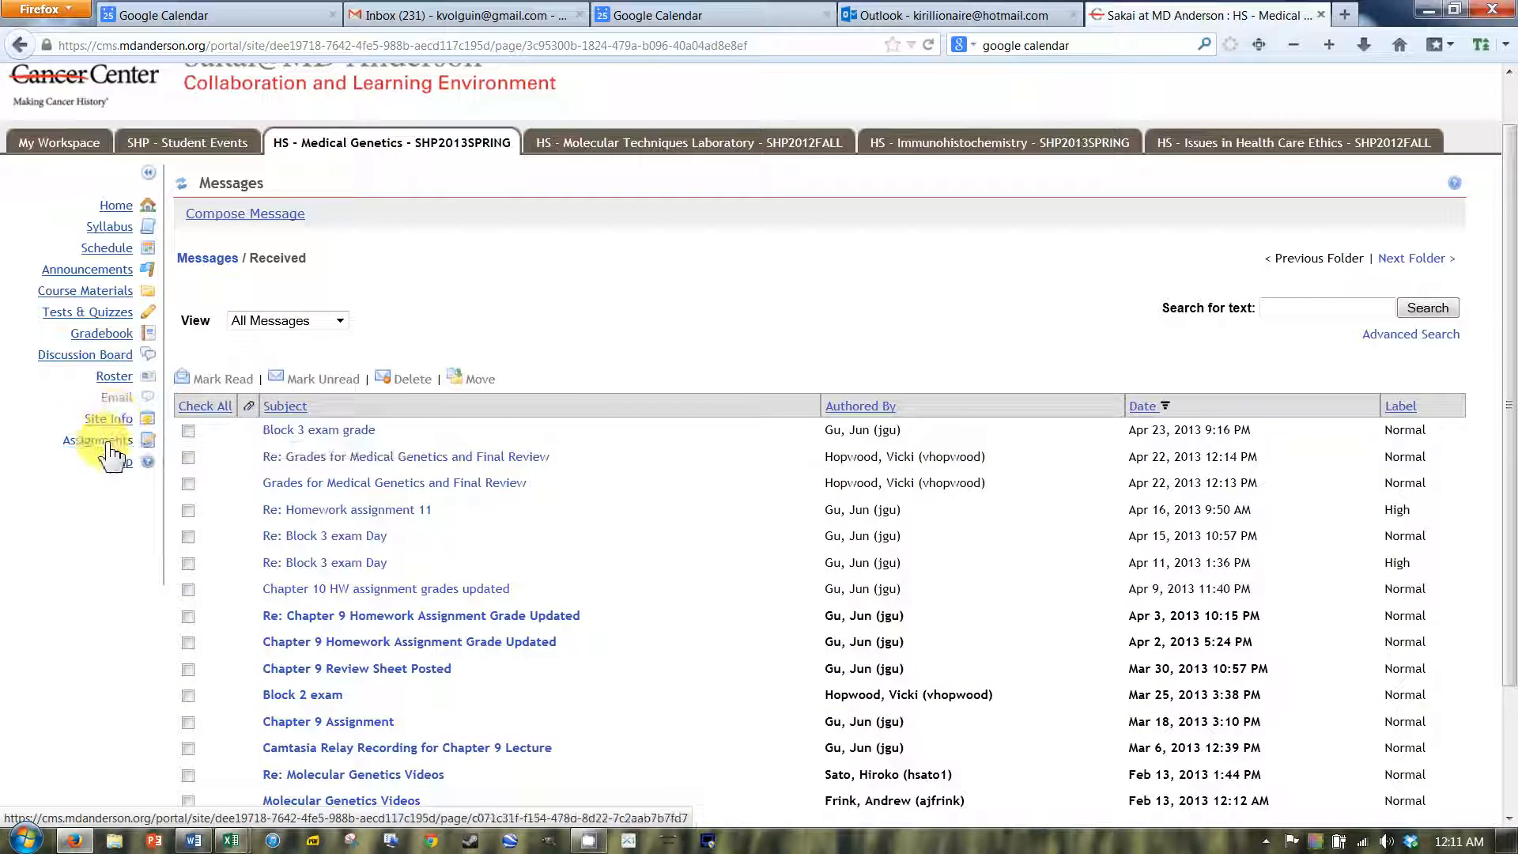
Browse the ten Medical Genetics assignments and the gradebook, then return to the course home page.
click(96, 440)
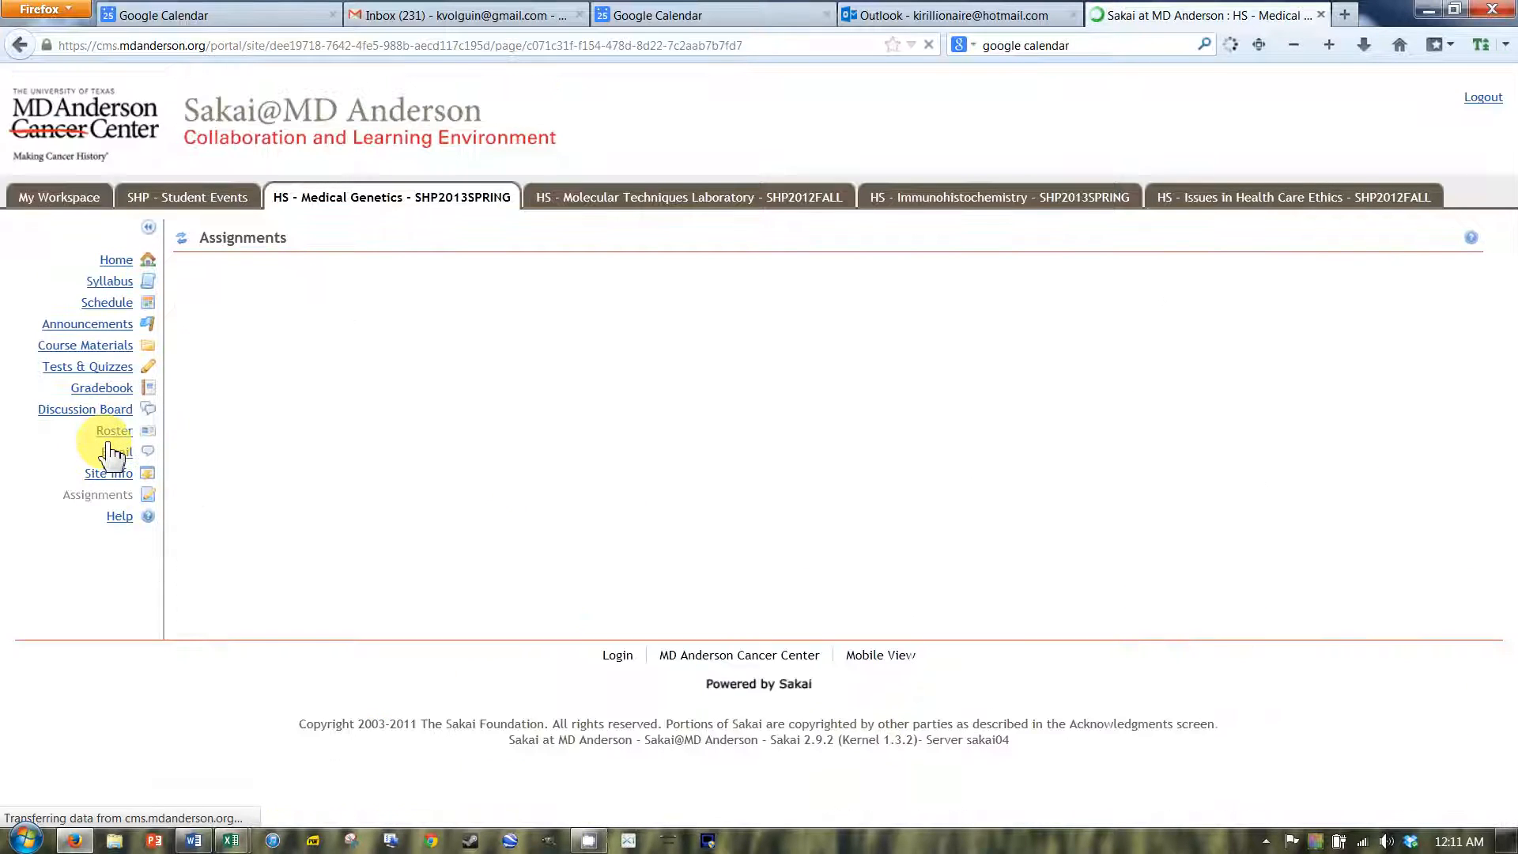
click(97, 493)
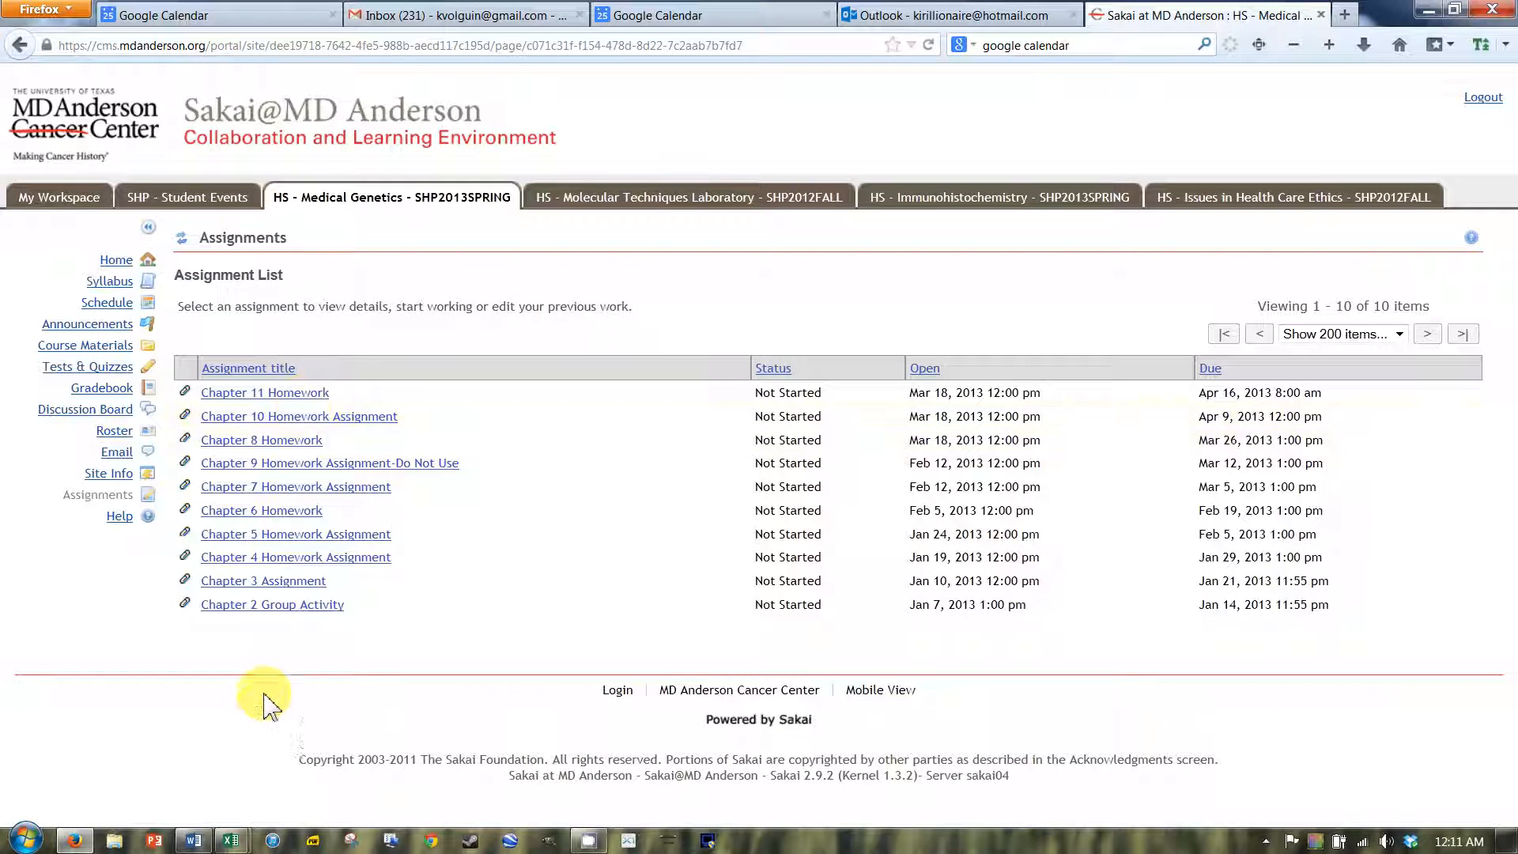
mouse_move(280, 634)
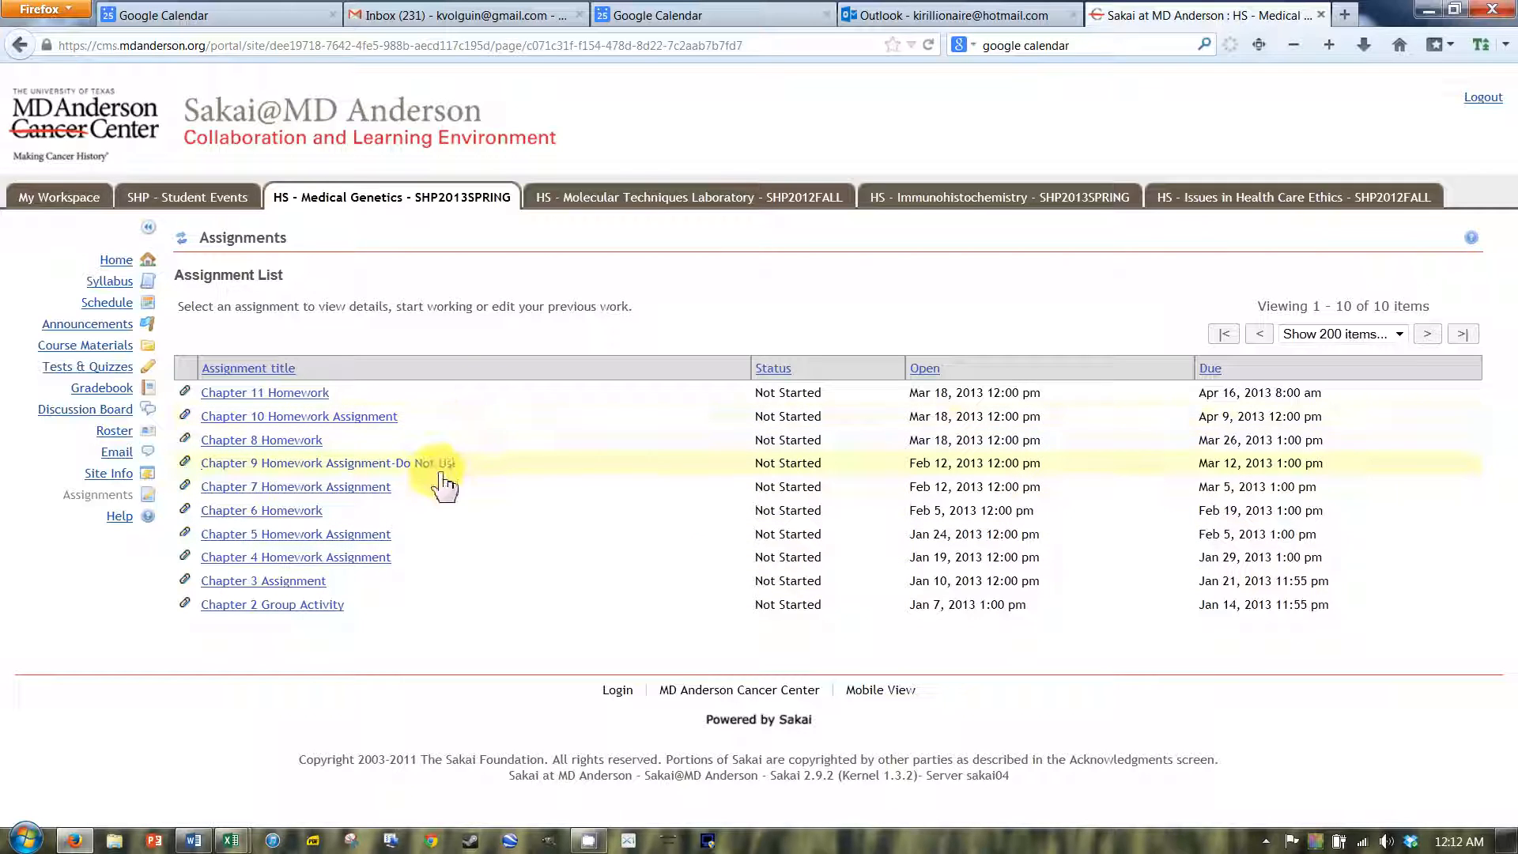
click(102, 388)
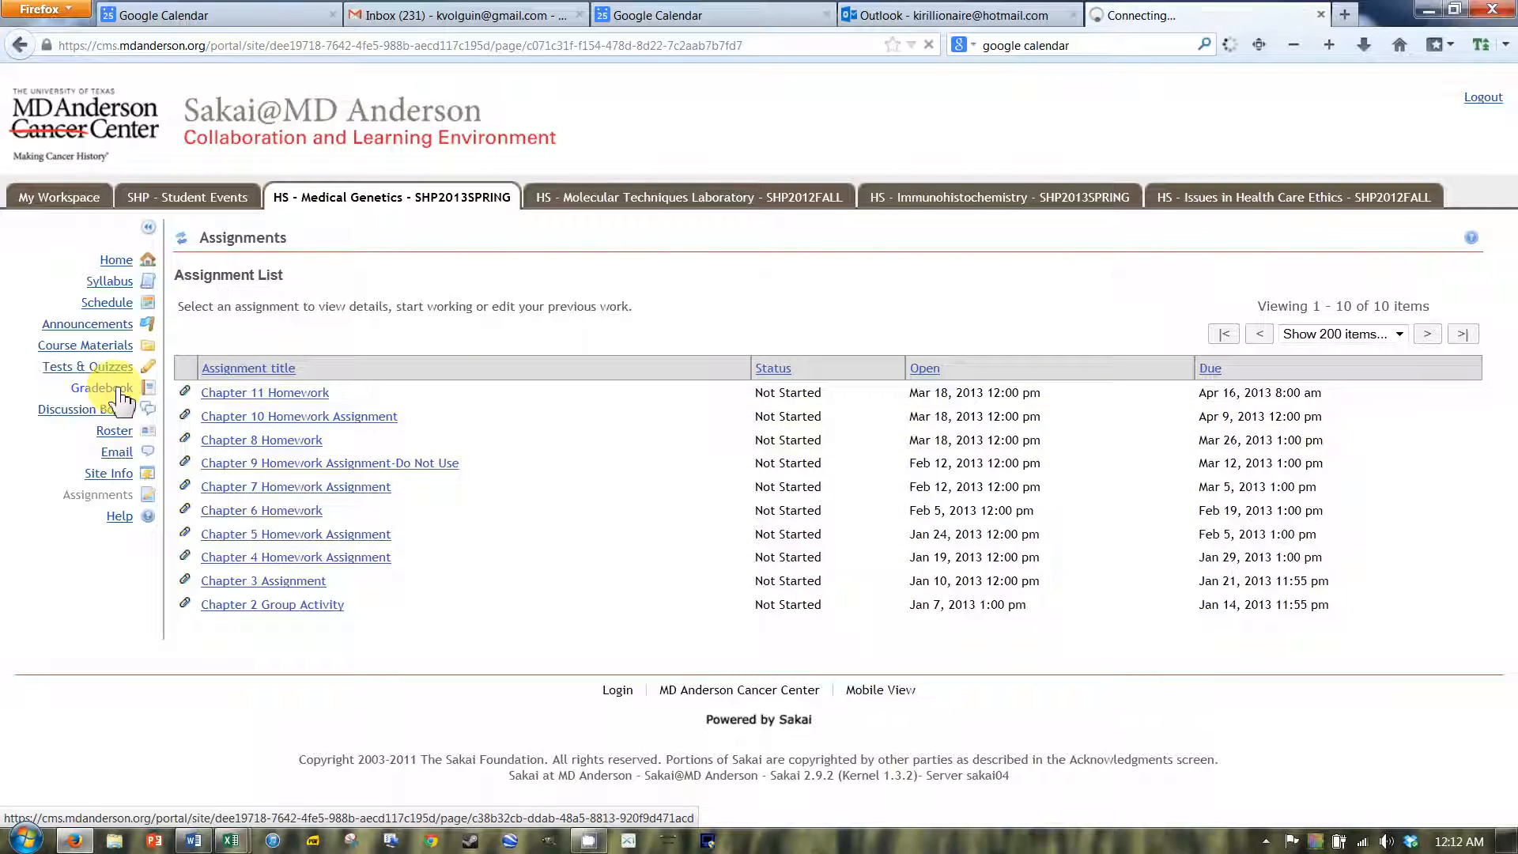
click(102, 388)
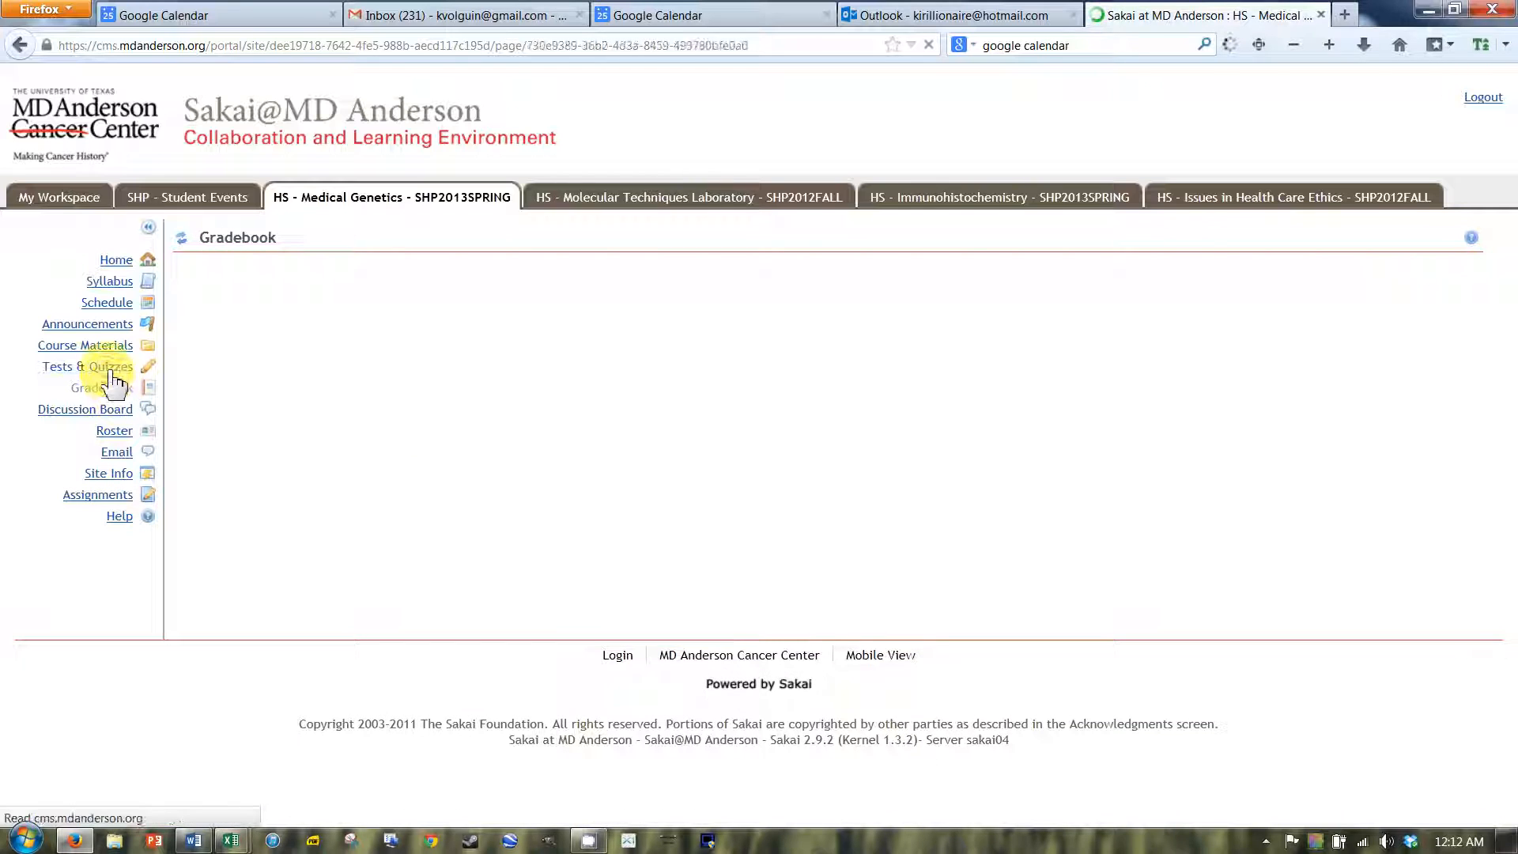
click(85, 366)
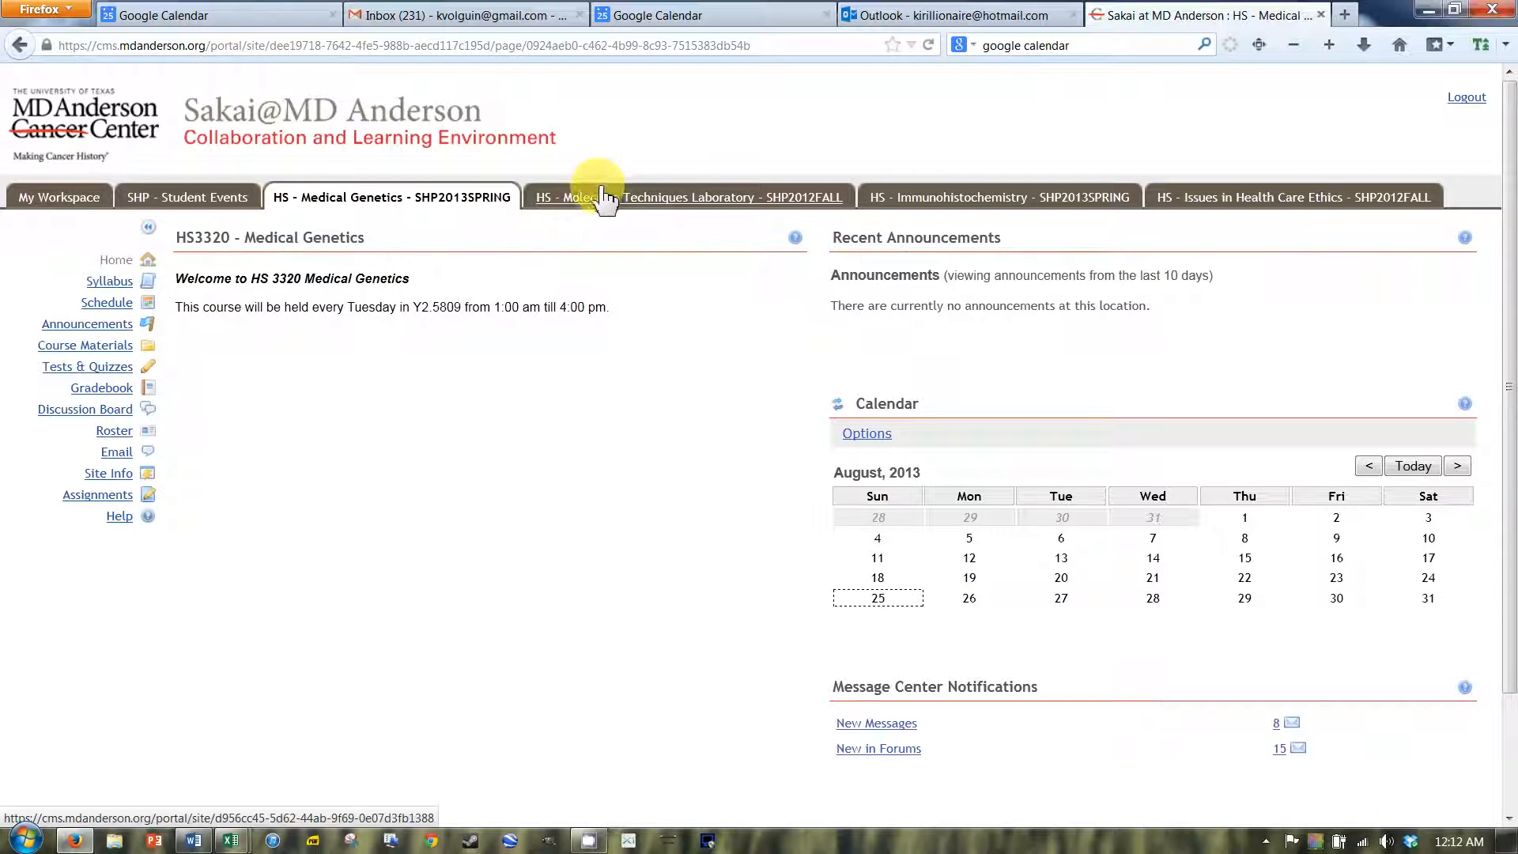
Visit the HS - Molecular Techniques Laboratory site, then open HS - Immunohistochemistry - SHP2013SPRING.
click(689, 197)
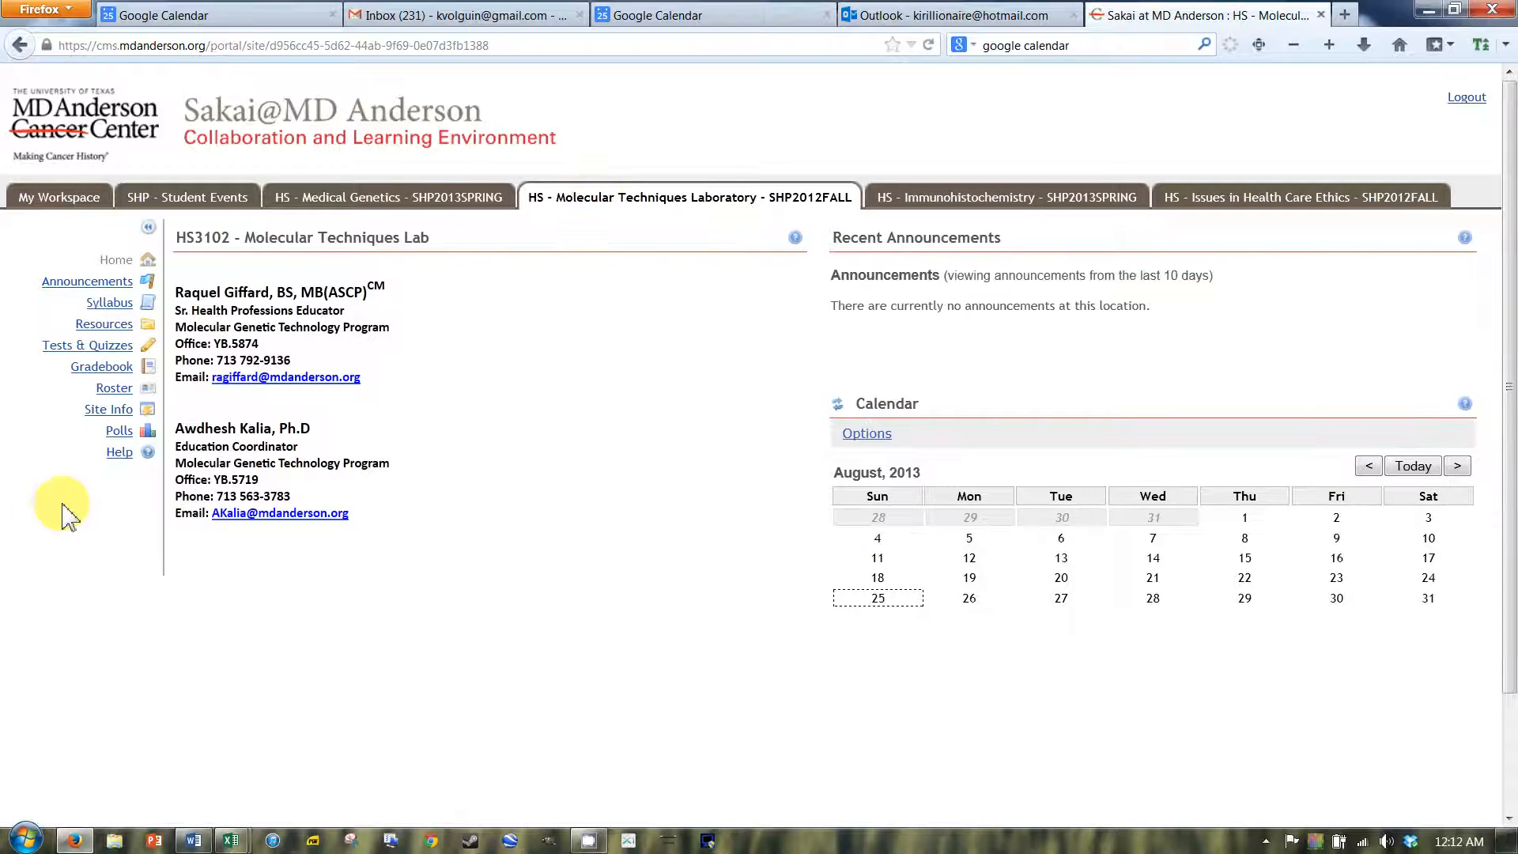
mouse_move(108, 350)
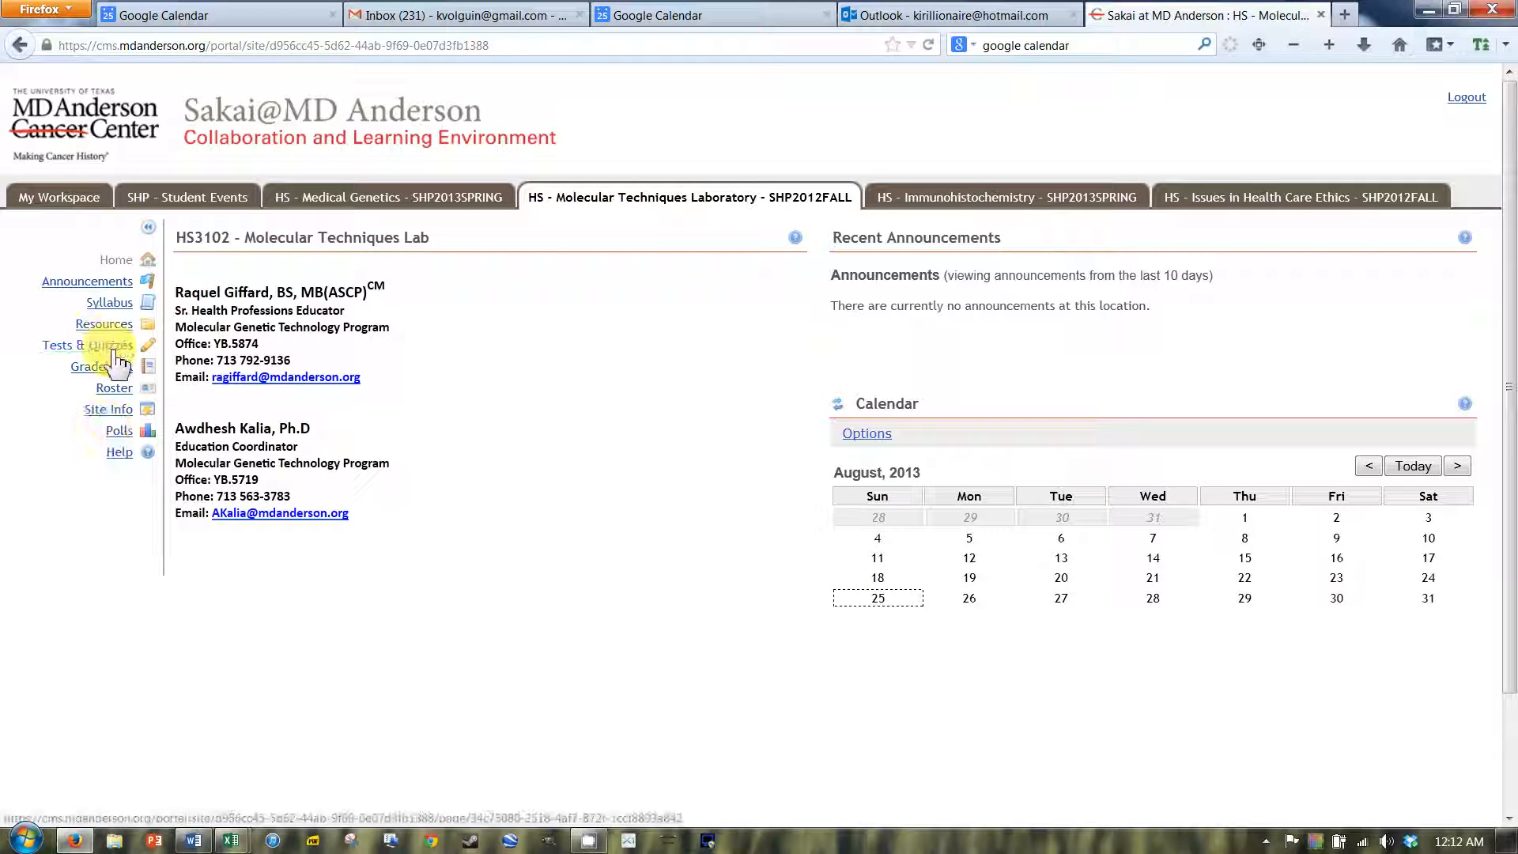
click(1006, 197)
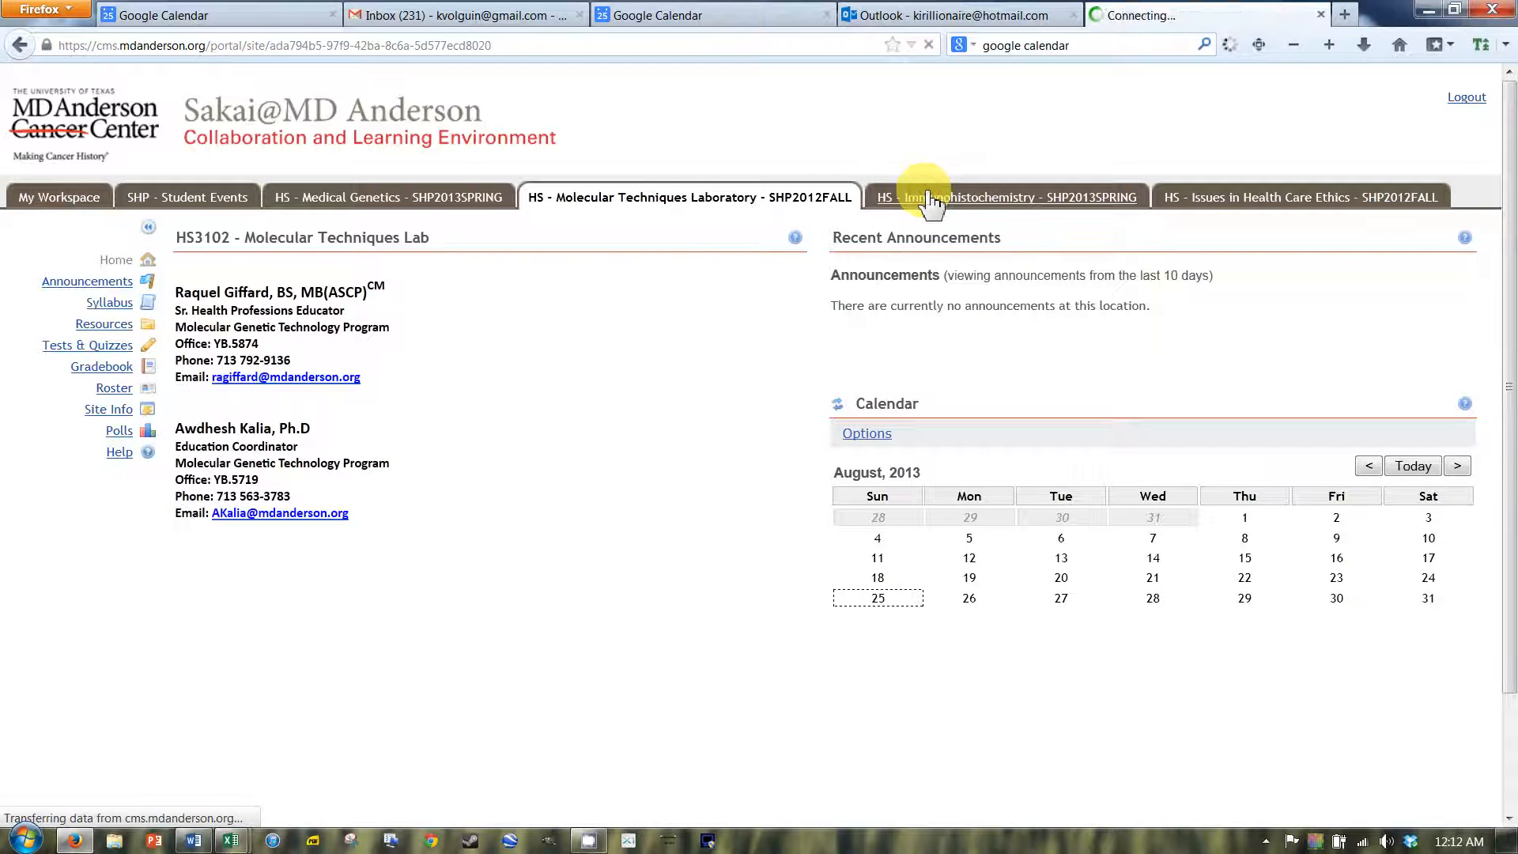
click(1003, 197)
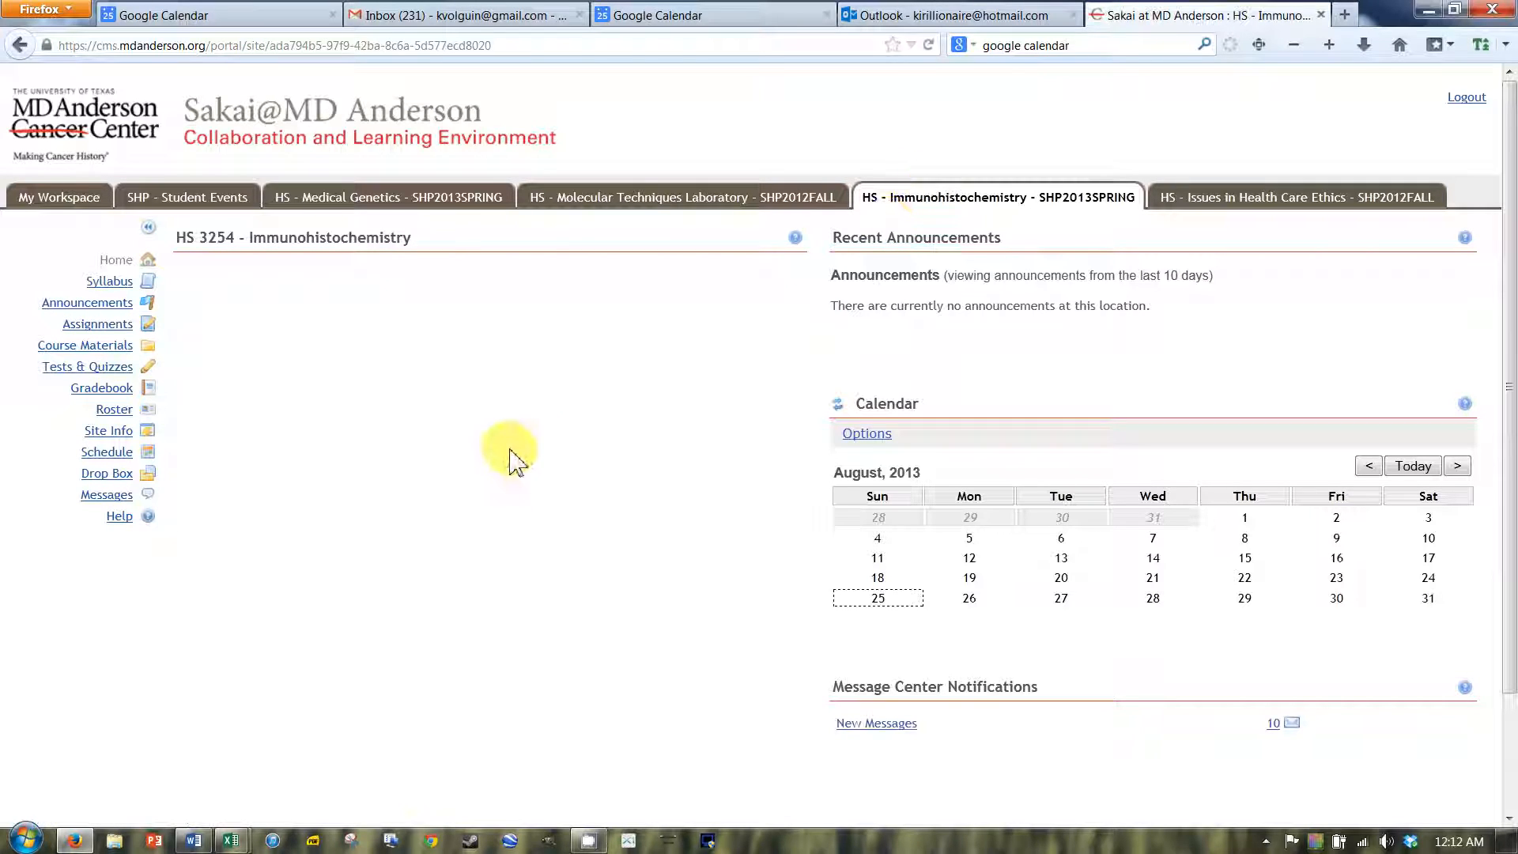
mouse_move(228, 488)
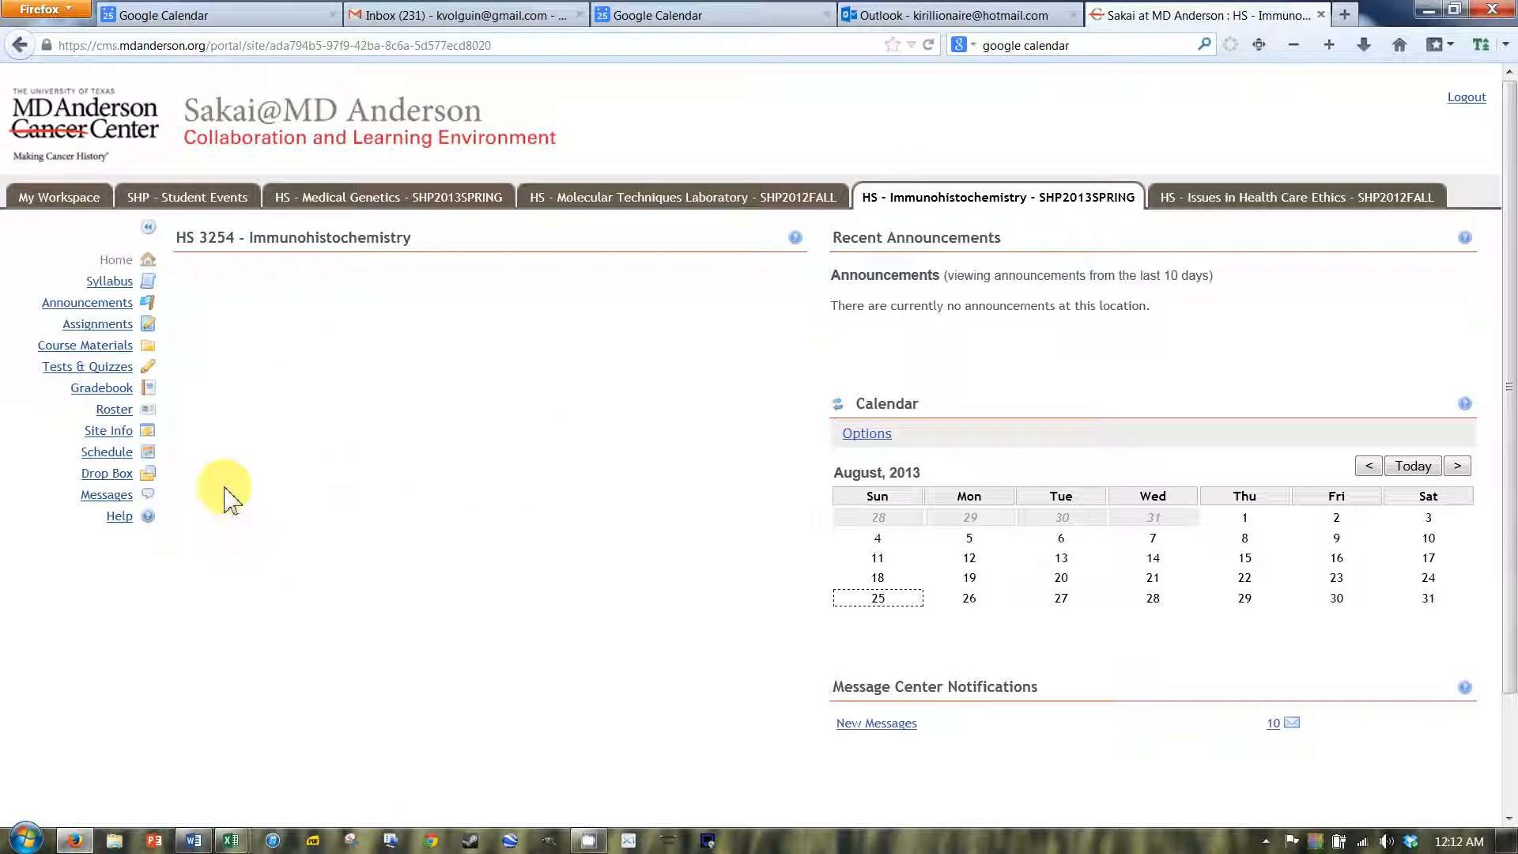
mouse_move(358, 339)
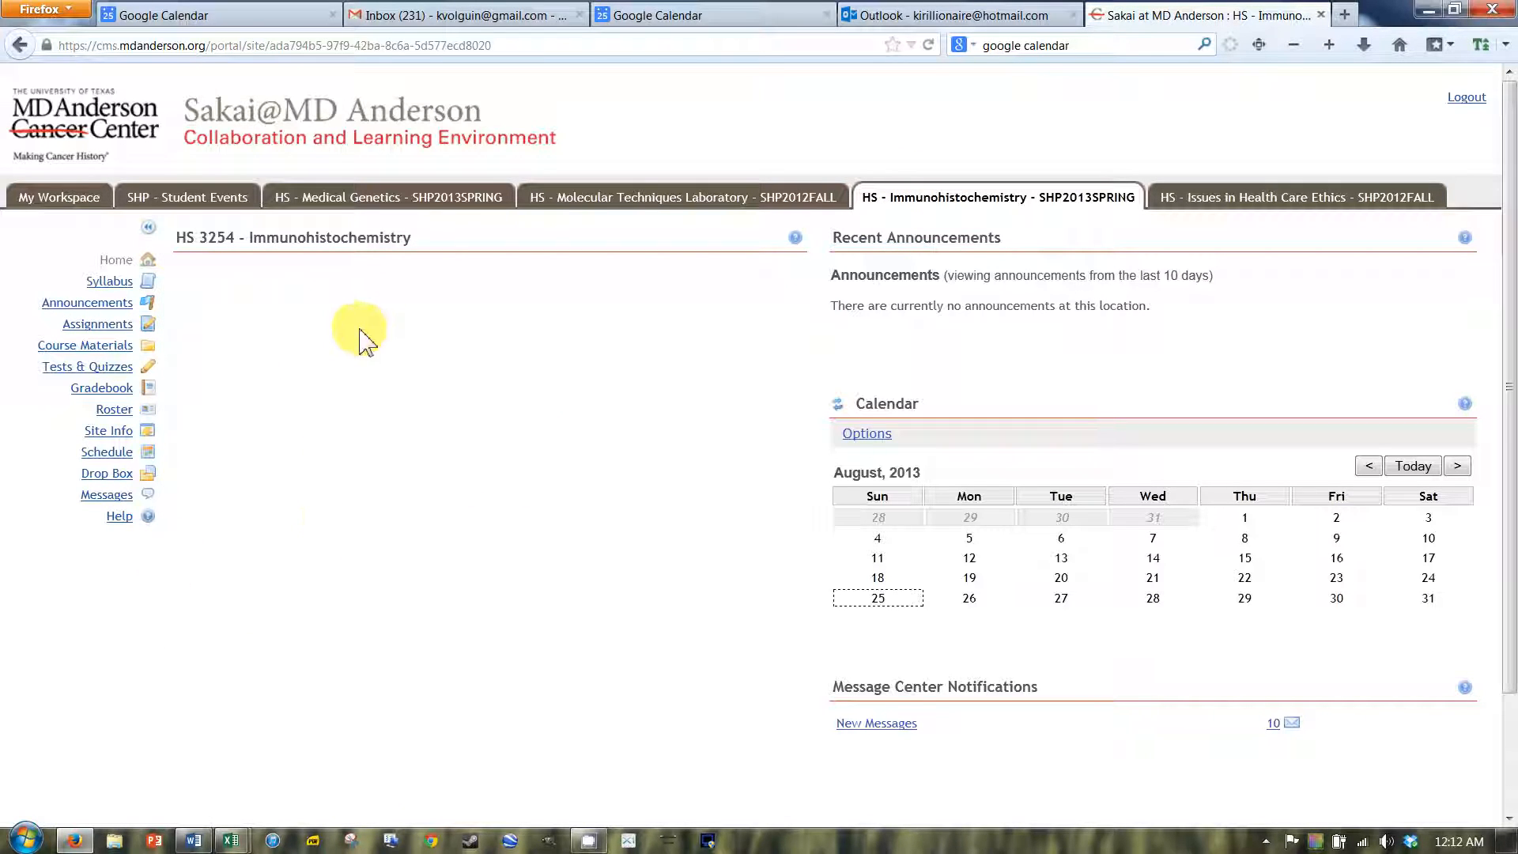
mouse_move(107, 473)
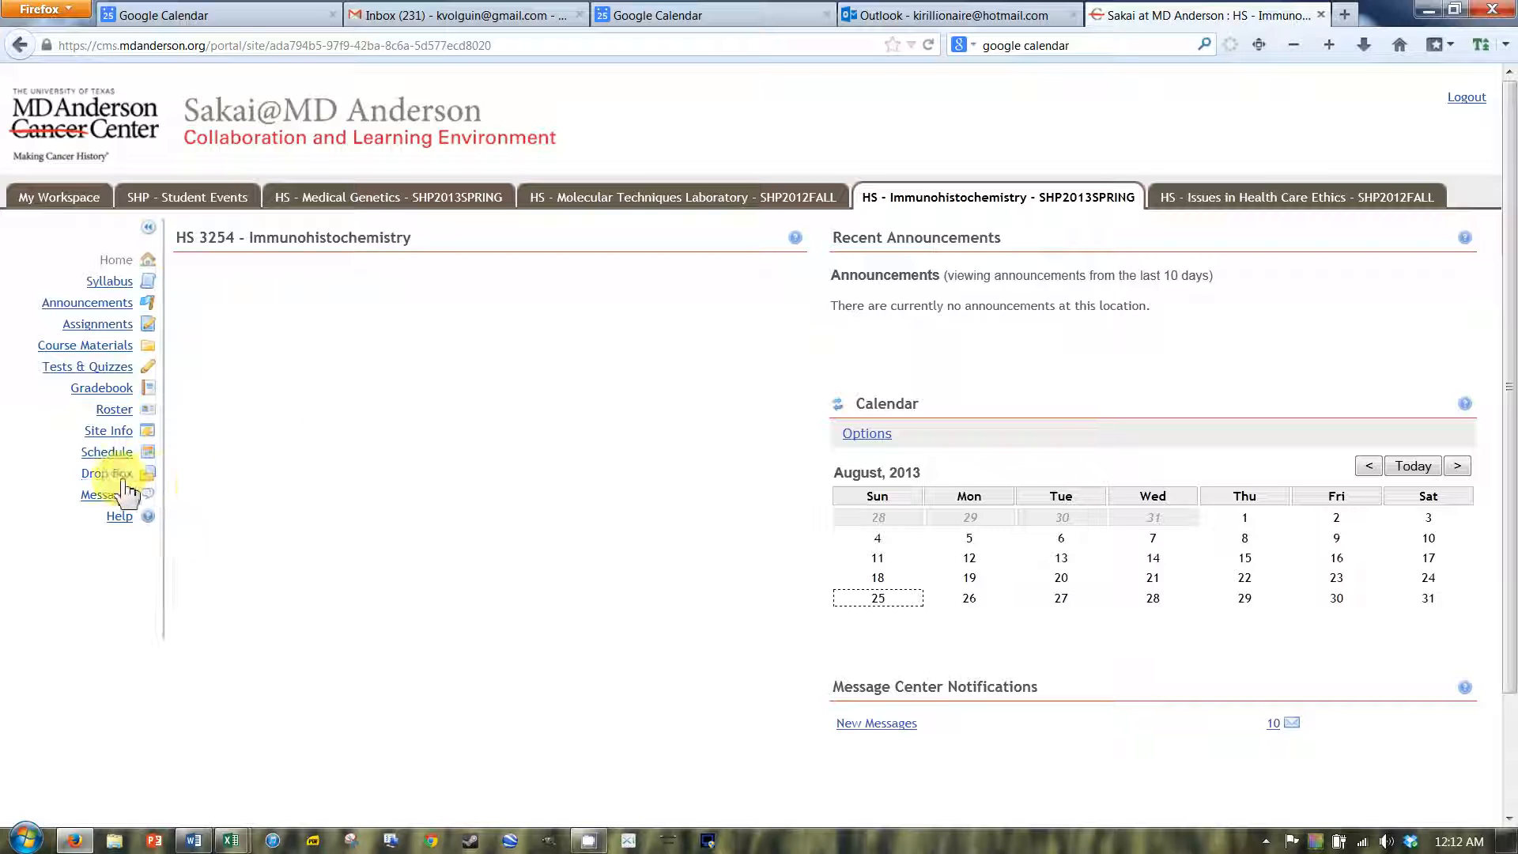
Open the Immunohistochemistry Drop Box listing a text file and a lab report.
click(106, 473)
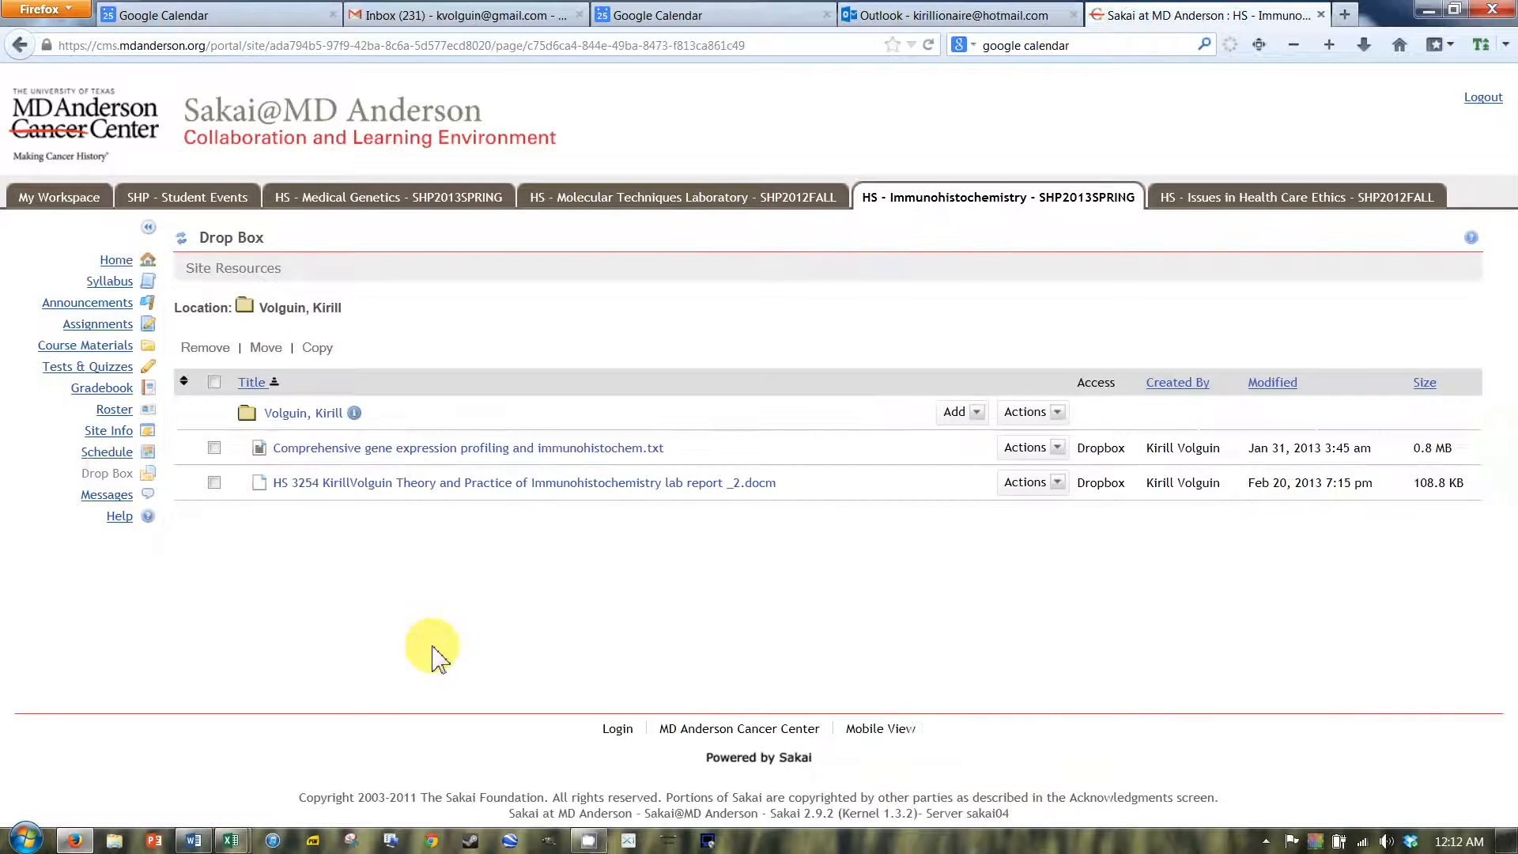
mouse_move(279, 626)
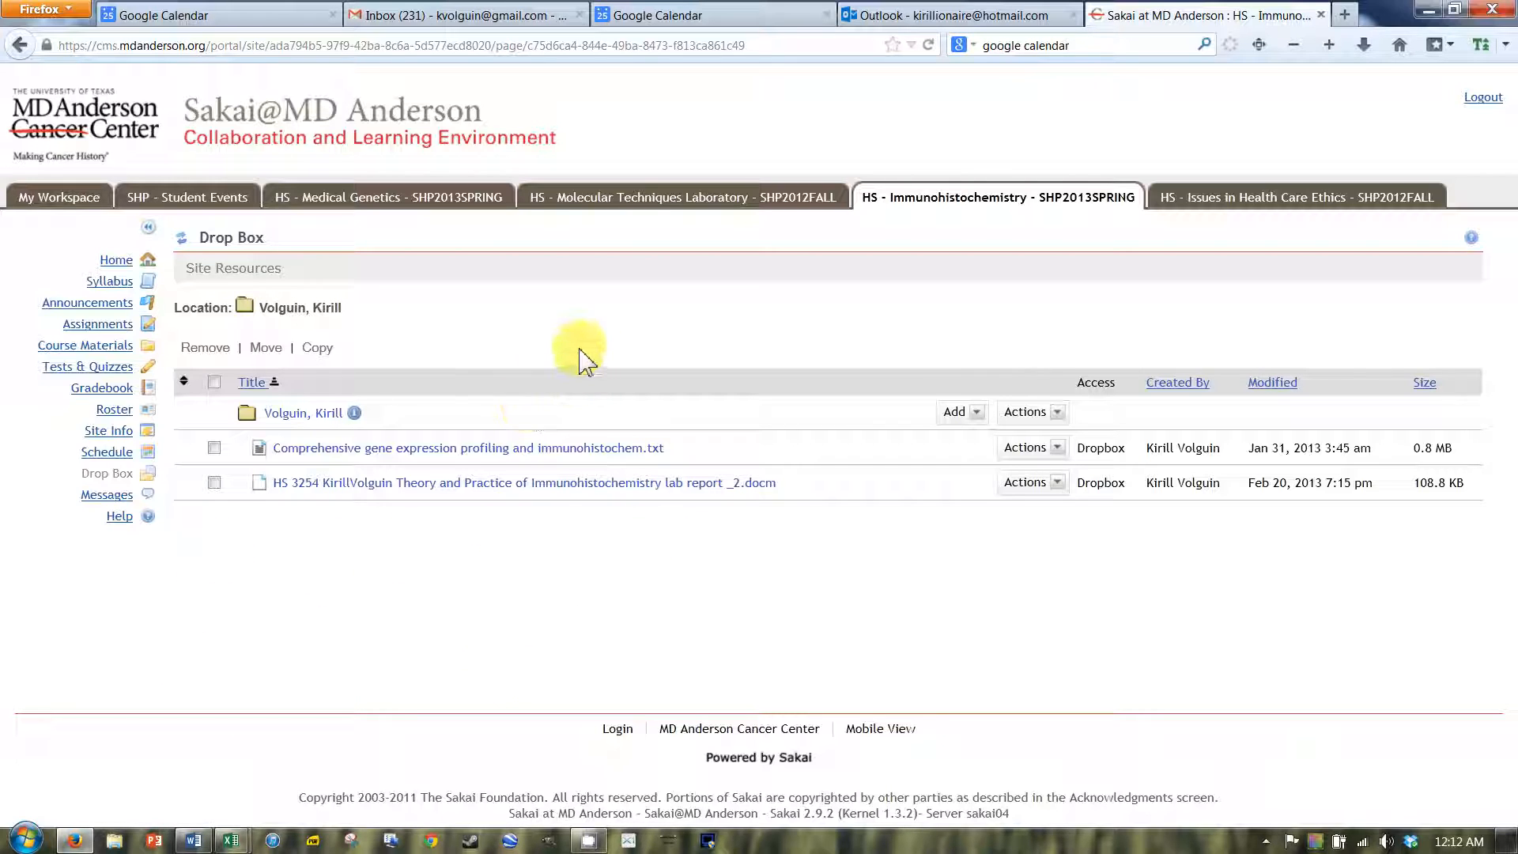
mouse_move(564, 414)
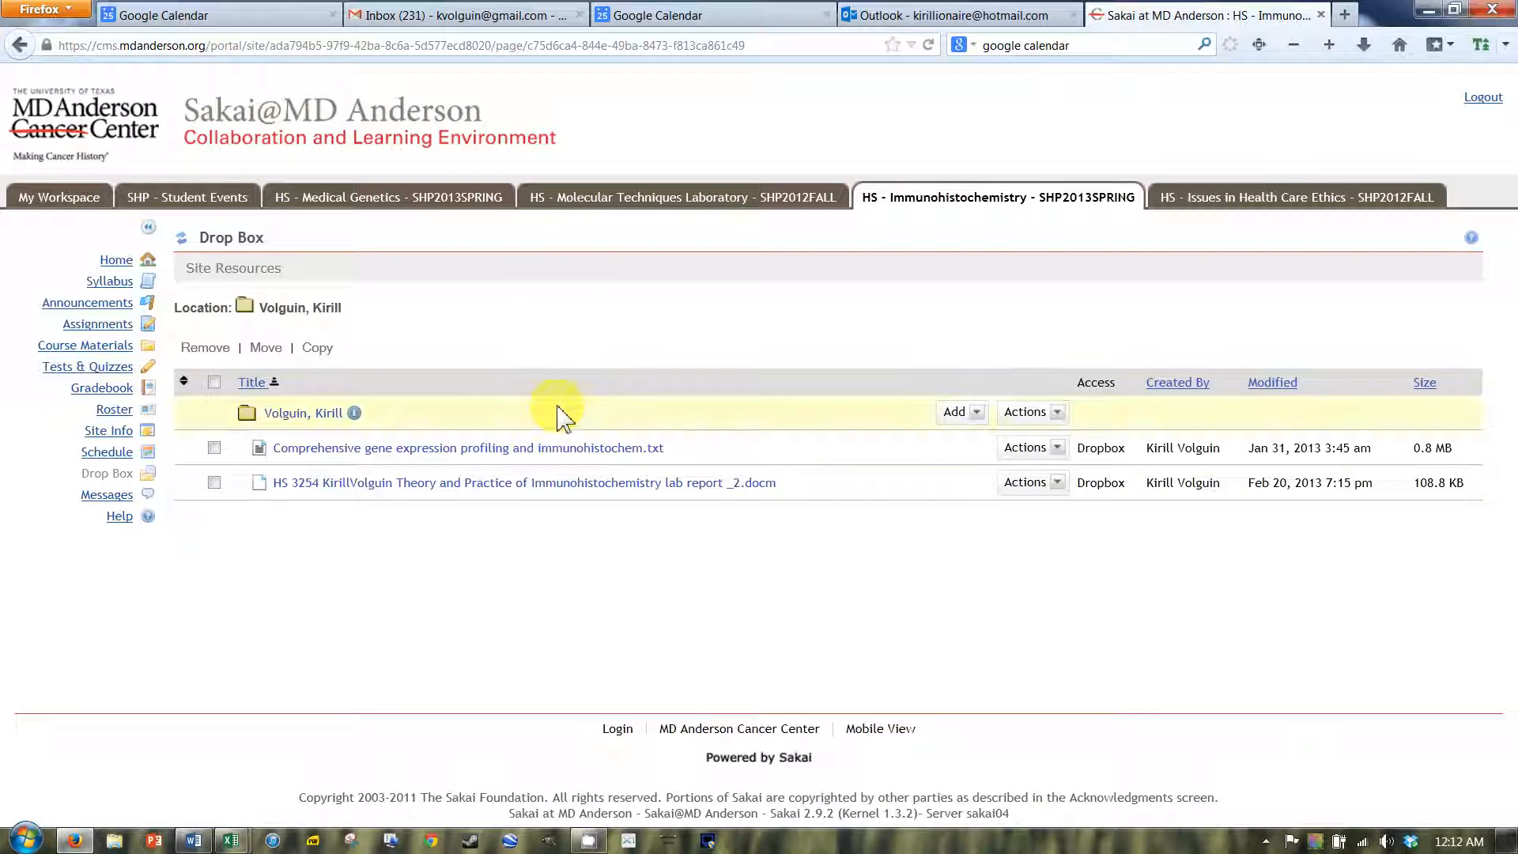
mouse_move(295, 334)
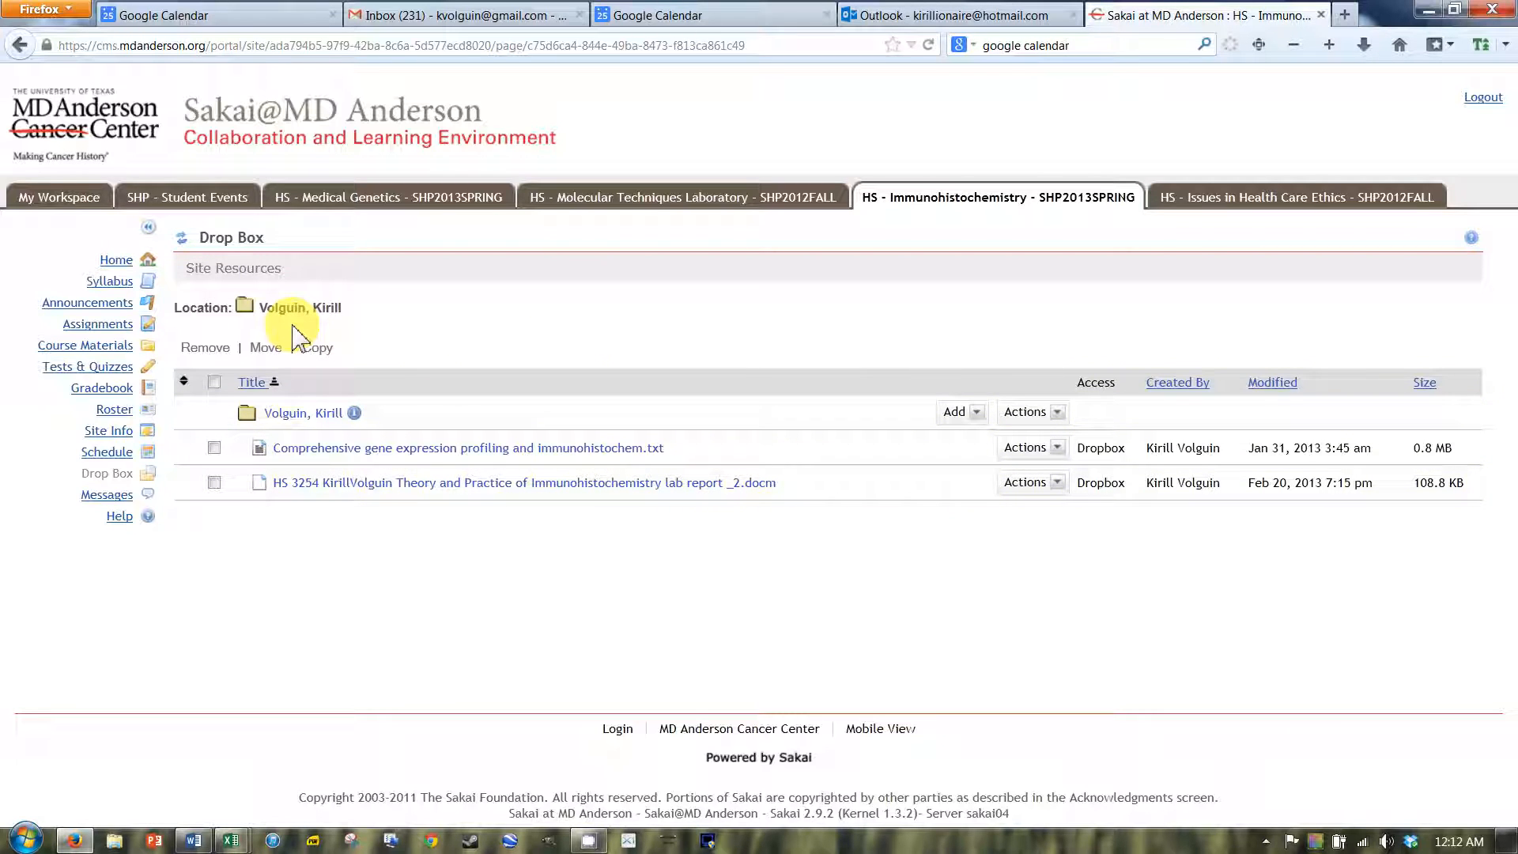
mouse_move(443, 357)
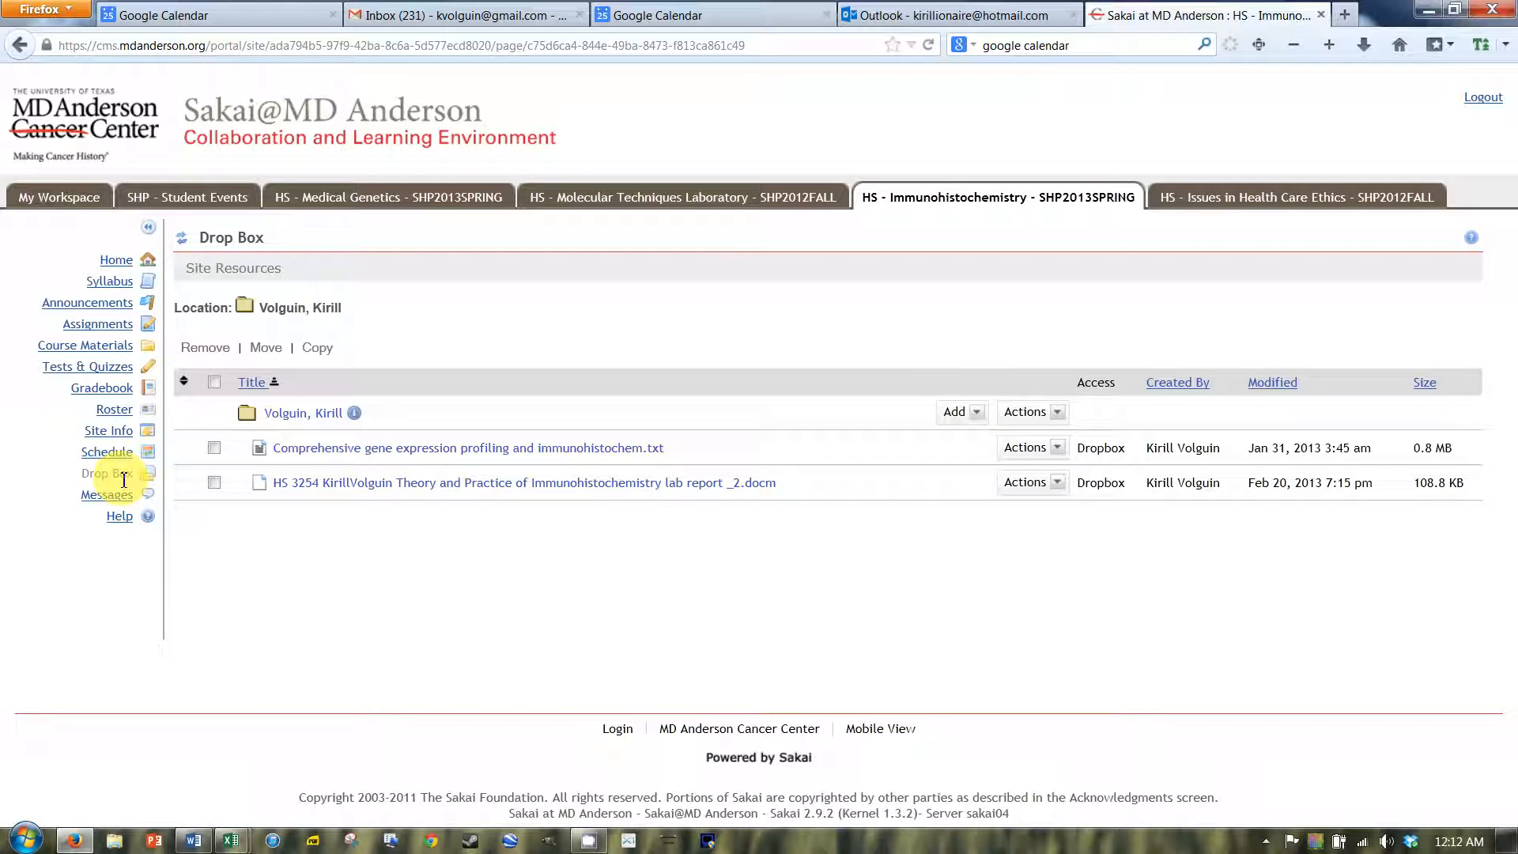
click(121, 514)
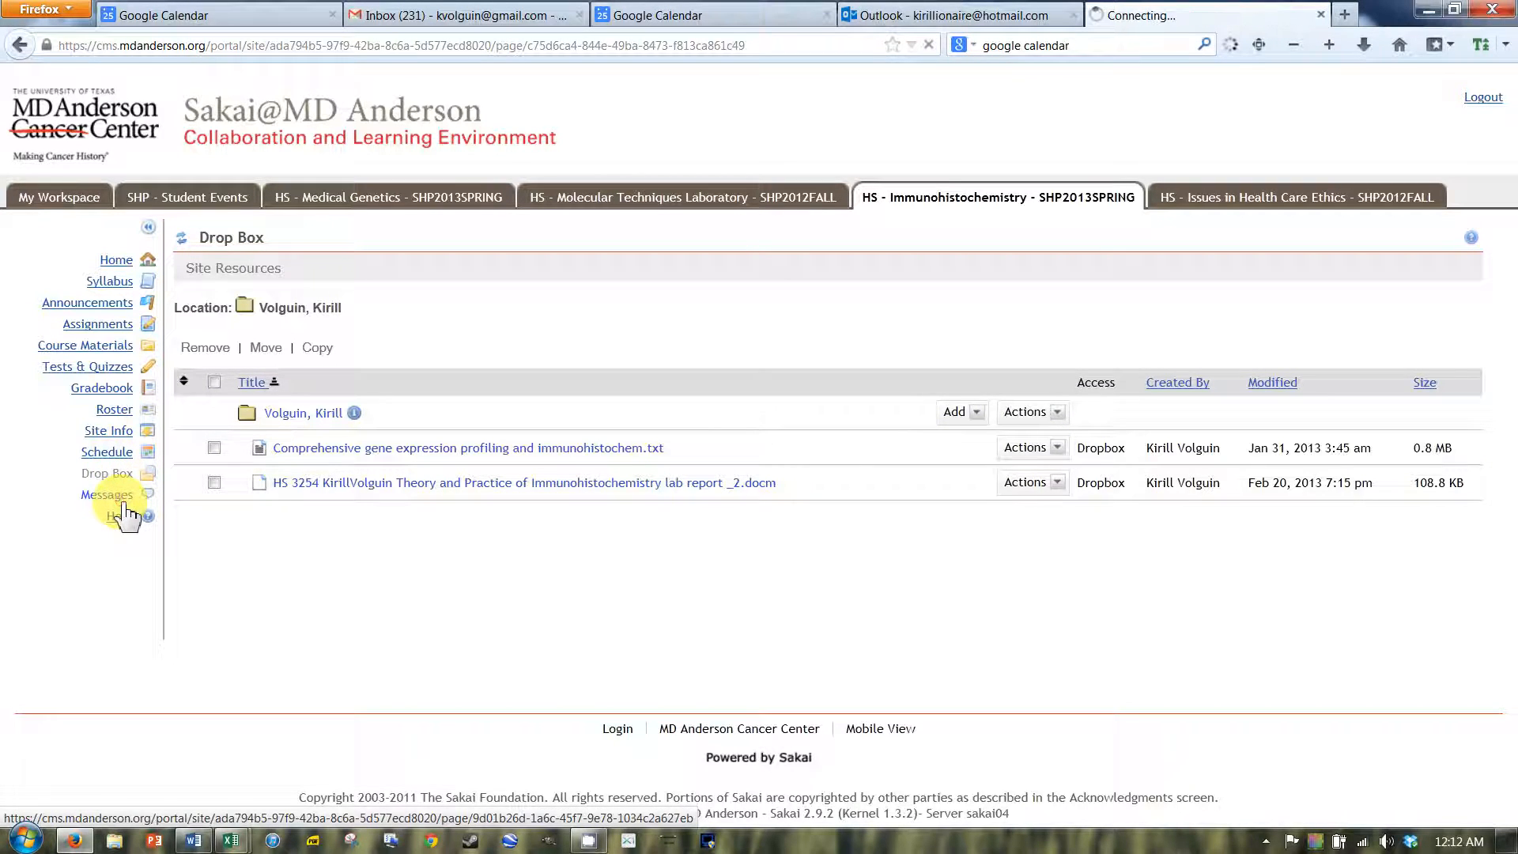
Open Immunohistochemistry's Received messages folder listing instructor messages by date.
click(107, 495)
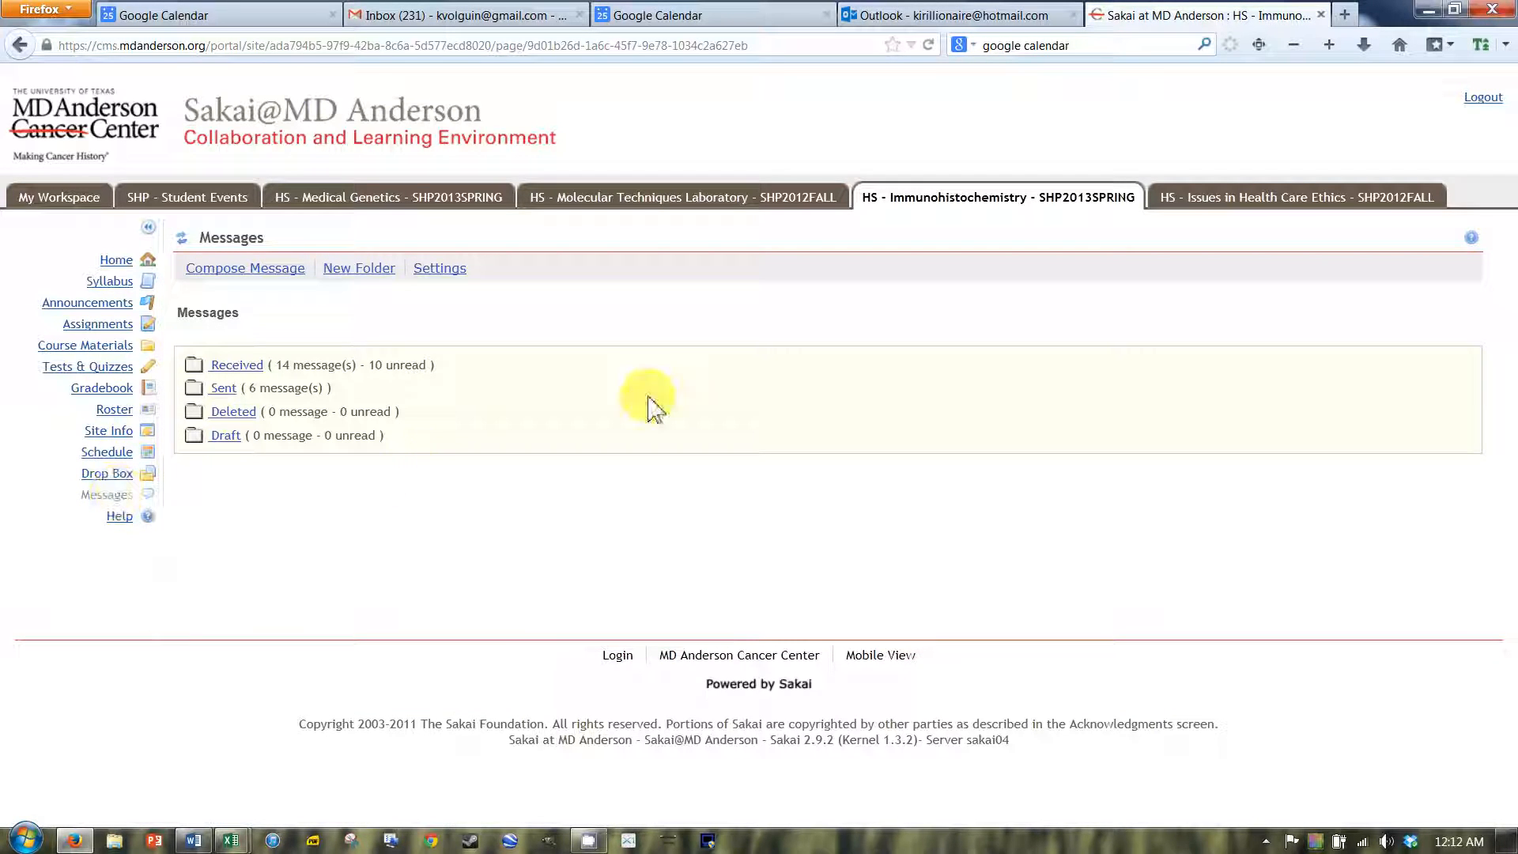
click(390, 197)
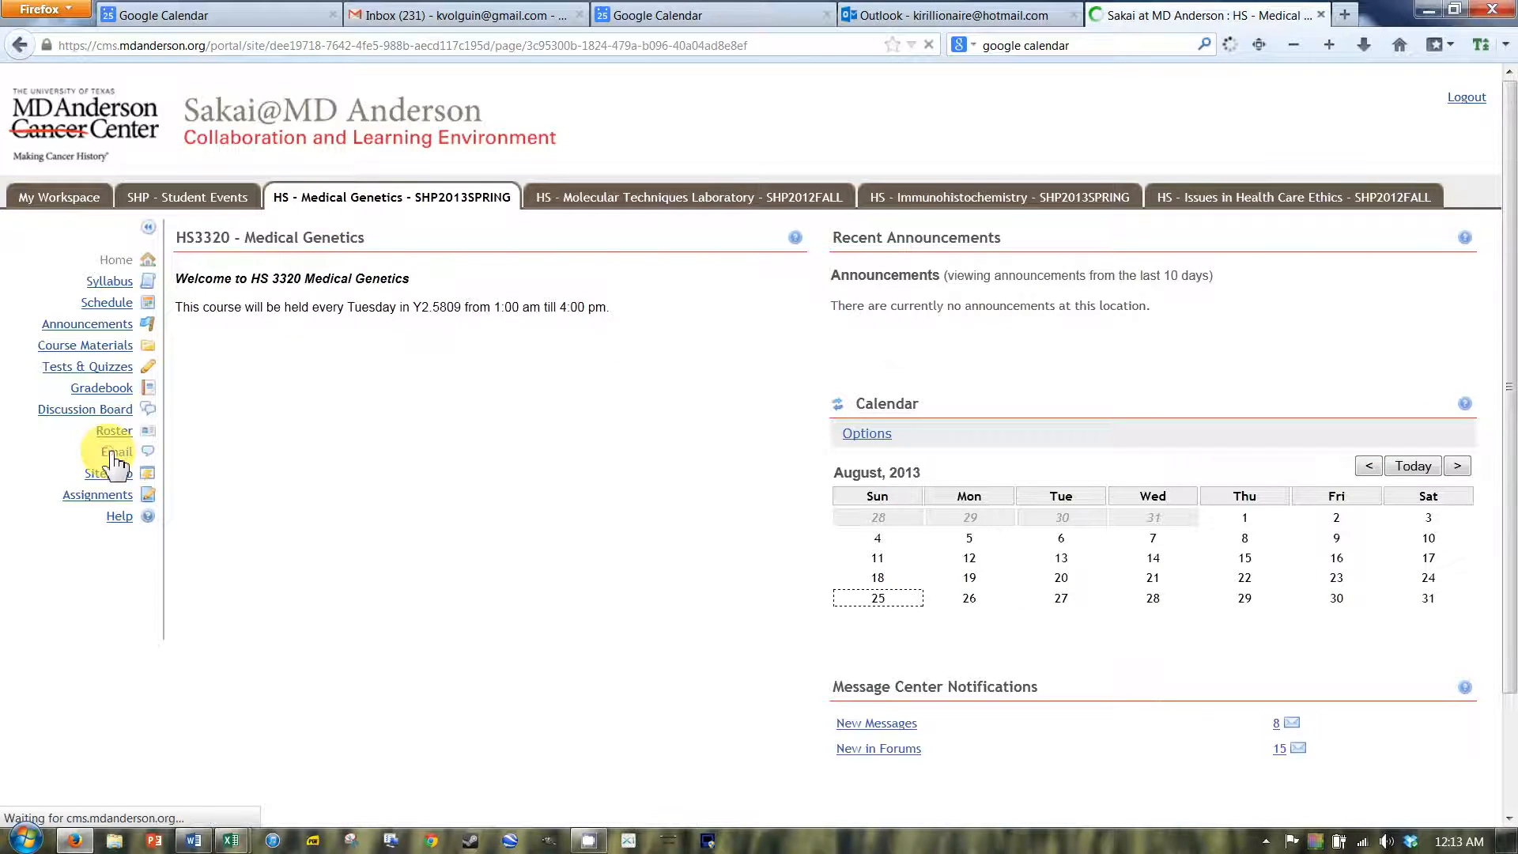
click(116, 451)
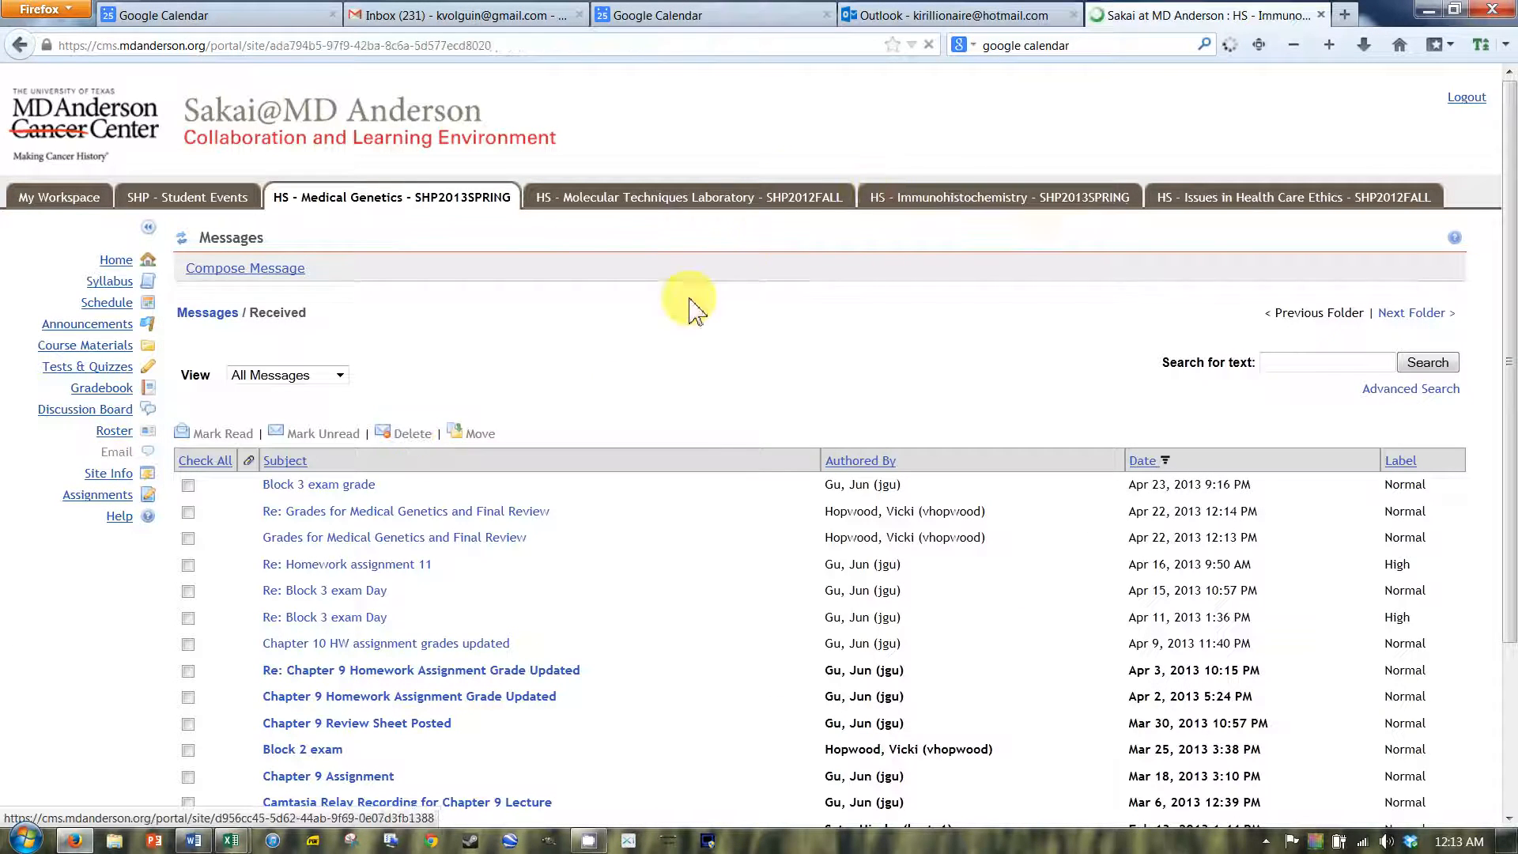
click(997, 197)
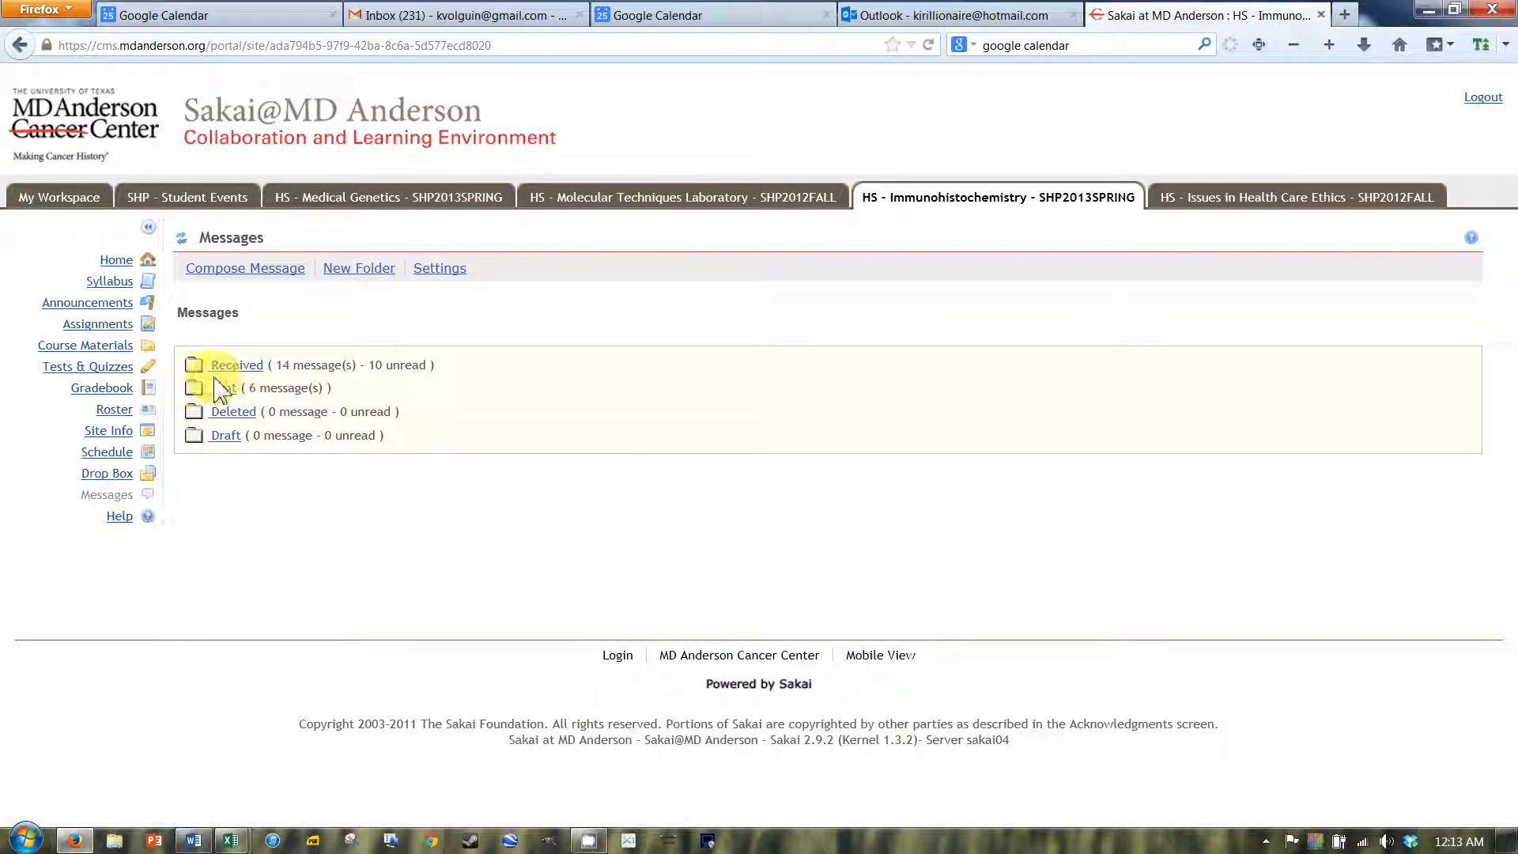
click(236, 365)
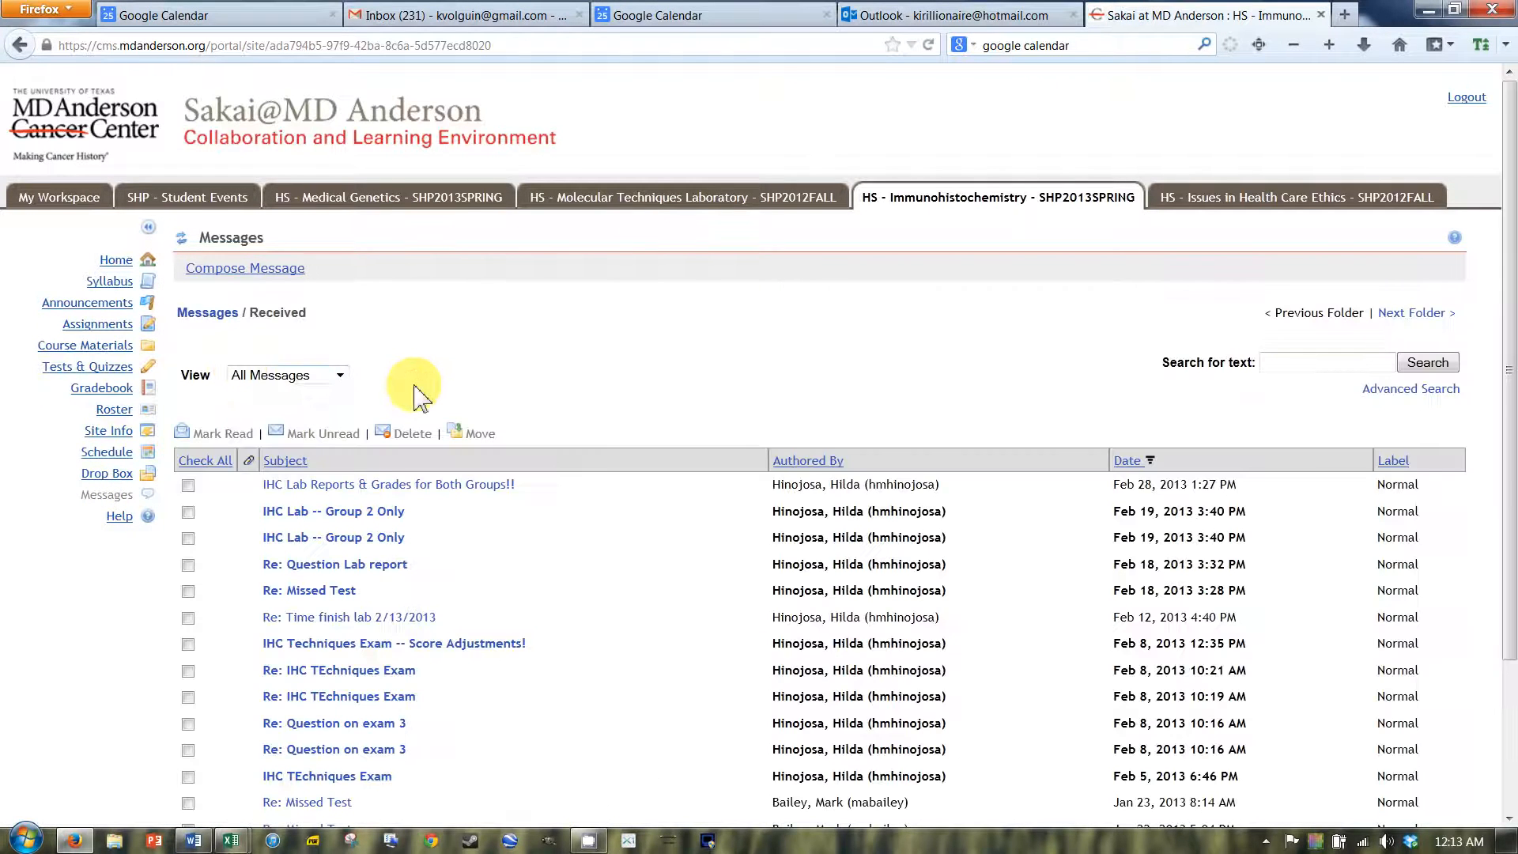
mouse_move(233, 334)
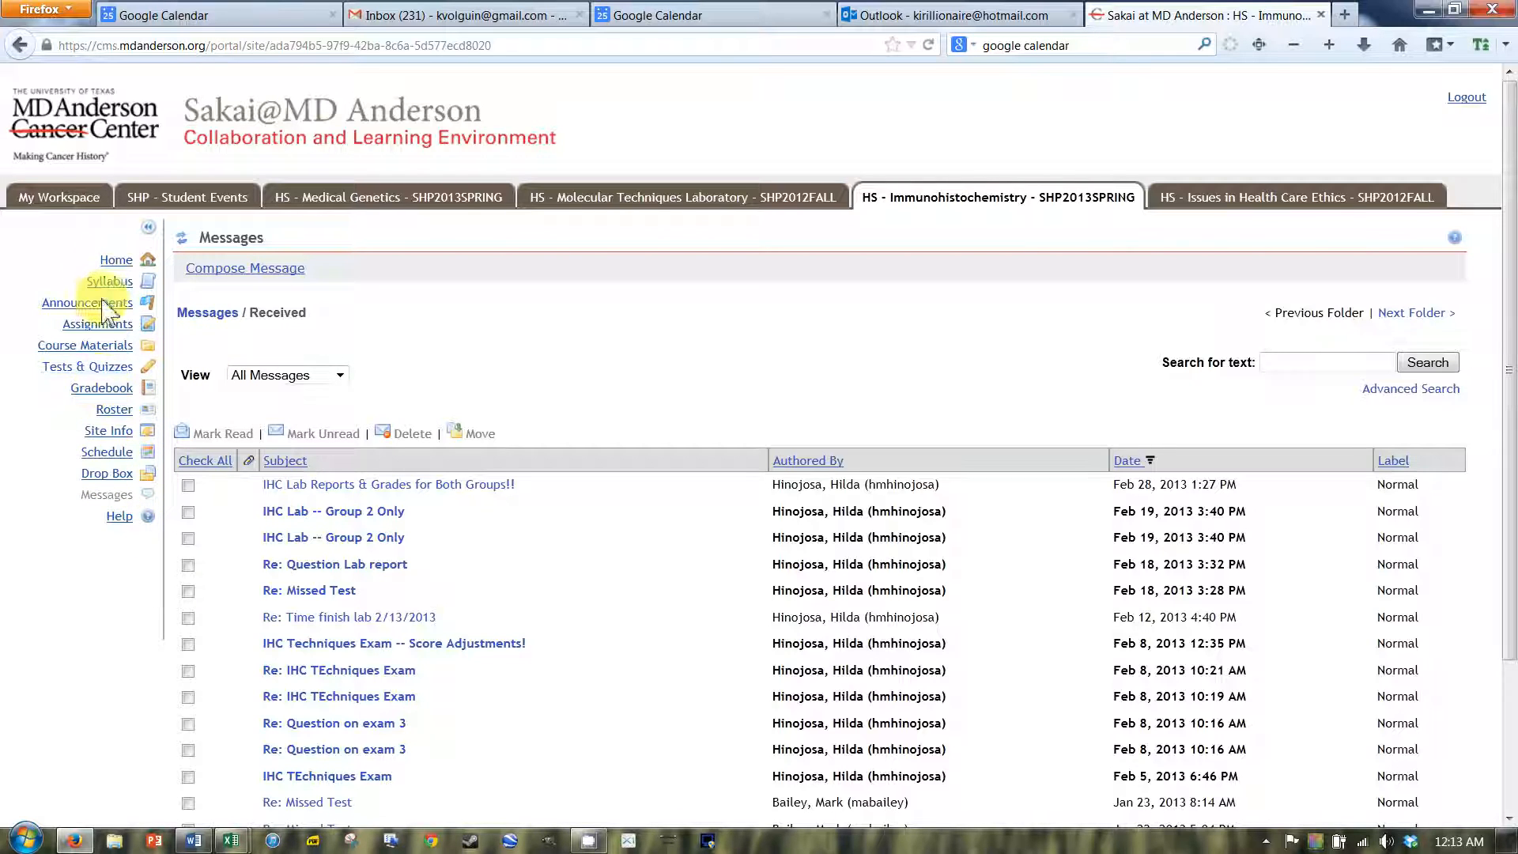
mouse_move(116, 366)
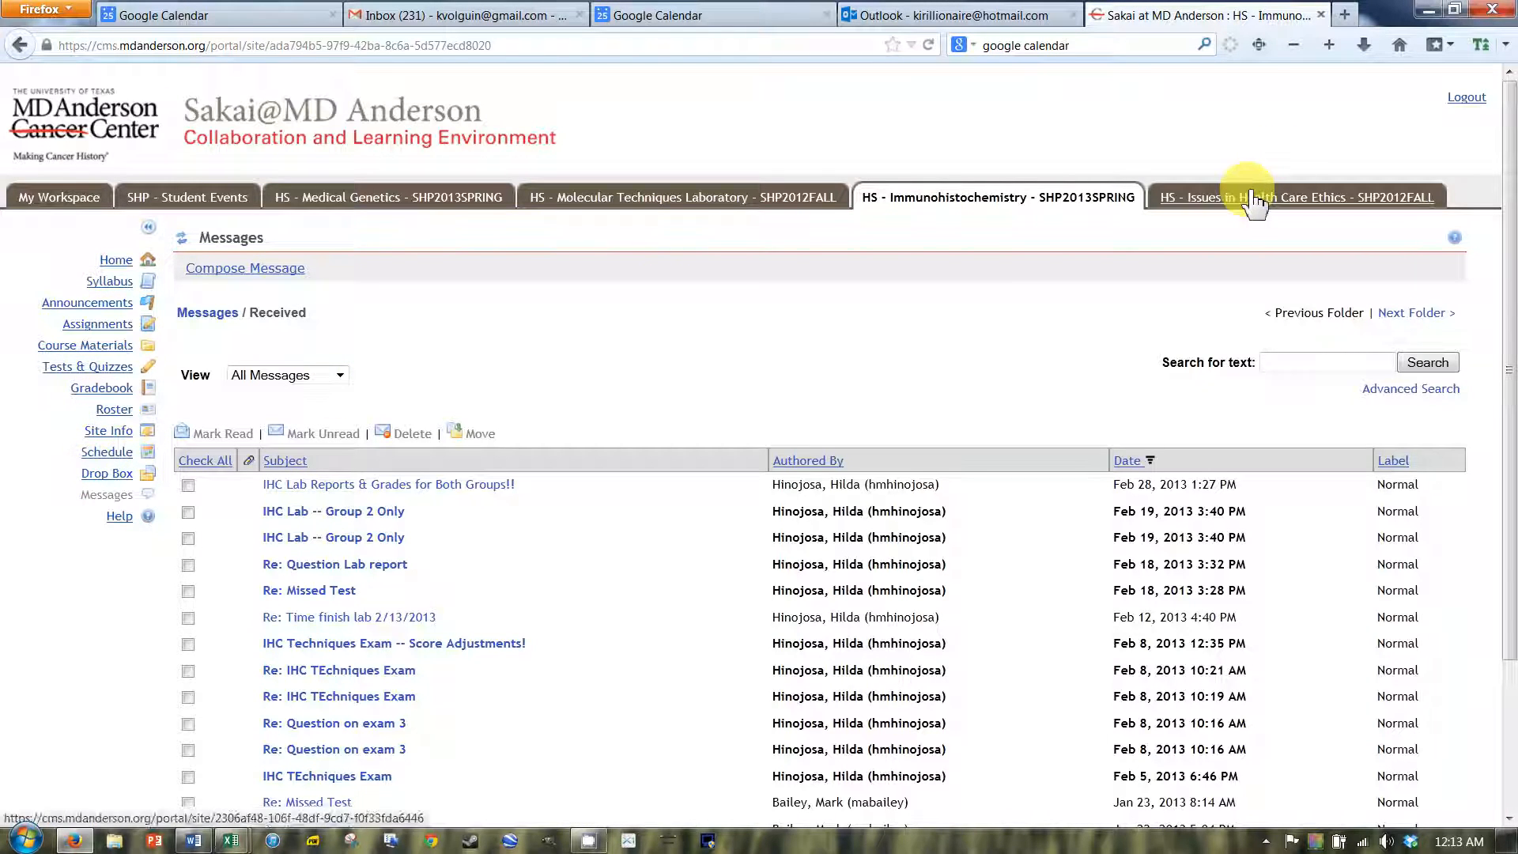
Open the HS - Issues in Health Care Ethics - SHP2012FALL site home with its calendar.
click(1295, 198)
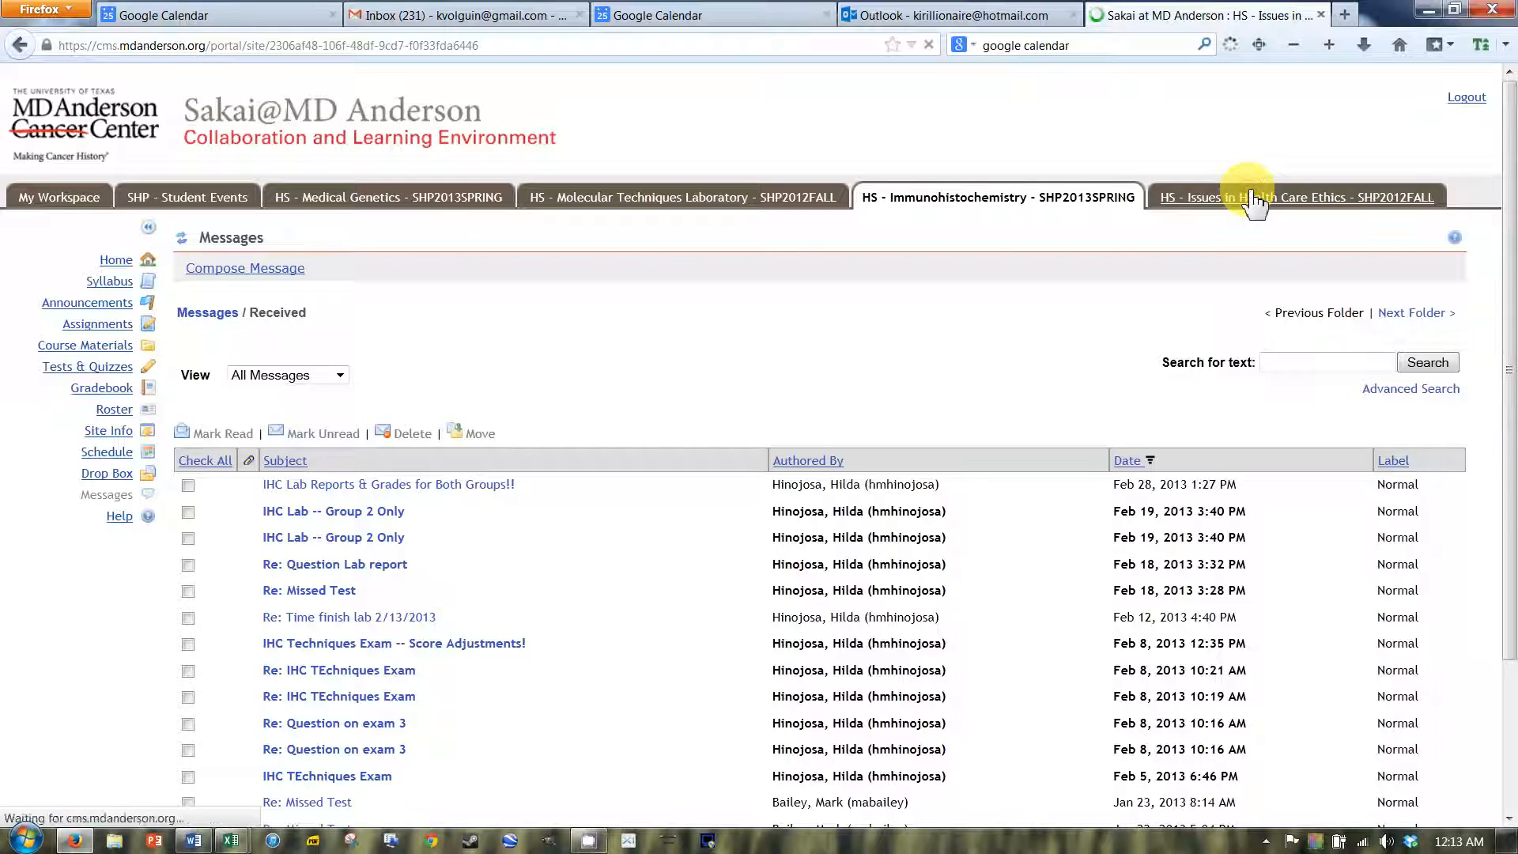
click(1293, 198)
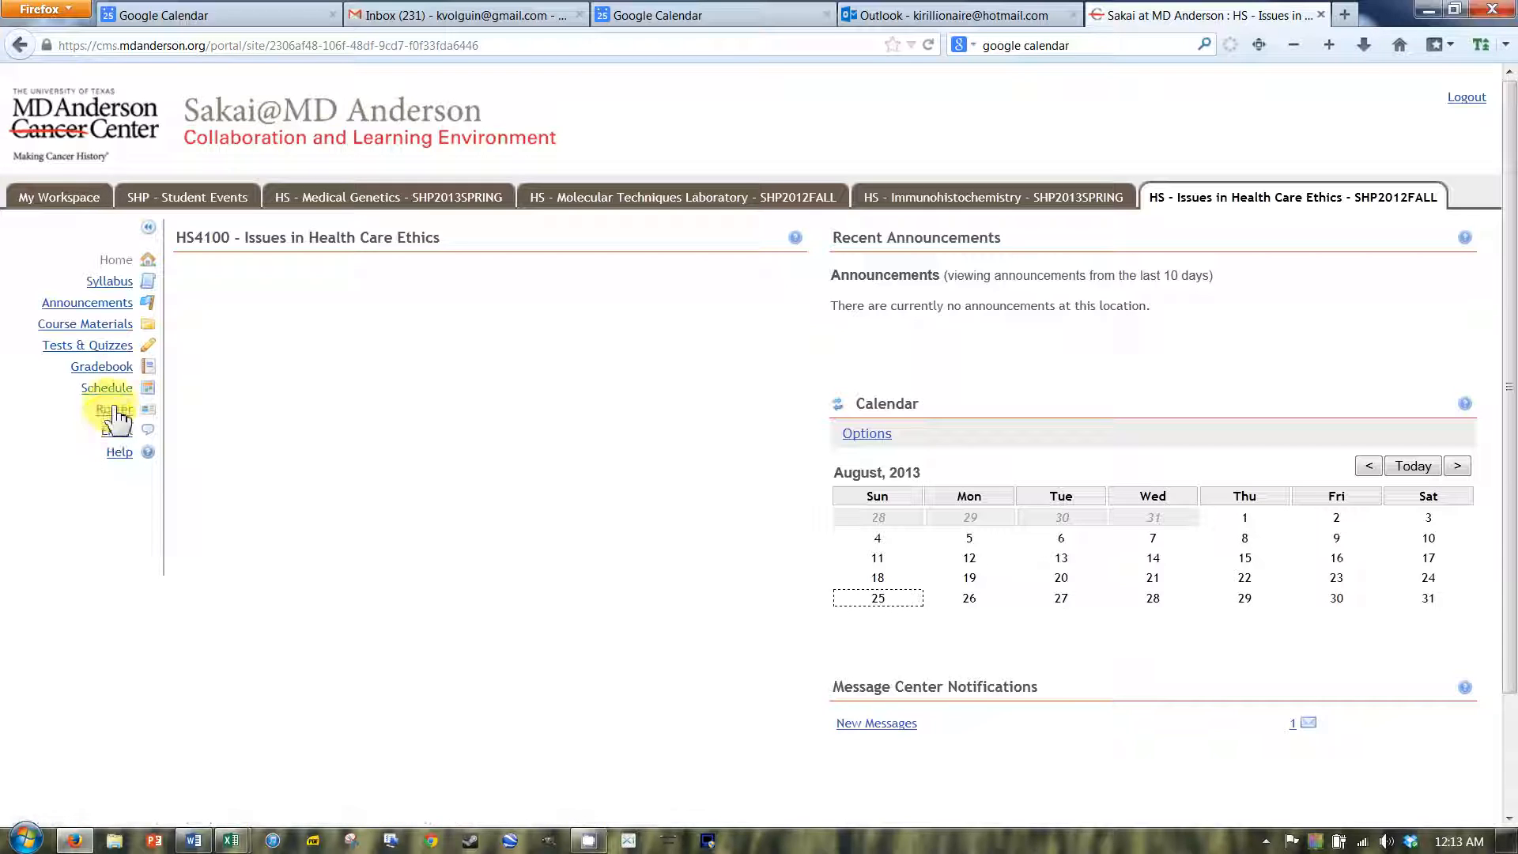
mouse_move(109, 281)
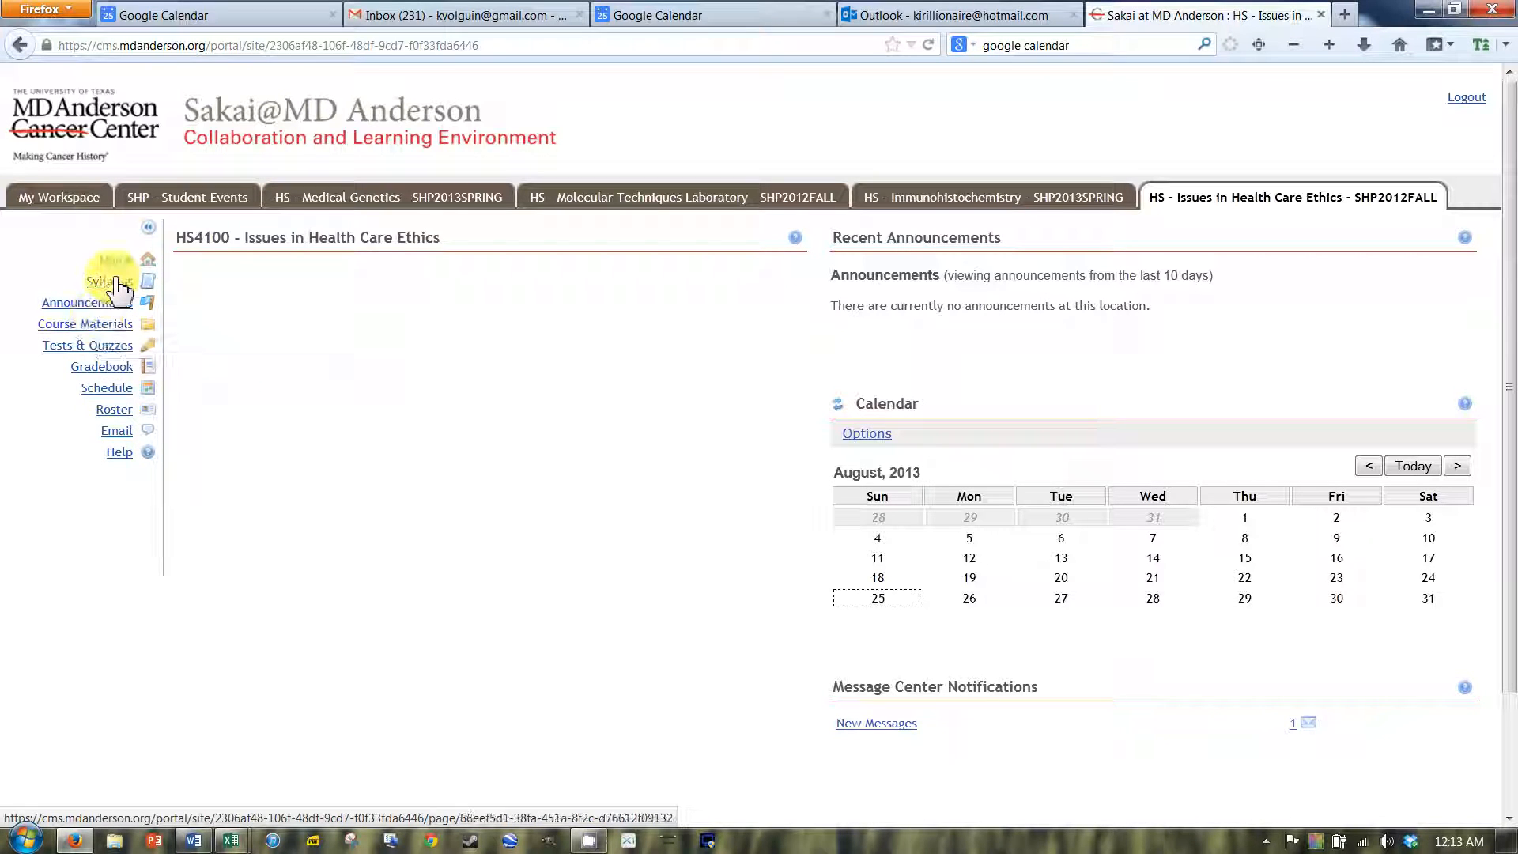
mouse_move(104, 280)
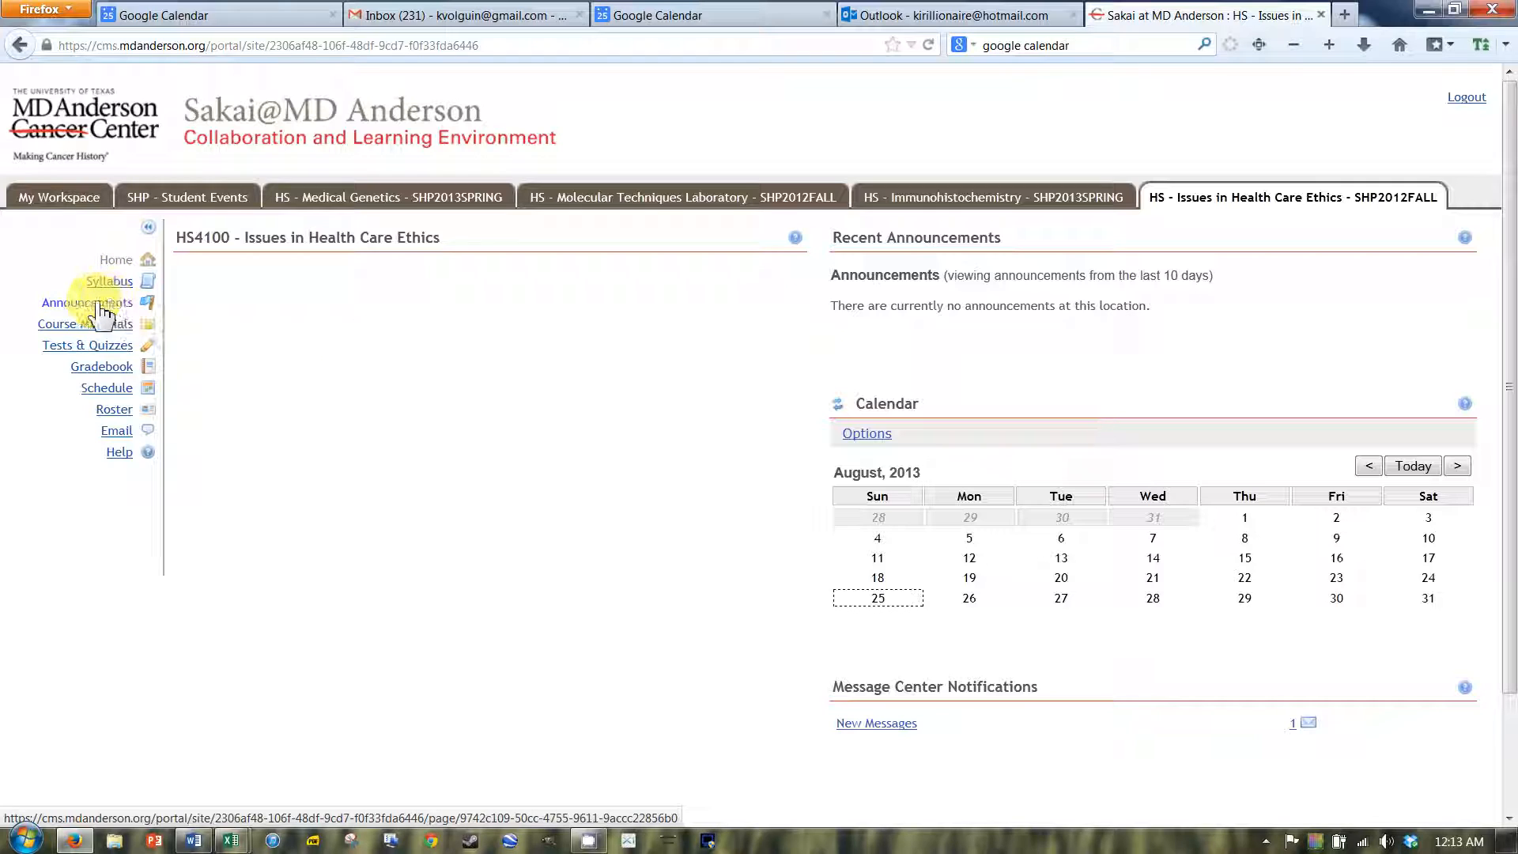
mouse_move(120, 455)
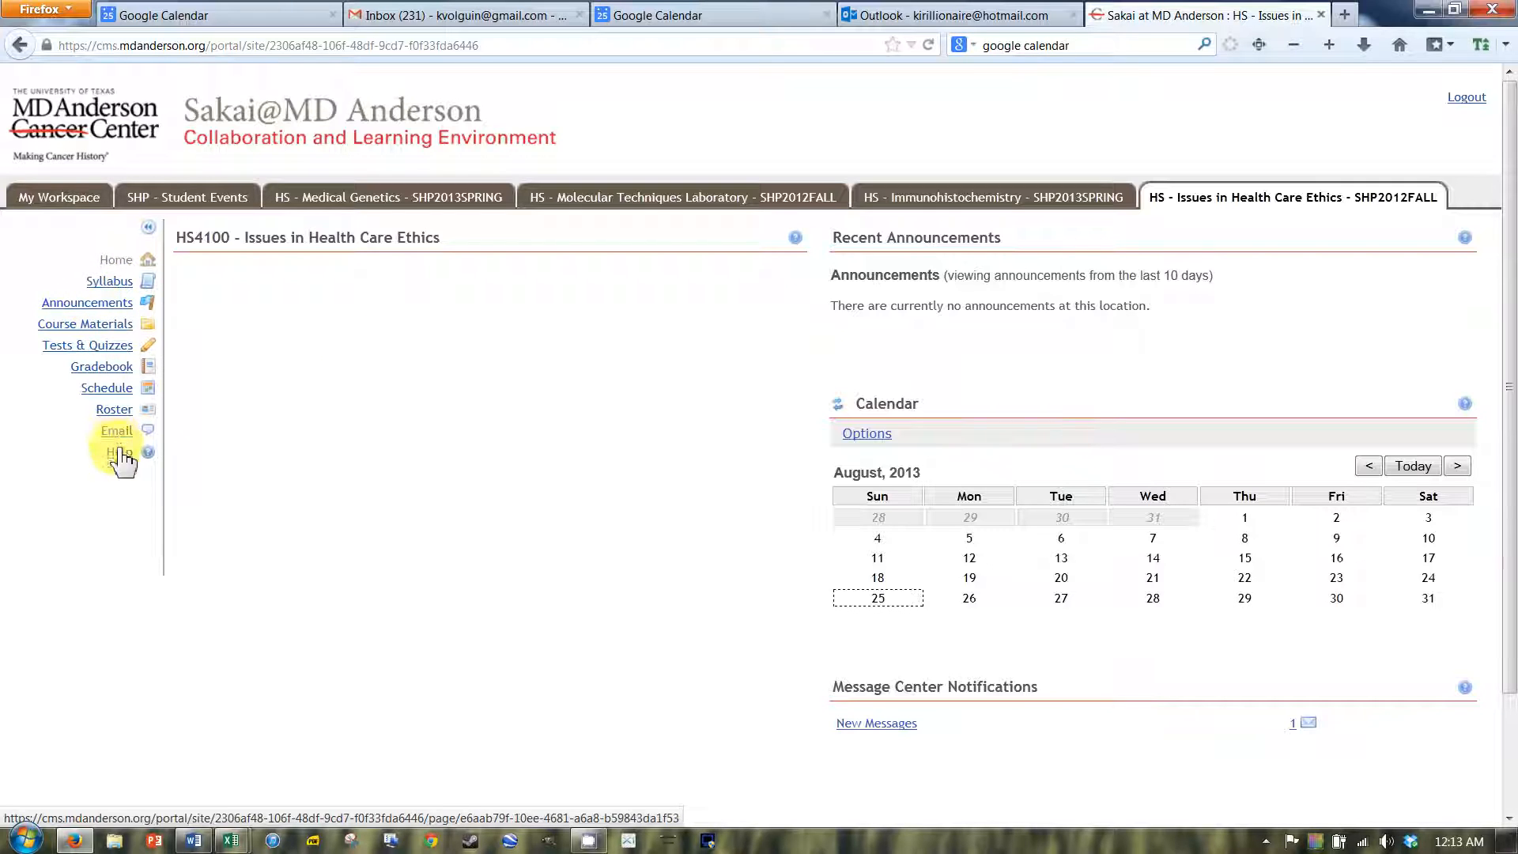
mouse_move(242, 288)
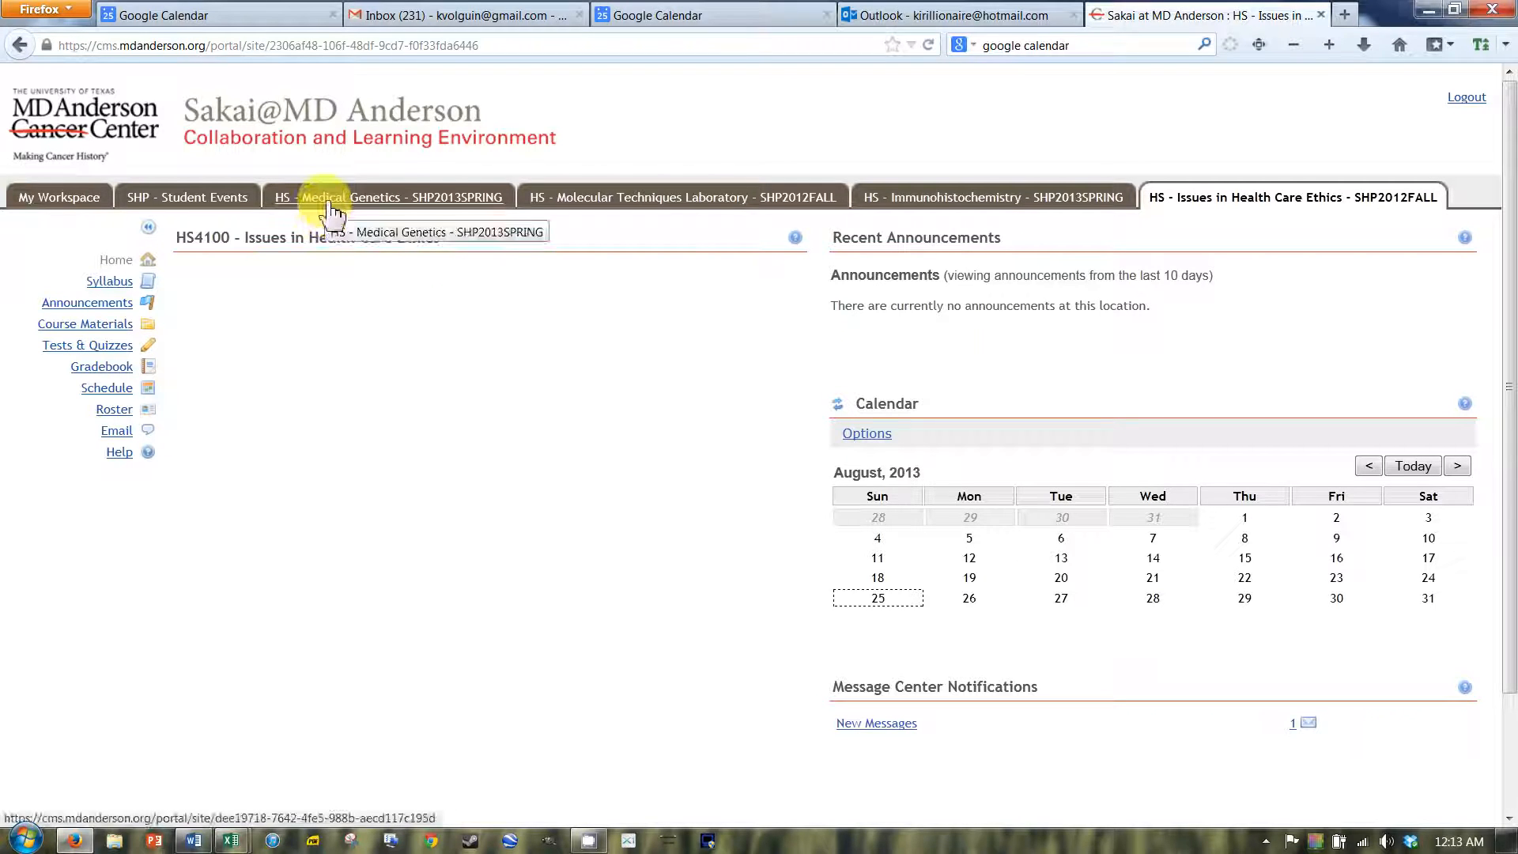
Switch through the Medical Genetics, Molecular Techniques and Immunohistochemistry course sites.
click(387, 197)
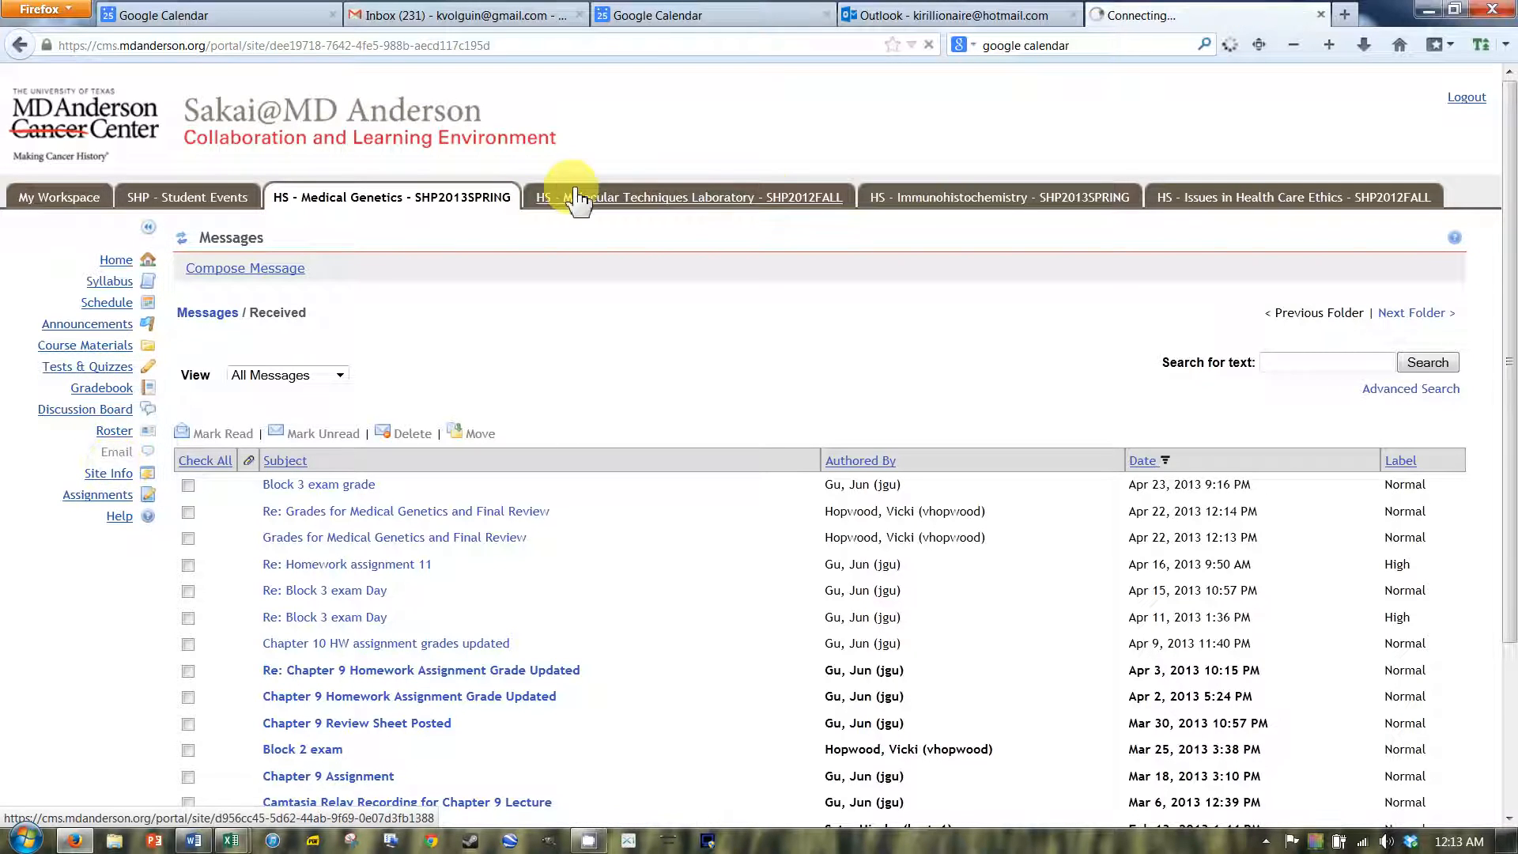
click(690, 197)
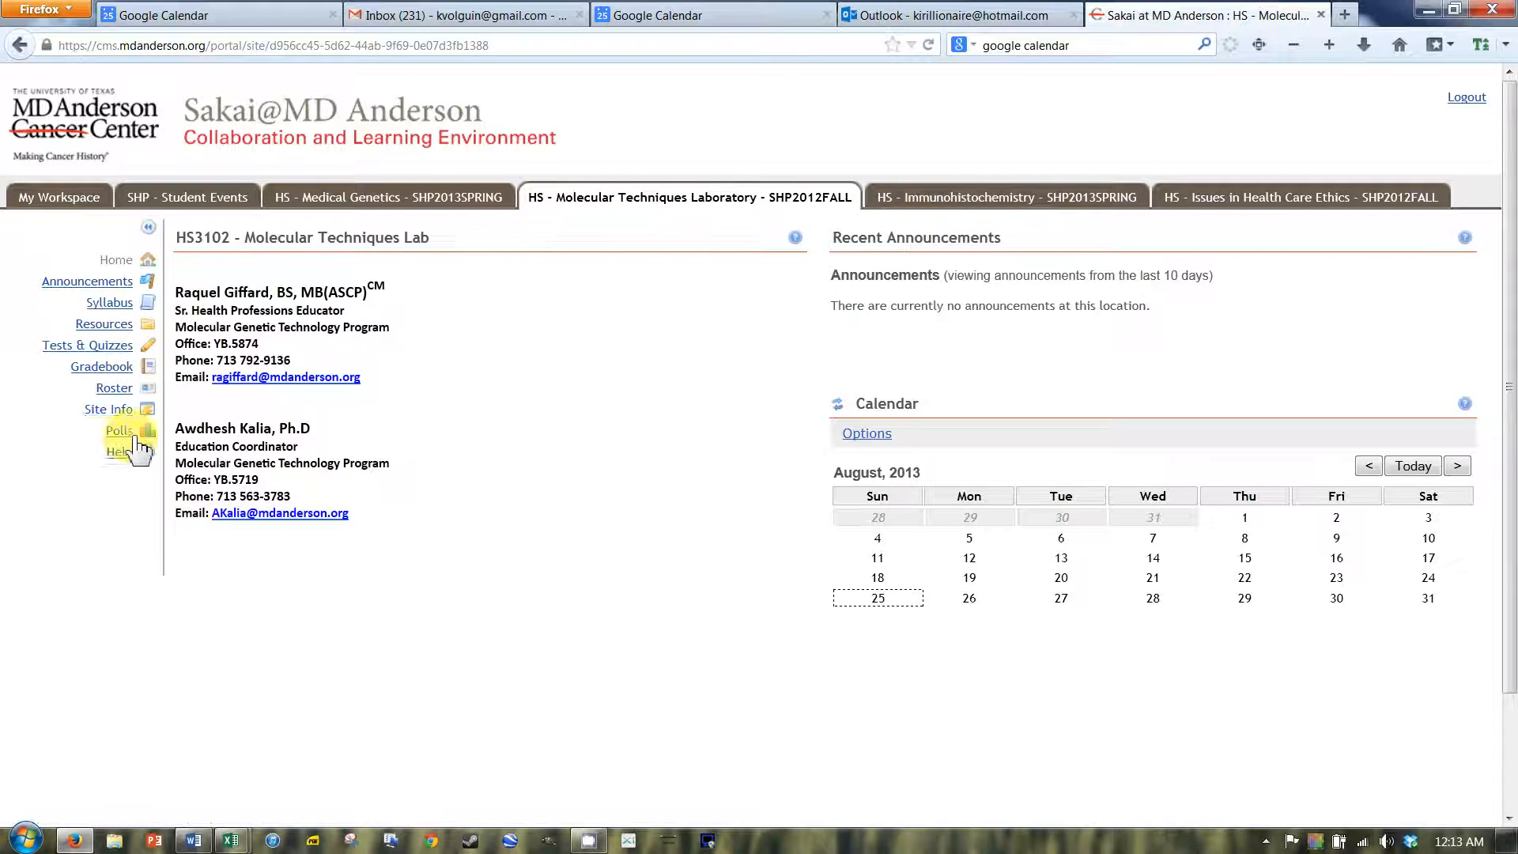
click(1007, 197)
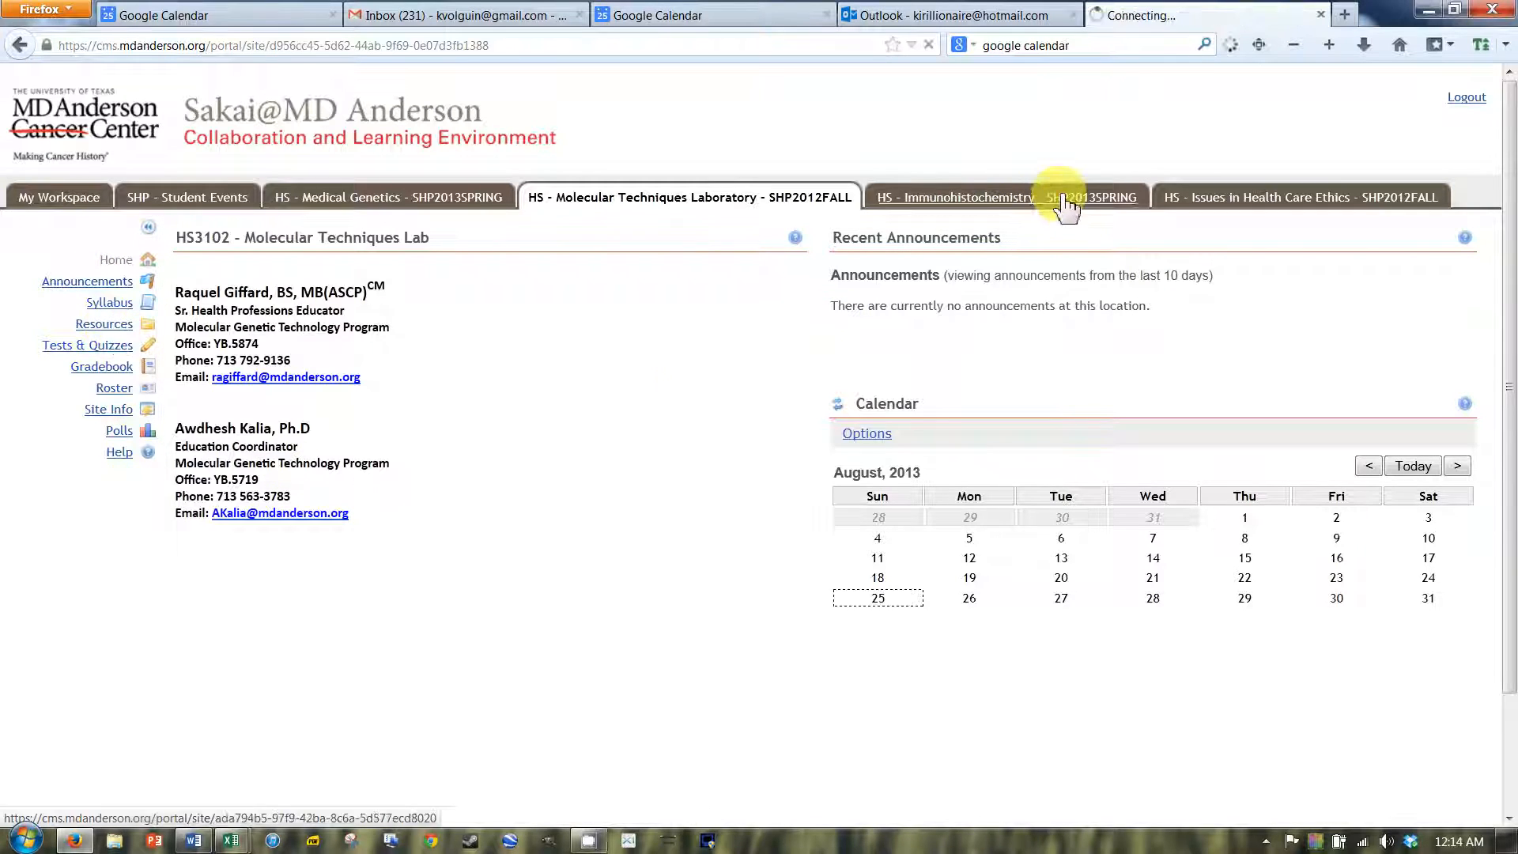
click(997, 197)
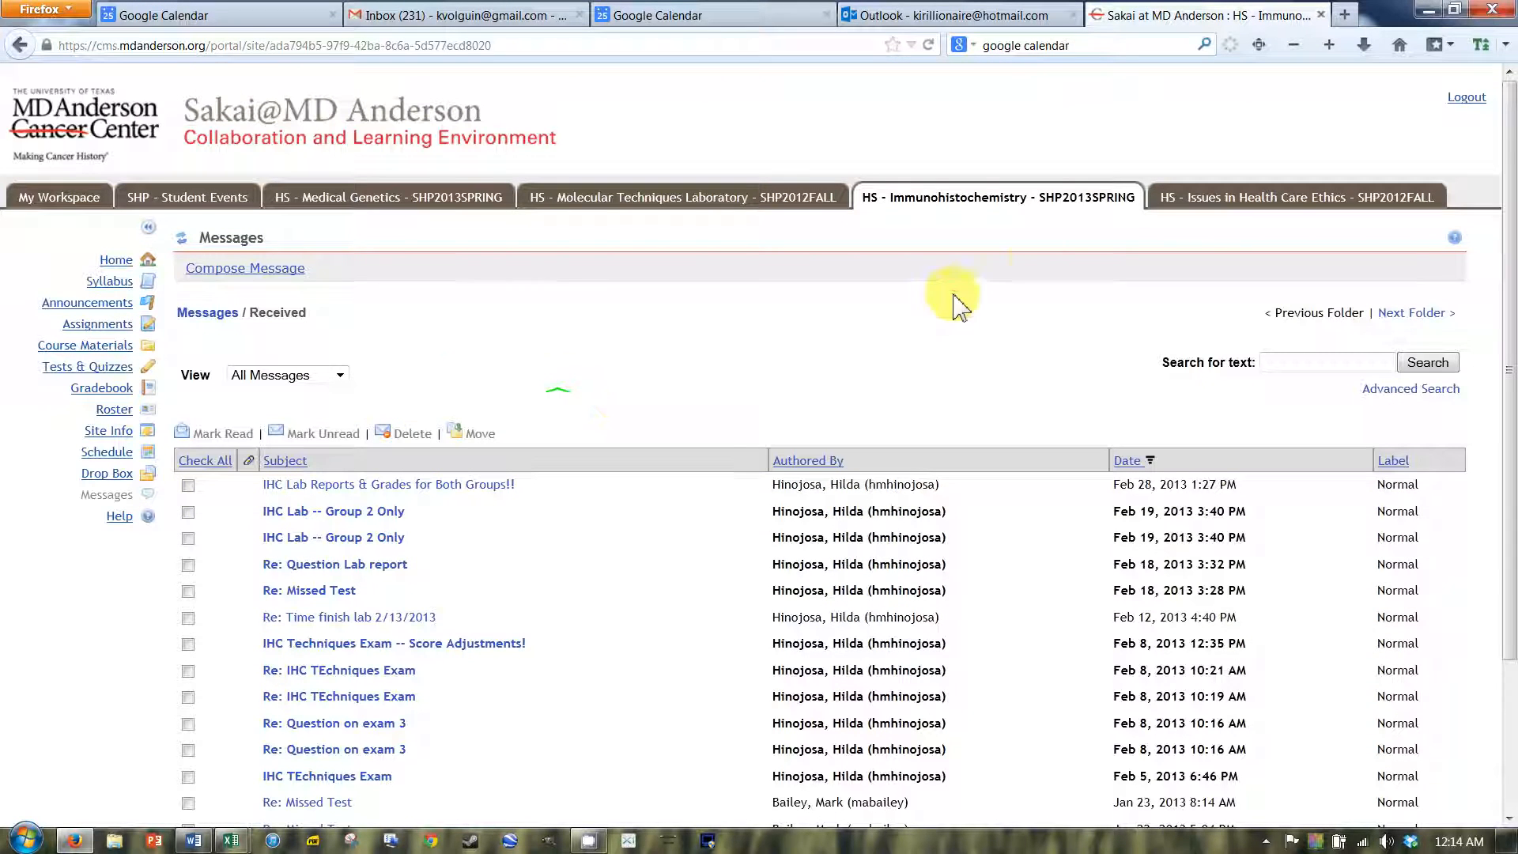
mouse_move(1226, 197)
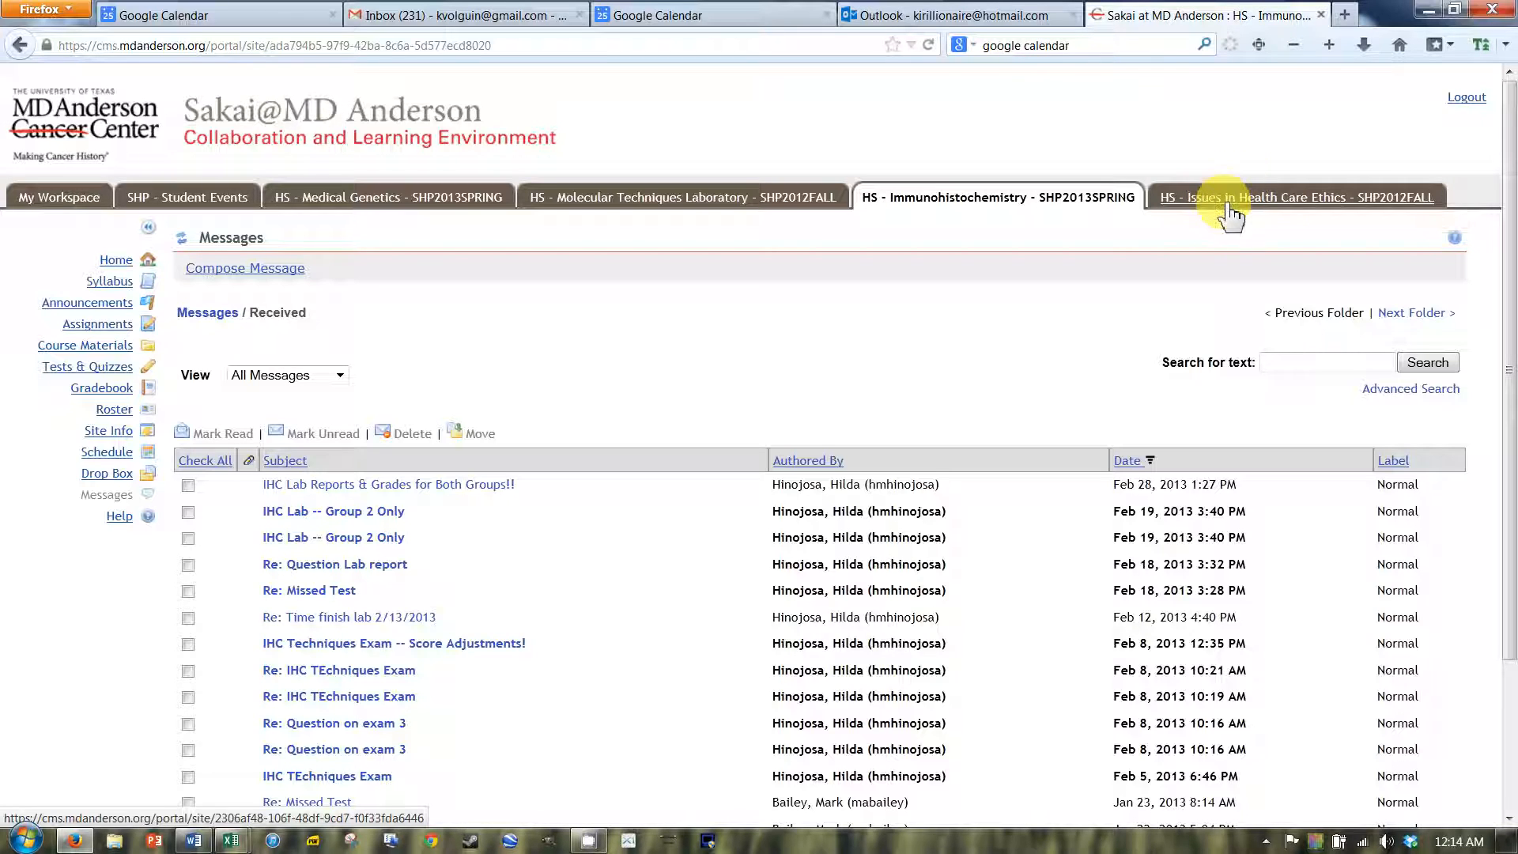
mouse_move(1232, 211)
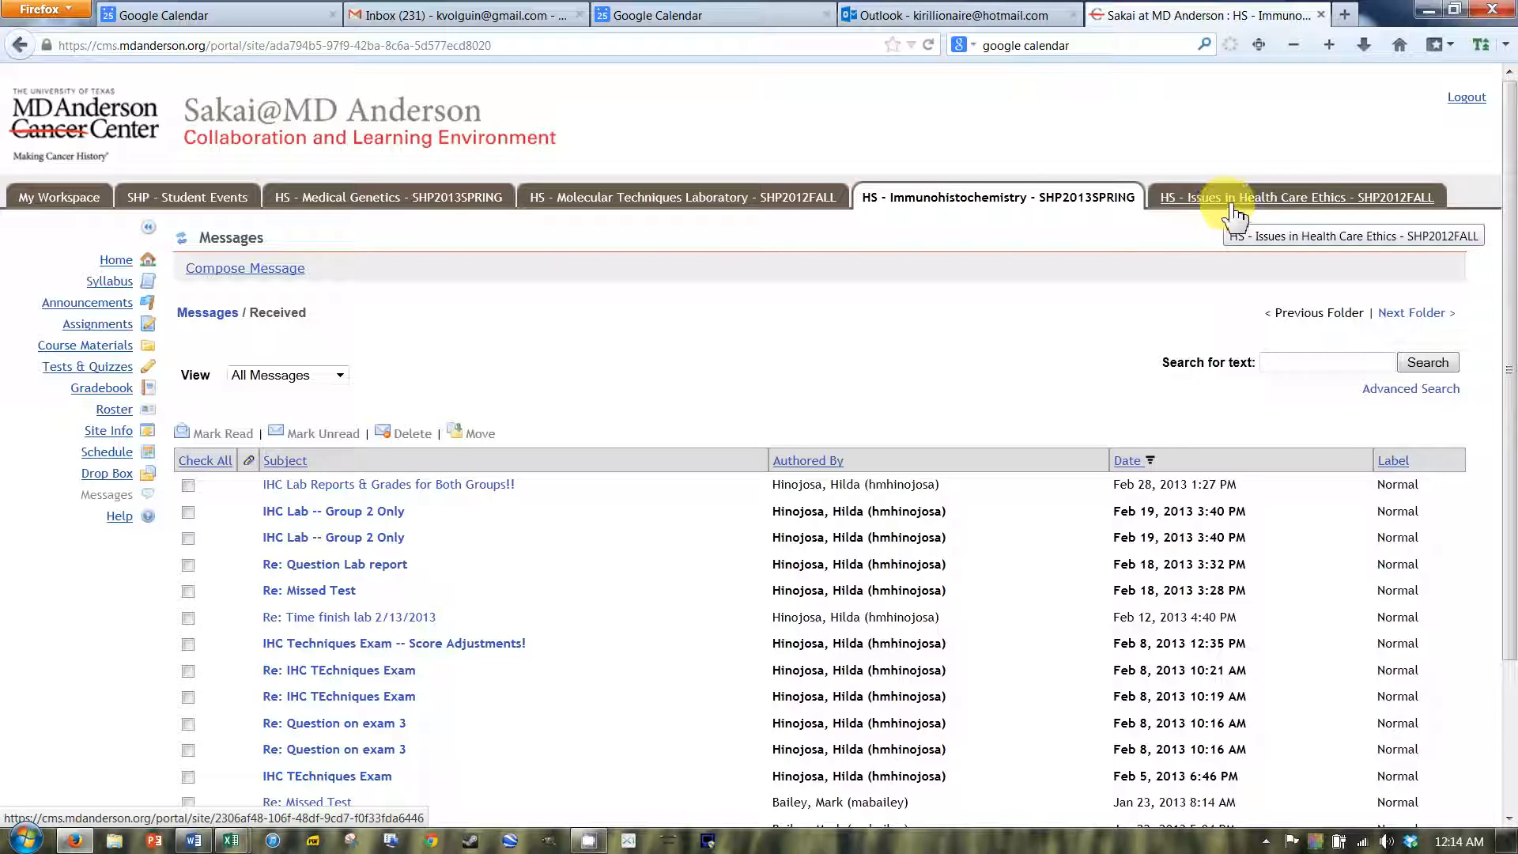
mouse_move(1167, 242)
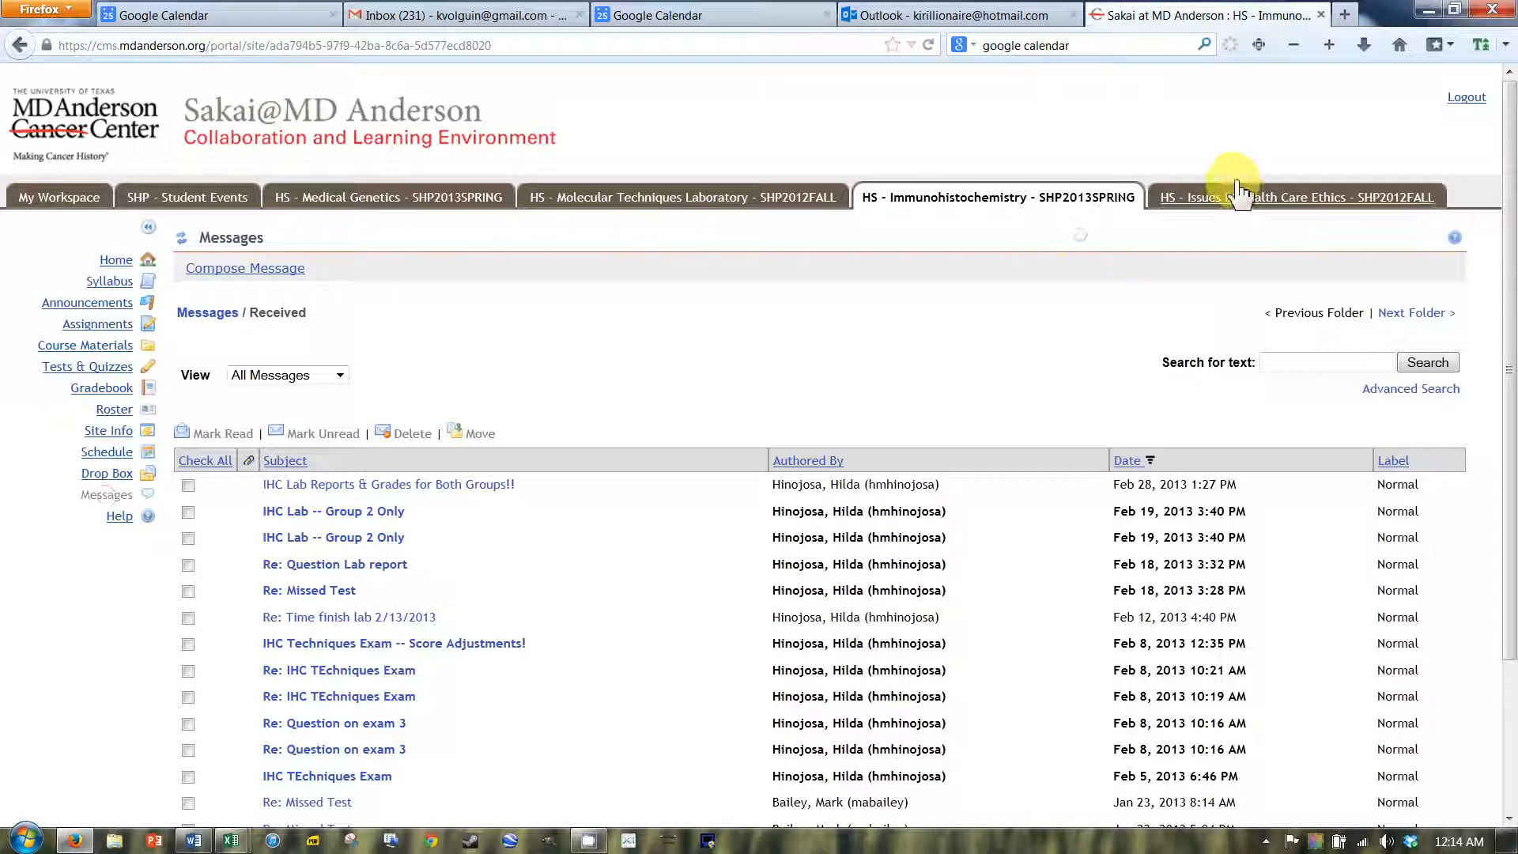
Revisit the Health Care Ethics home page, then return to Medical Genetics' received messages.
click(1295, 197)
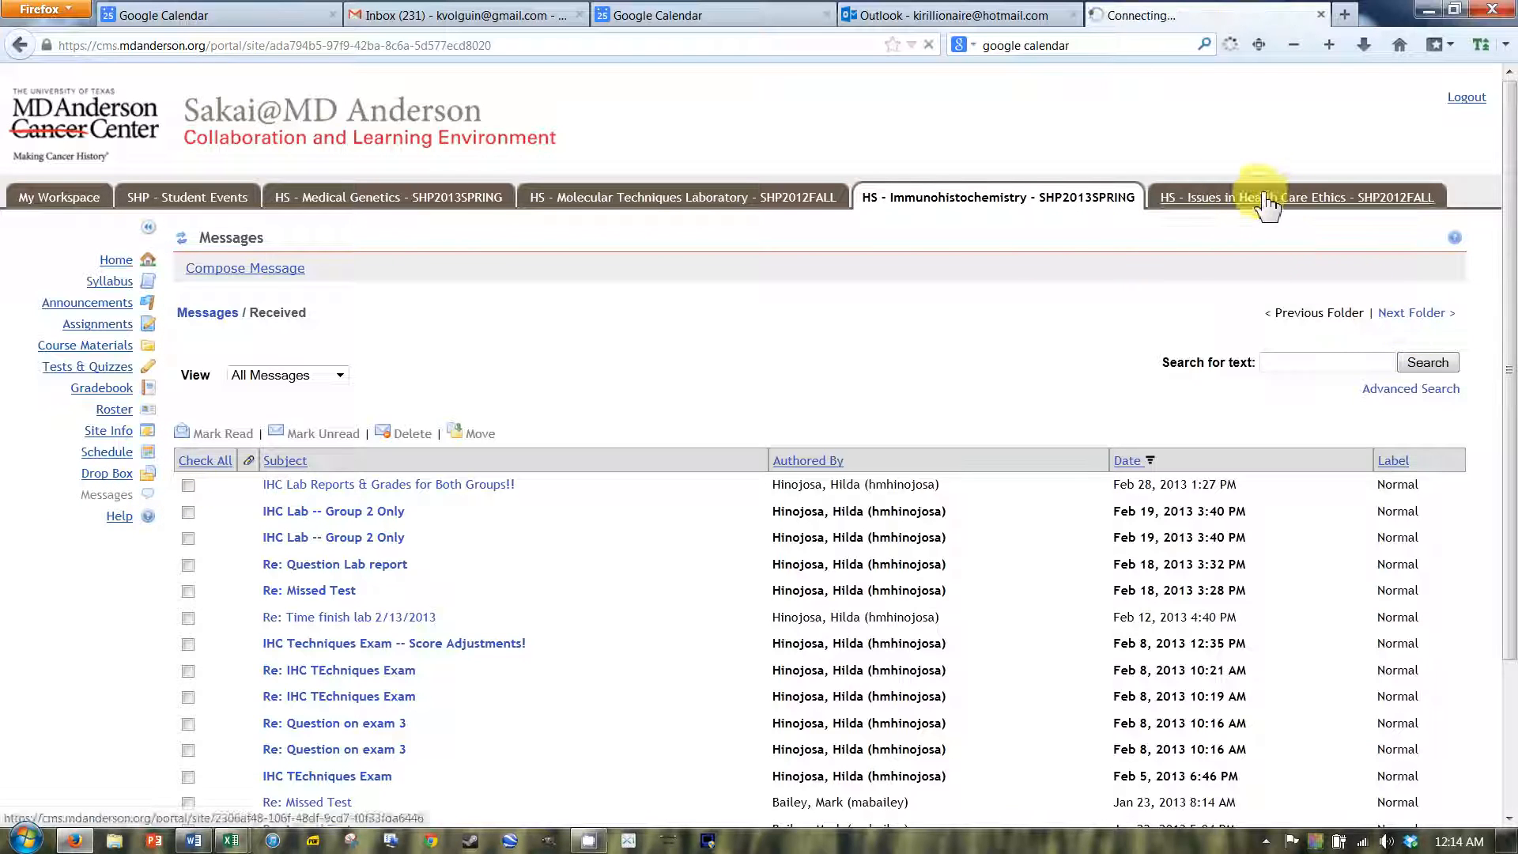
click(1297, 197)
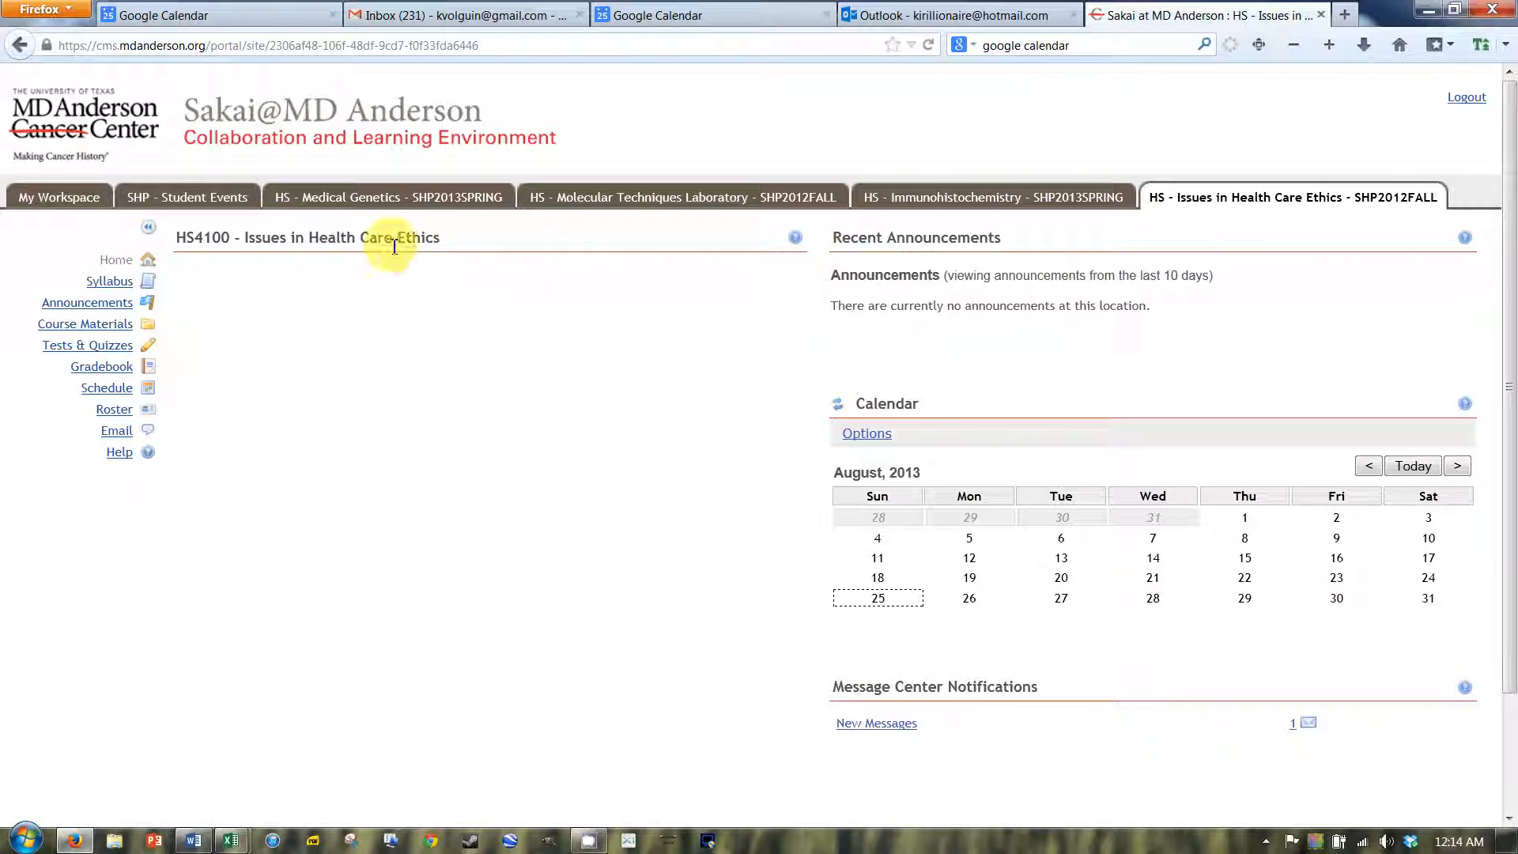
mouse_move(387, 197)
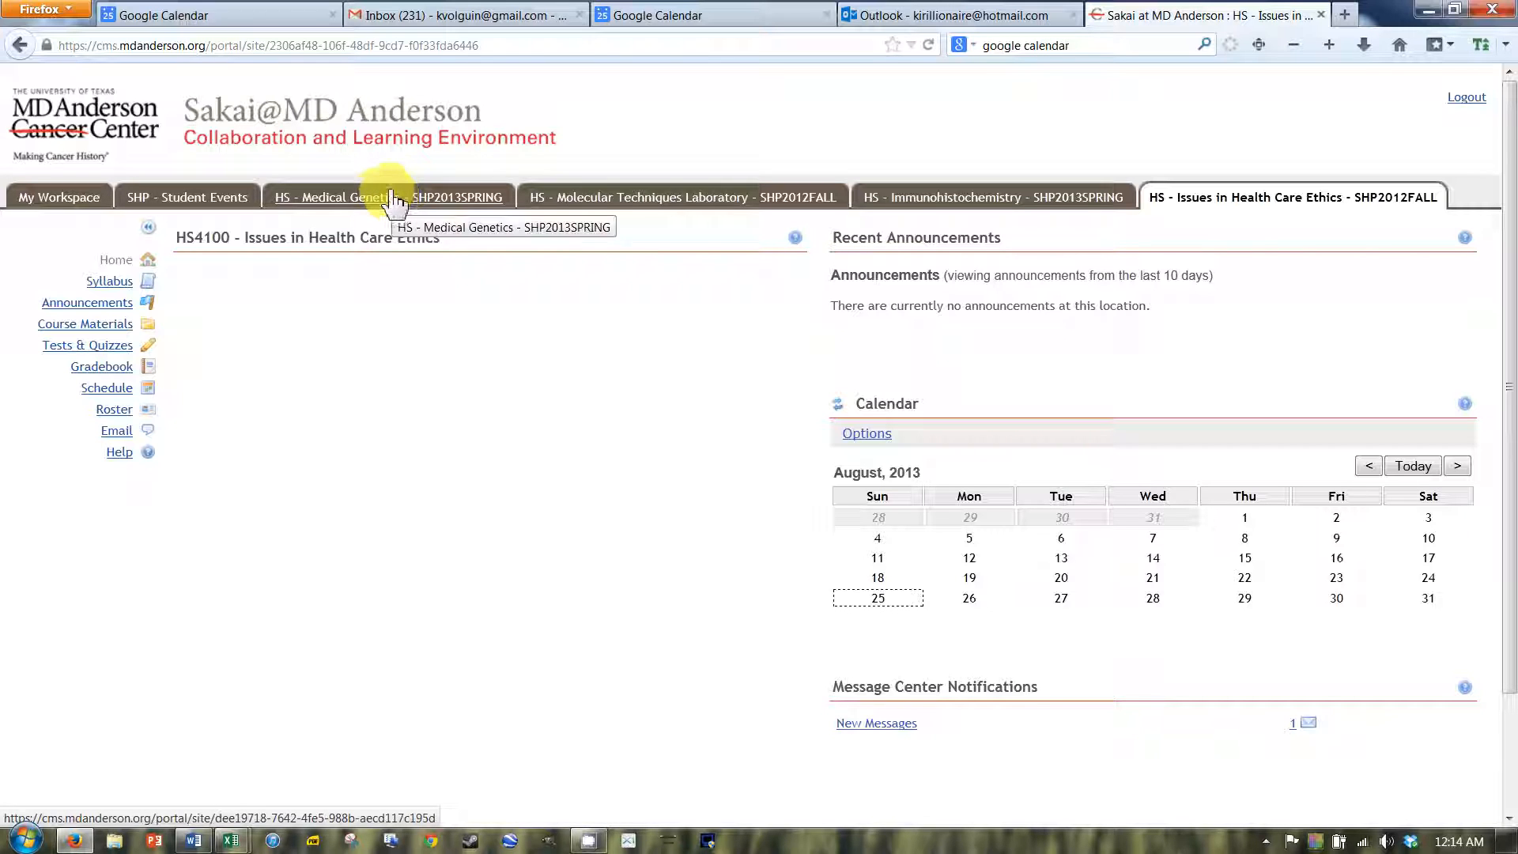
click(378, 203)
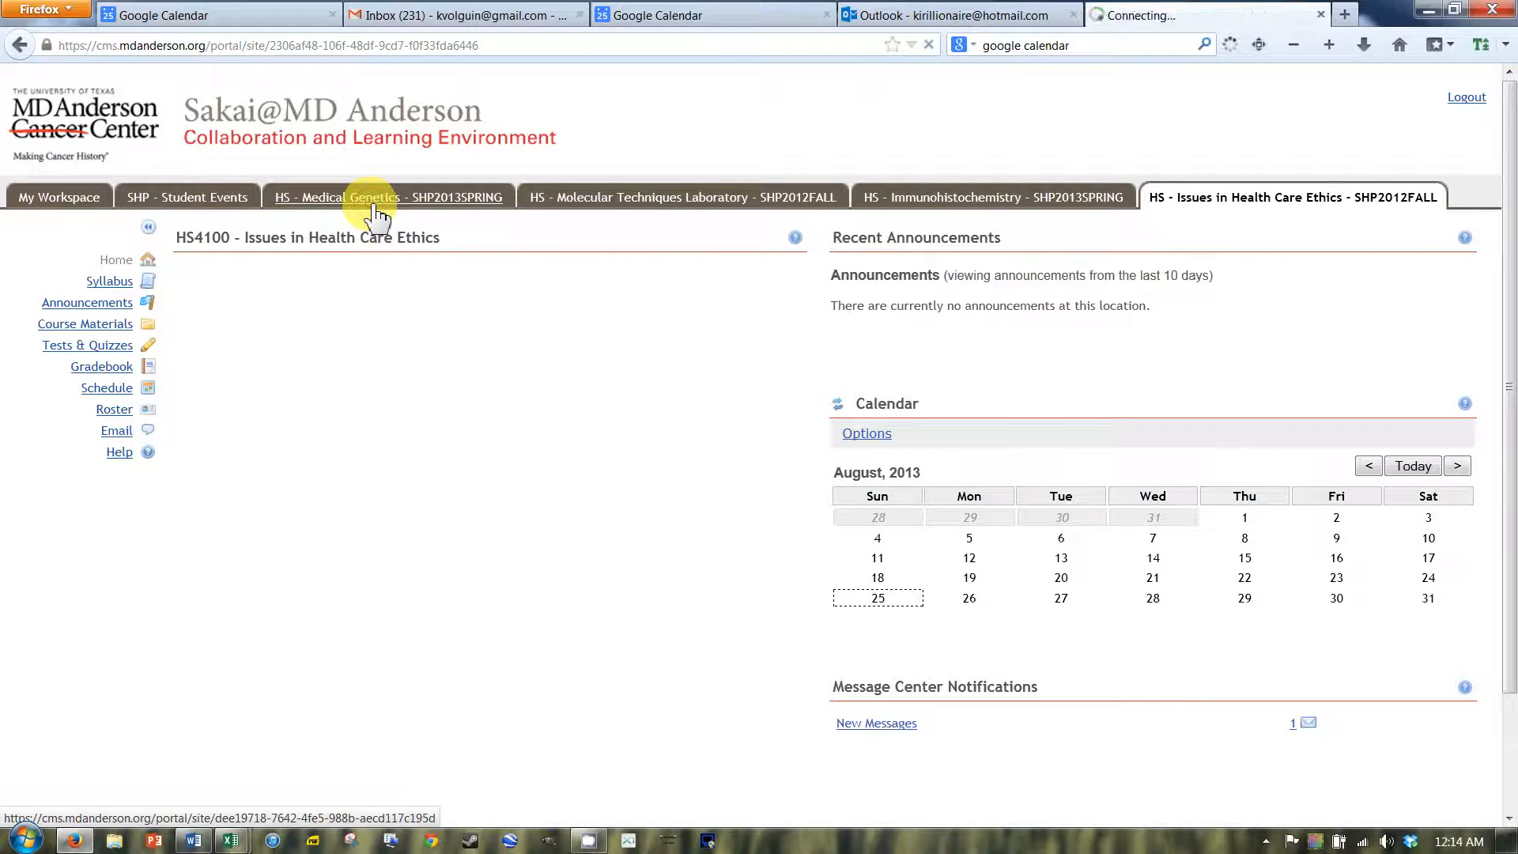
click(389, 197)
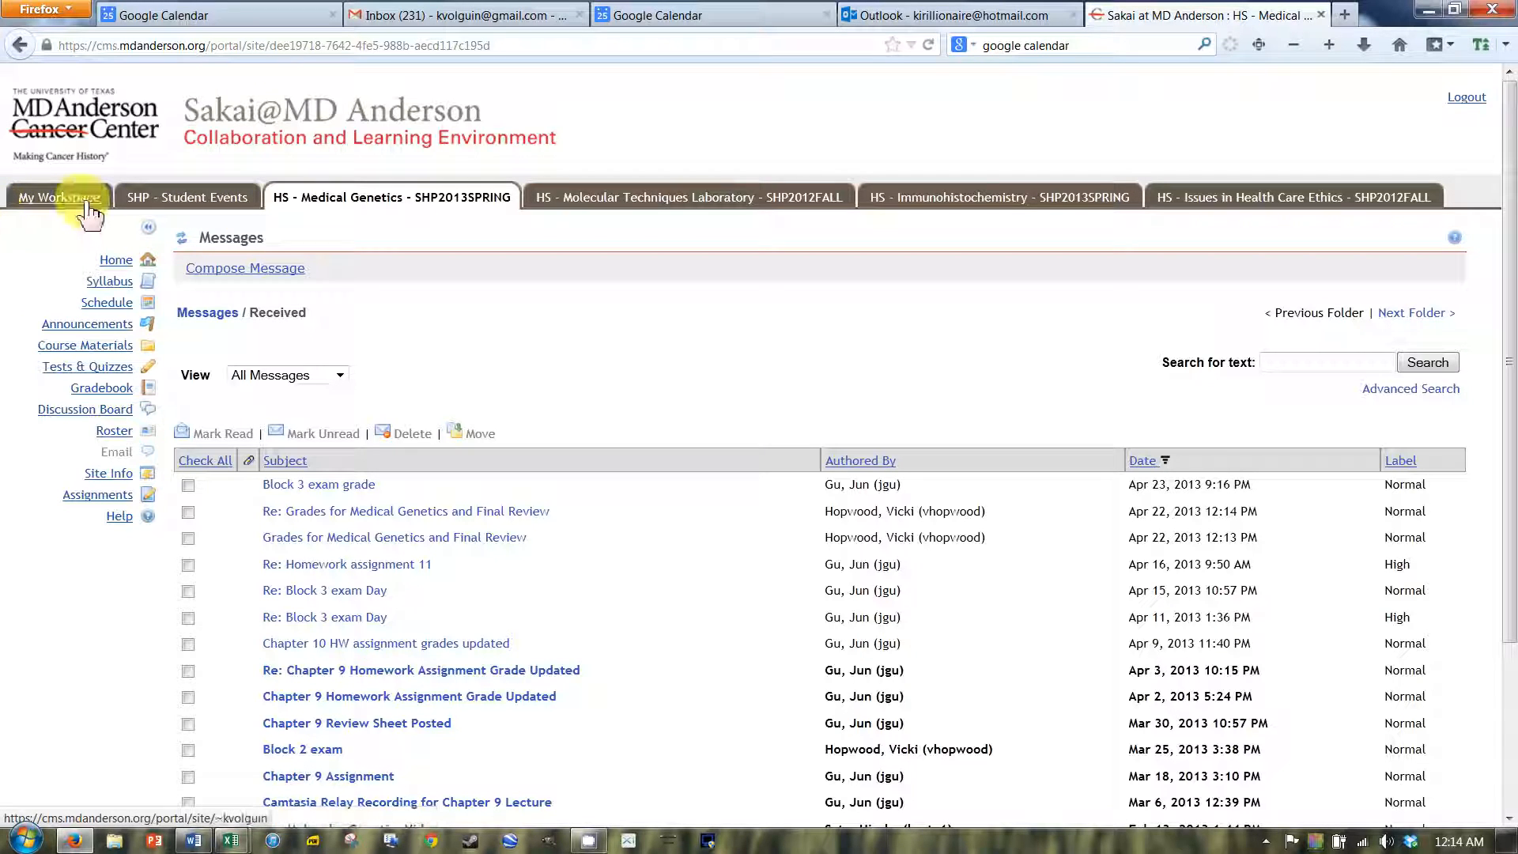
Return to My Workspace and review the August 2013 calendar and message notifications.
click(58, 197)
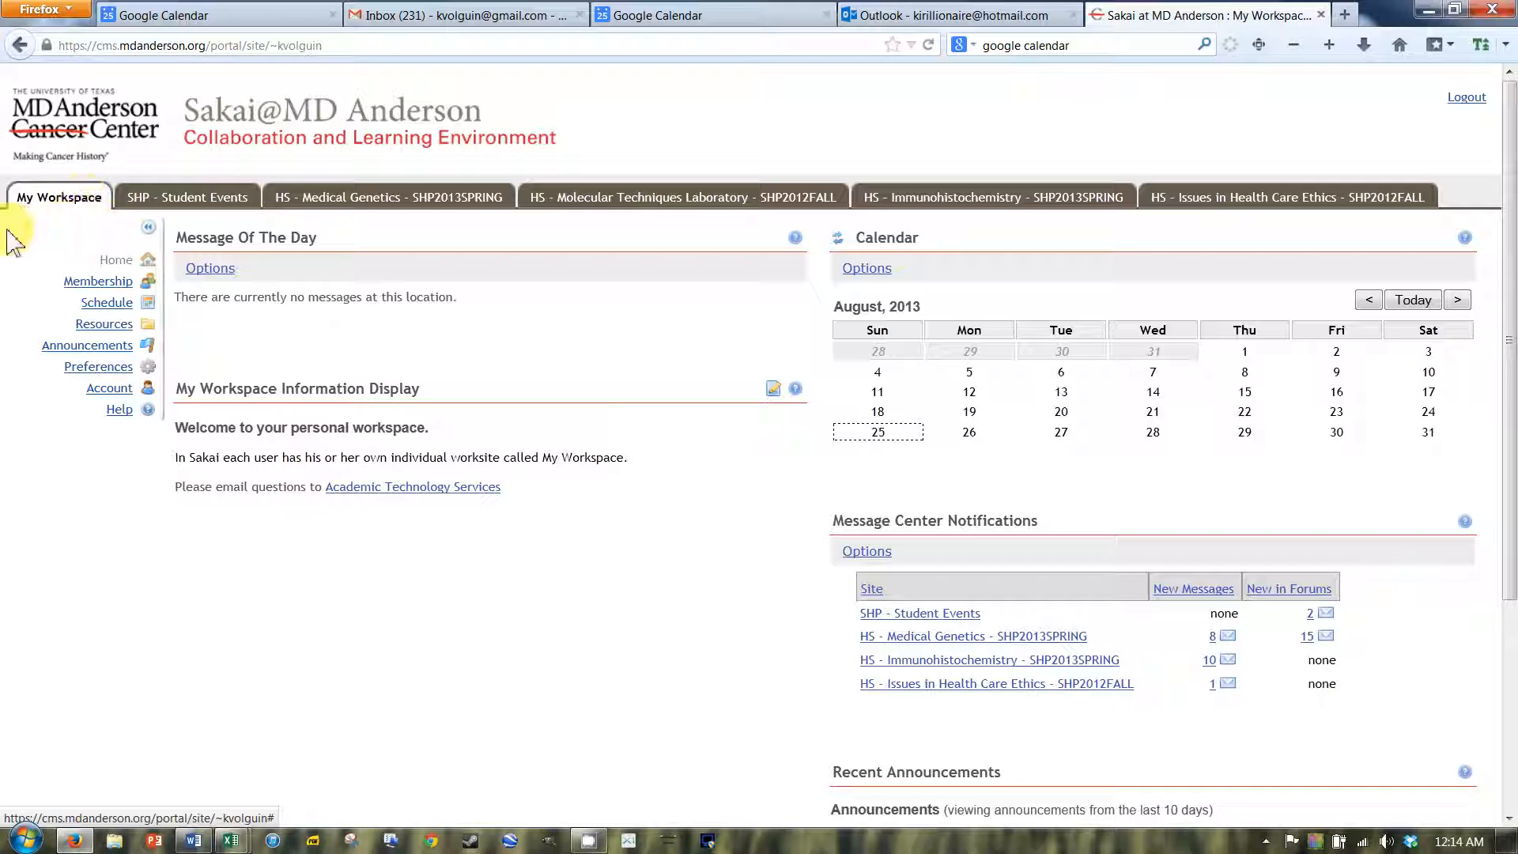
mouse_move(98, 366)
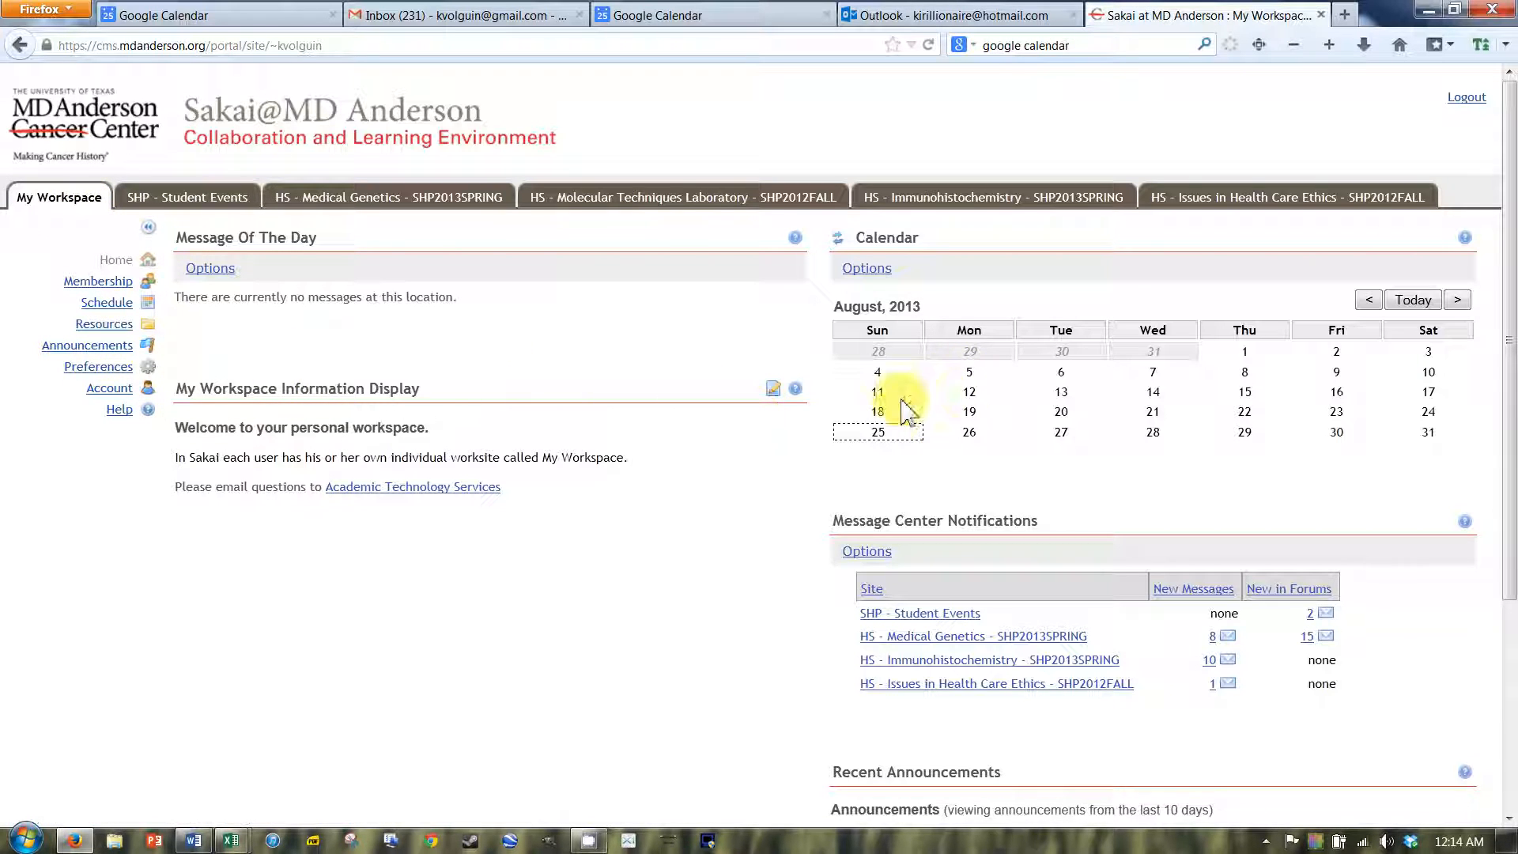
mouse_move(914, 376)
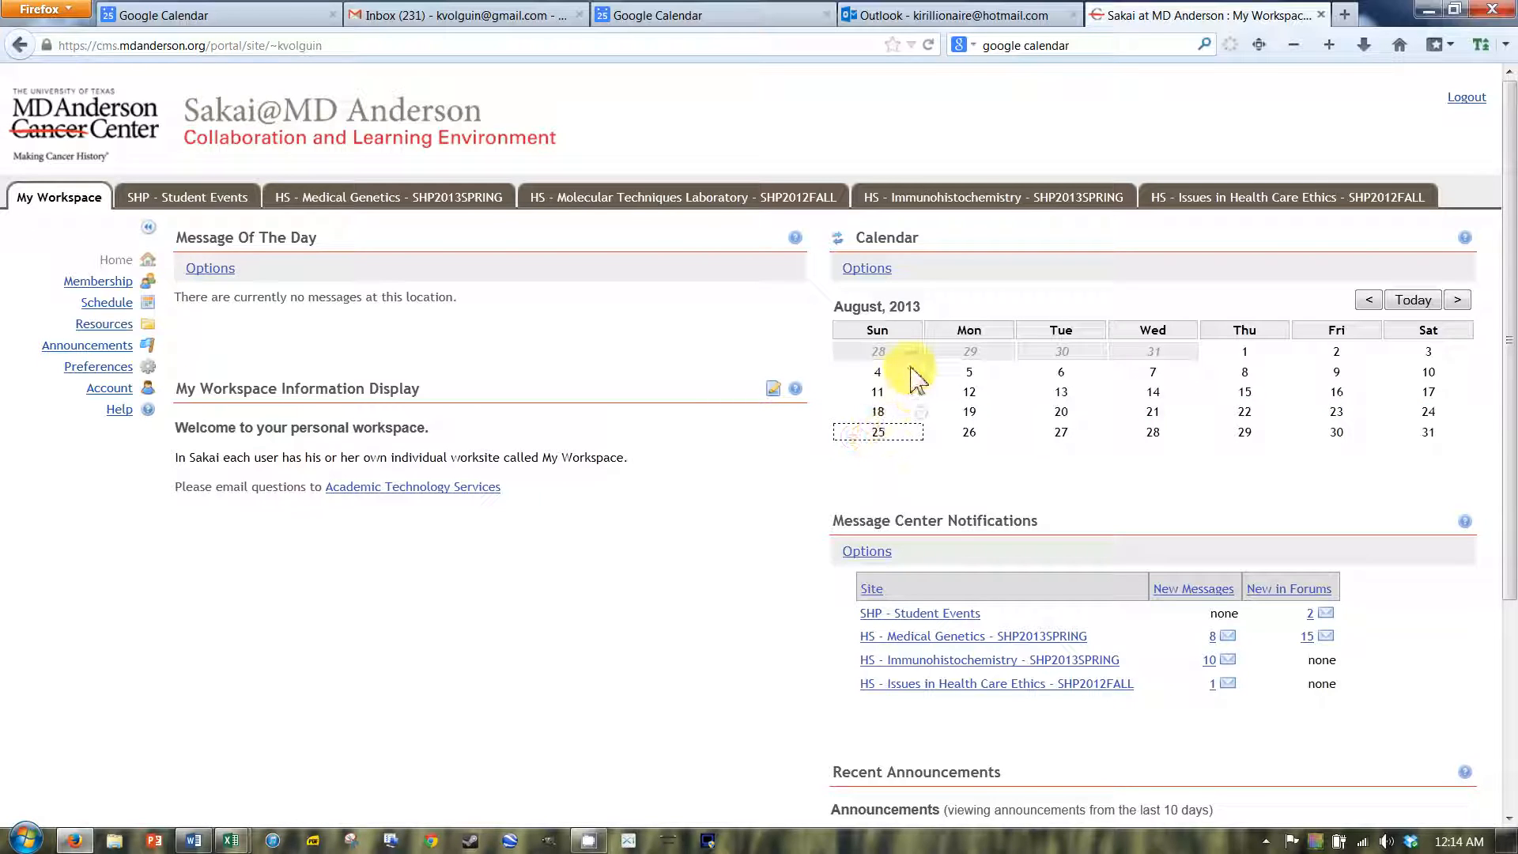
mouse_move(881, 387)
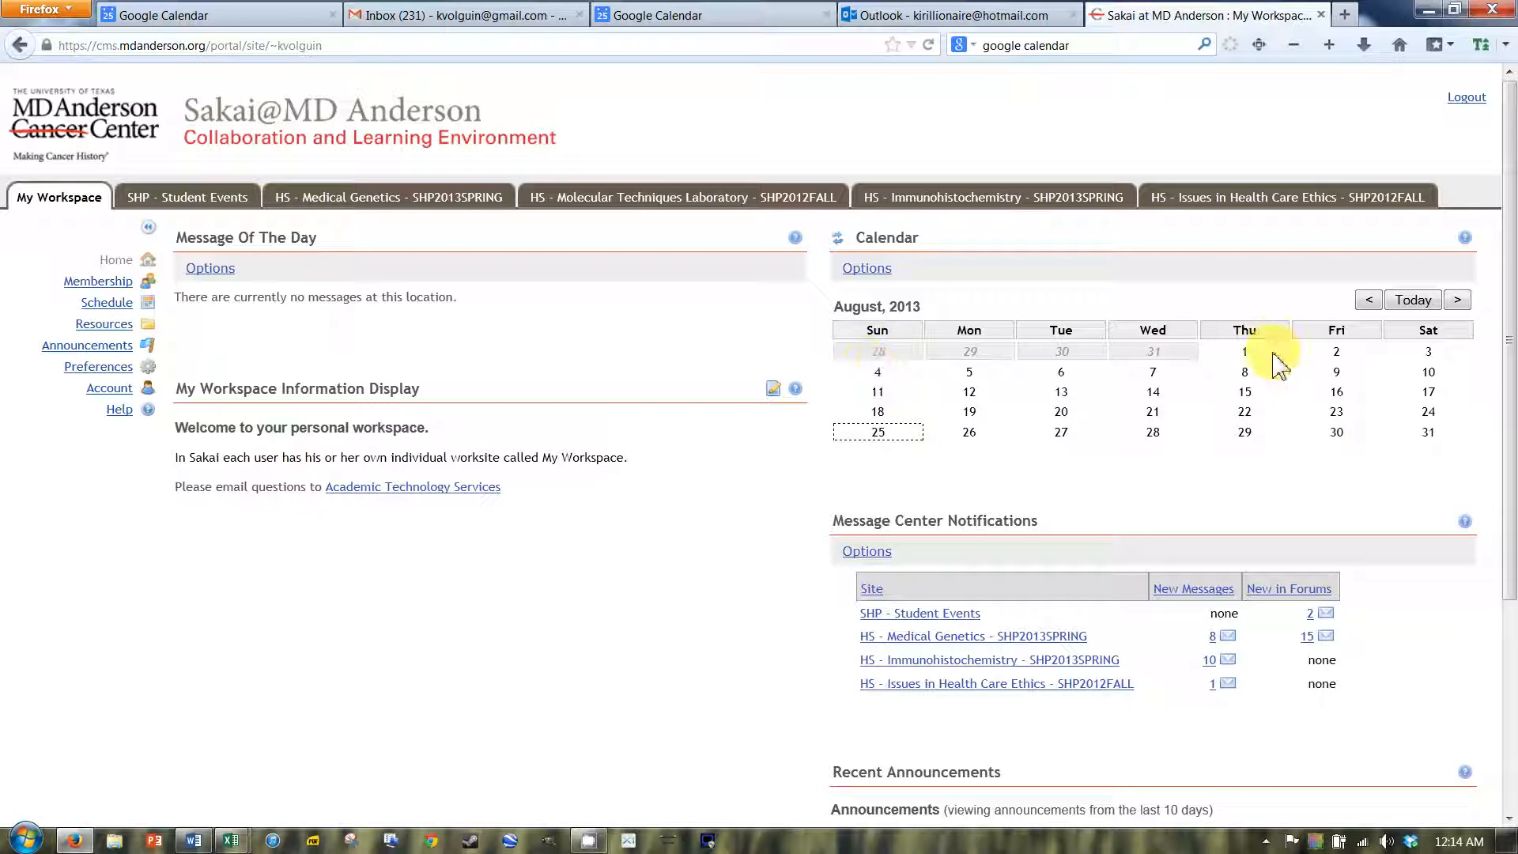
mouse_move(1355, 426)
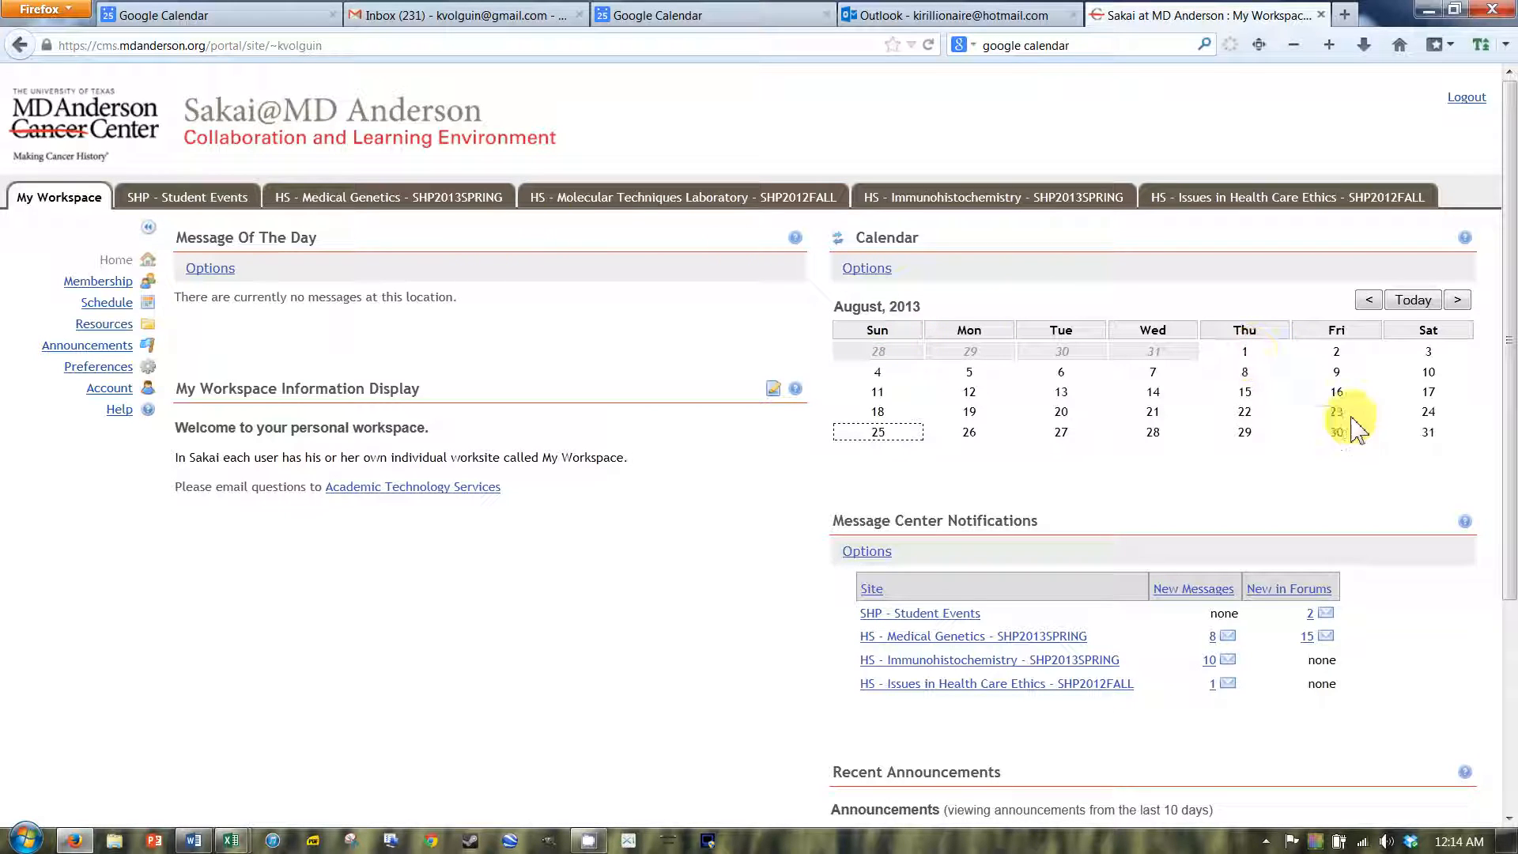
mouse_move(1337, 366)
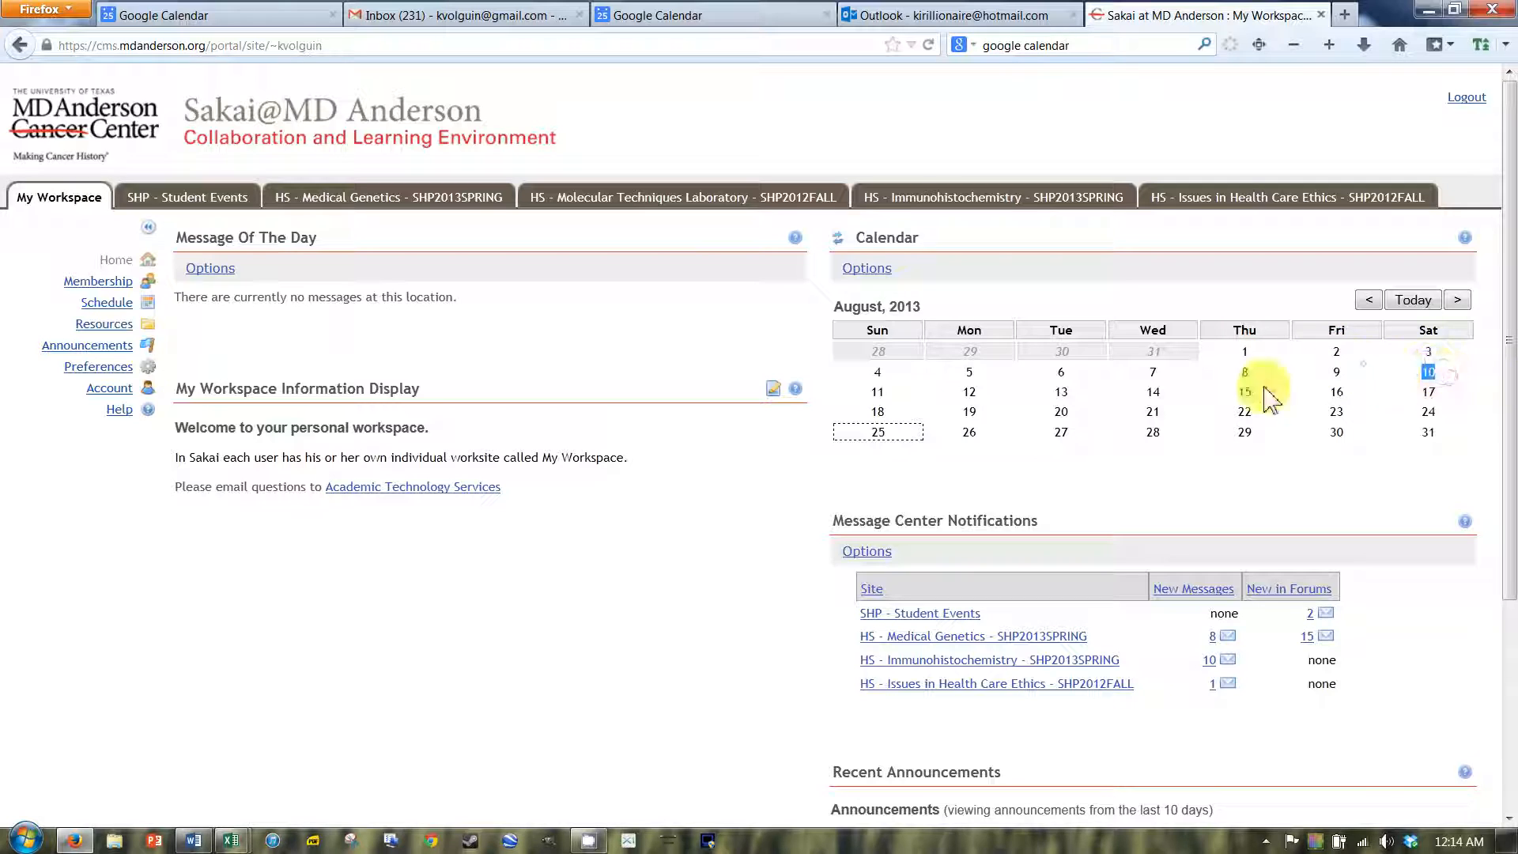
mouse_move(939, 377)
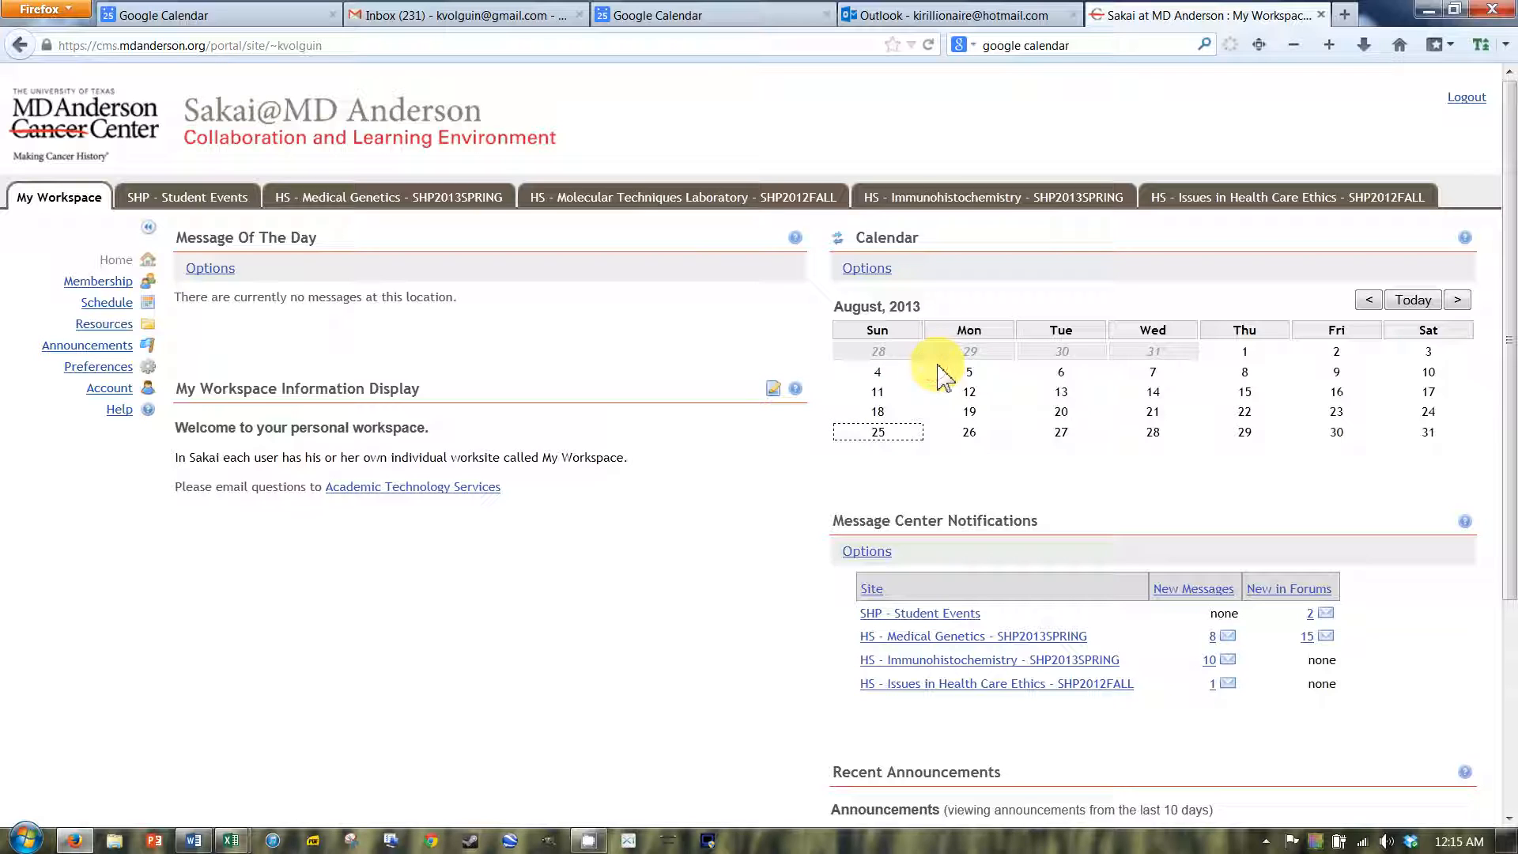
mouse_move(953, 371)
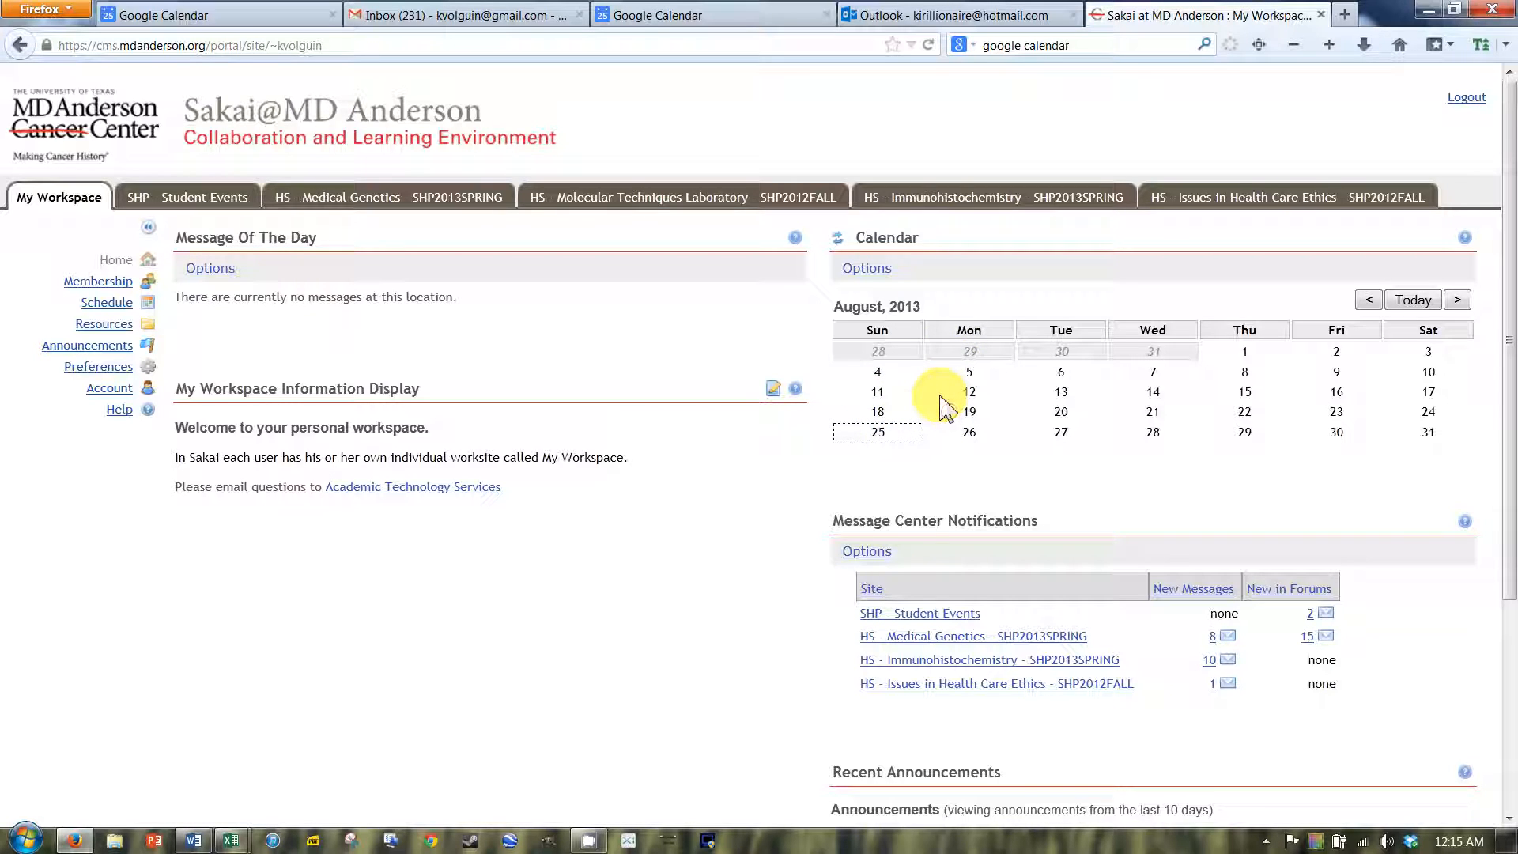
mouse_move(1001, 431)
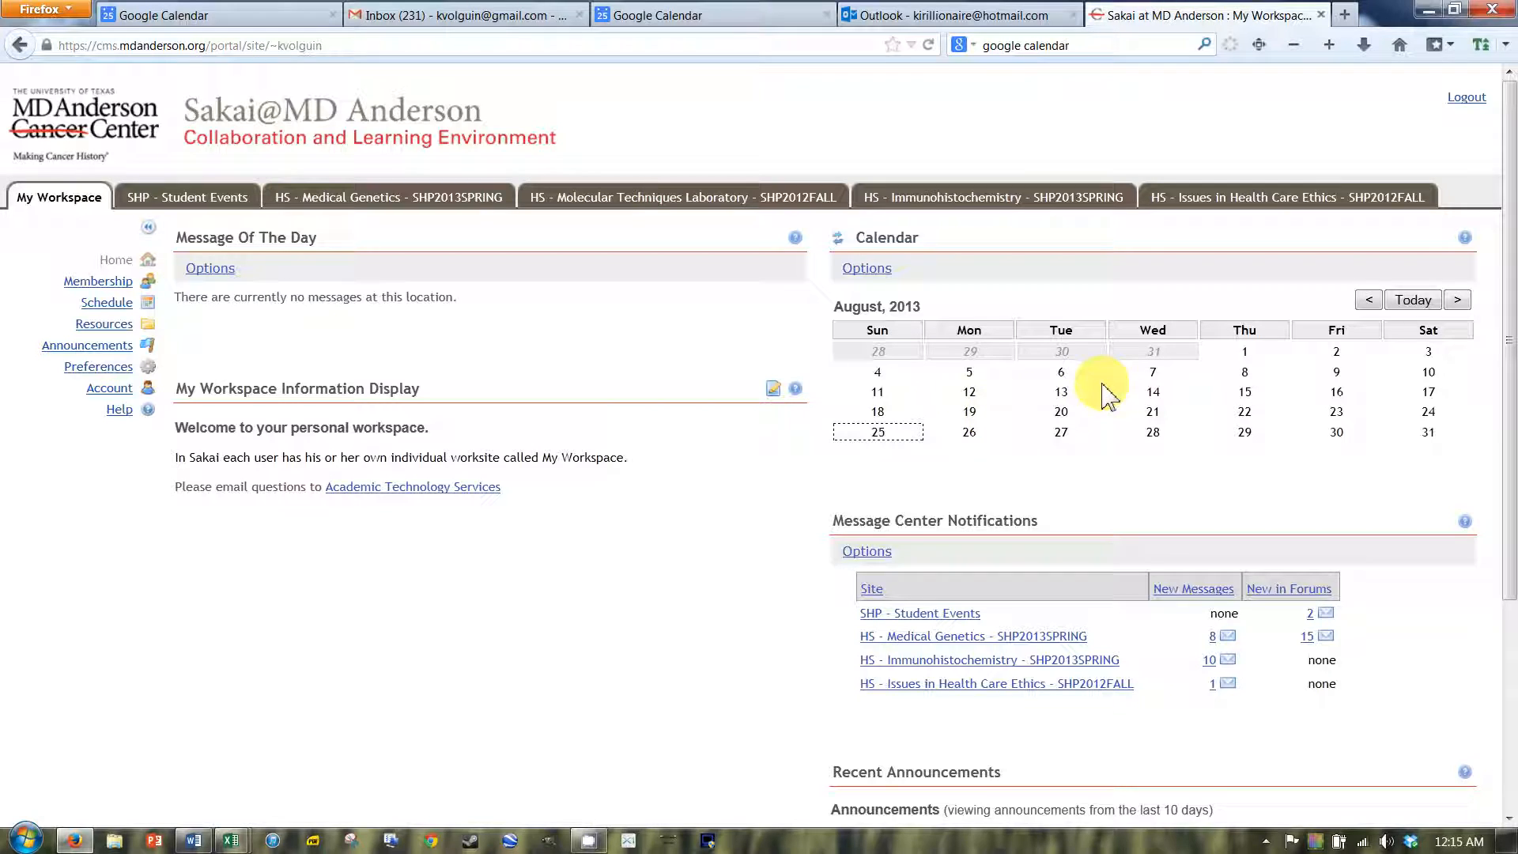
mouse_move(862, 465)
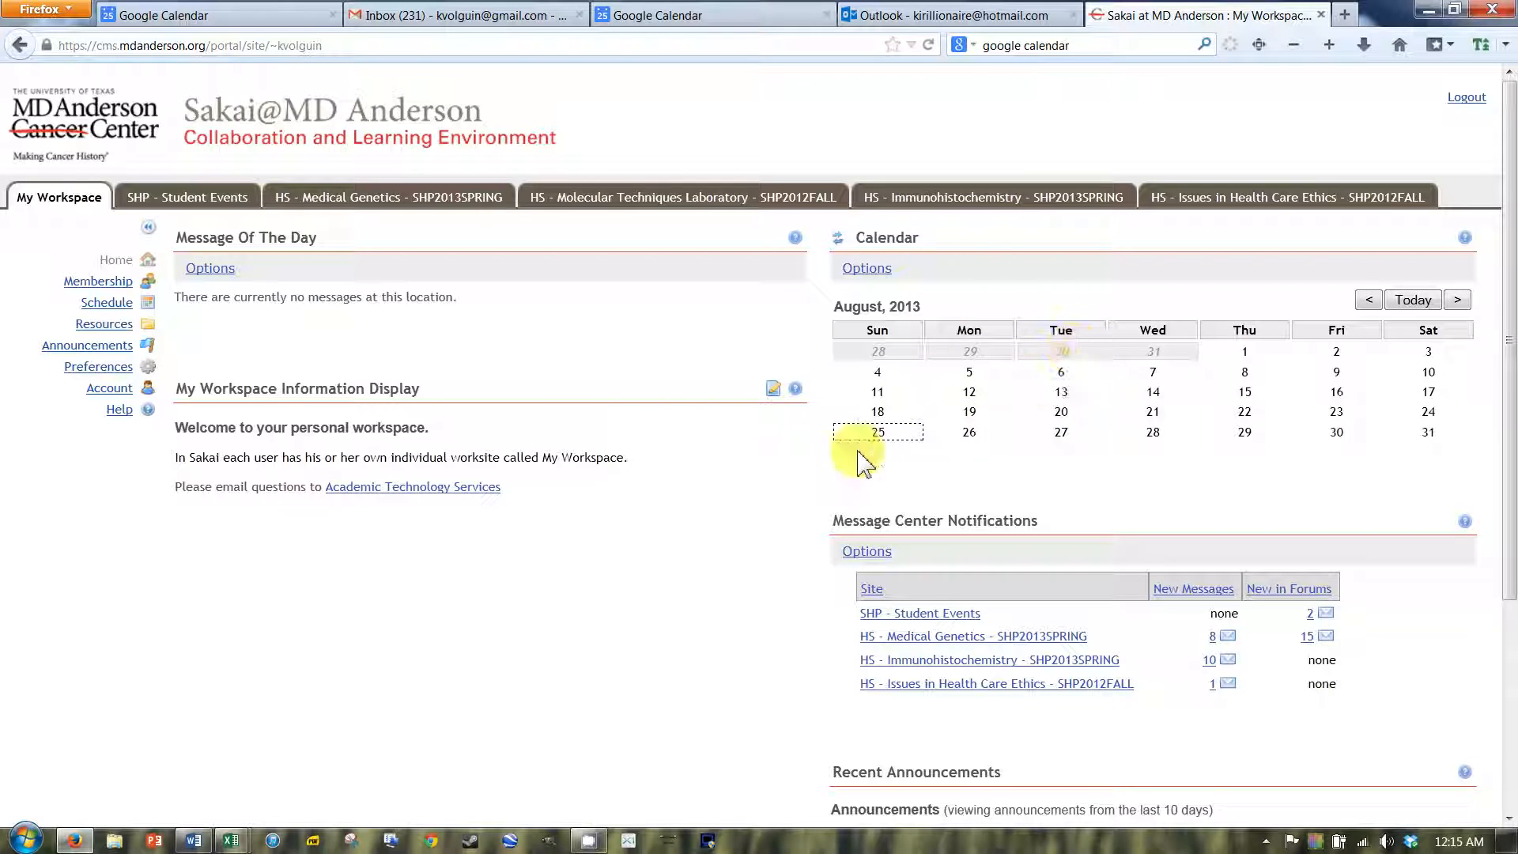
mouse_move(828, 324)
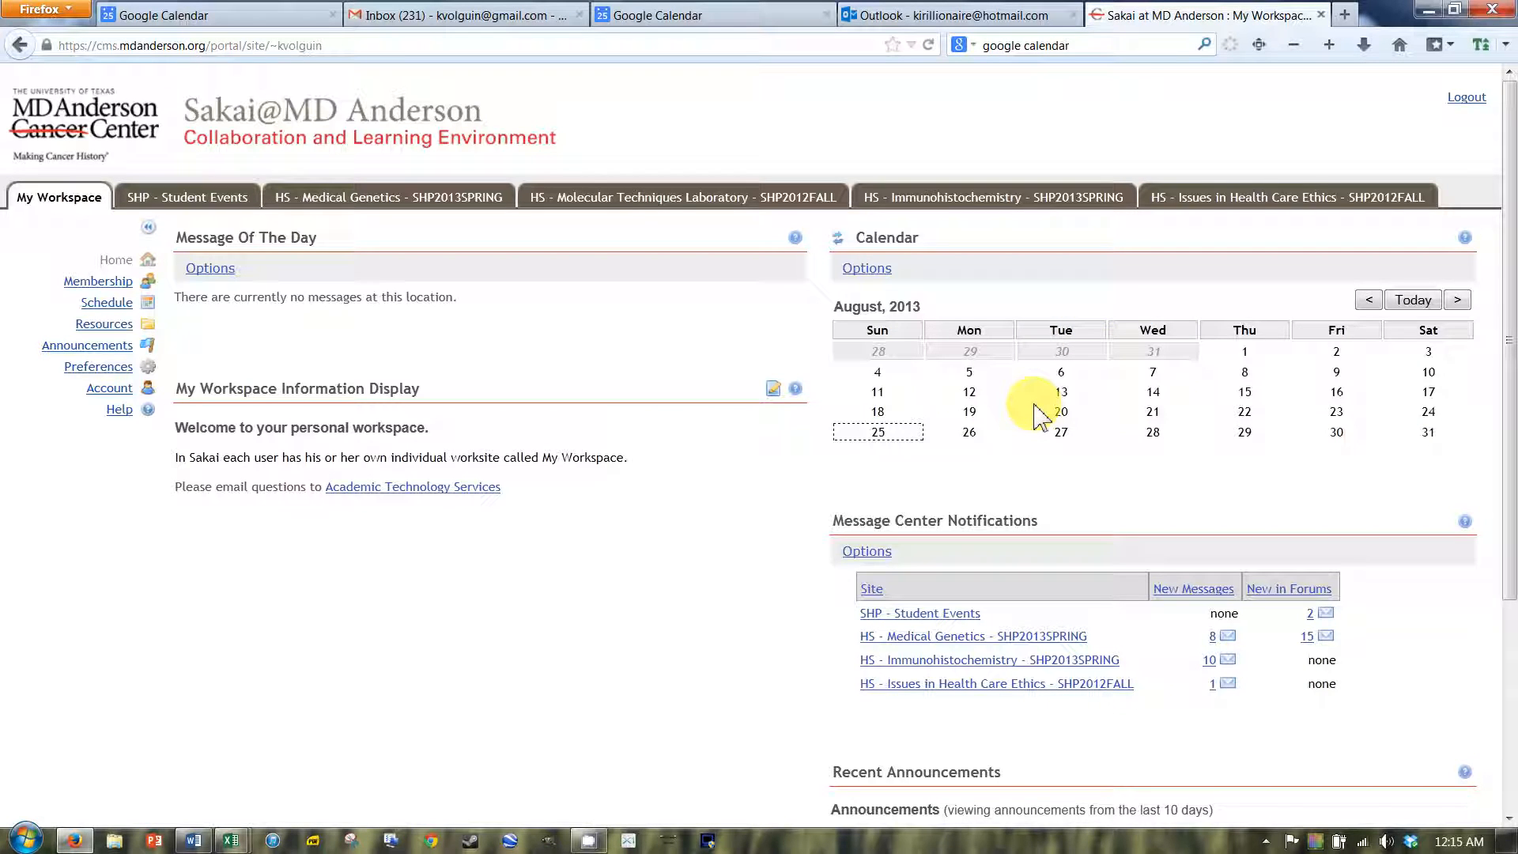
mouse_move(780, 453)
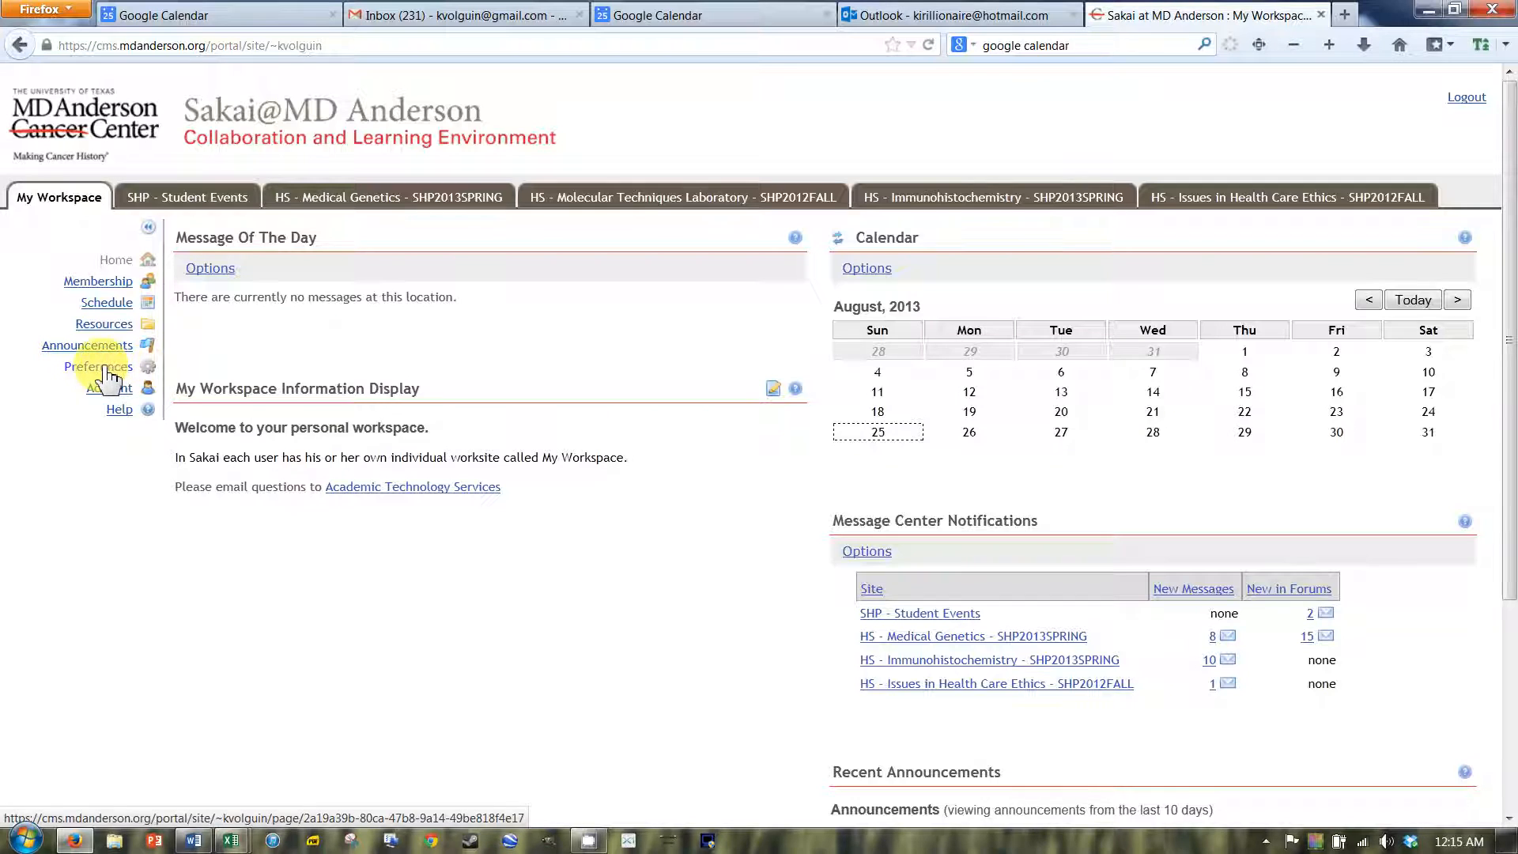
scroll(down, 3)
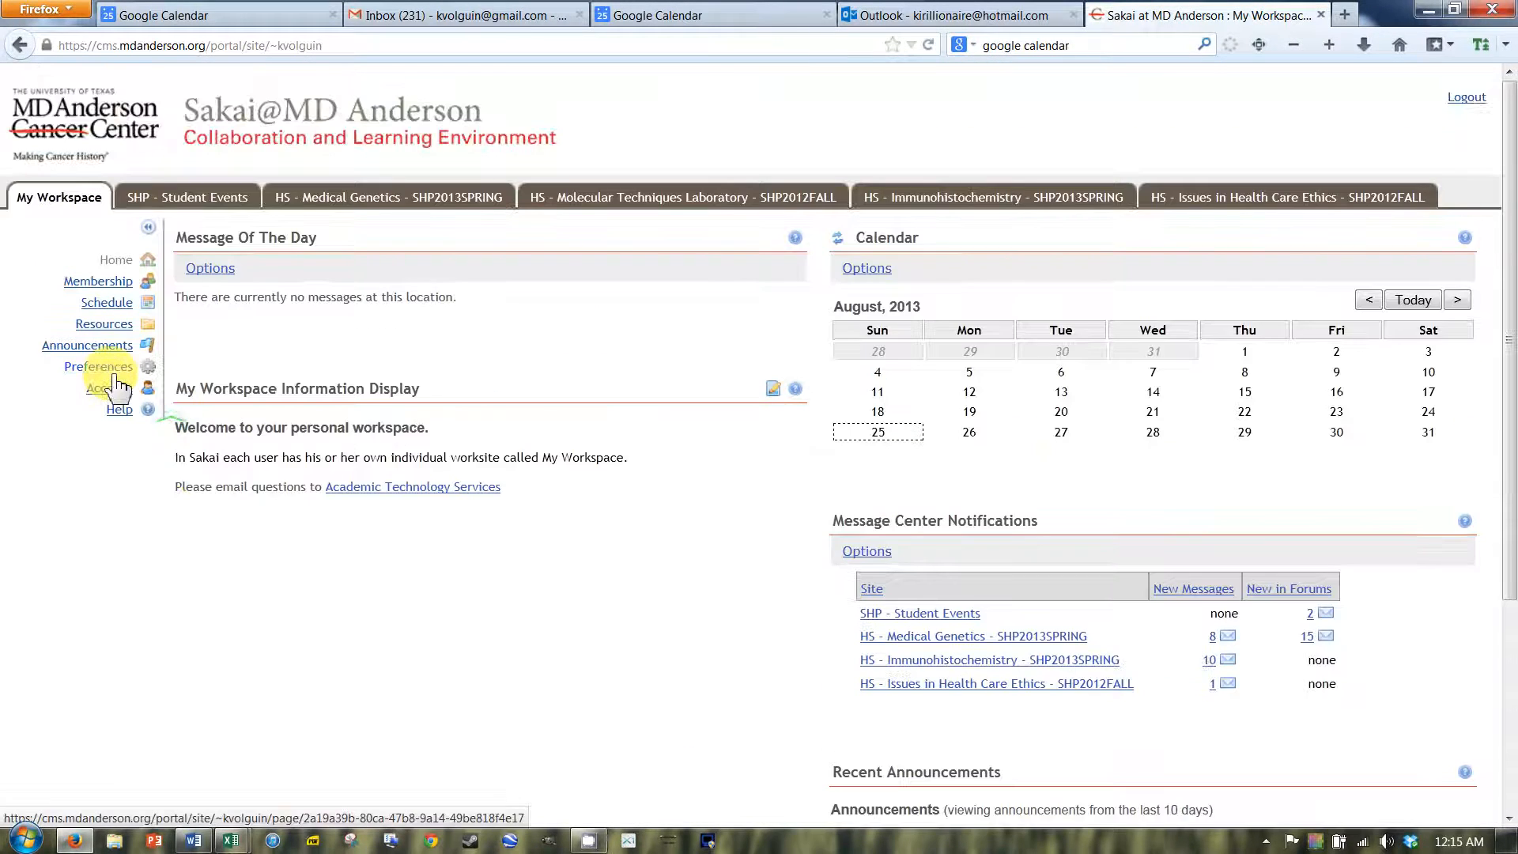
In Preferences, move HS - Molecular Techniques Laboratory to the top of My Active Sites and save.
click(98, 366)
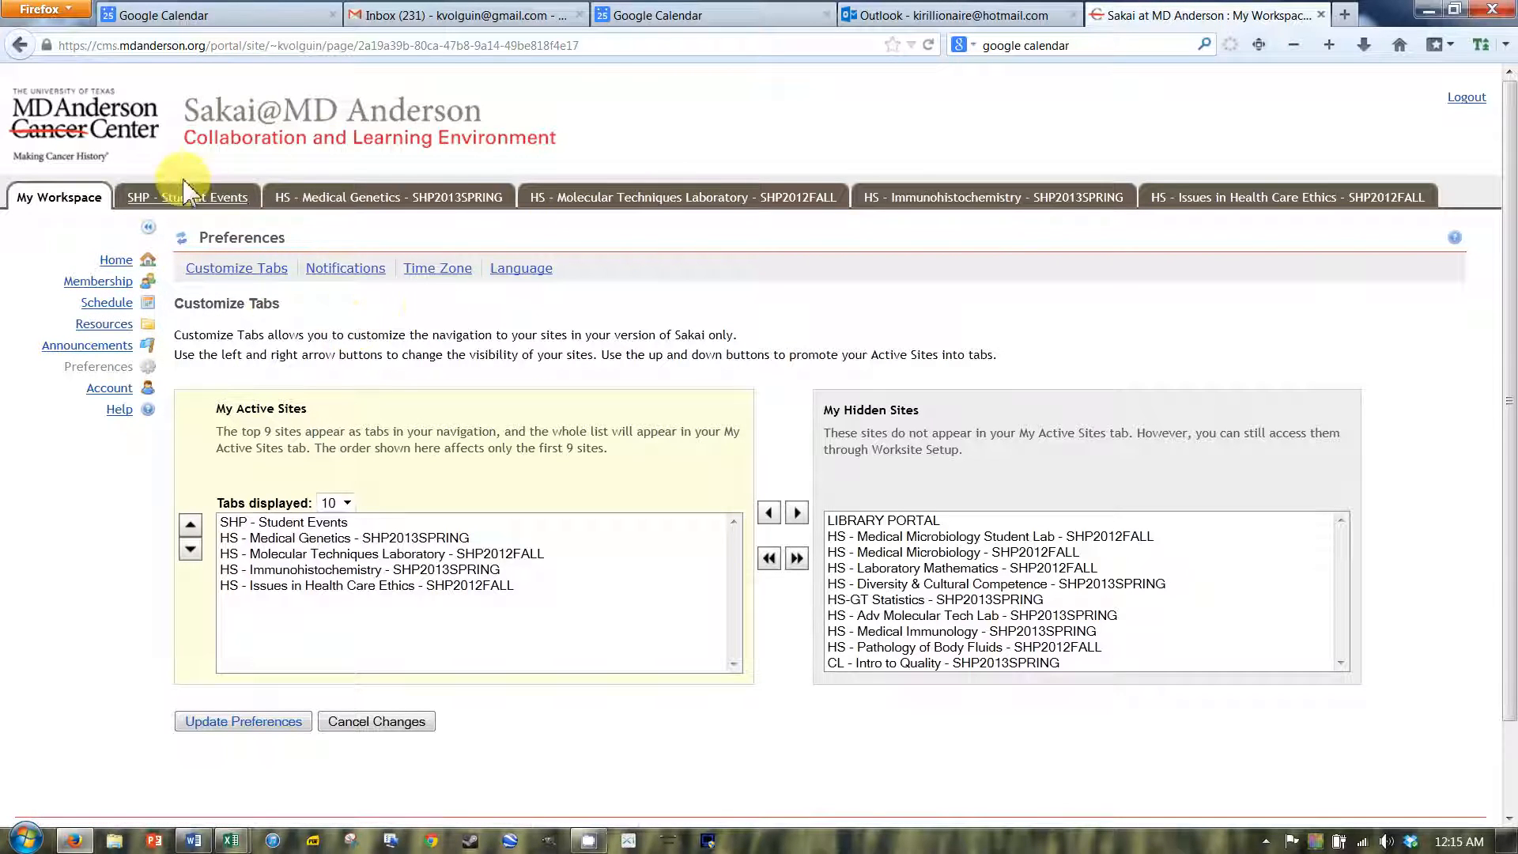
click(283, 522)
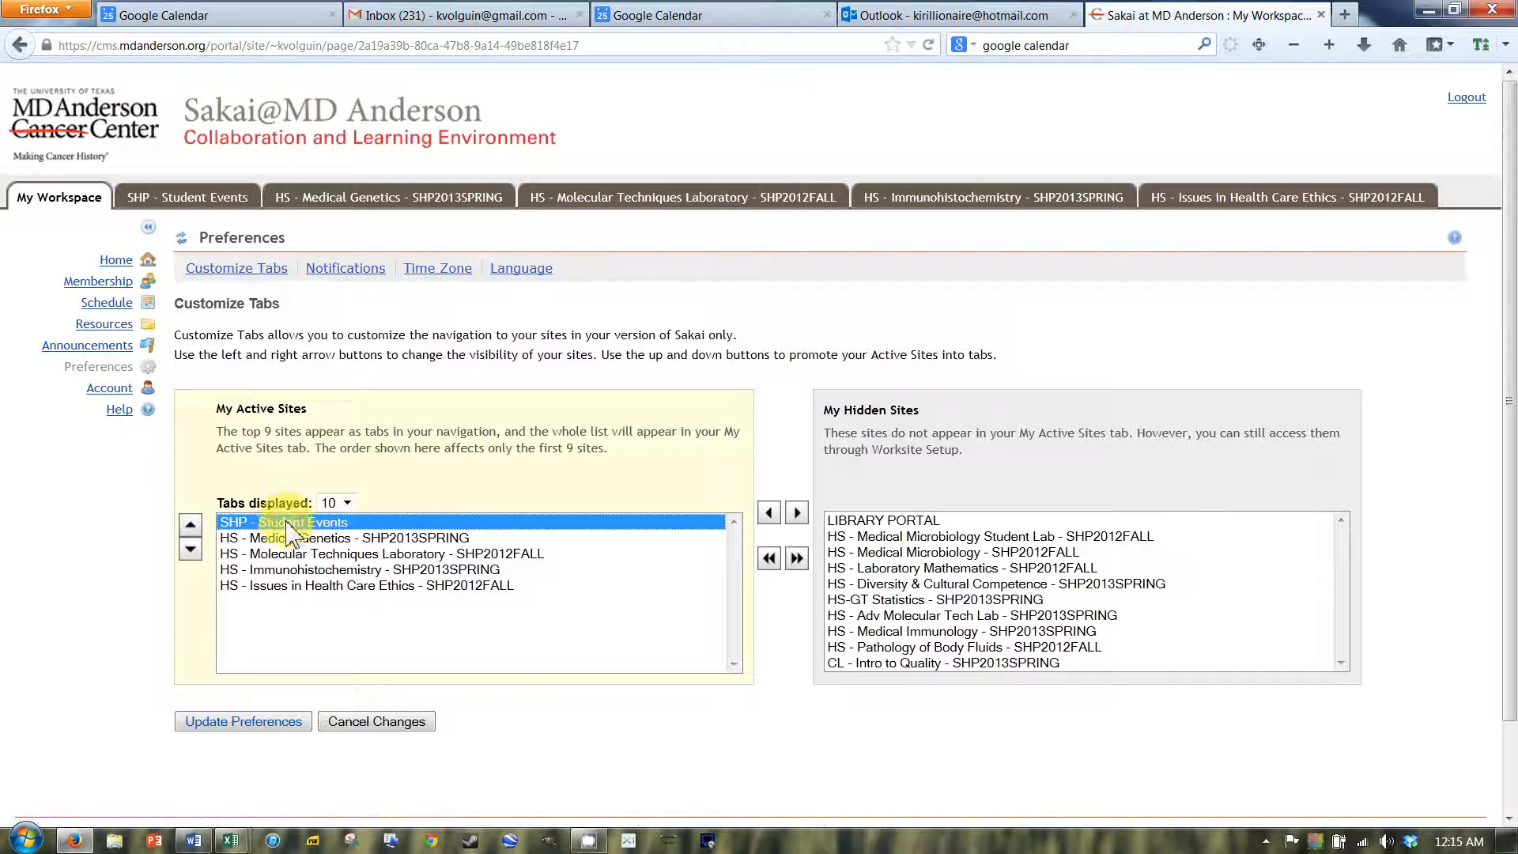
click(381, 553)
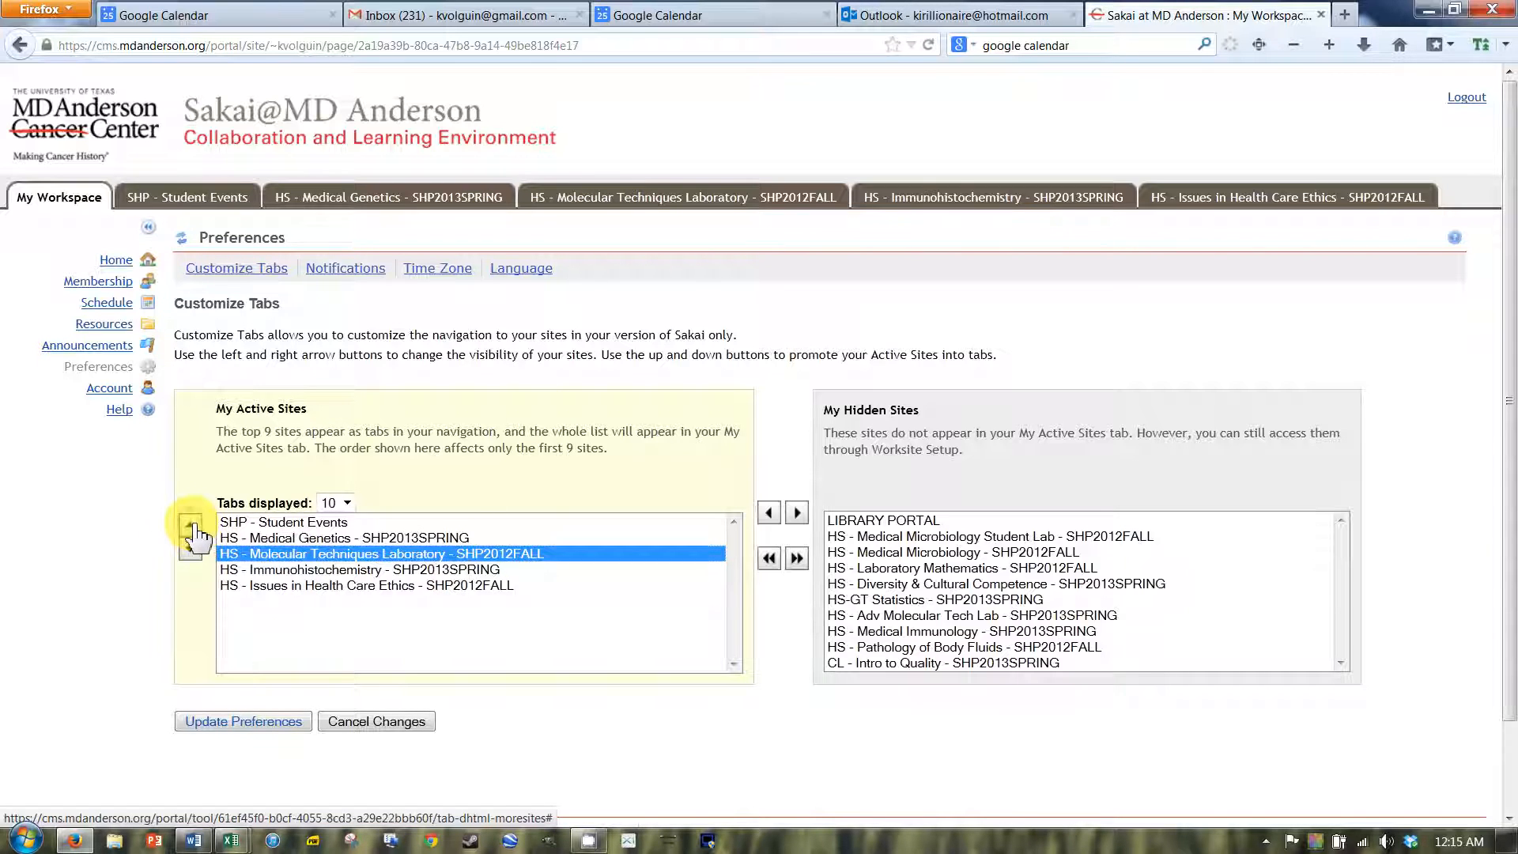
click(191, 522)
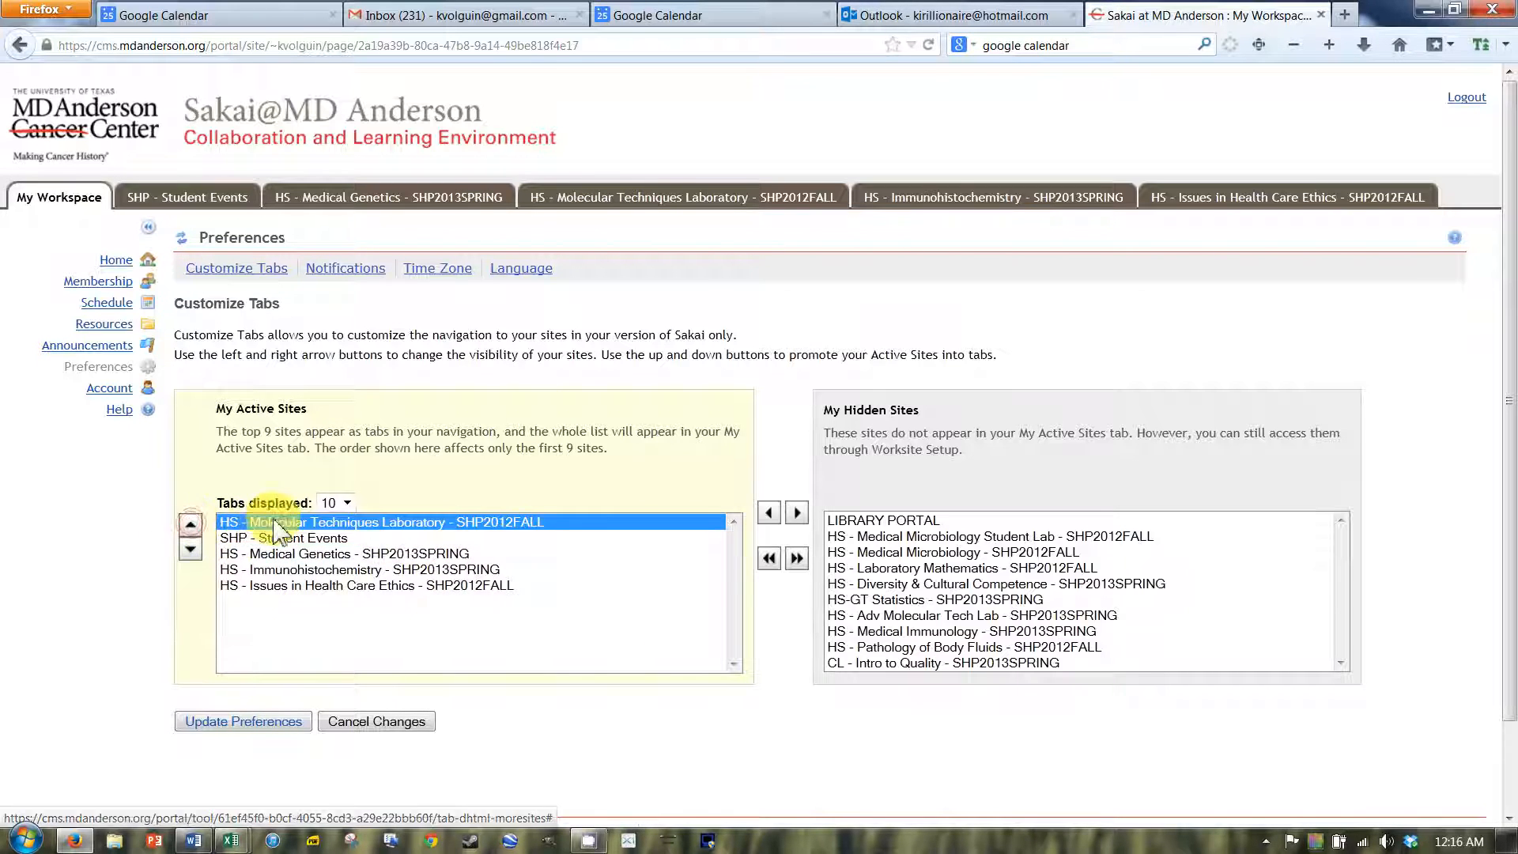
click(242, 720)
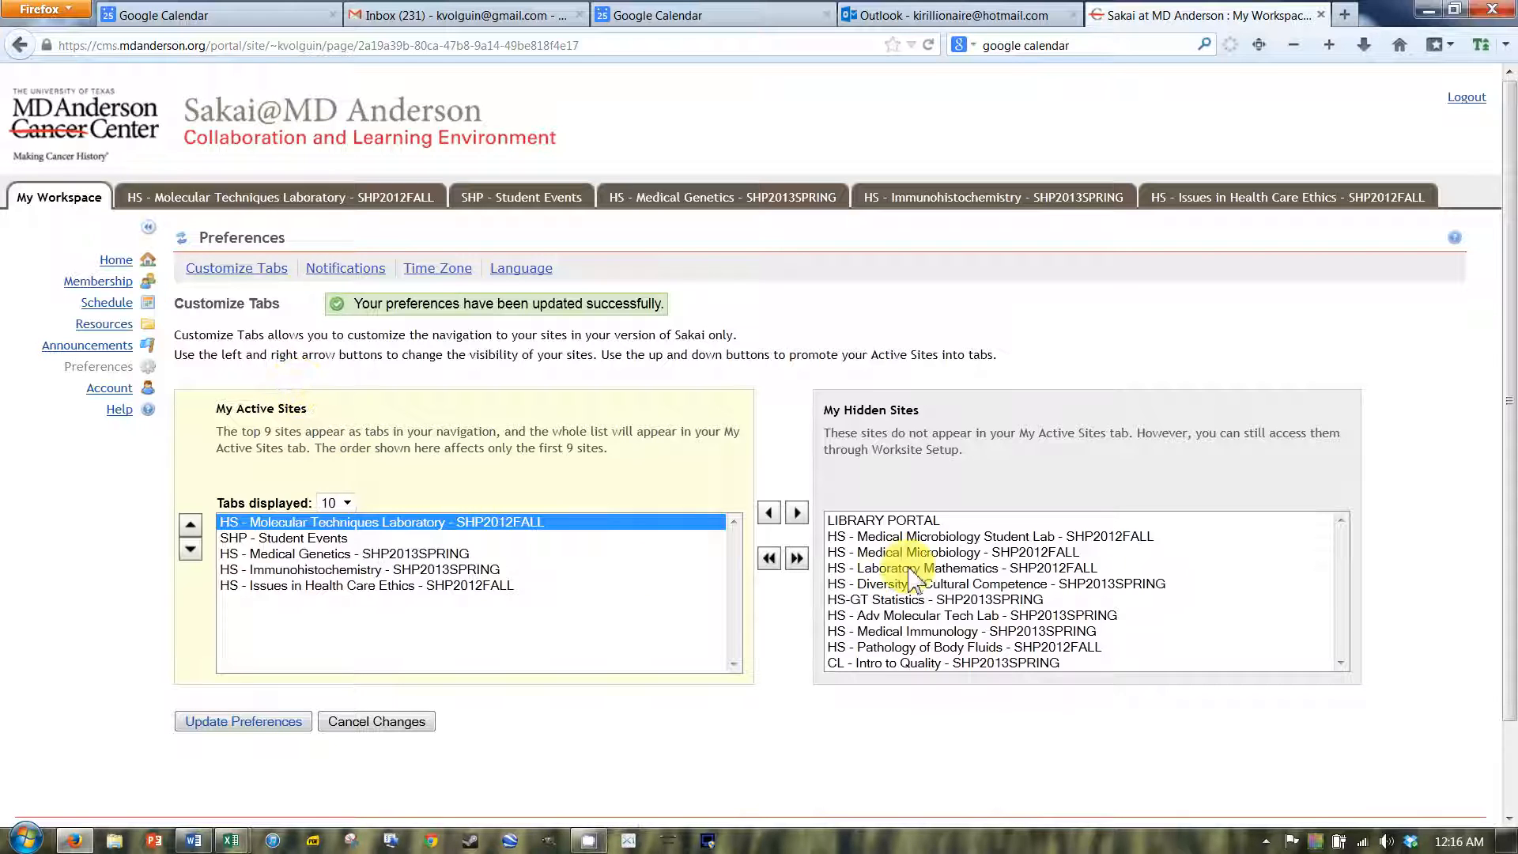
Move every course site to My Hidden Sites, keeping only SHP - Student Events active.
click(962, 569)
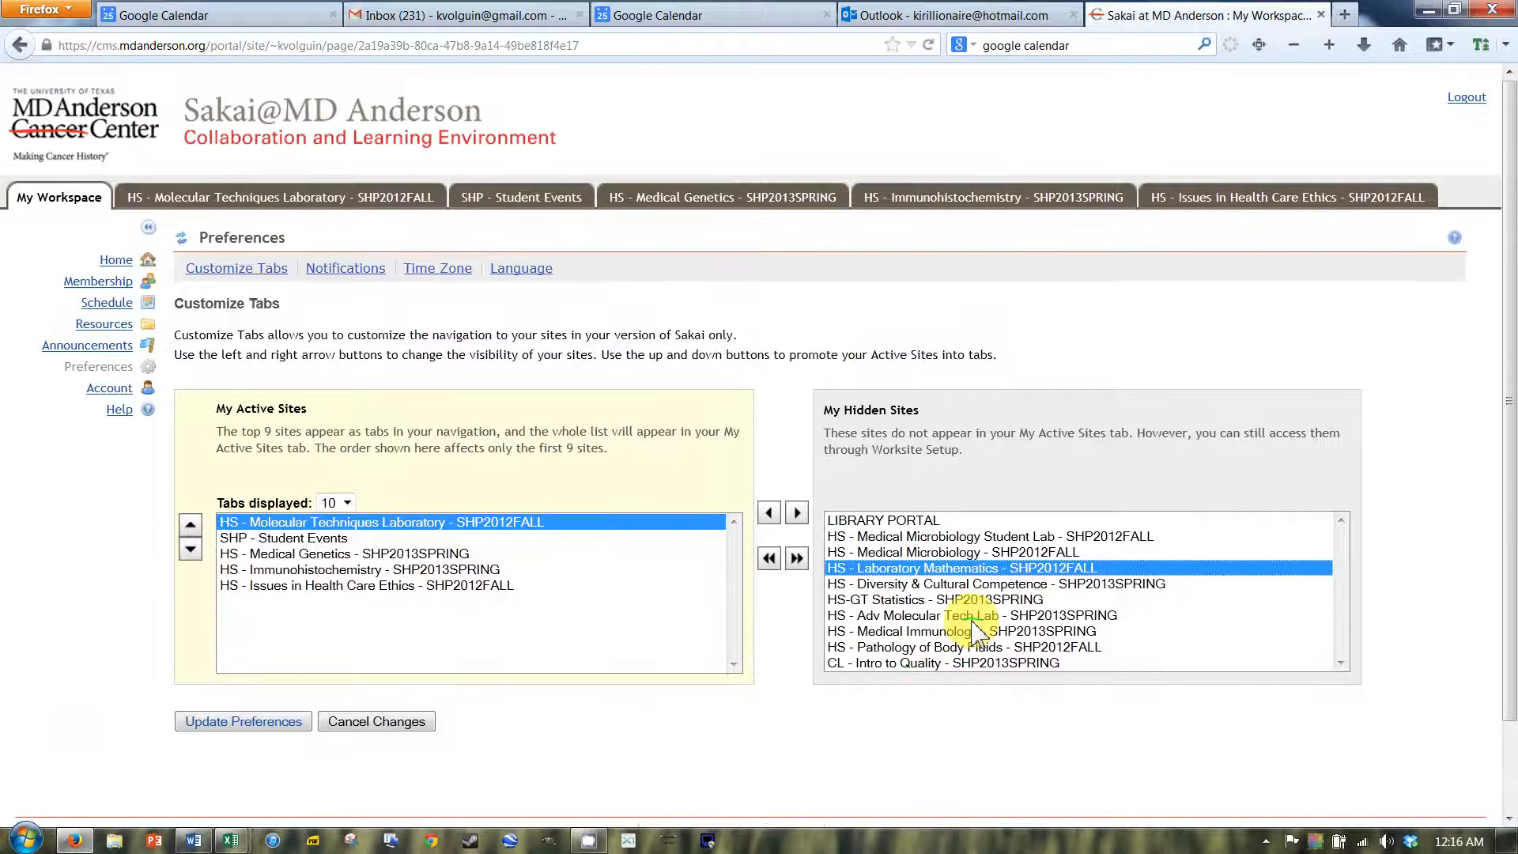
click(939, 663)
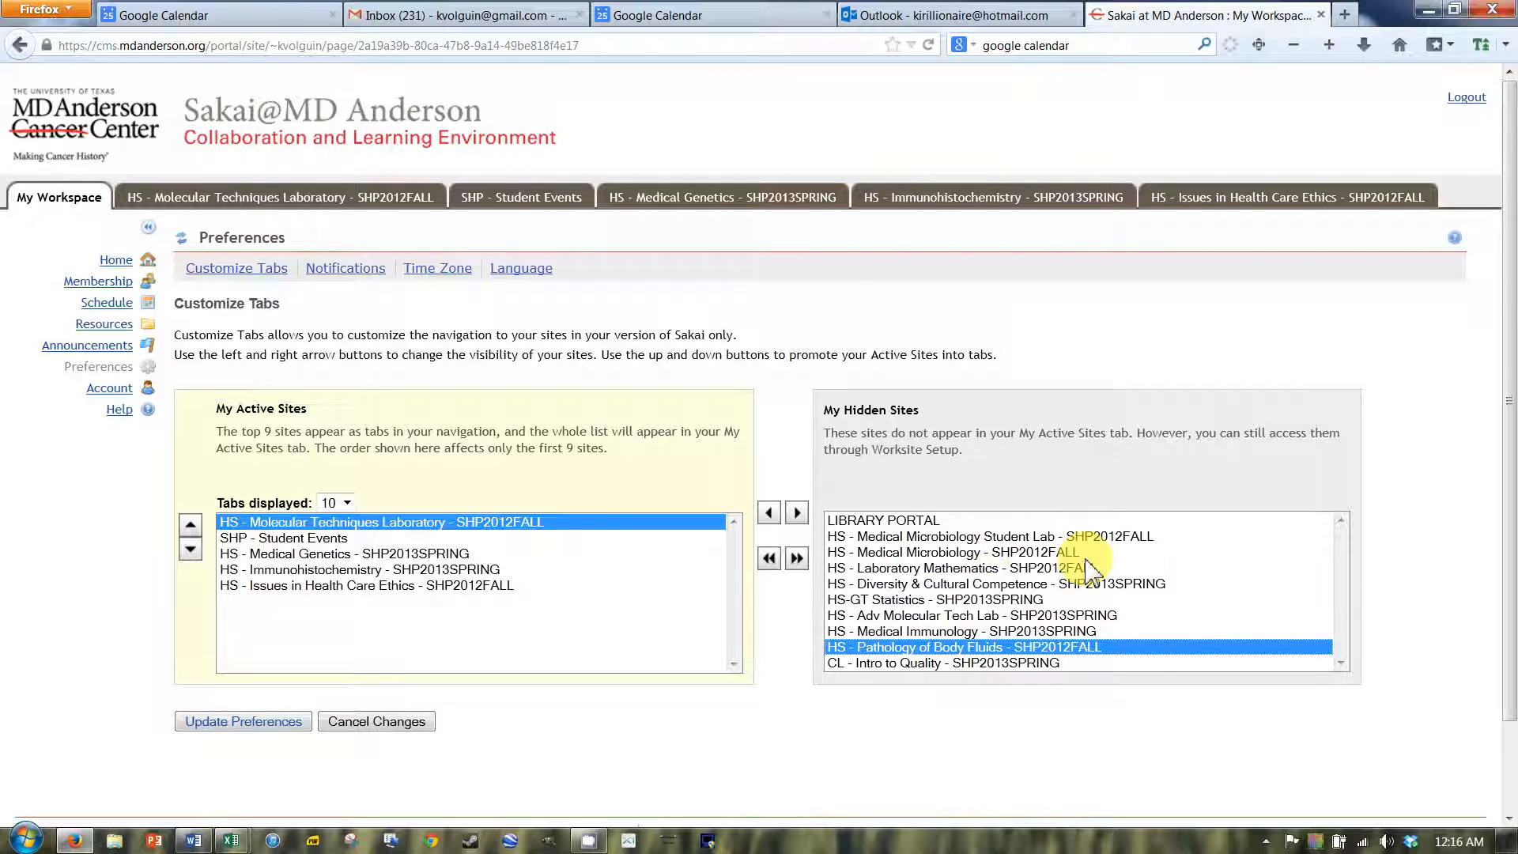
click(943, 552)
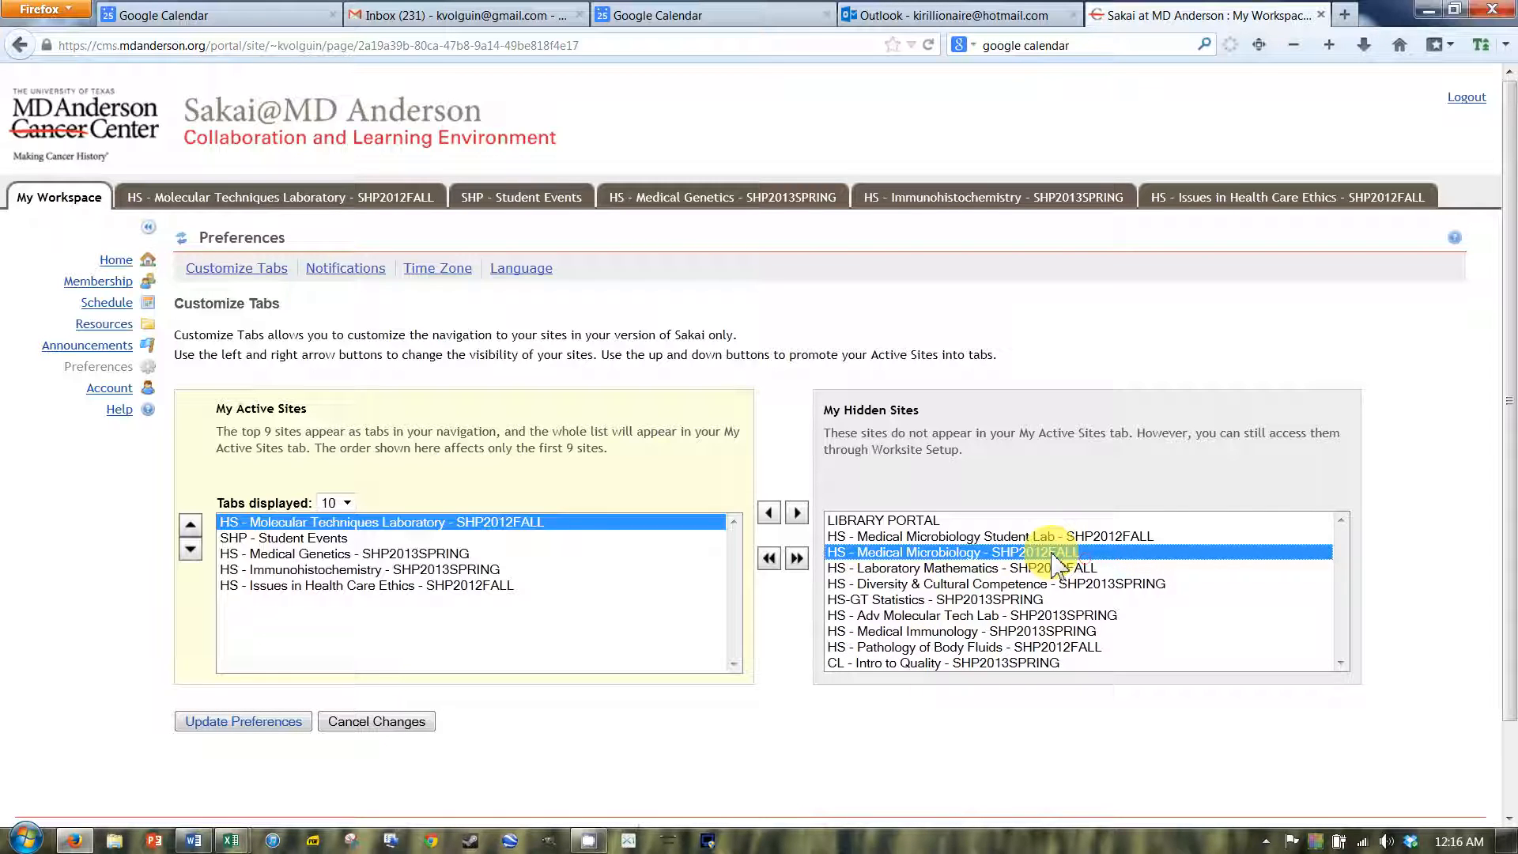
click(768, 512)
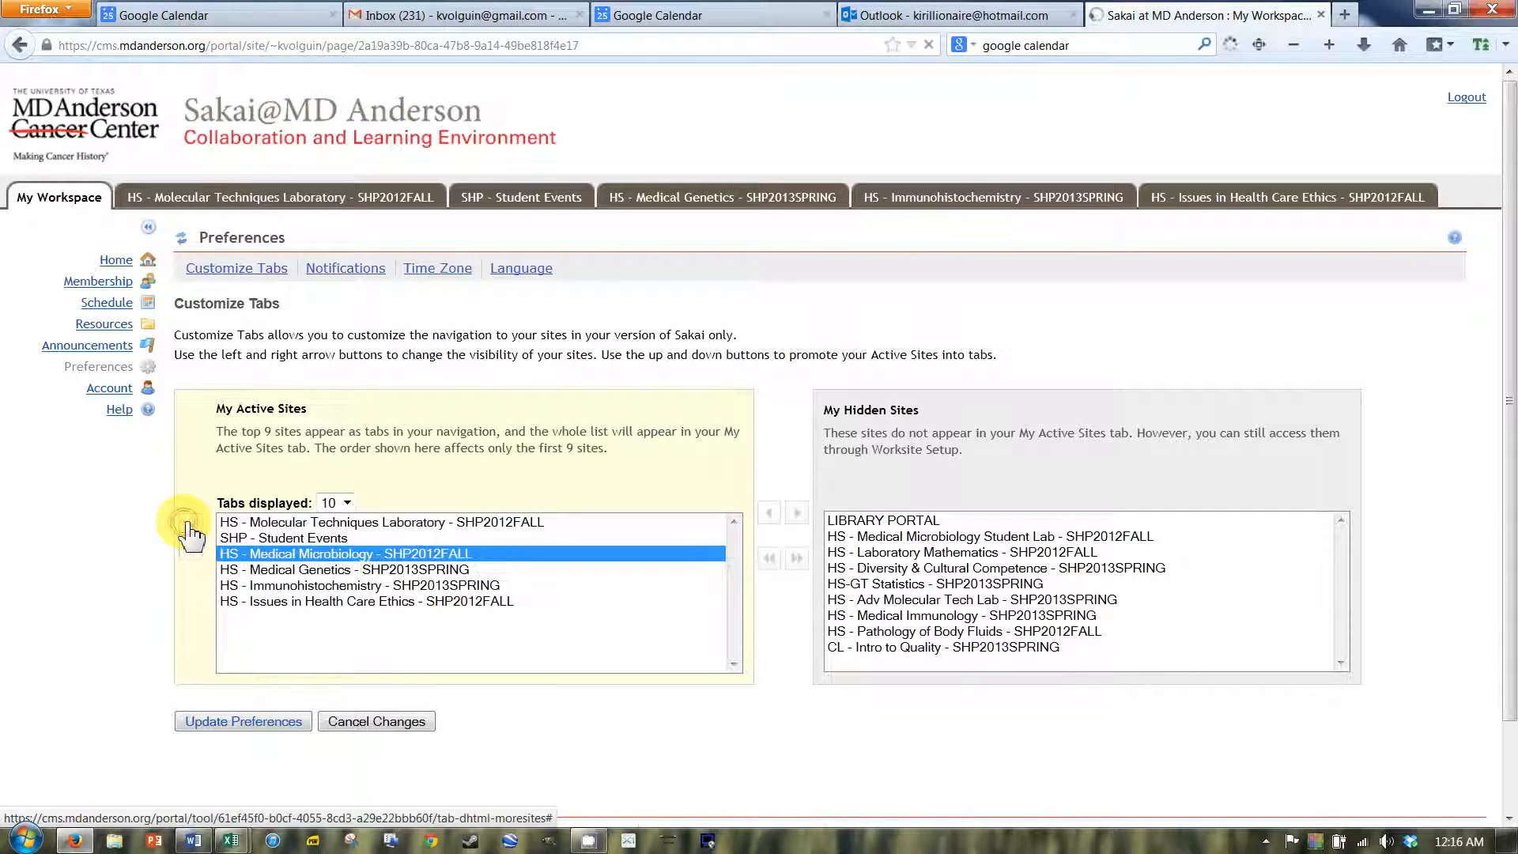
click(190, 523)
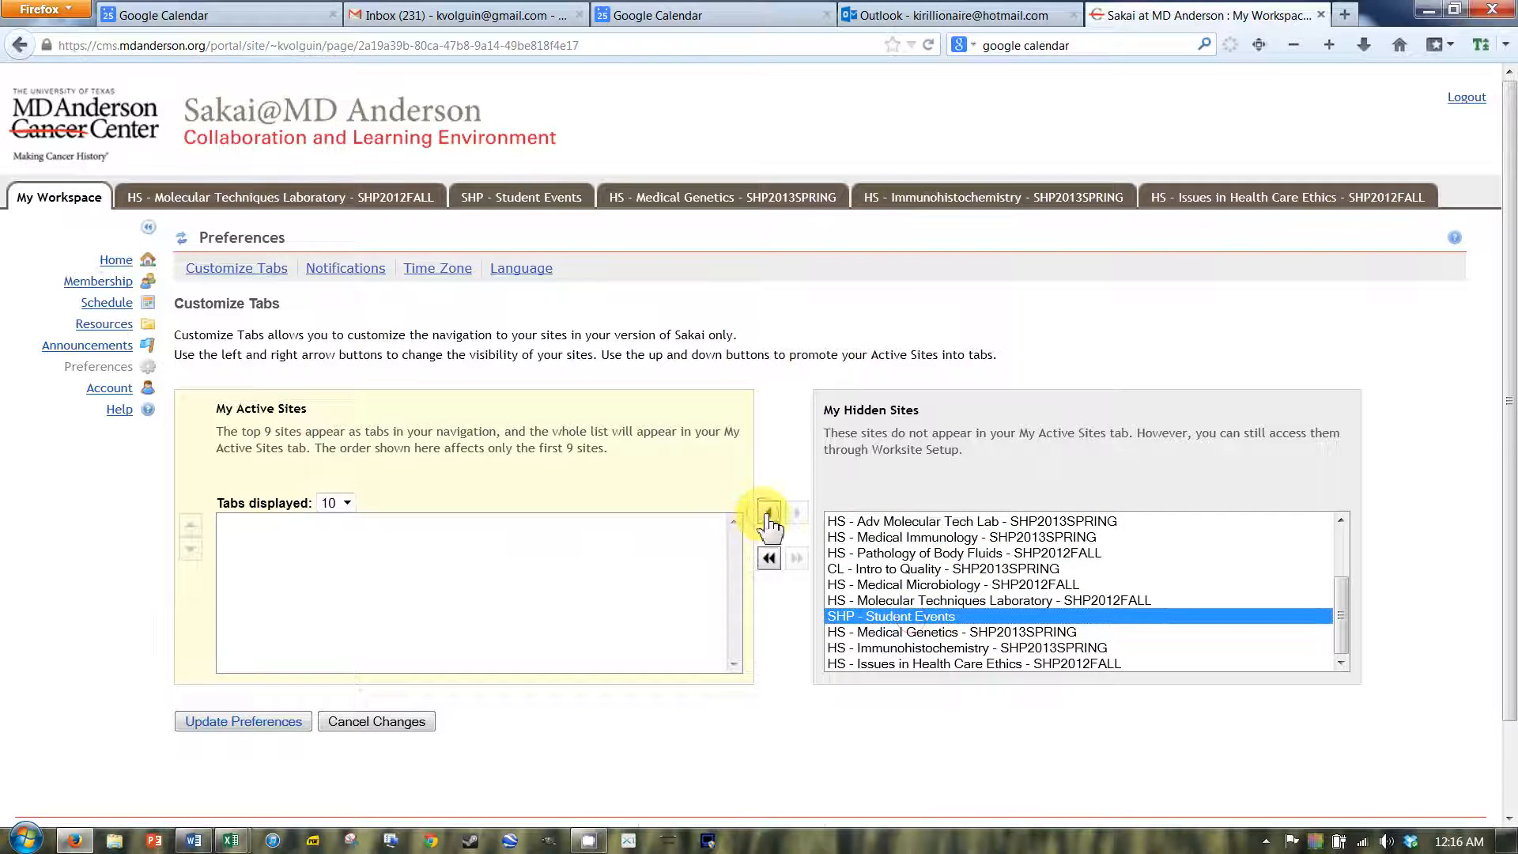
click(768, 513)
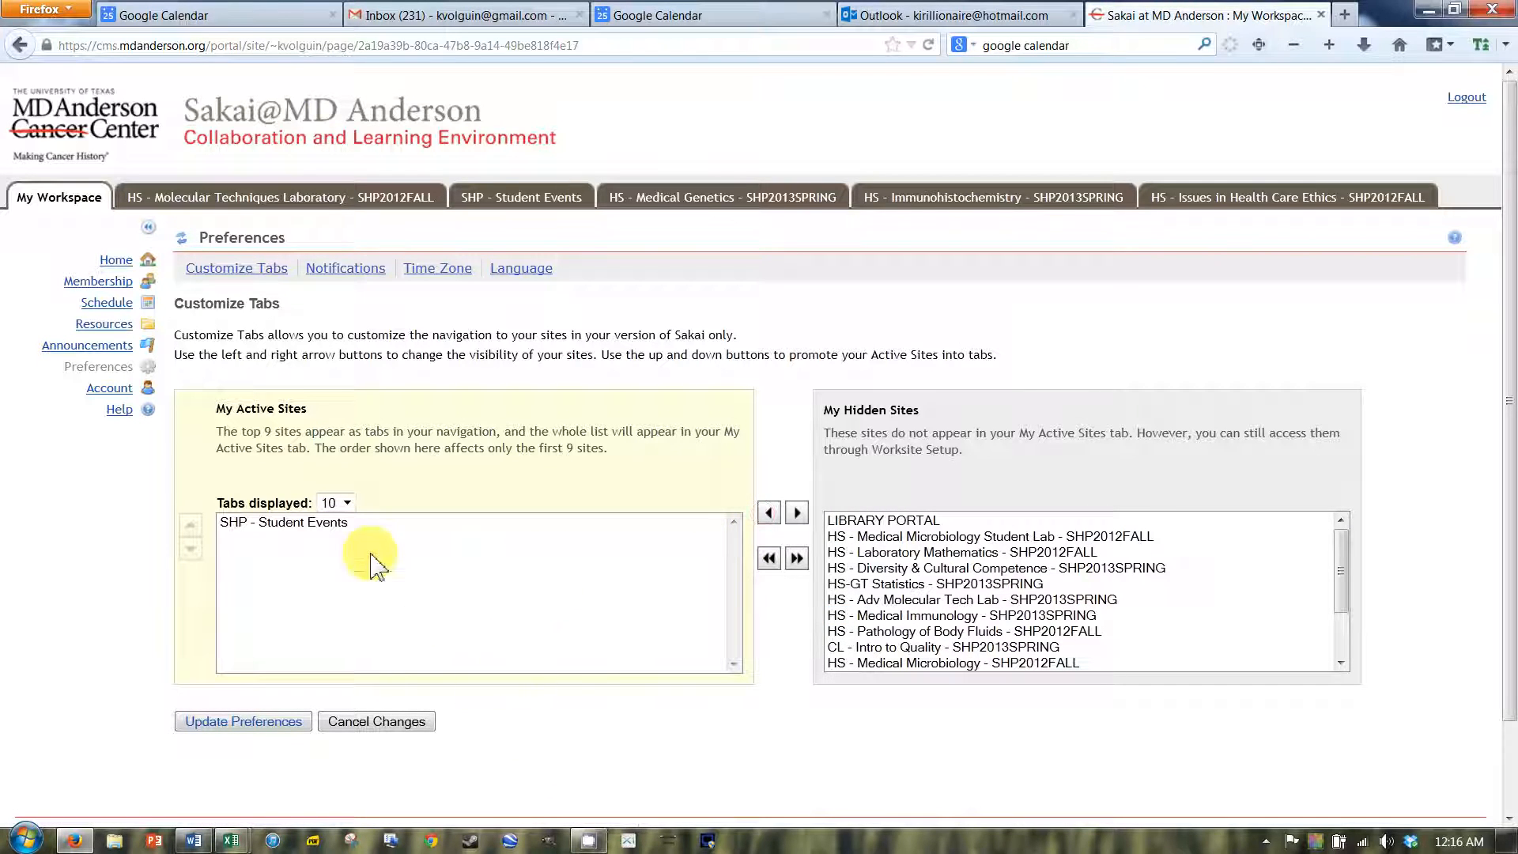
click(281, 522)
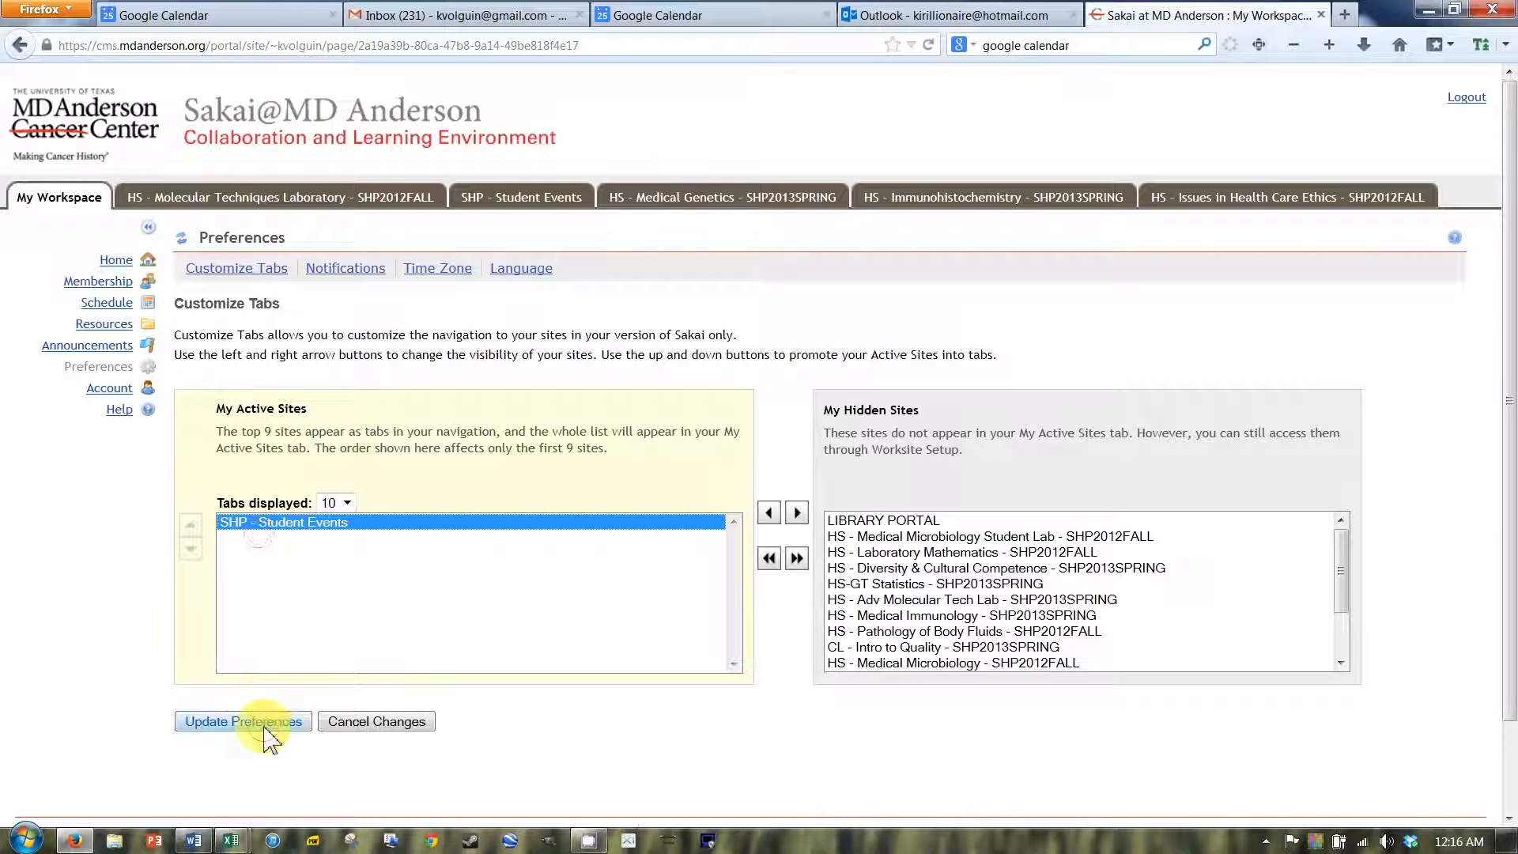
Save tab preferences keeping only SHP - Student Events, browse its Forums and Home, then return to My Workspace.
click(242, 721)
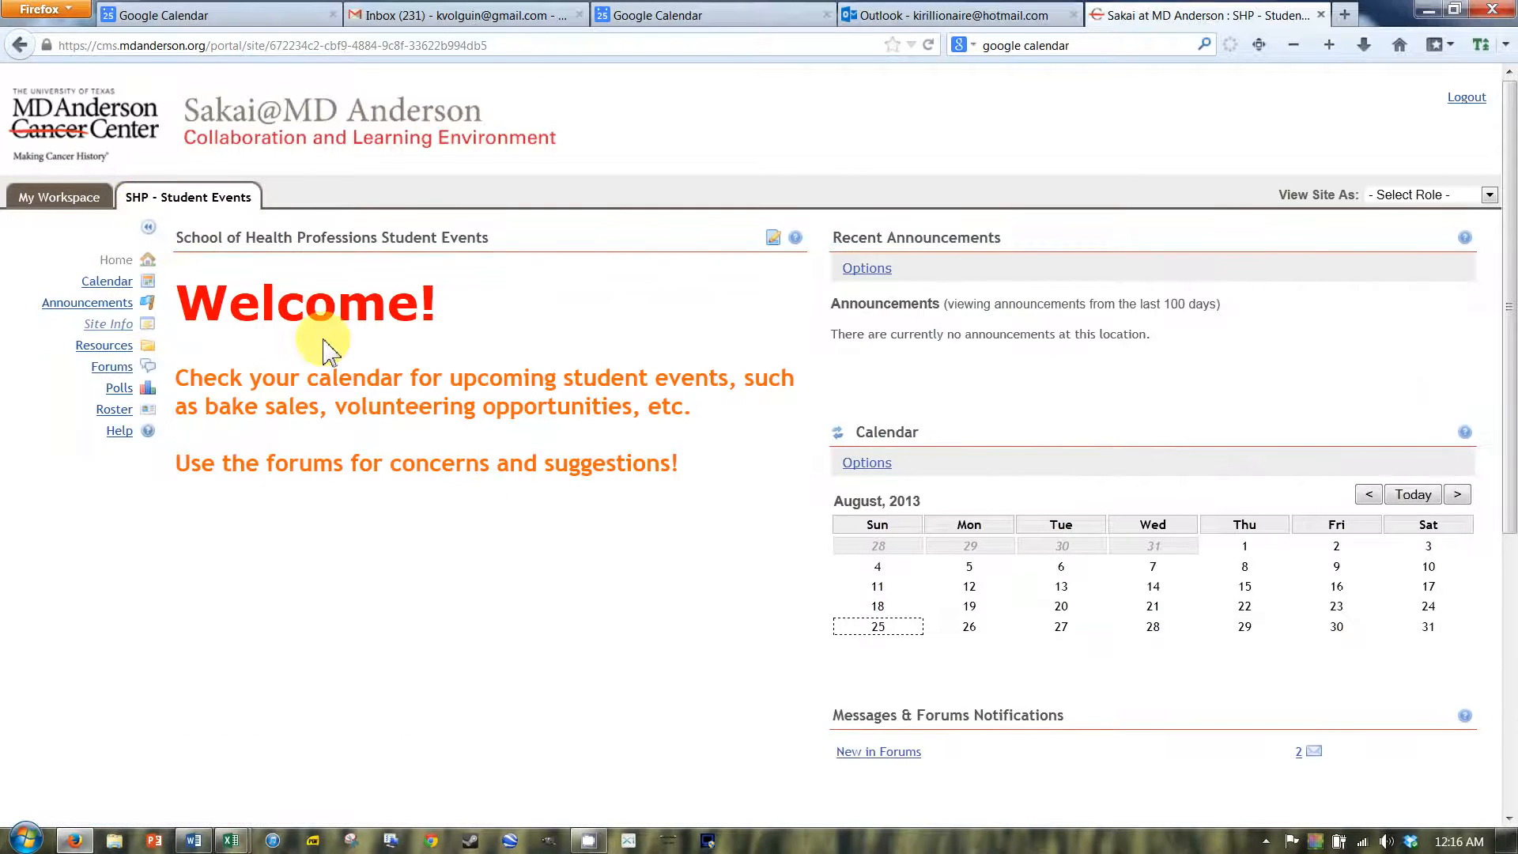
mouse_move(229, 373)
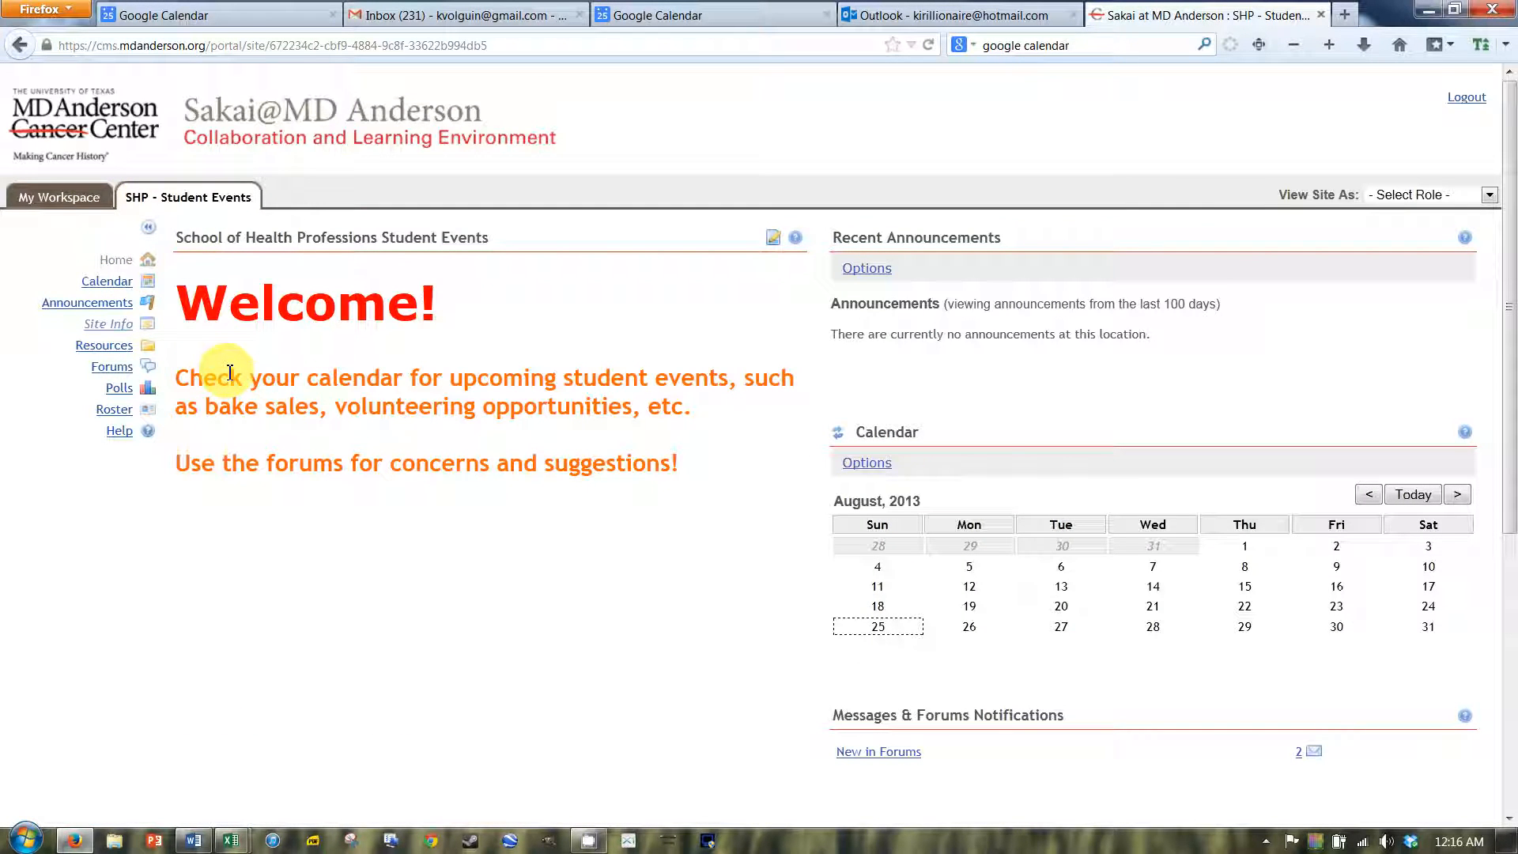
mouse_move(233, 395)
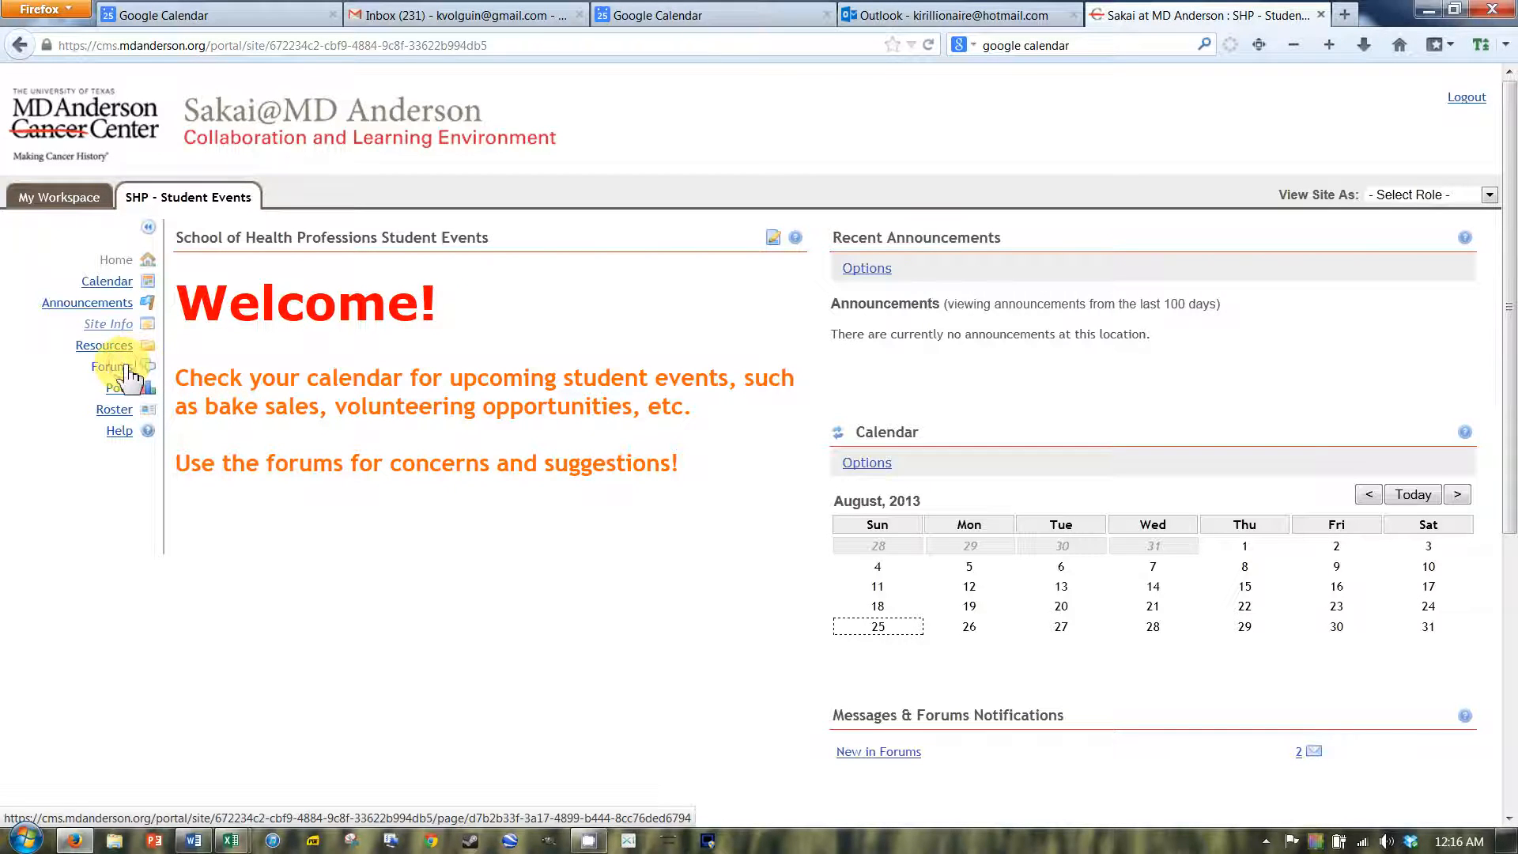
click(104, 366)
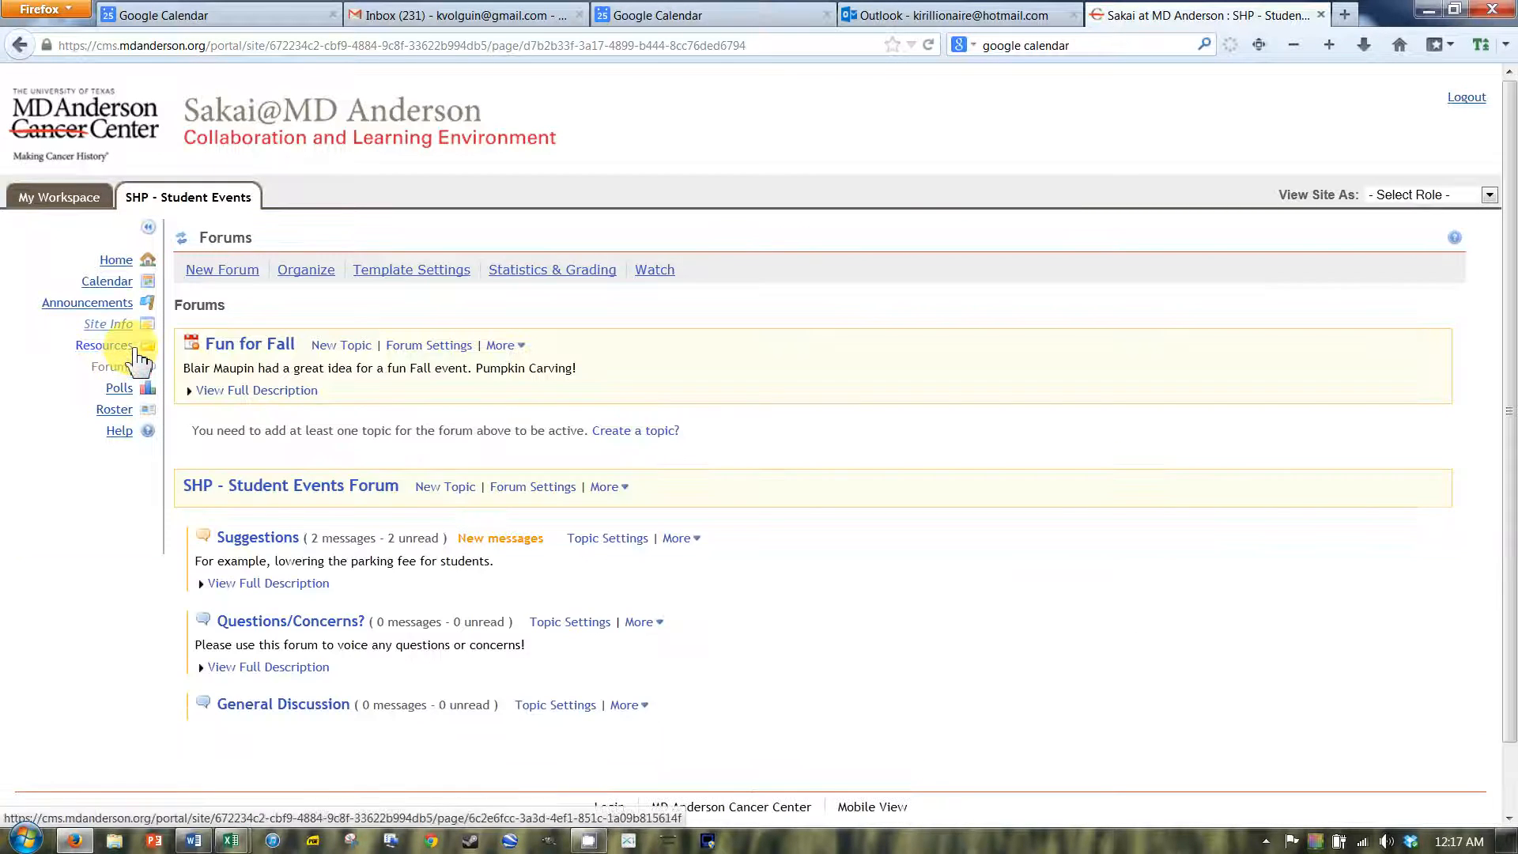
mouse_move(116, 259)
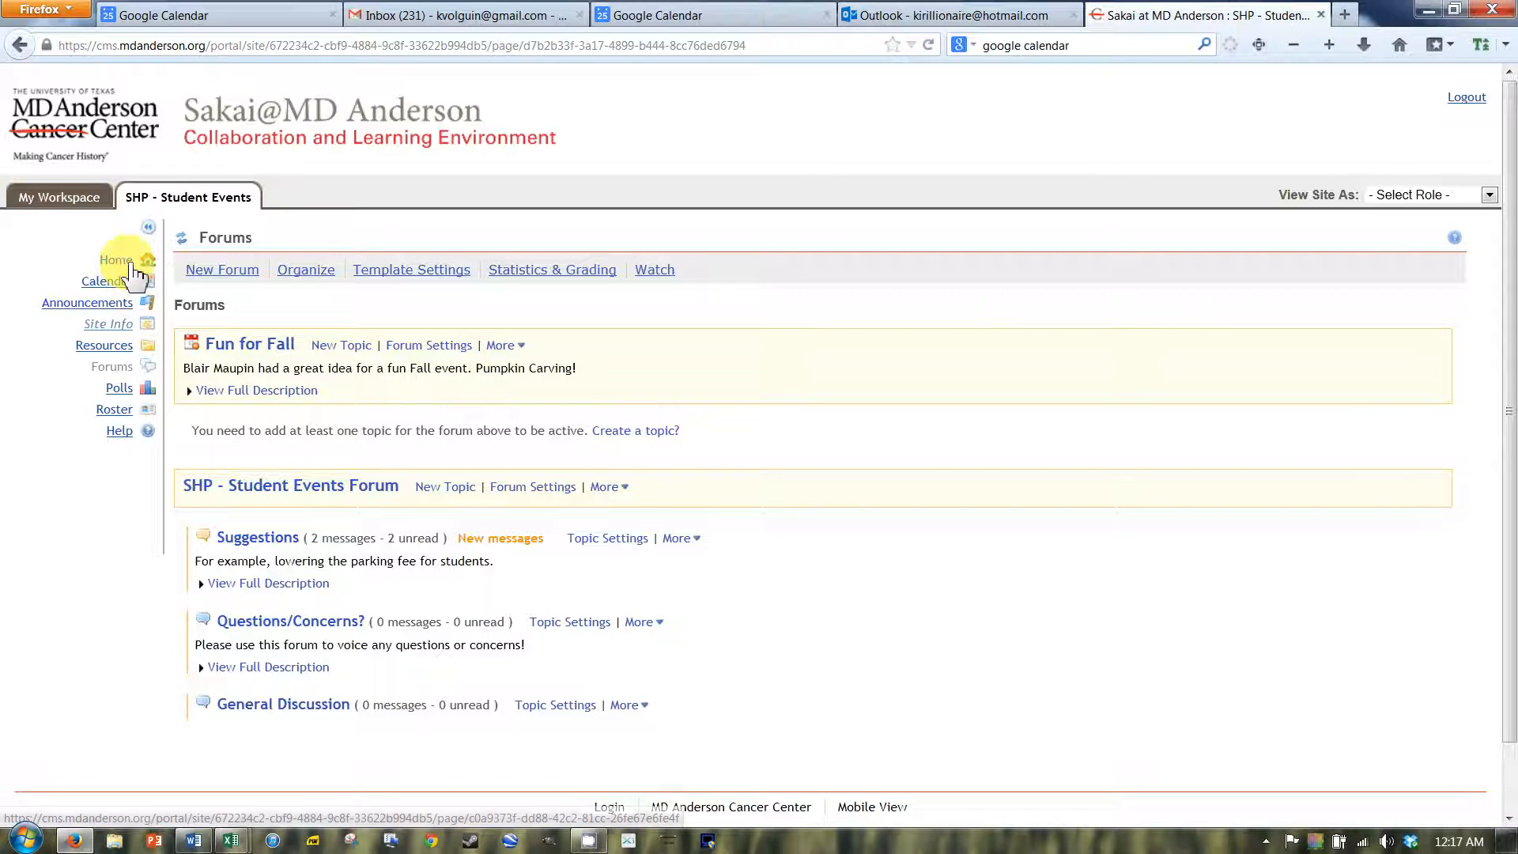
click(115, 259)
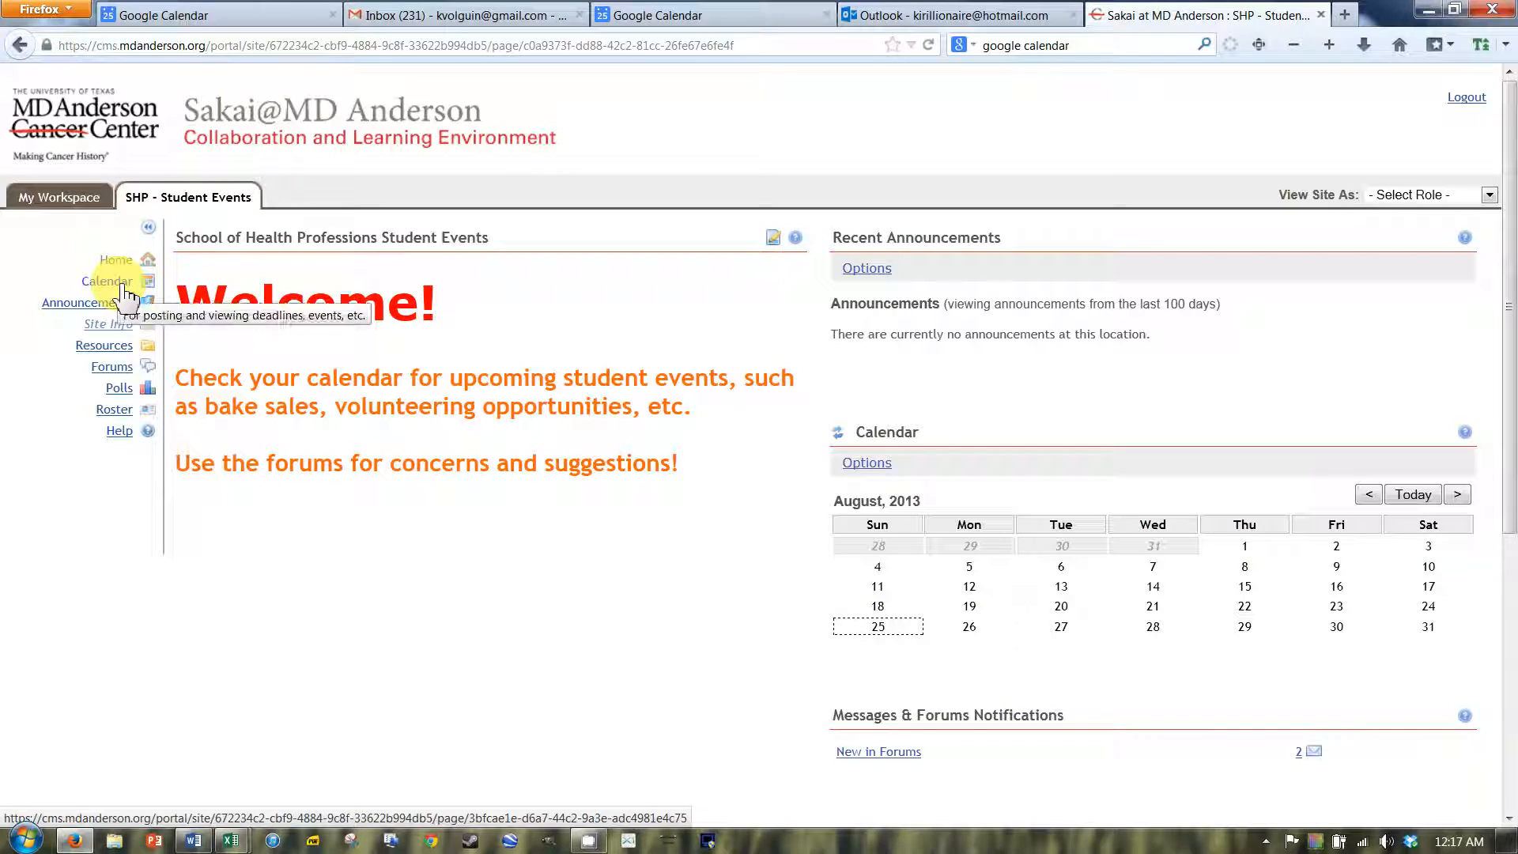
mouse_move(86, 302)
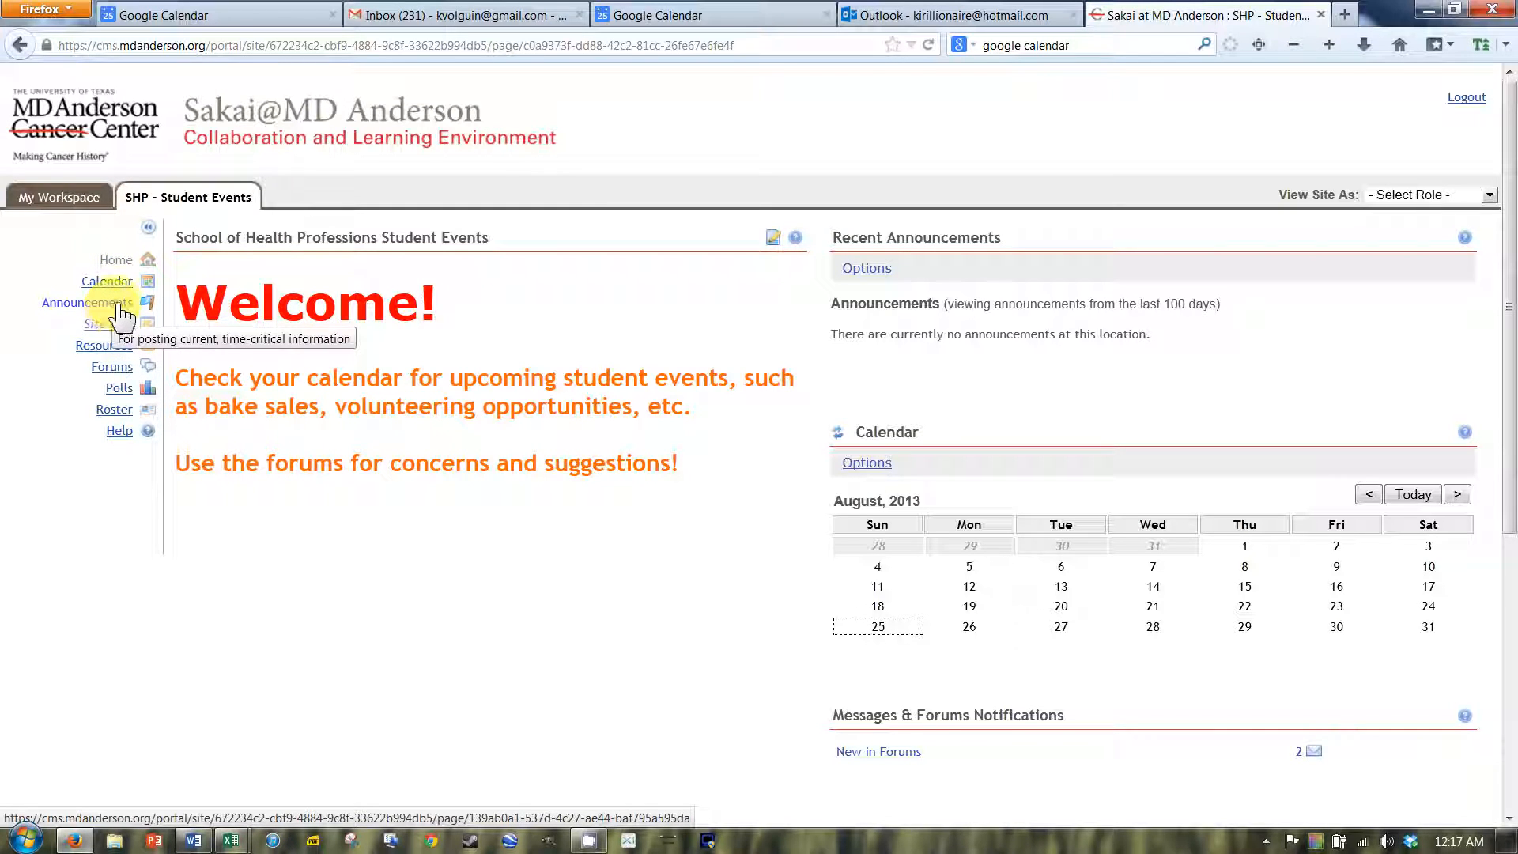
mouse_move(1061, 566)
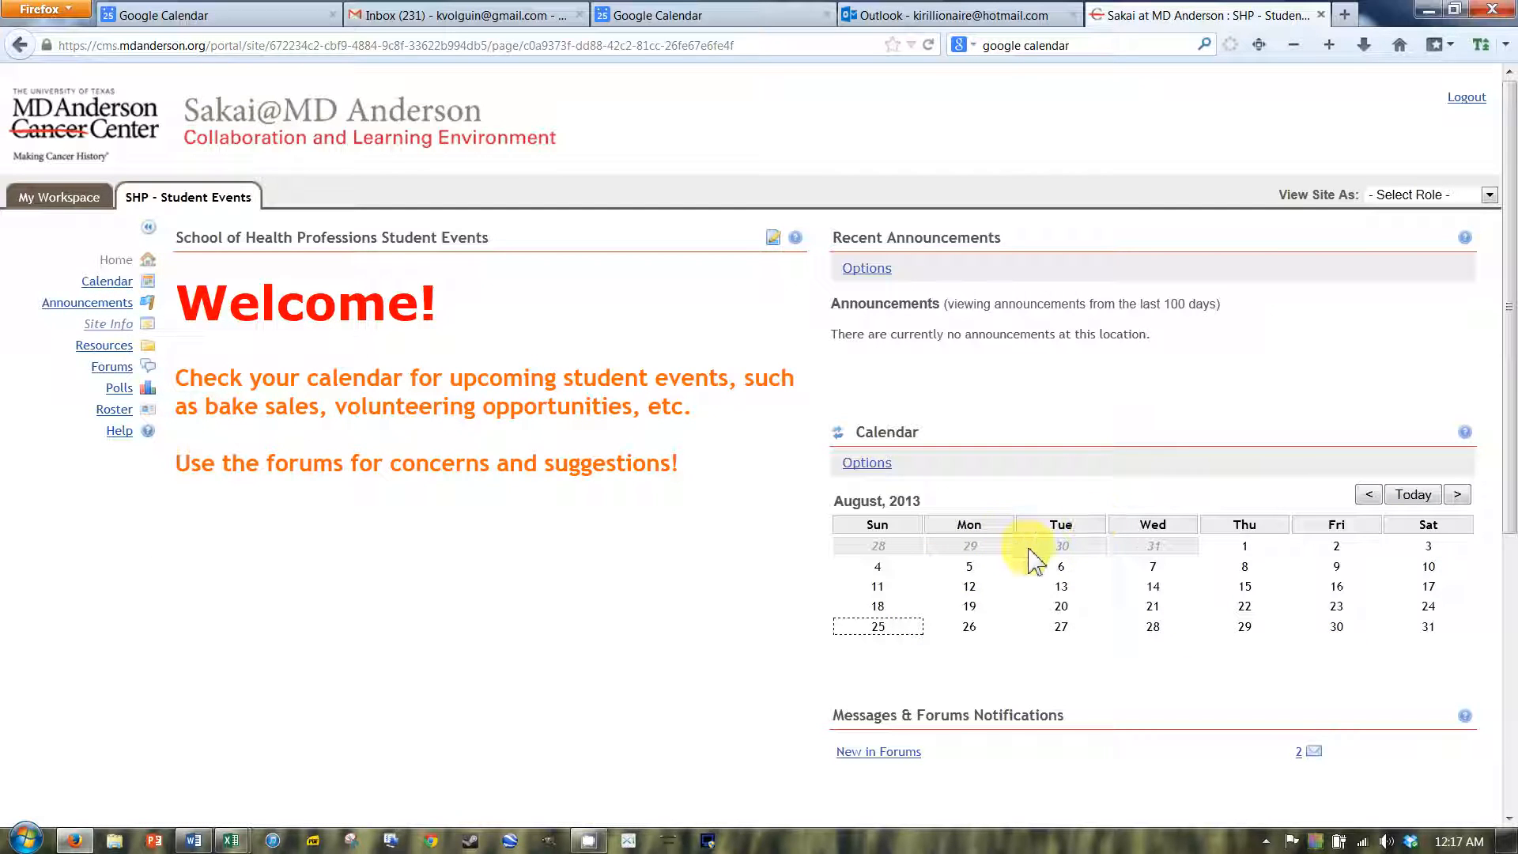
click(58, 197)
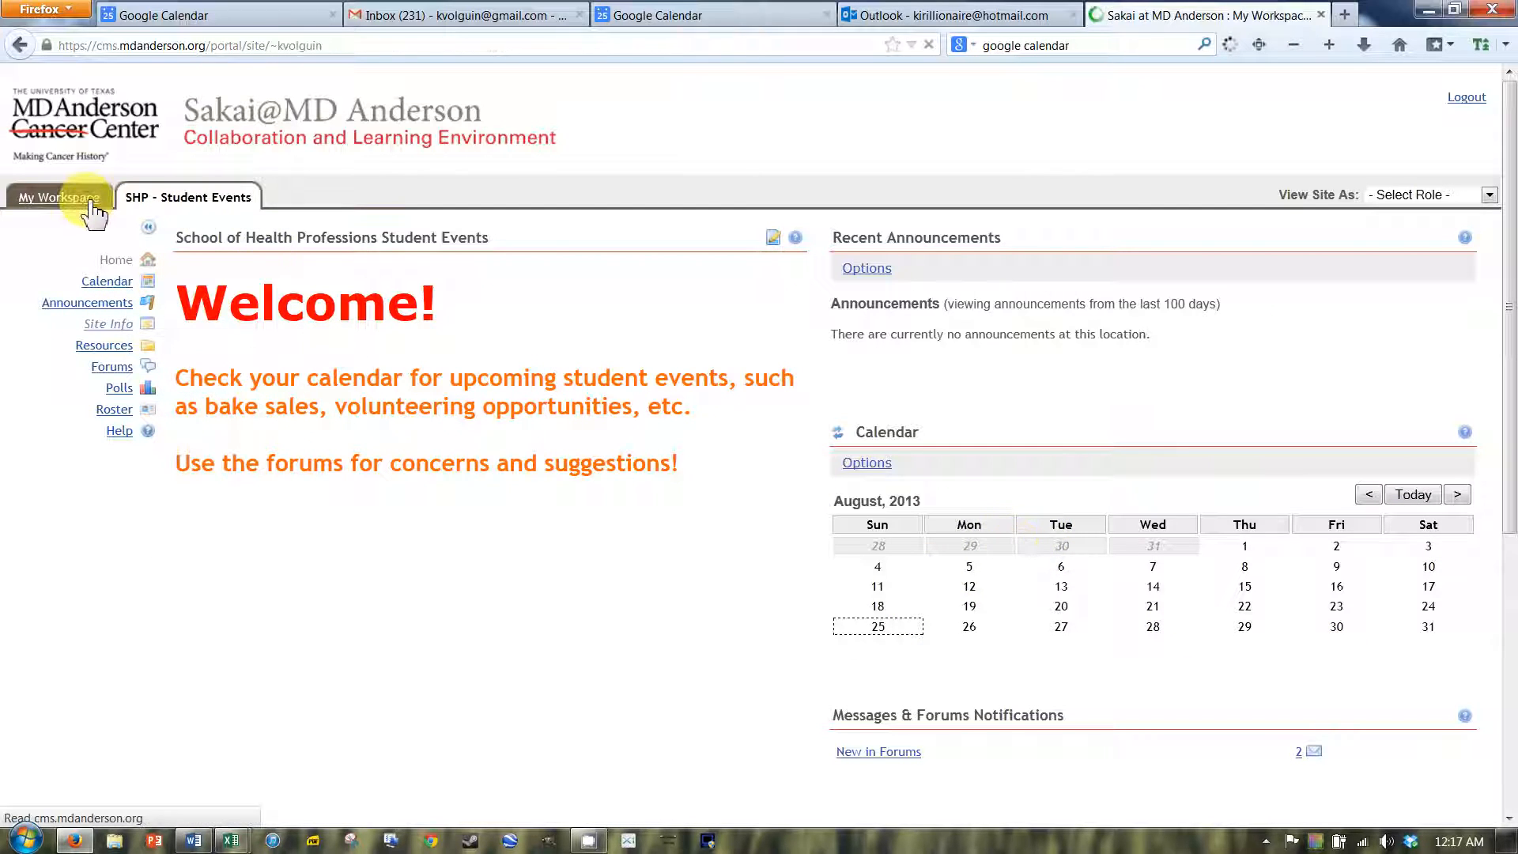
From My Workspace, open the SHP - Student Events site's Welcome home page.
click(58, 197)
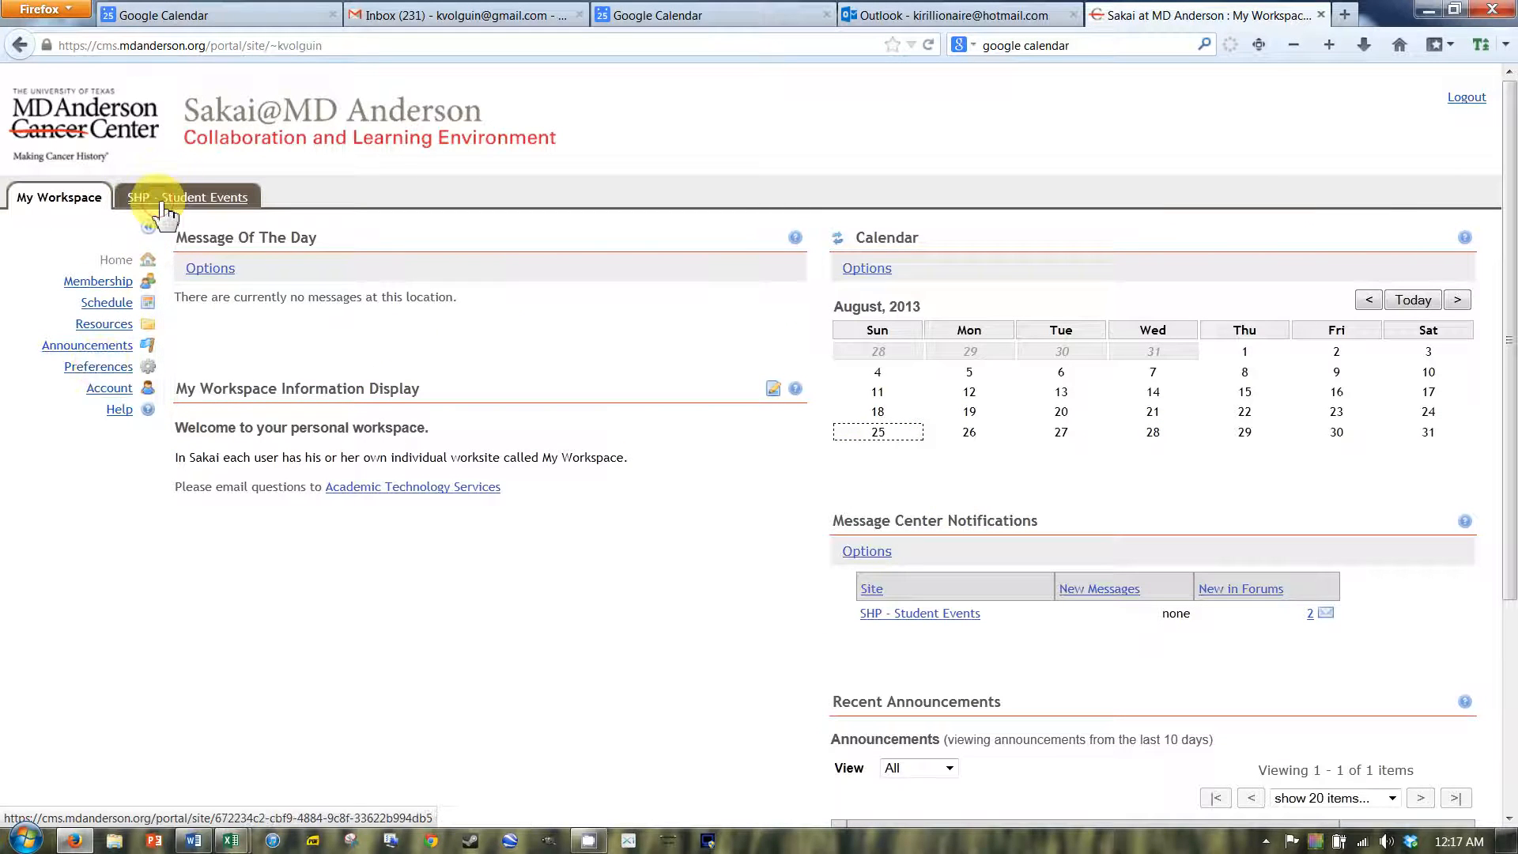
click(189, 197)
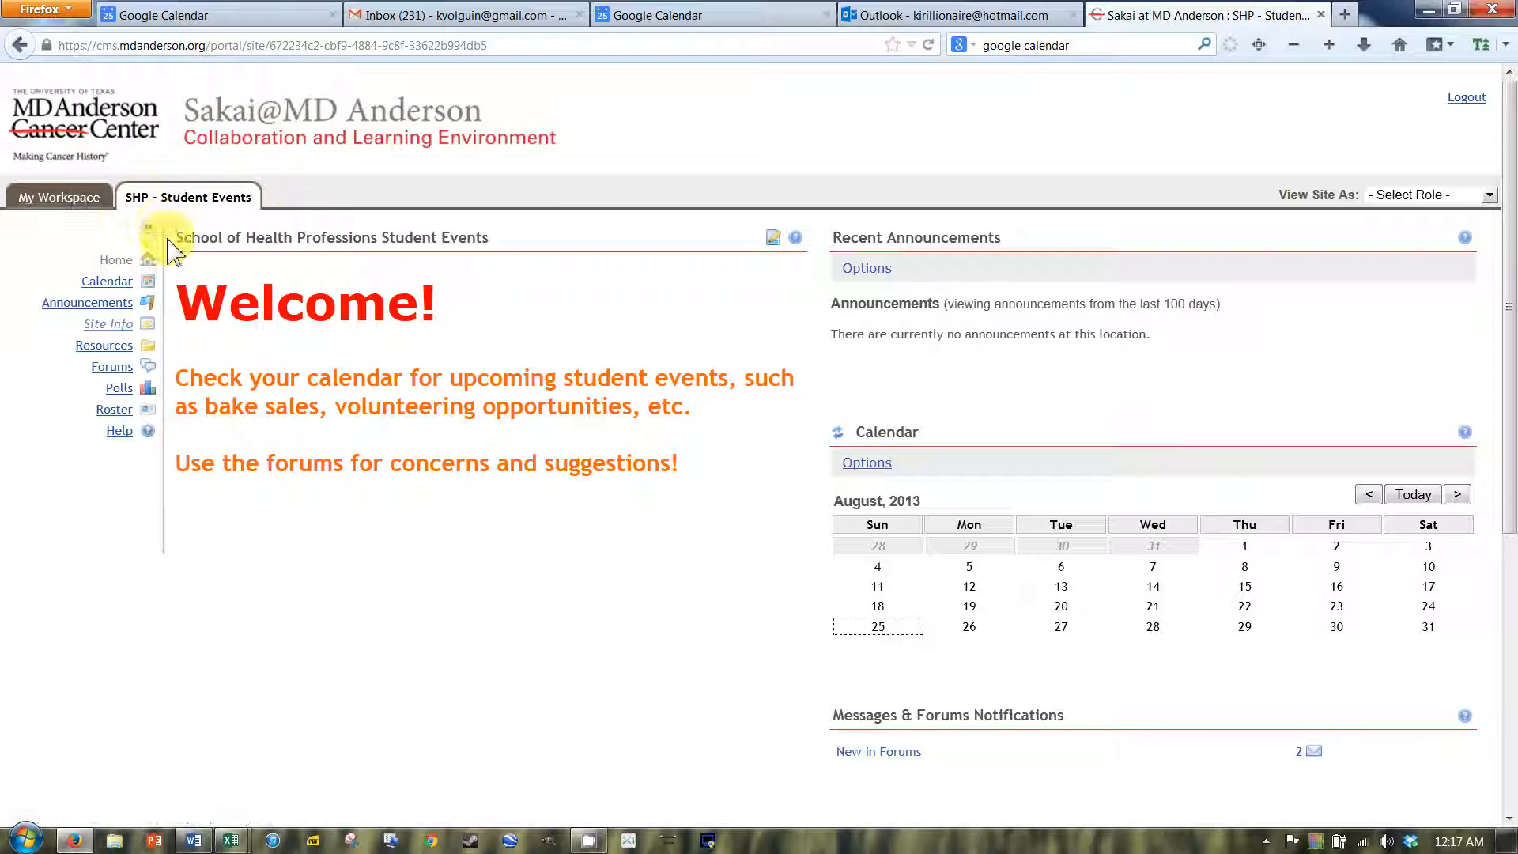
mouse_move(190, 197)
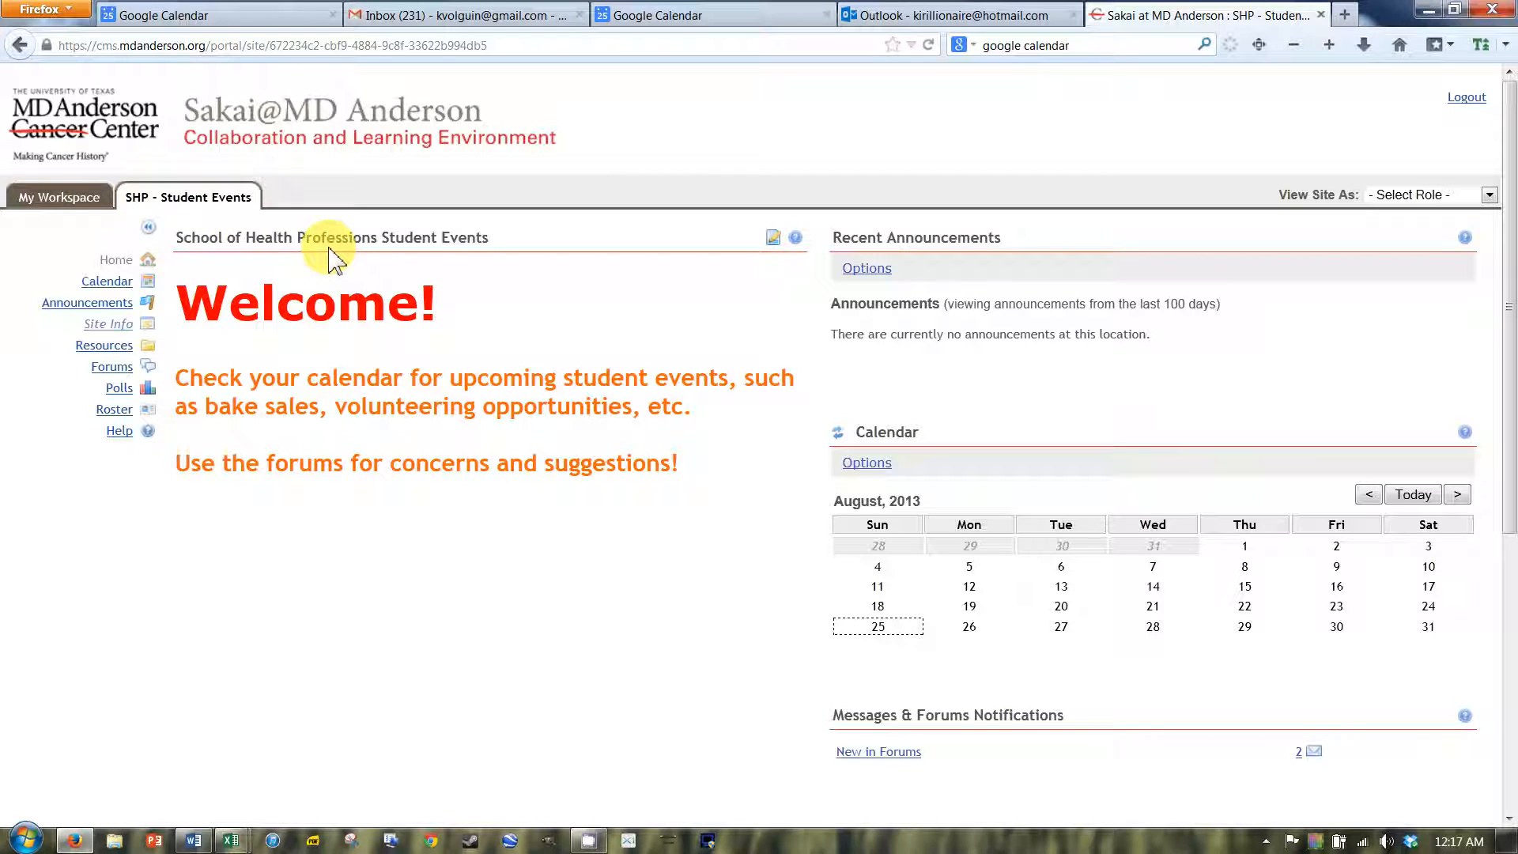
mouse_move(405, 279)
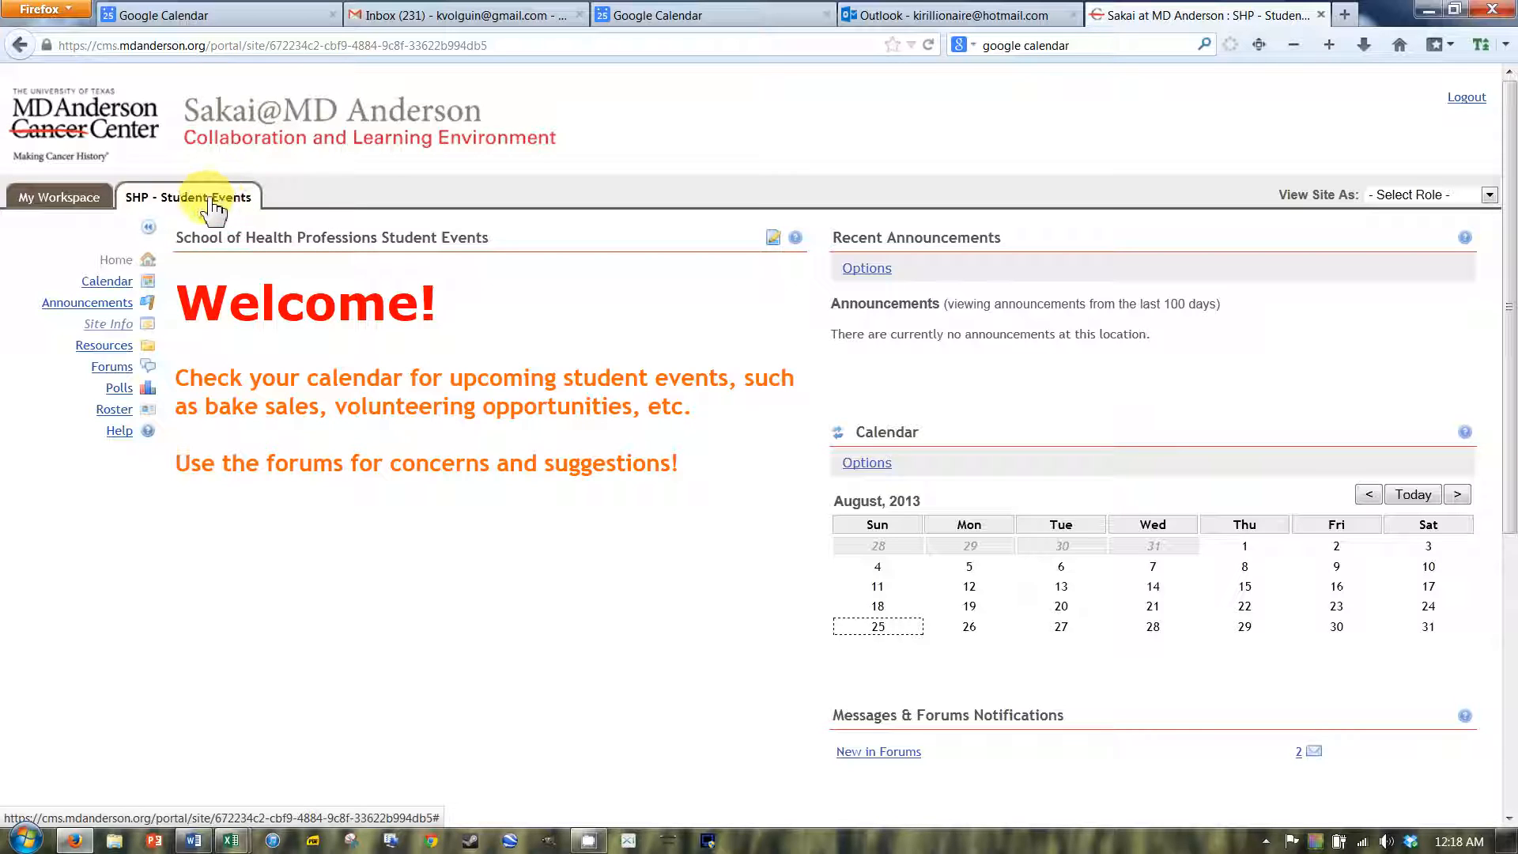
mouse_move(197, 245)
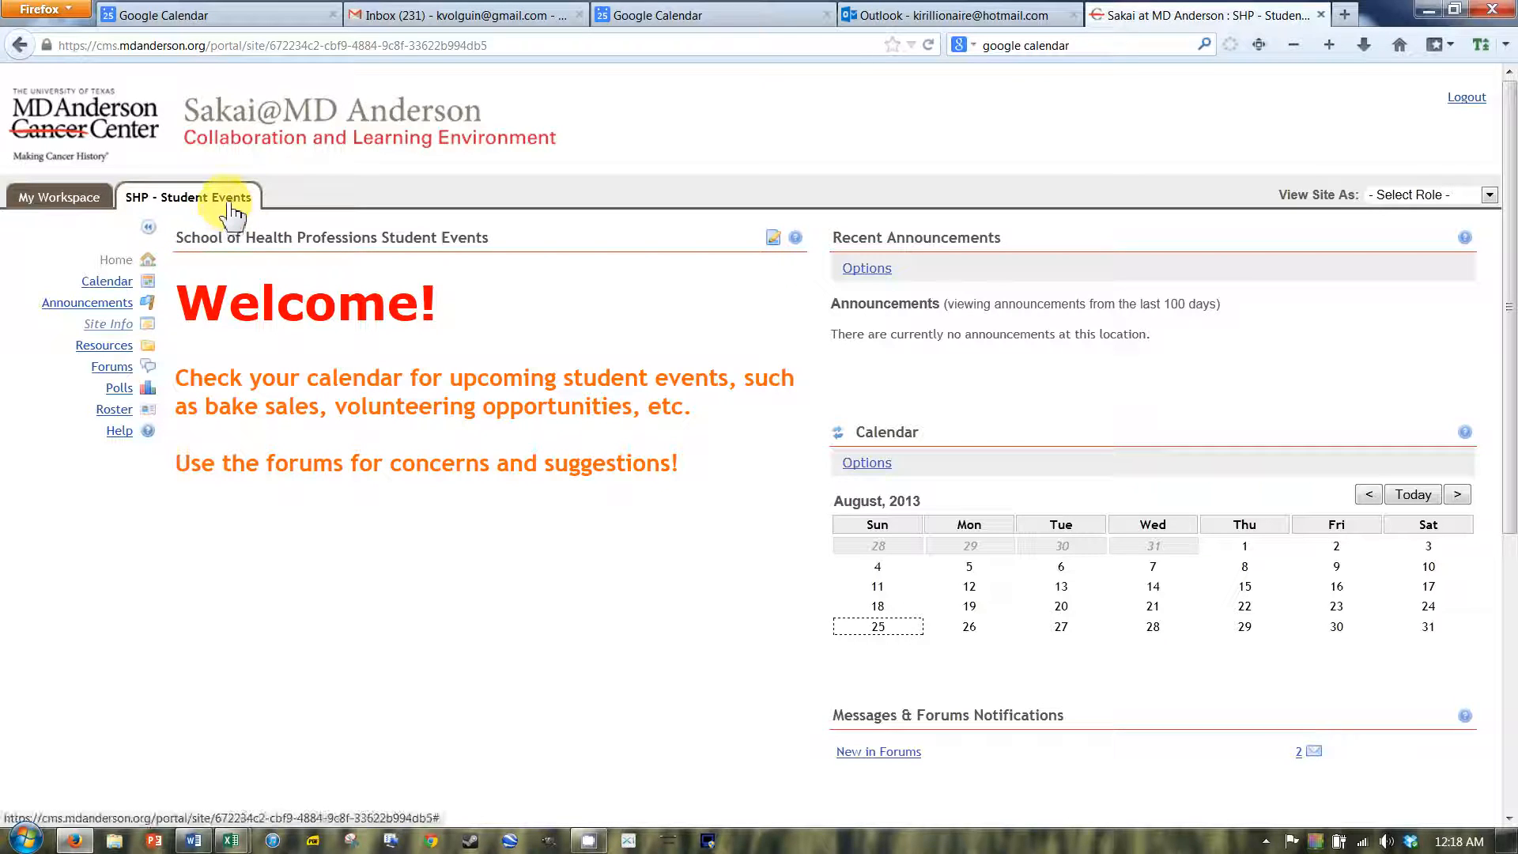
mouse_move(227, 203)
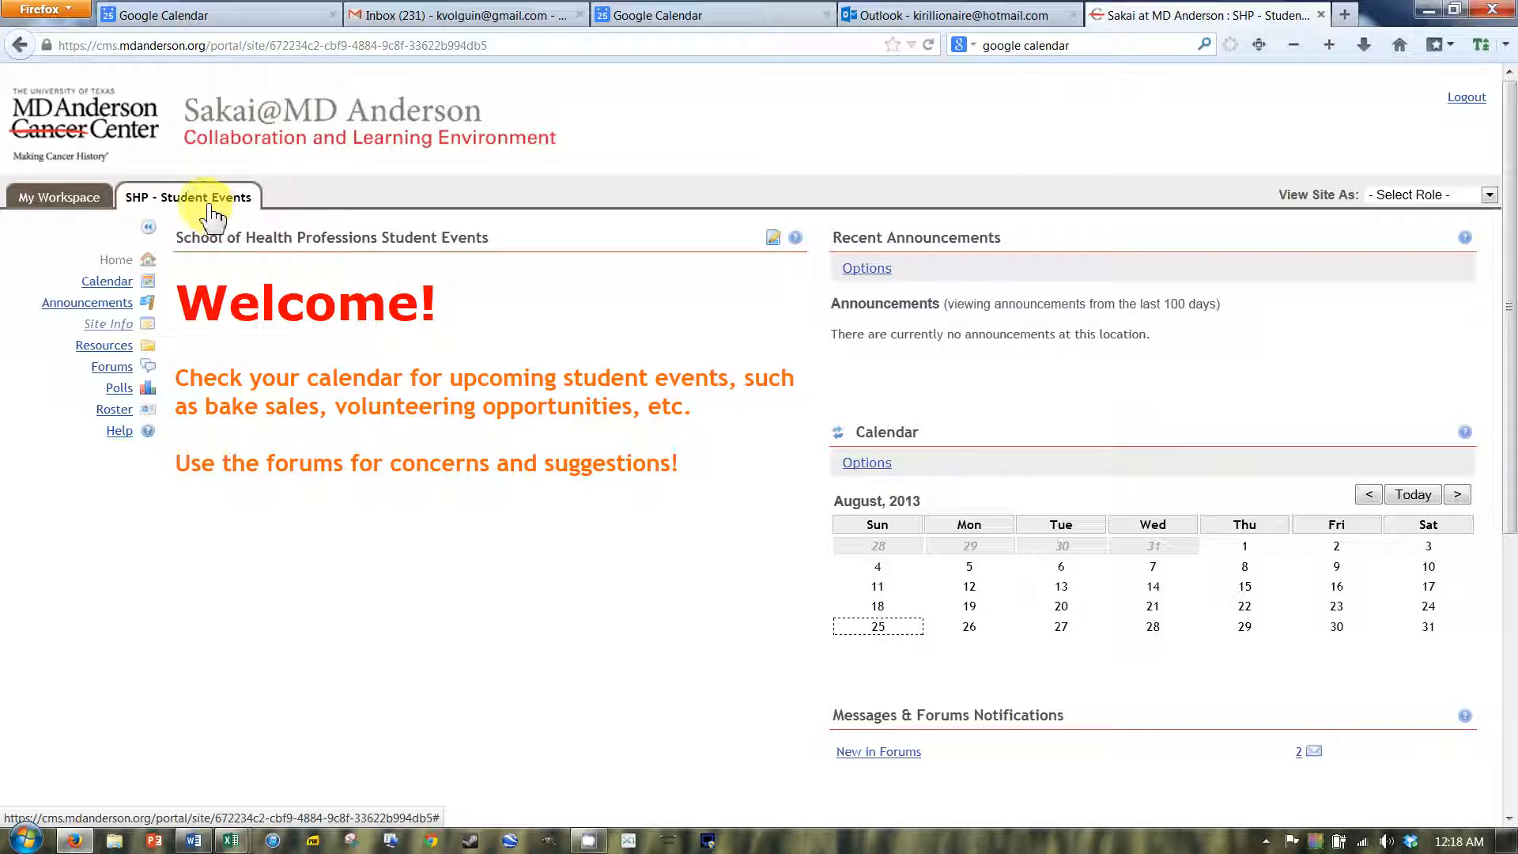
mouse_move(277, 190)
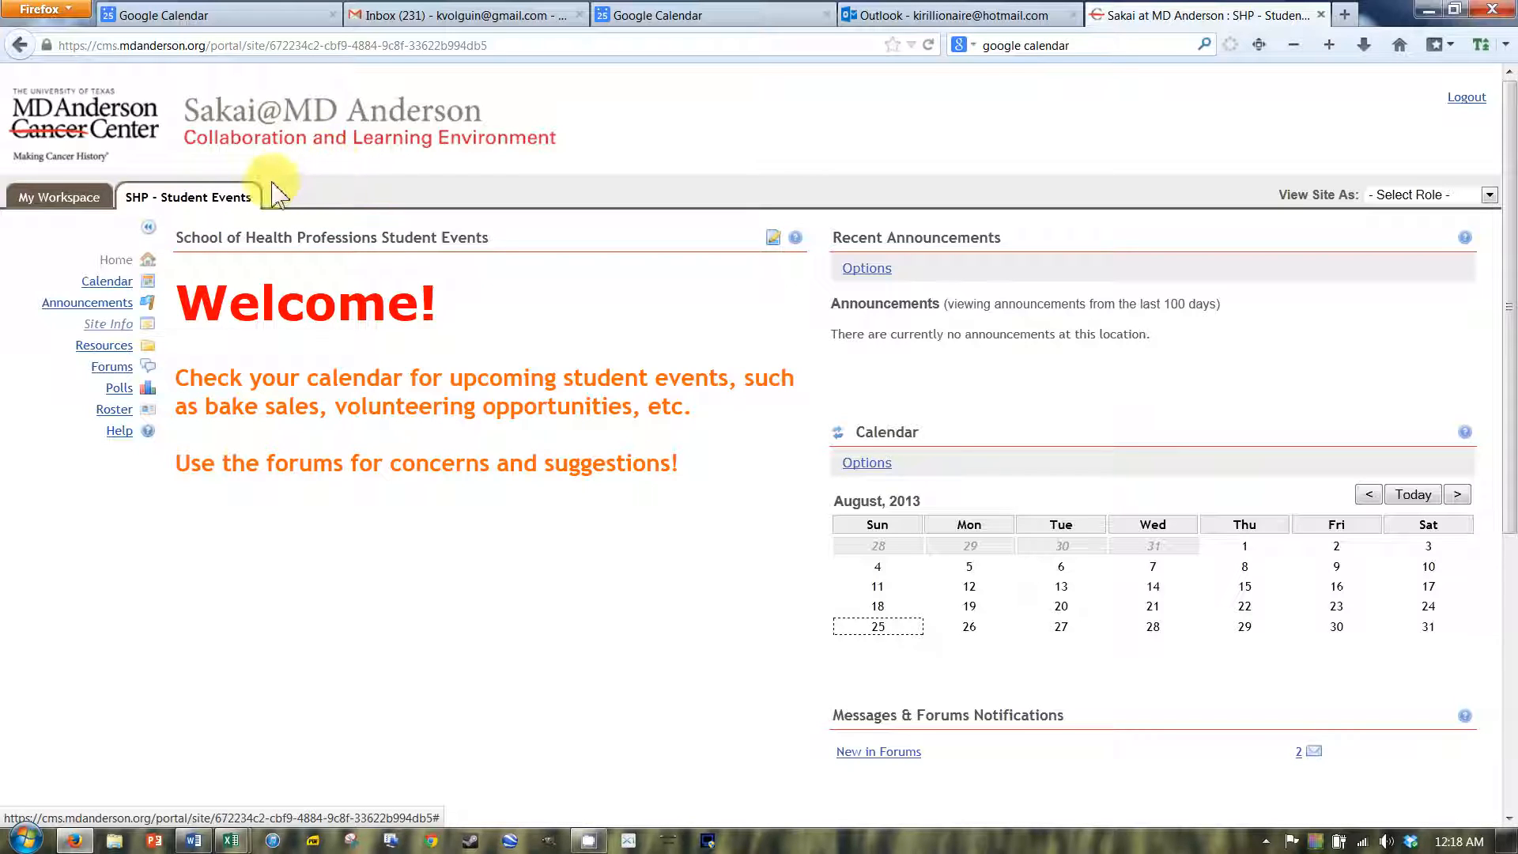
mouse_move(233, 165)
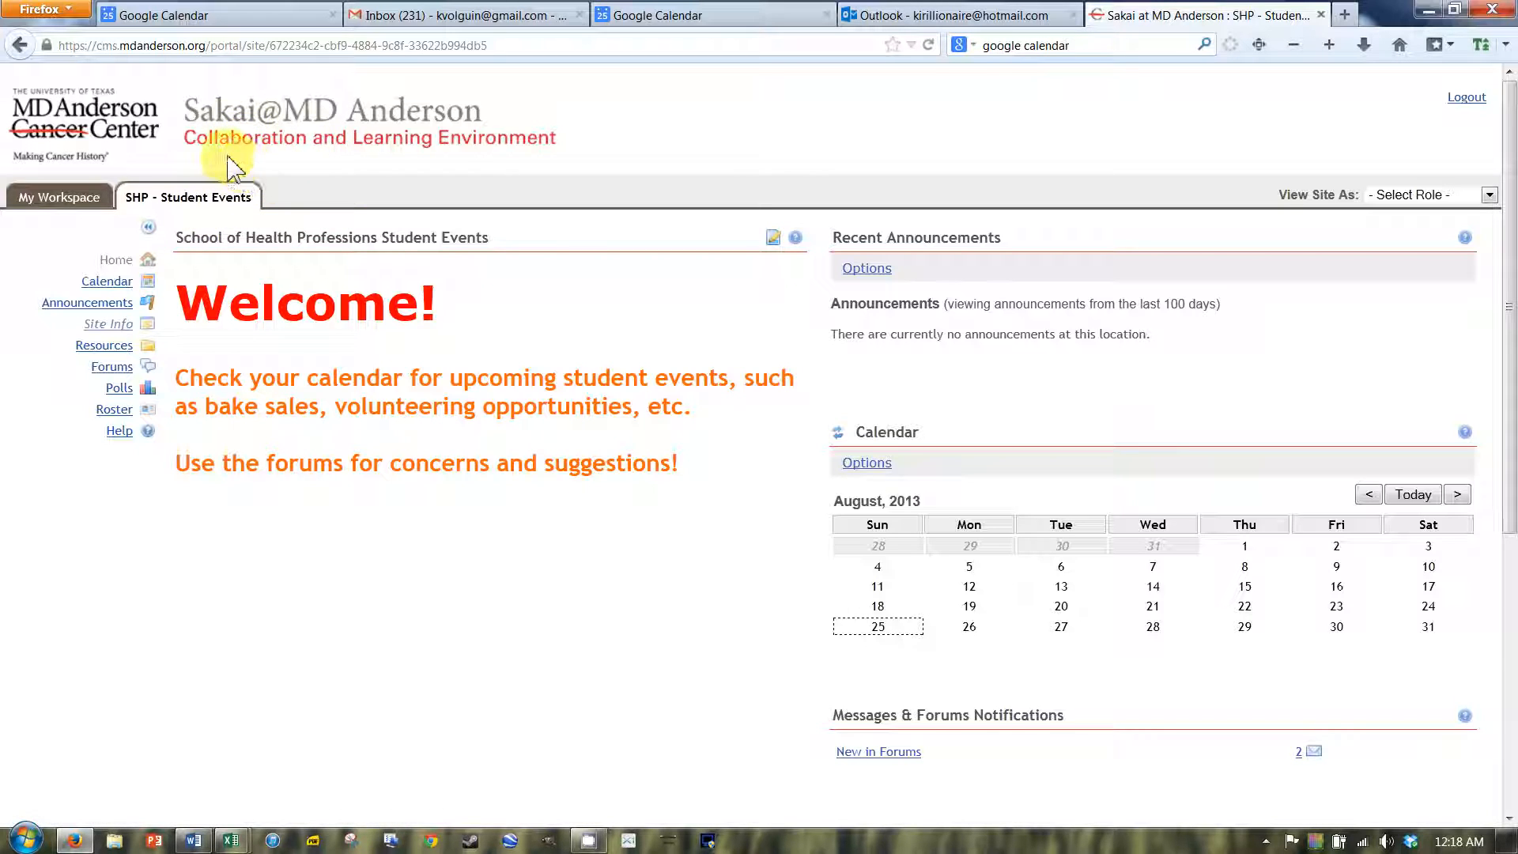
mouse_move(223, 203)
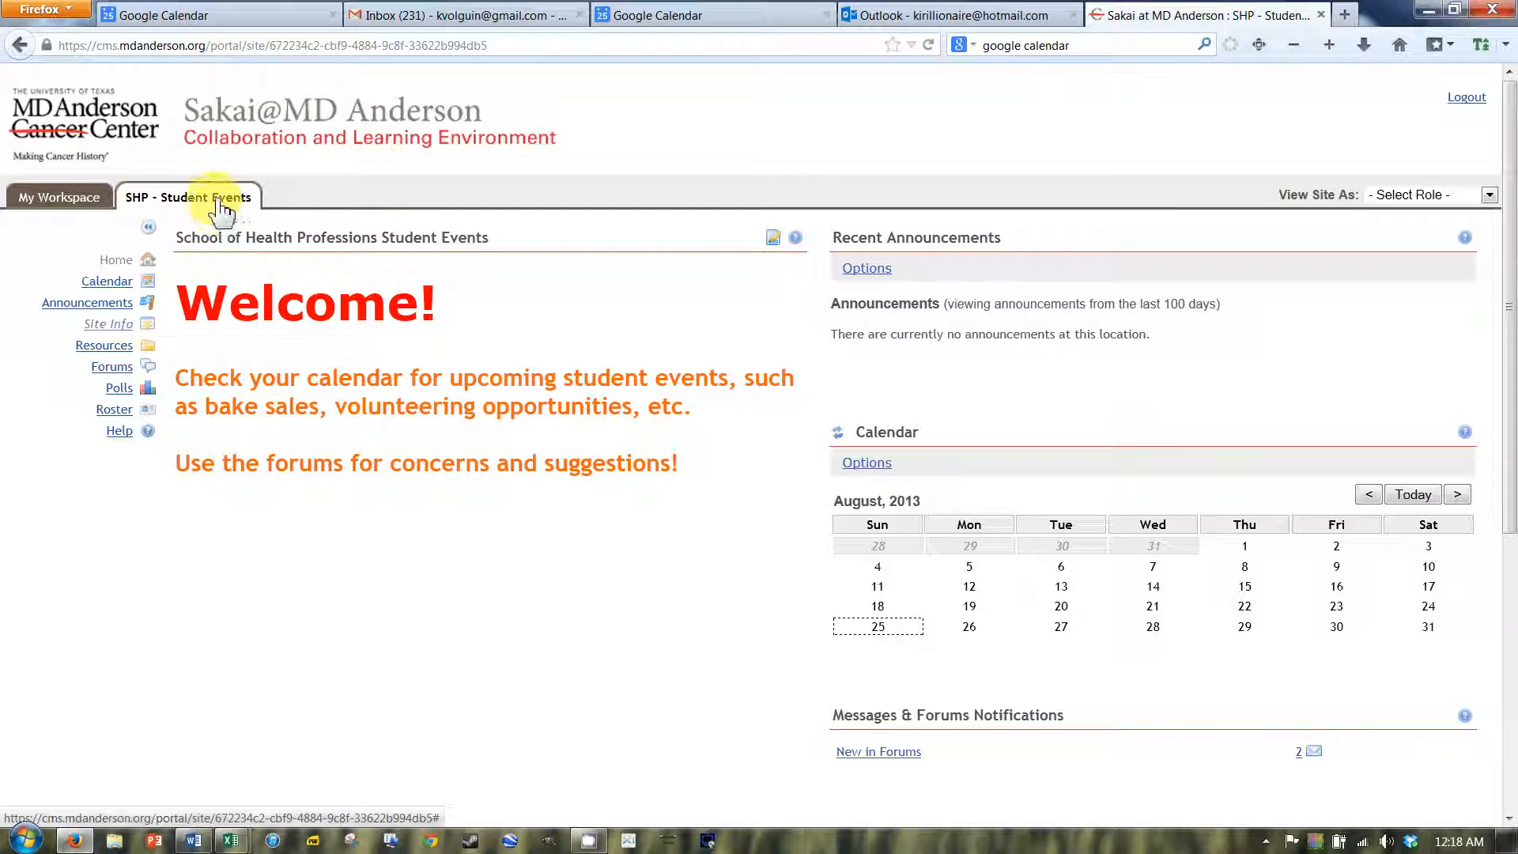
mouse_move(223, 208)
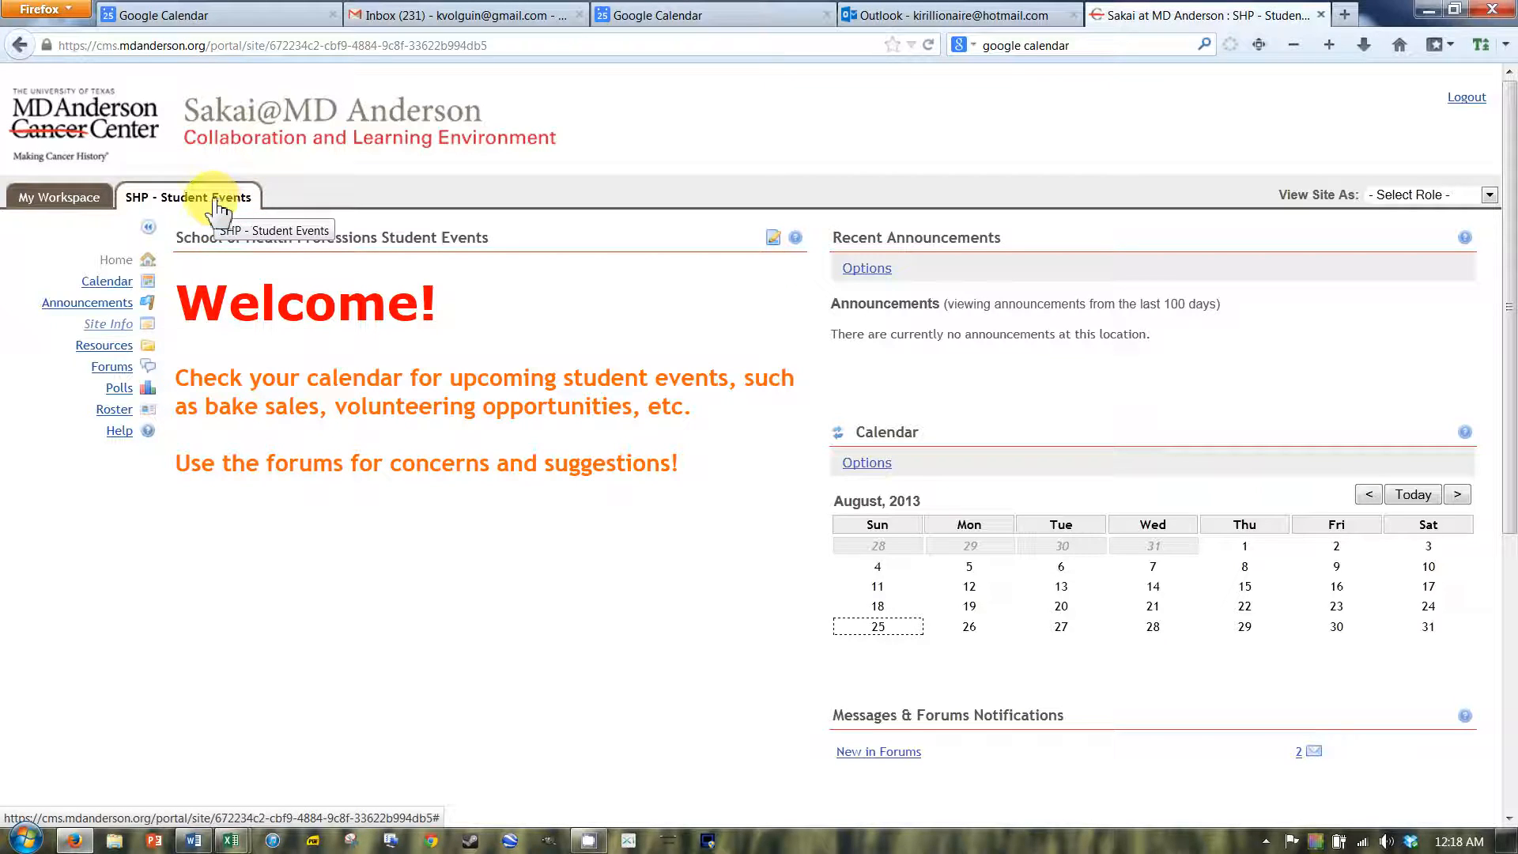